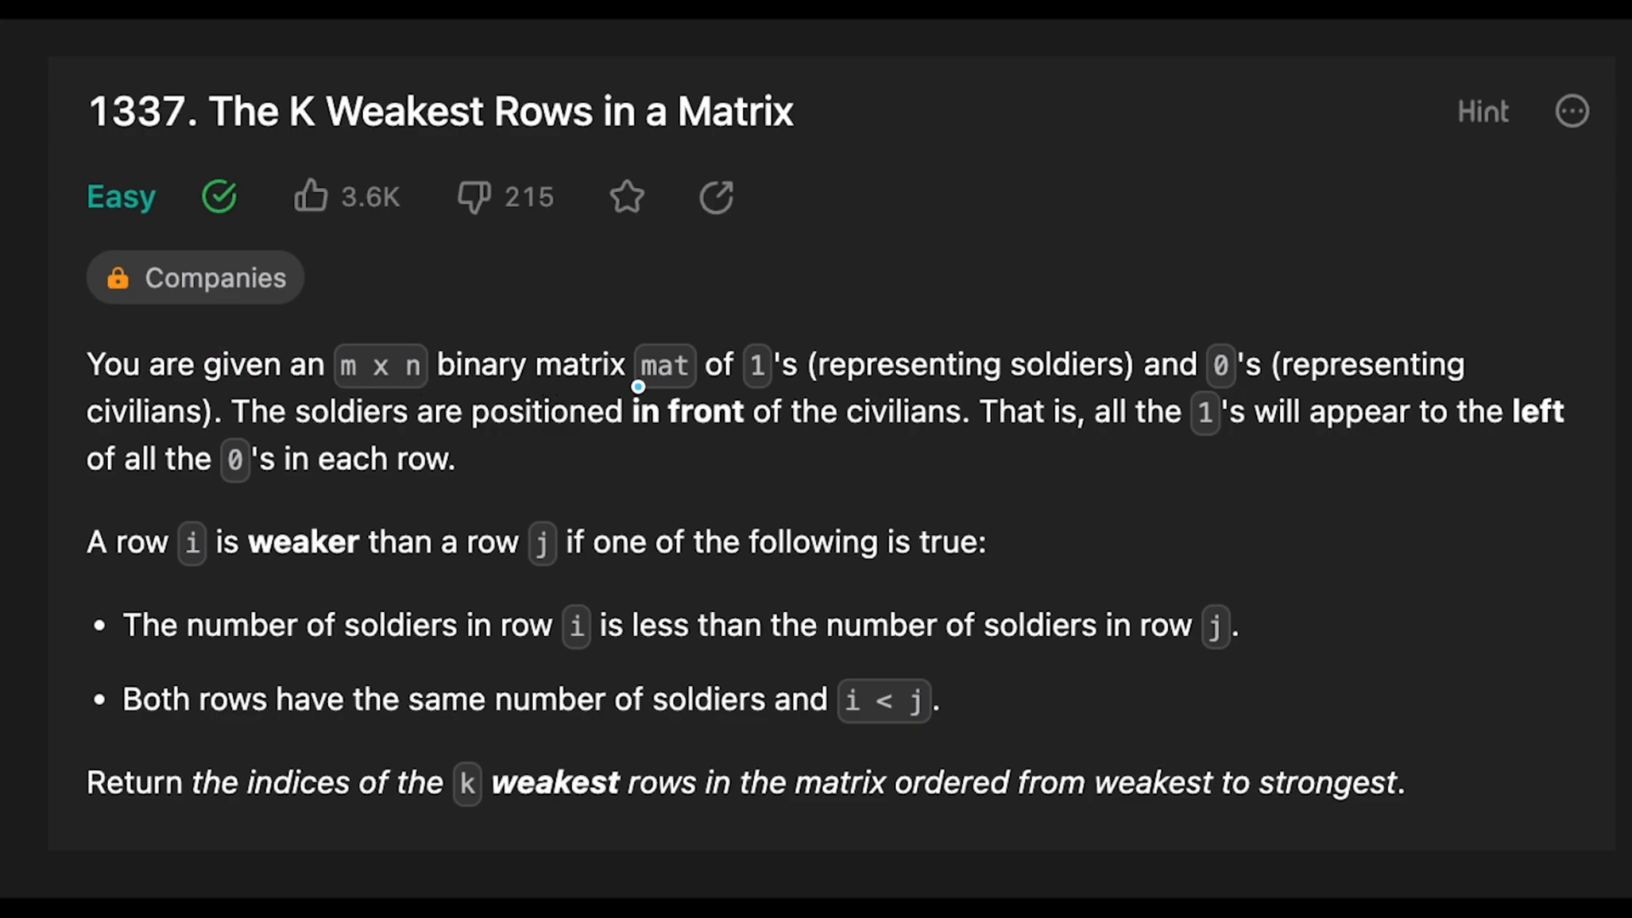
mouse_move(957, 380)
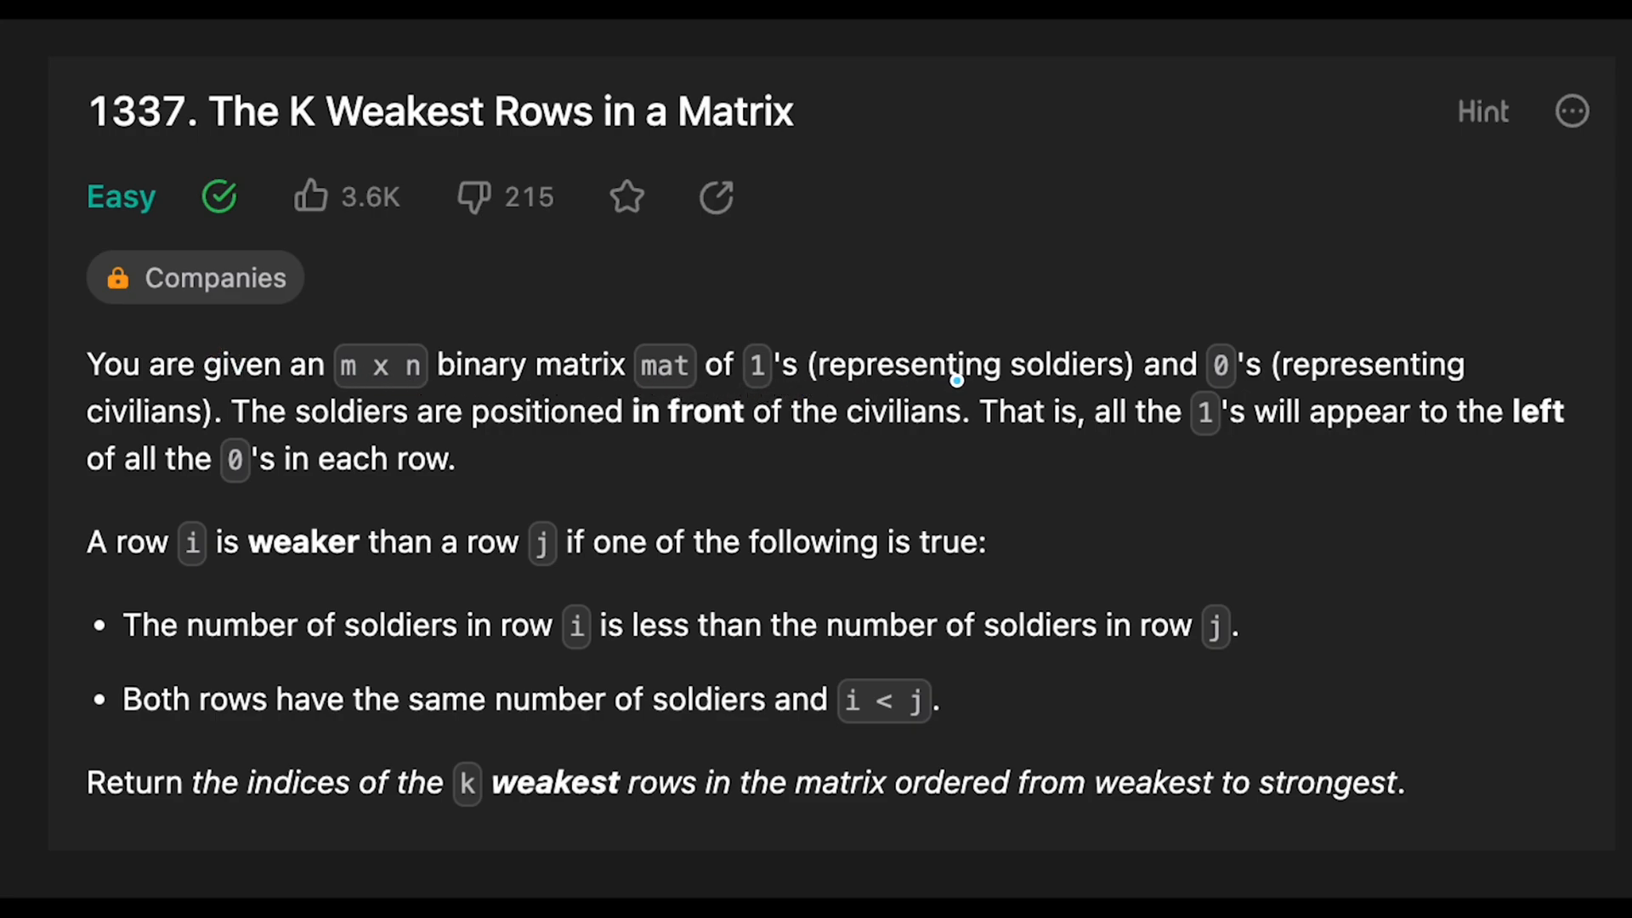
mouse_move(1357, 384)
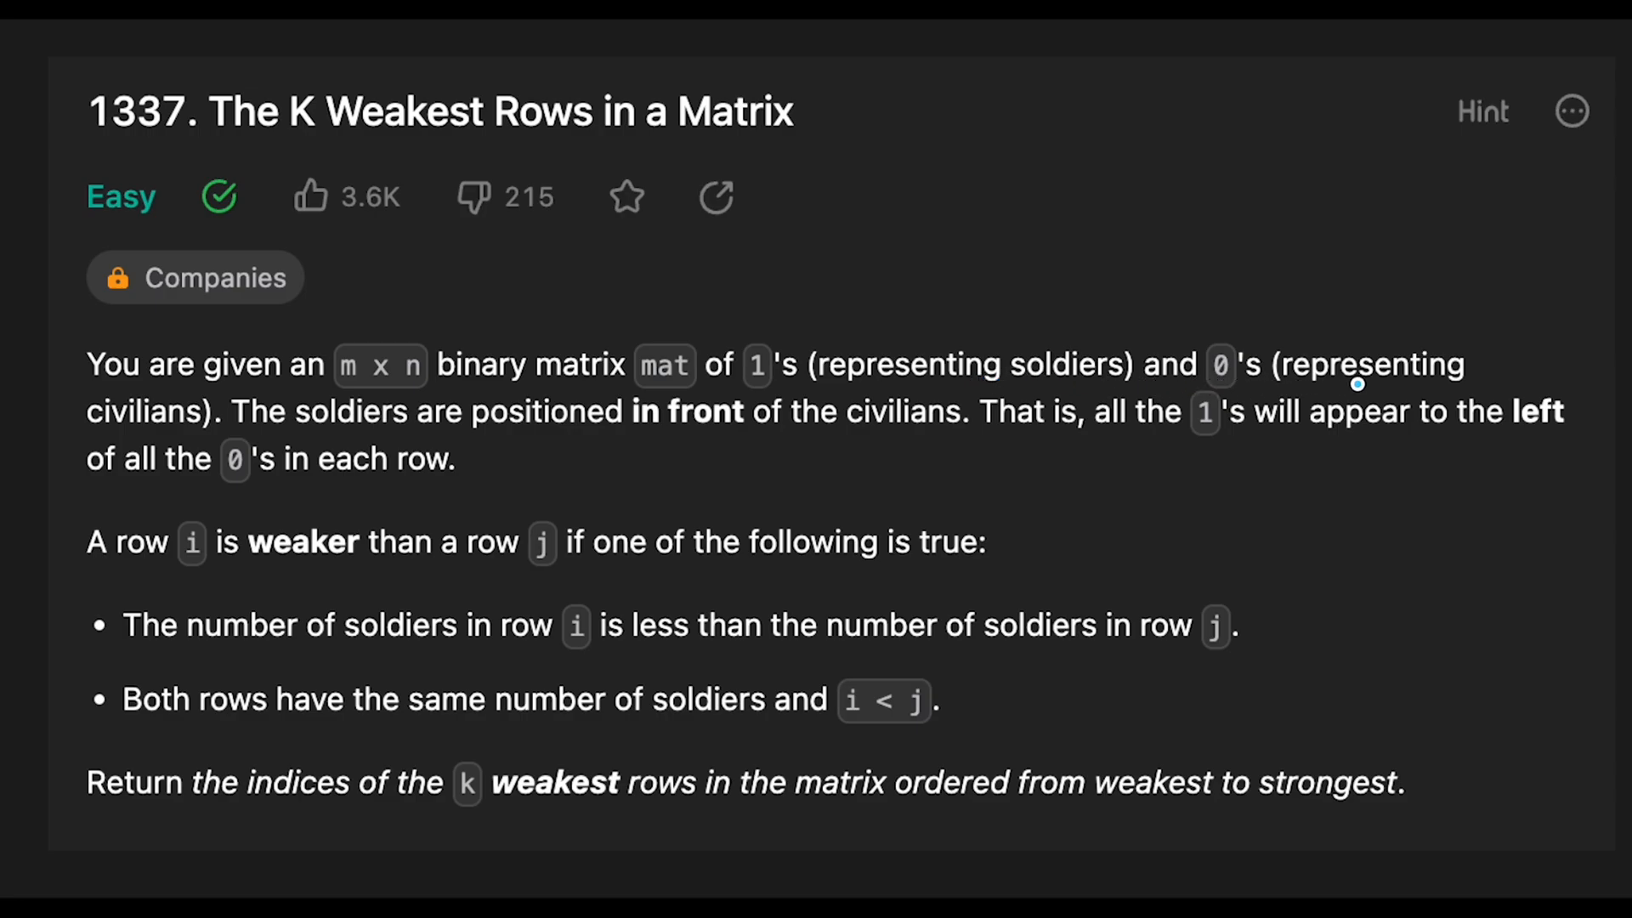
mouse_move(269, 442)
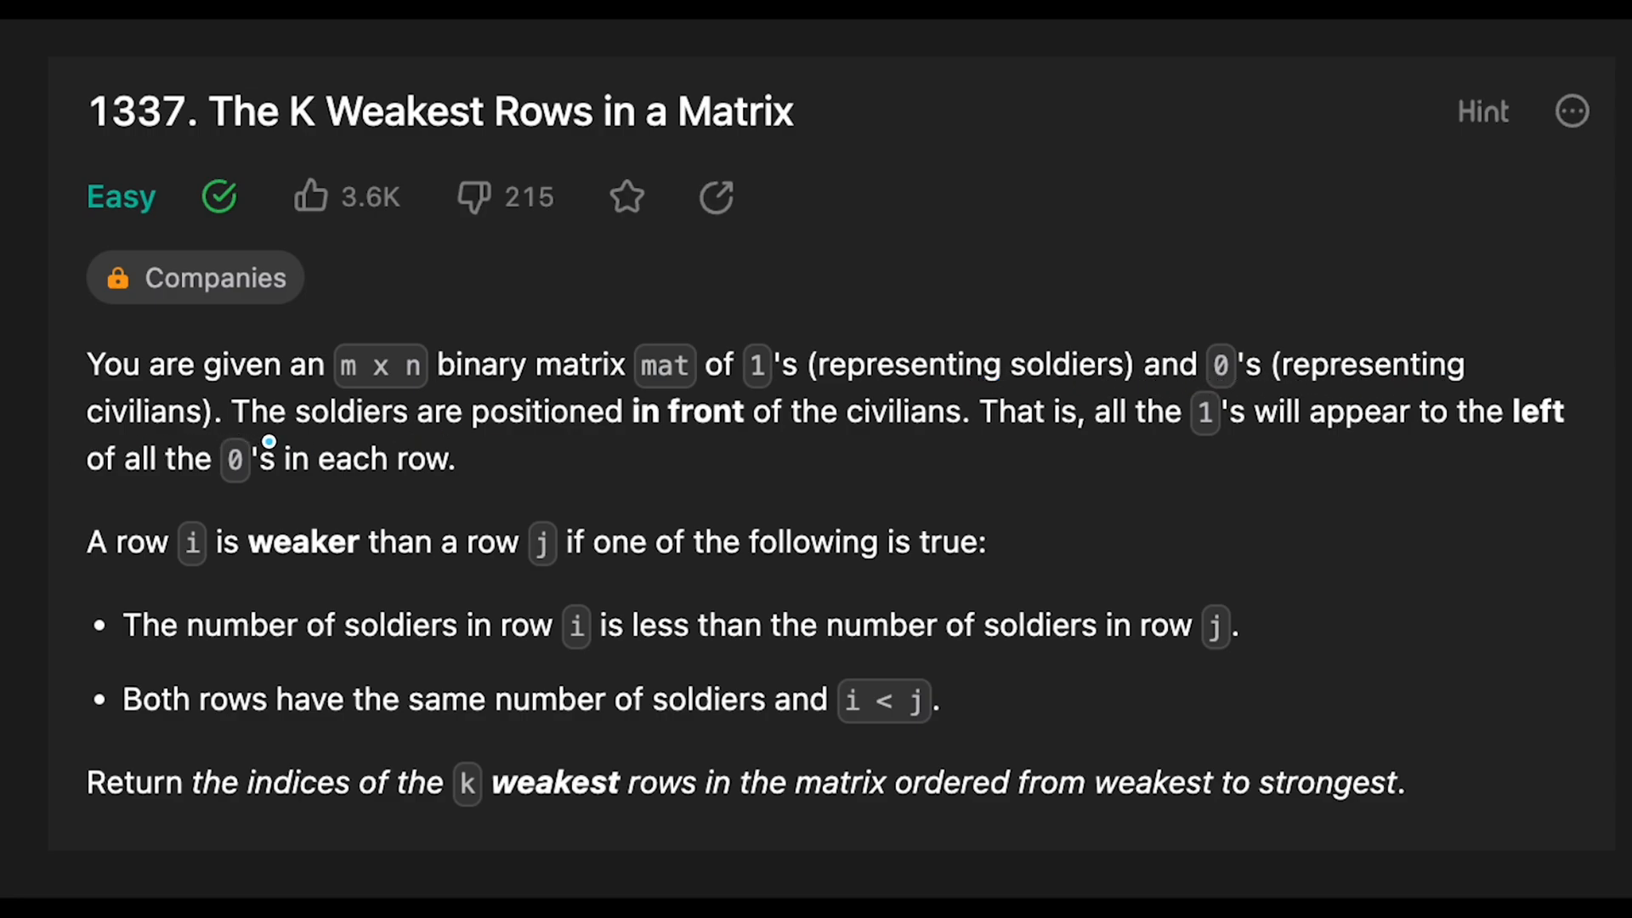
mouse_move(765, 425)
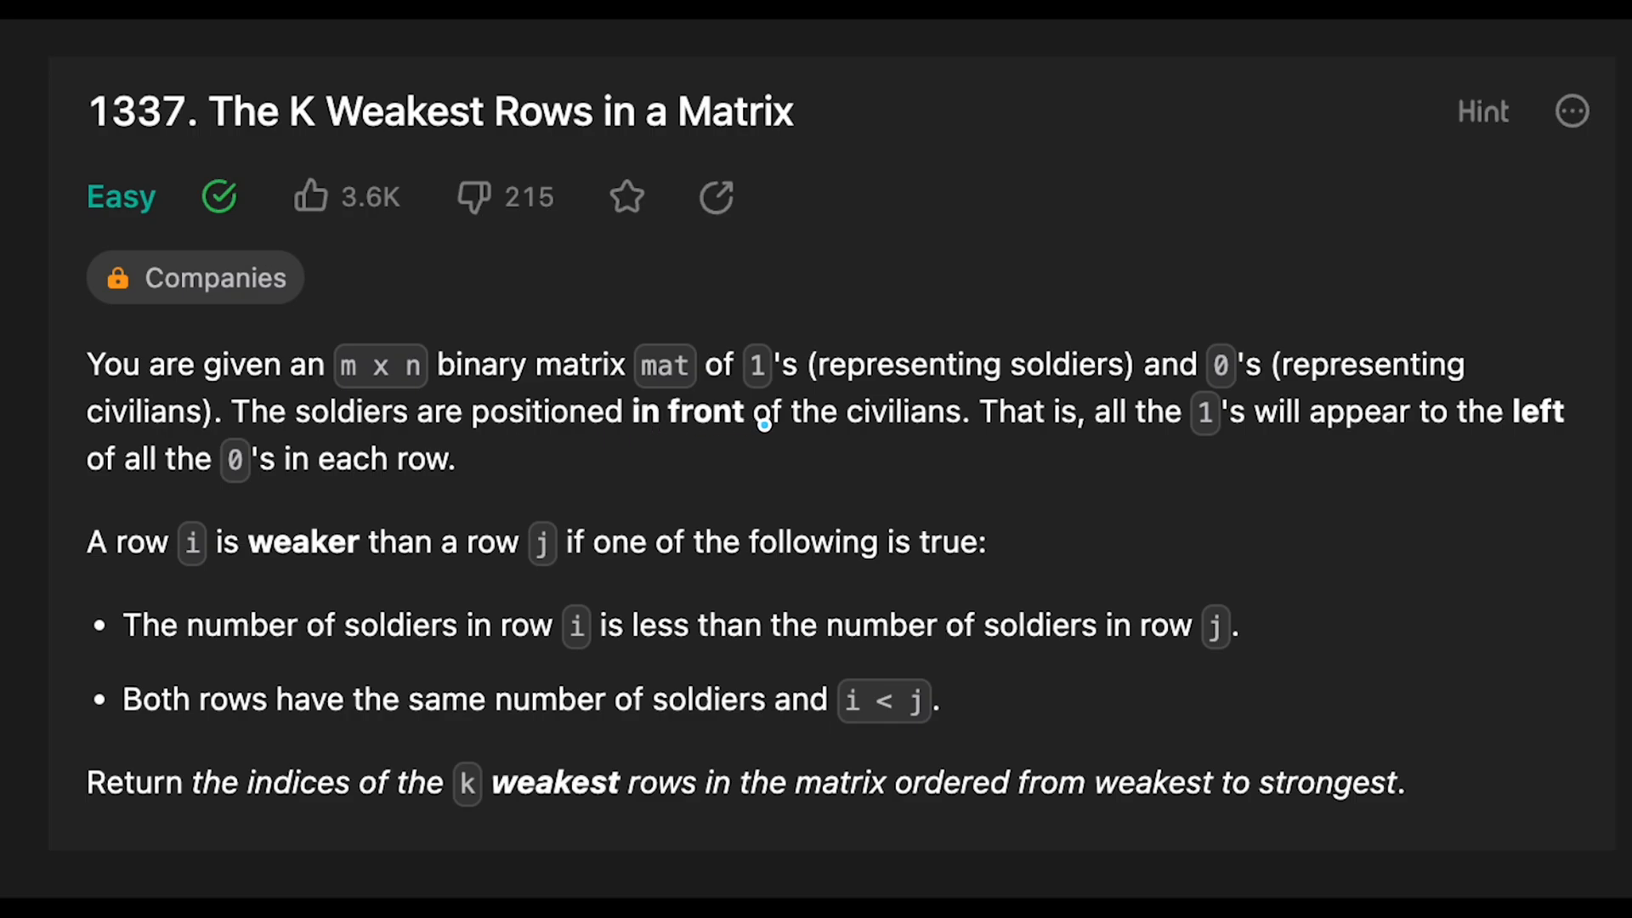
mouse_move(1101, 442)
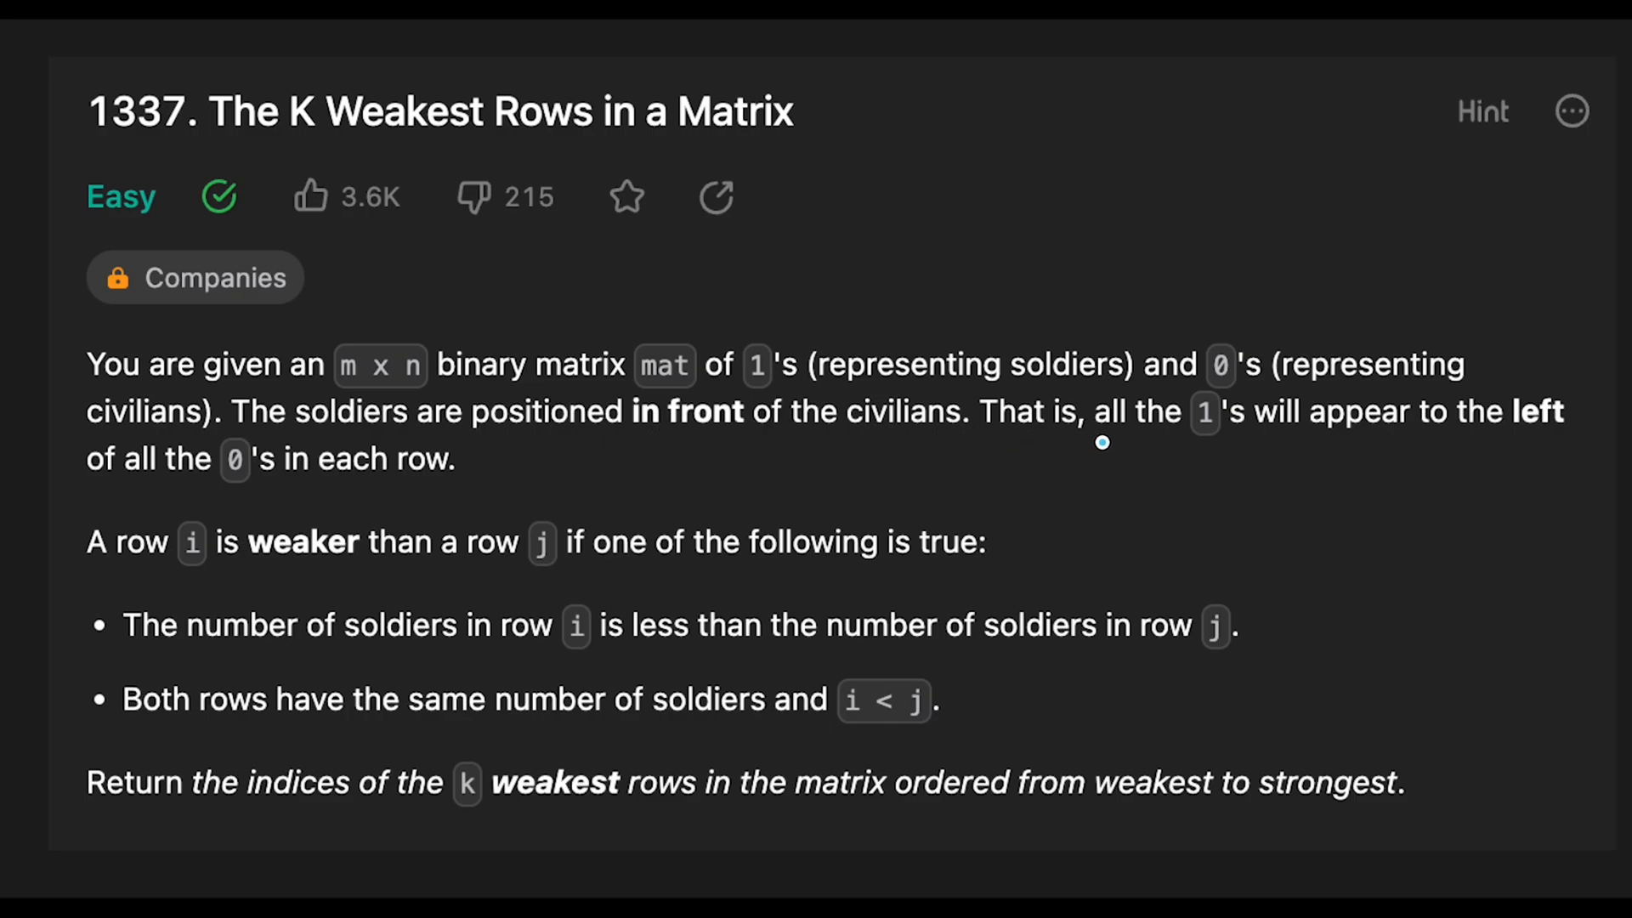
mouse_move(1273, 442)
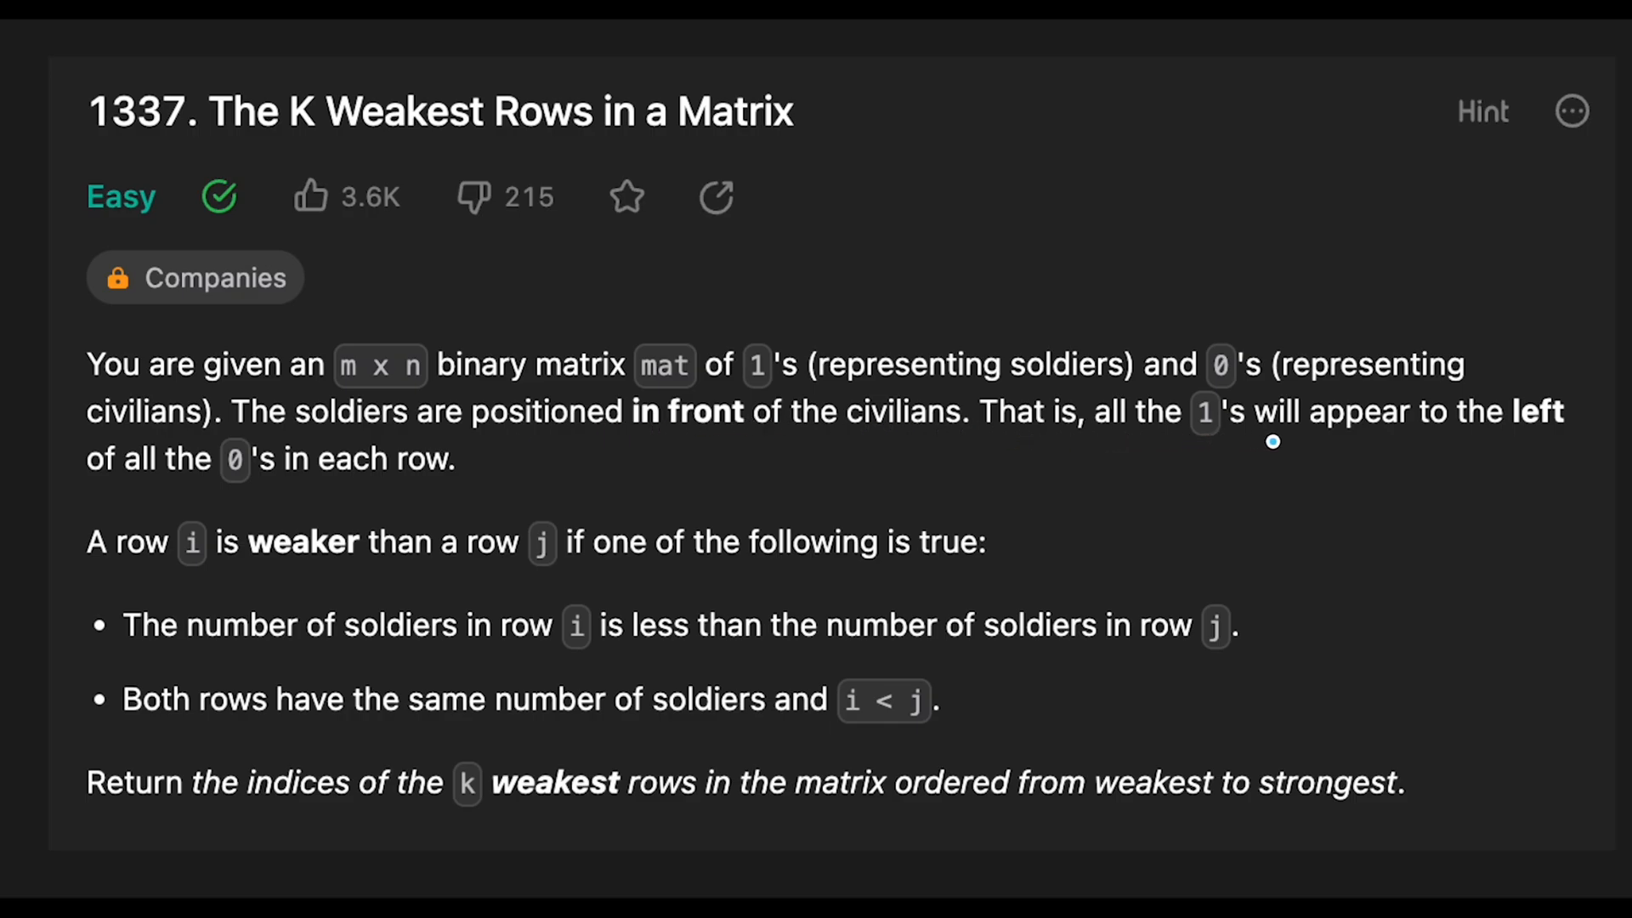
mouse_move(176, 482)
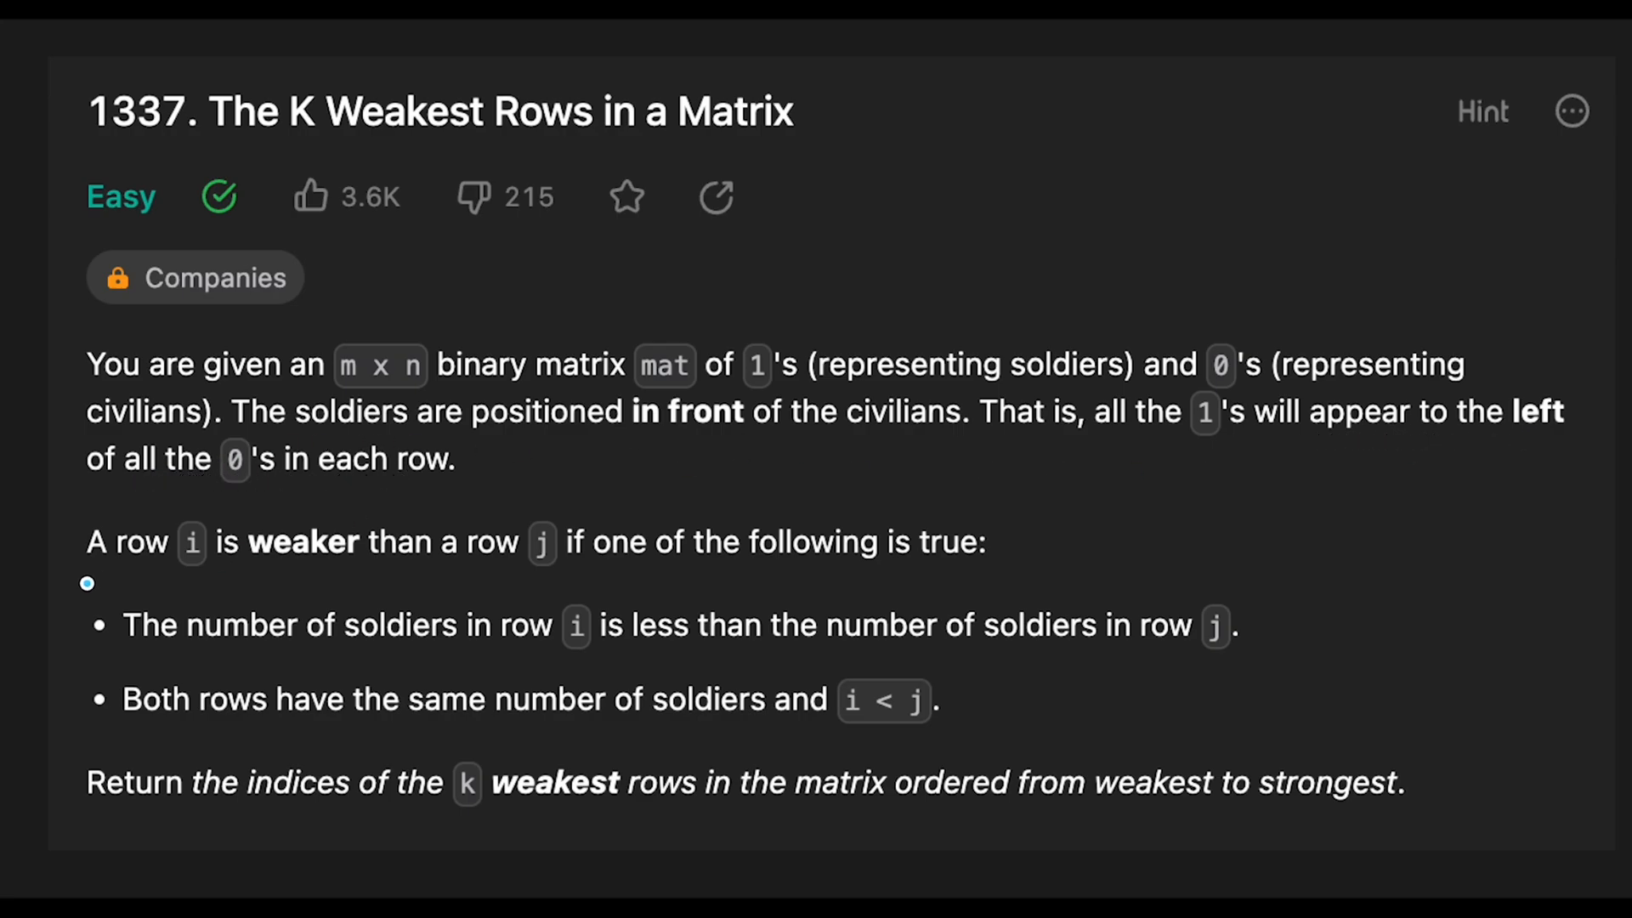
mouse_move(357, 585)
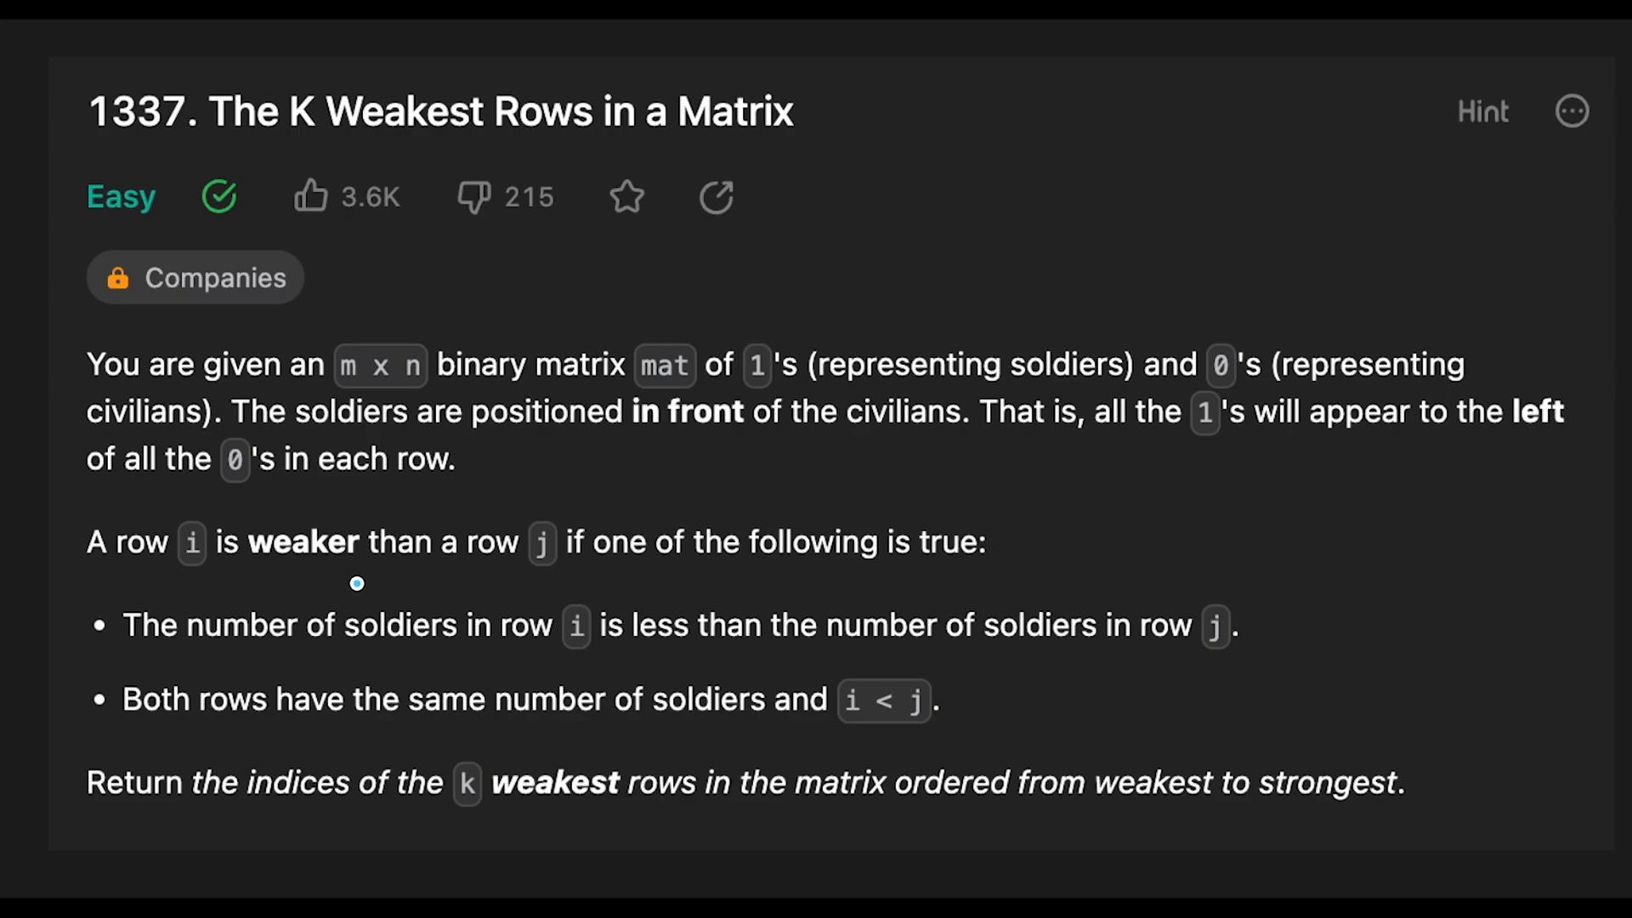
mouse_move(729, 575)
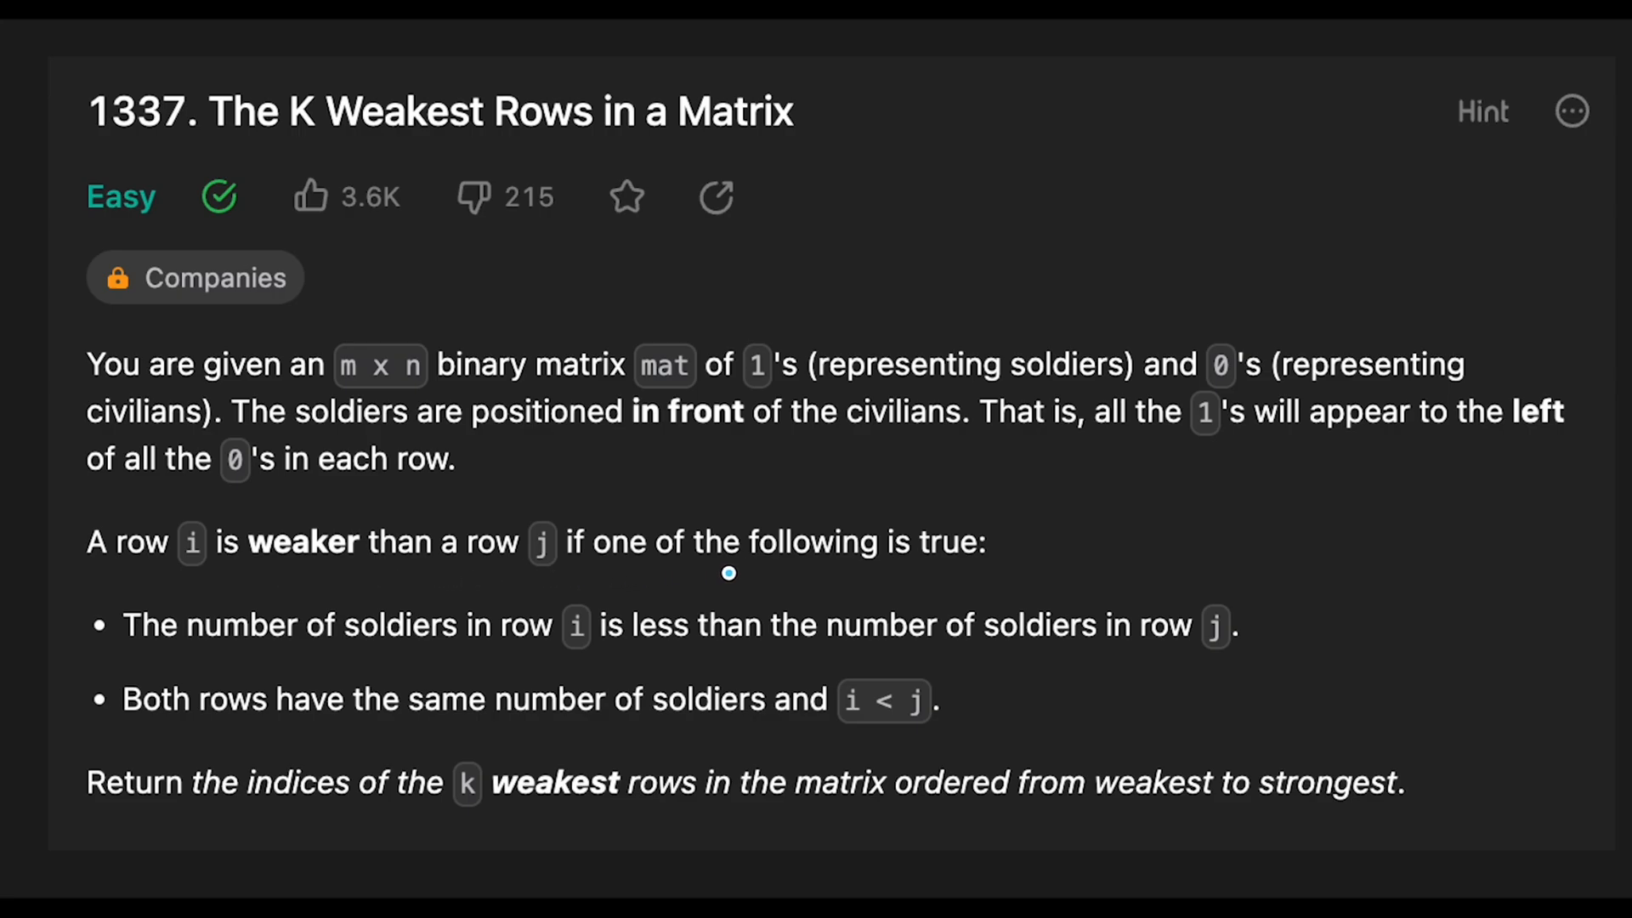
mouse_move(193, 685)
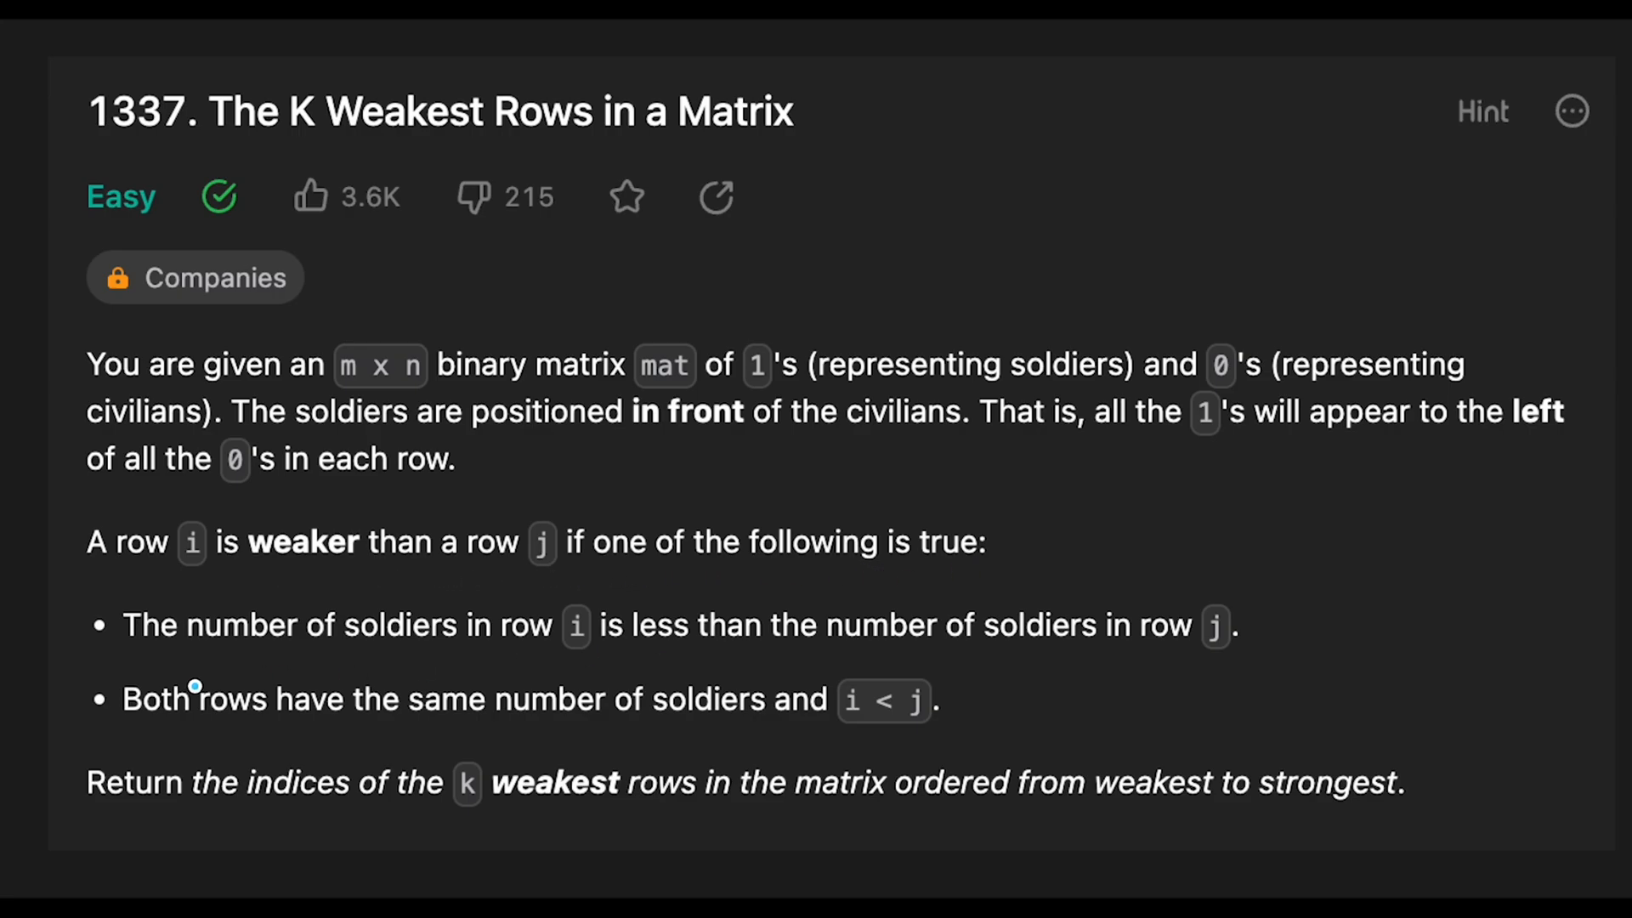
mouse_move(535, 653)
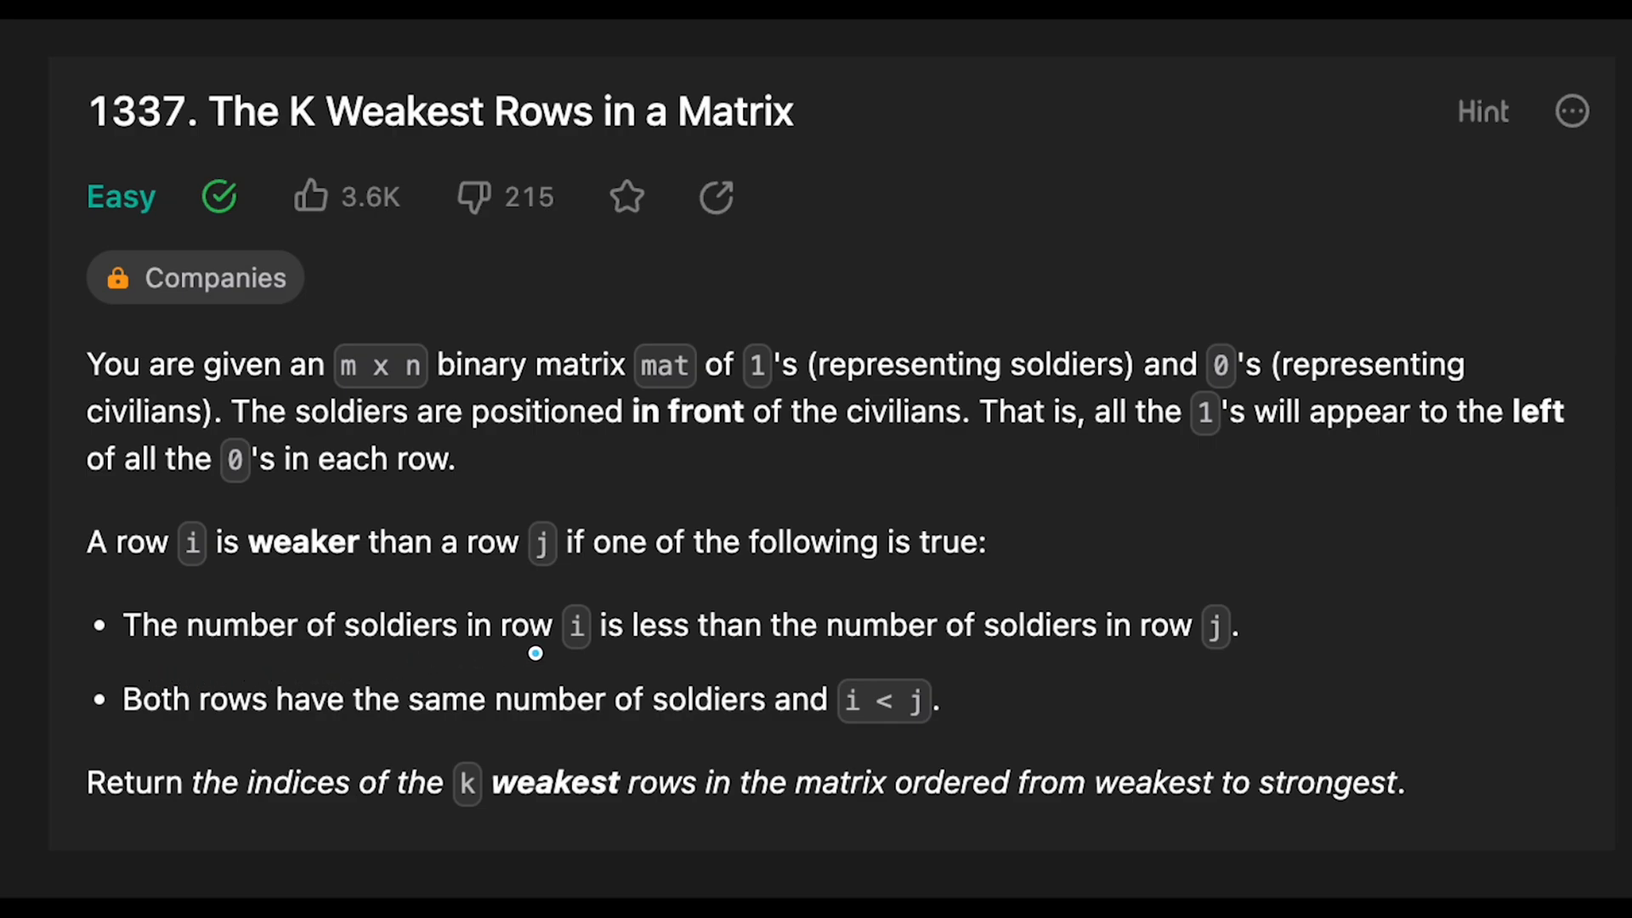
mouse_move(952, 649)
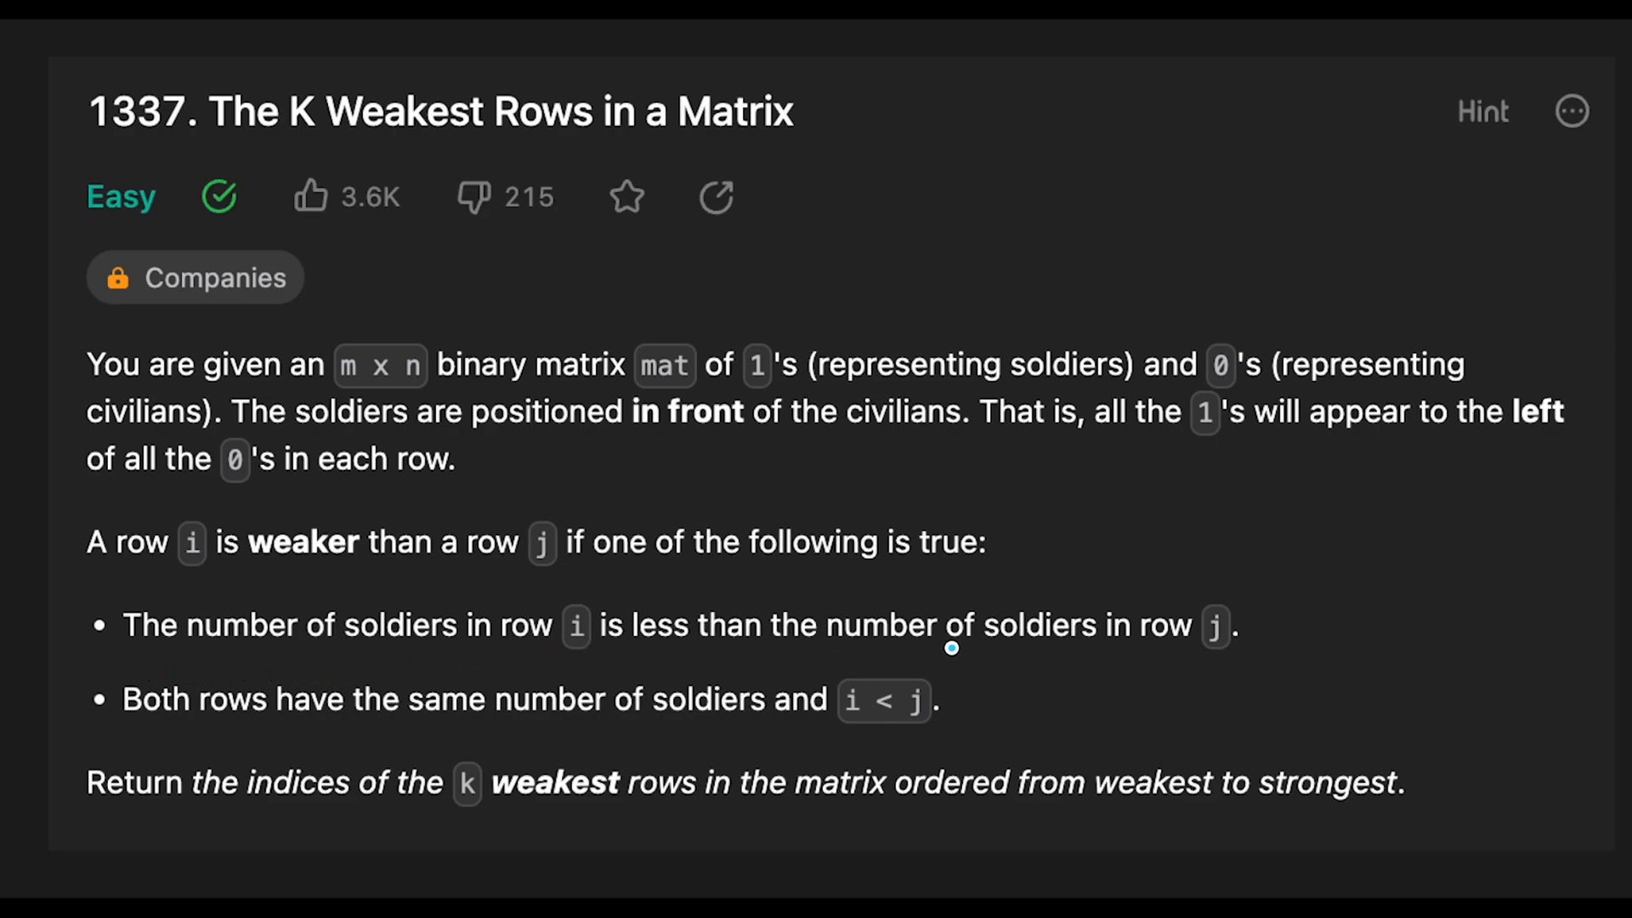
mouse_move(459, 678)
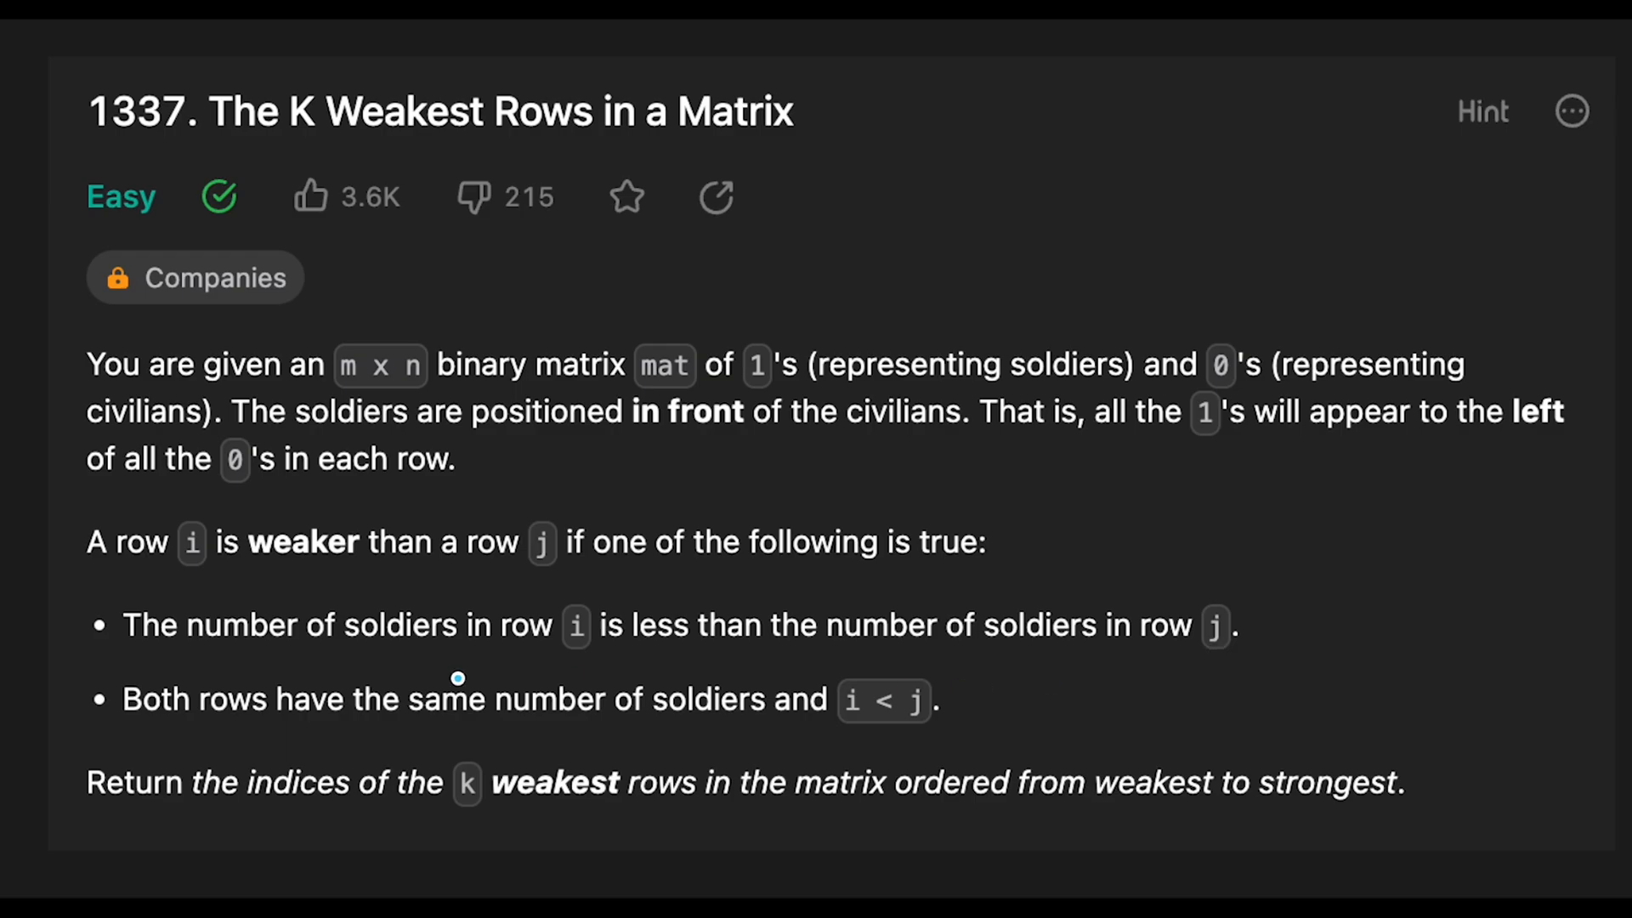
mouse_move(302, 722)
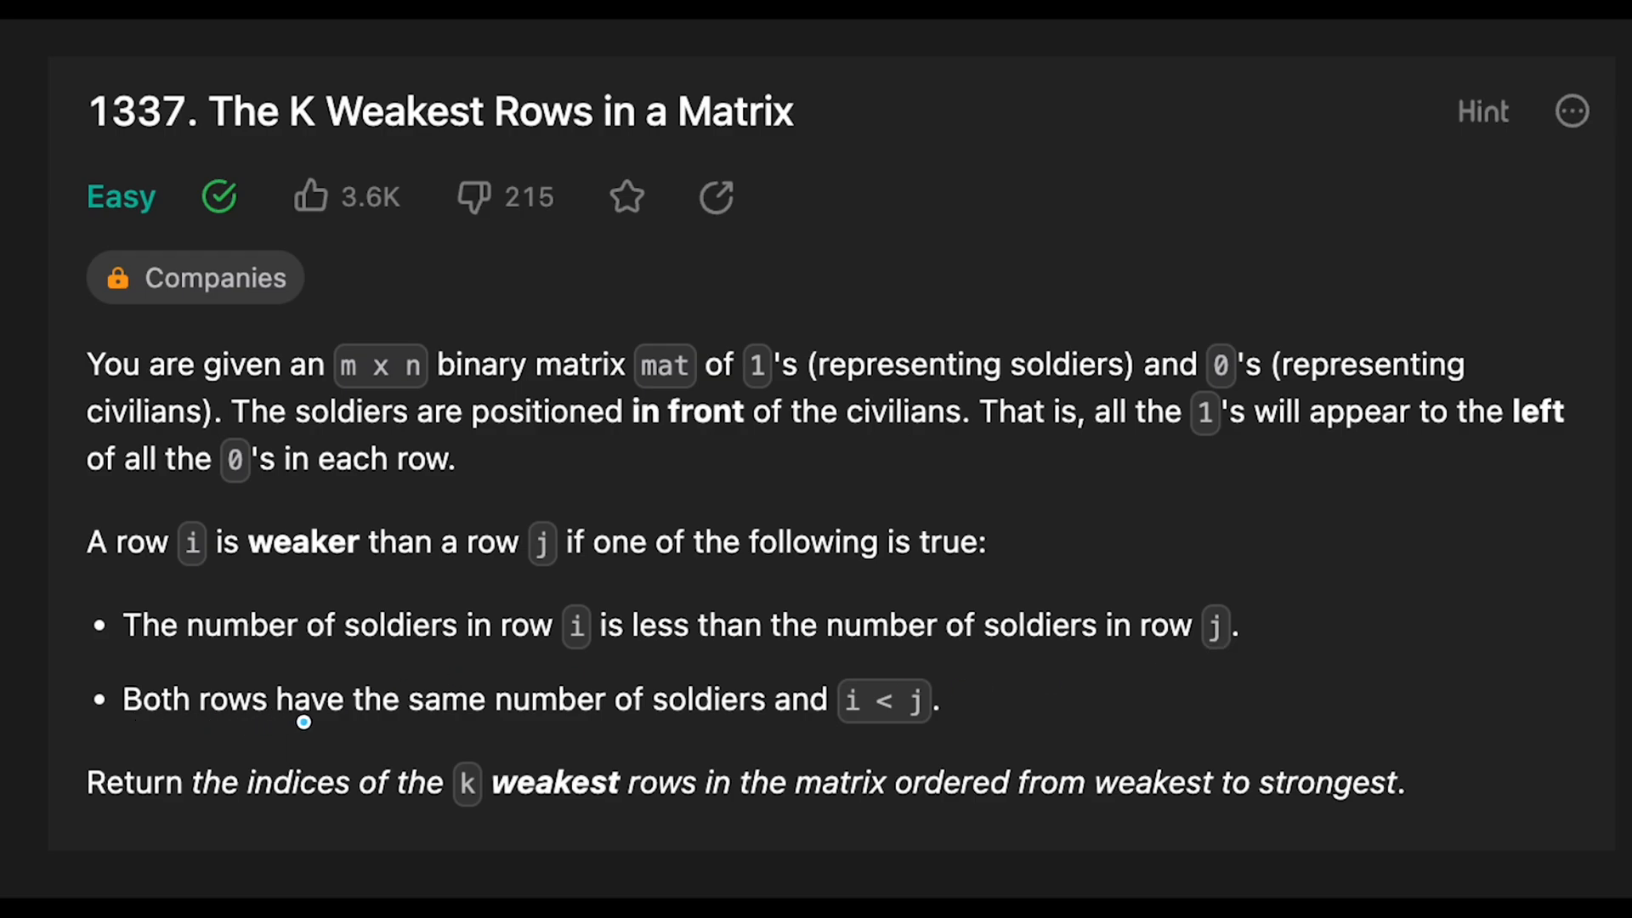
mouse_move(734, 728)
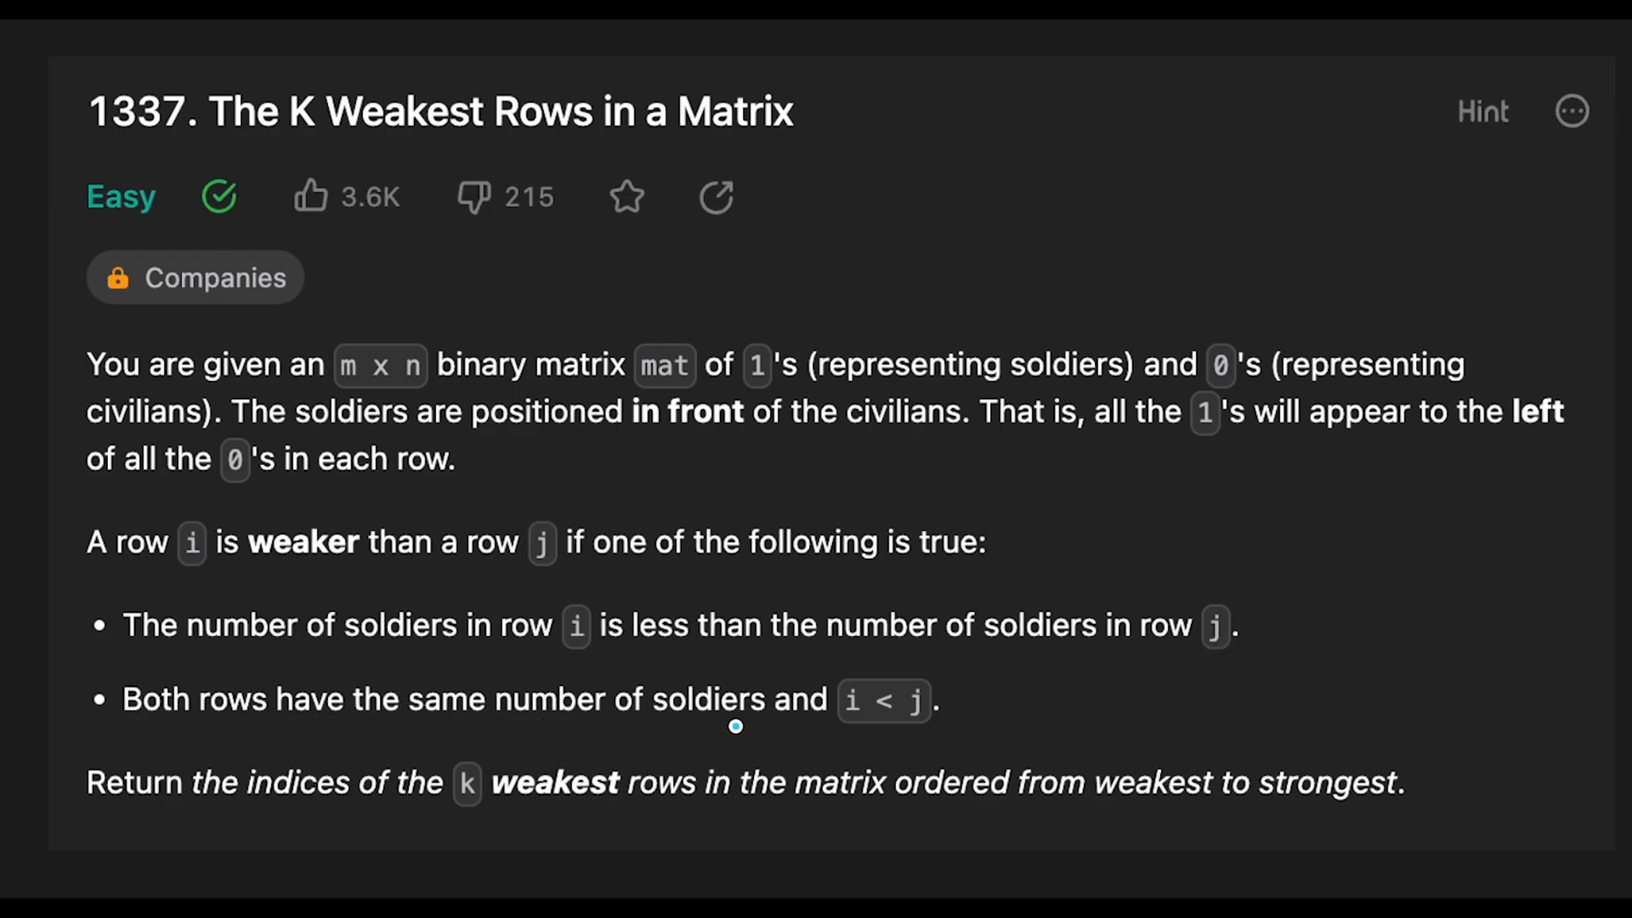
mouse_move(926, 726)
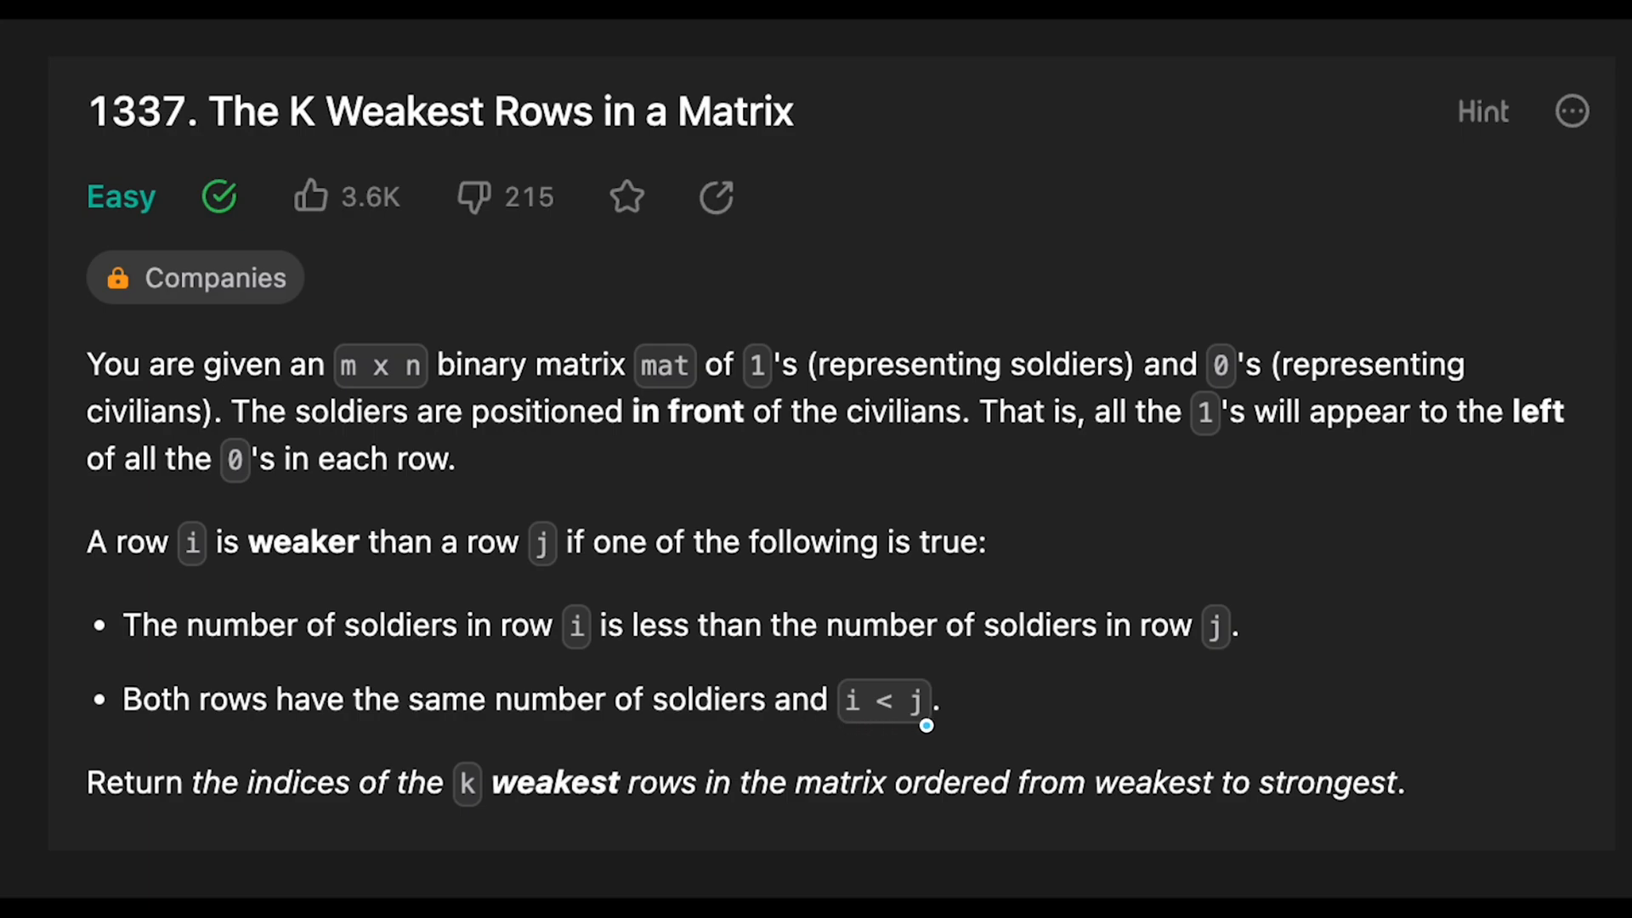
mouse_move(384, 810)
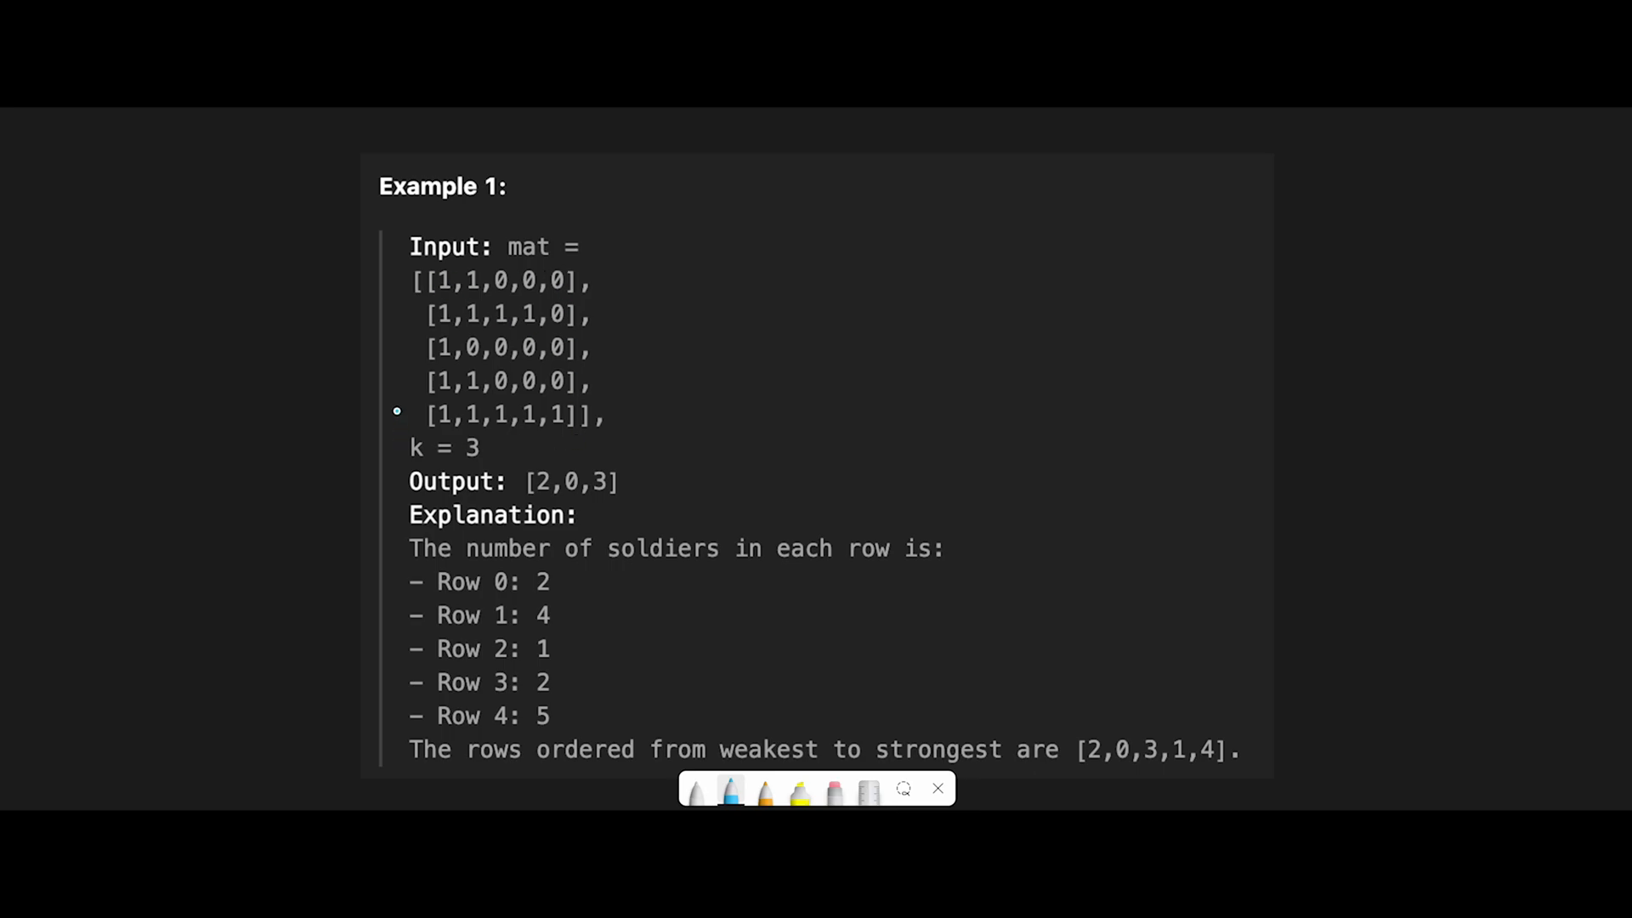
mouse_move(462, 461)
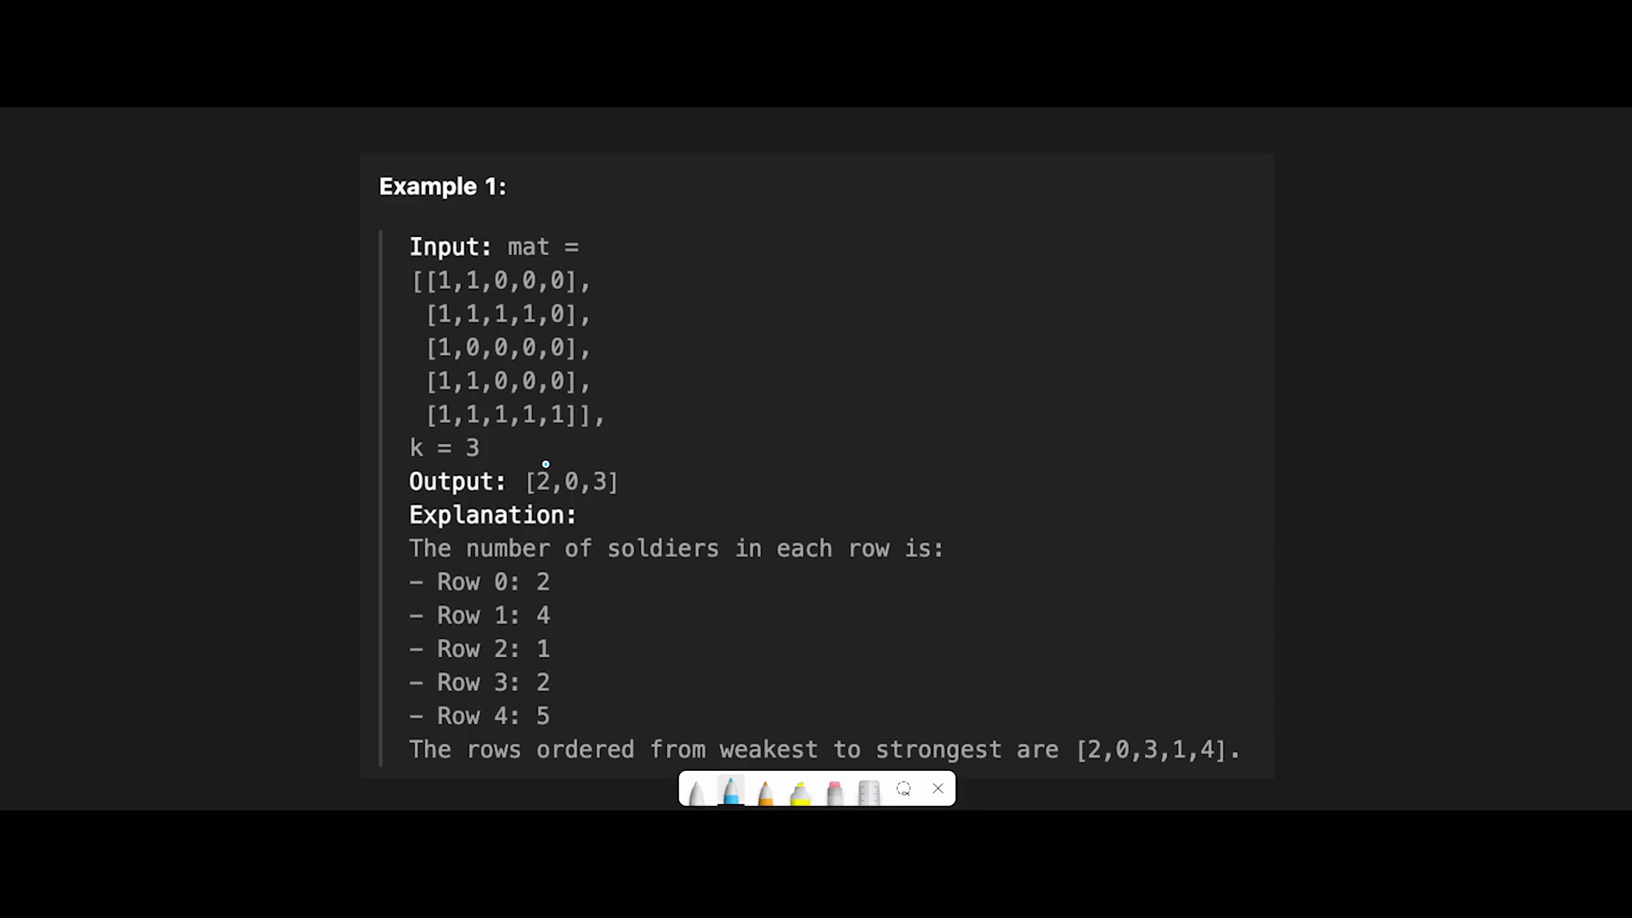
mouse_move(613, 342)
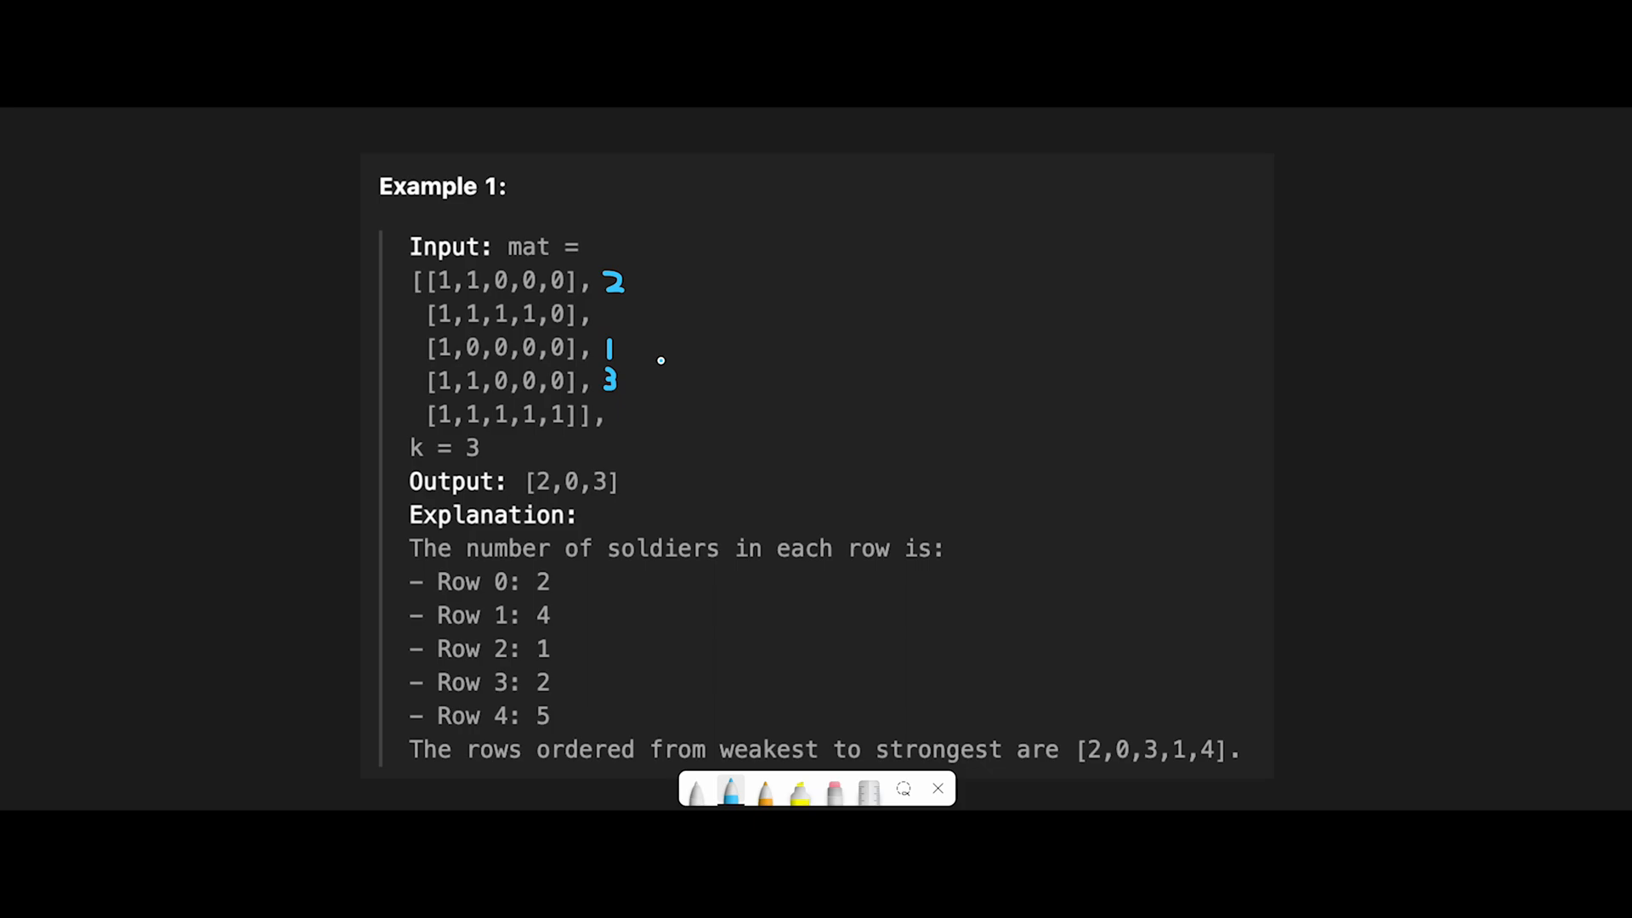
mouse_move(589, 360)
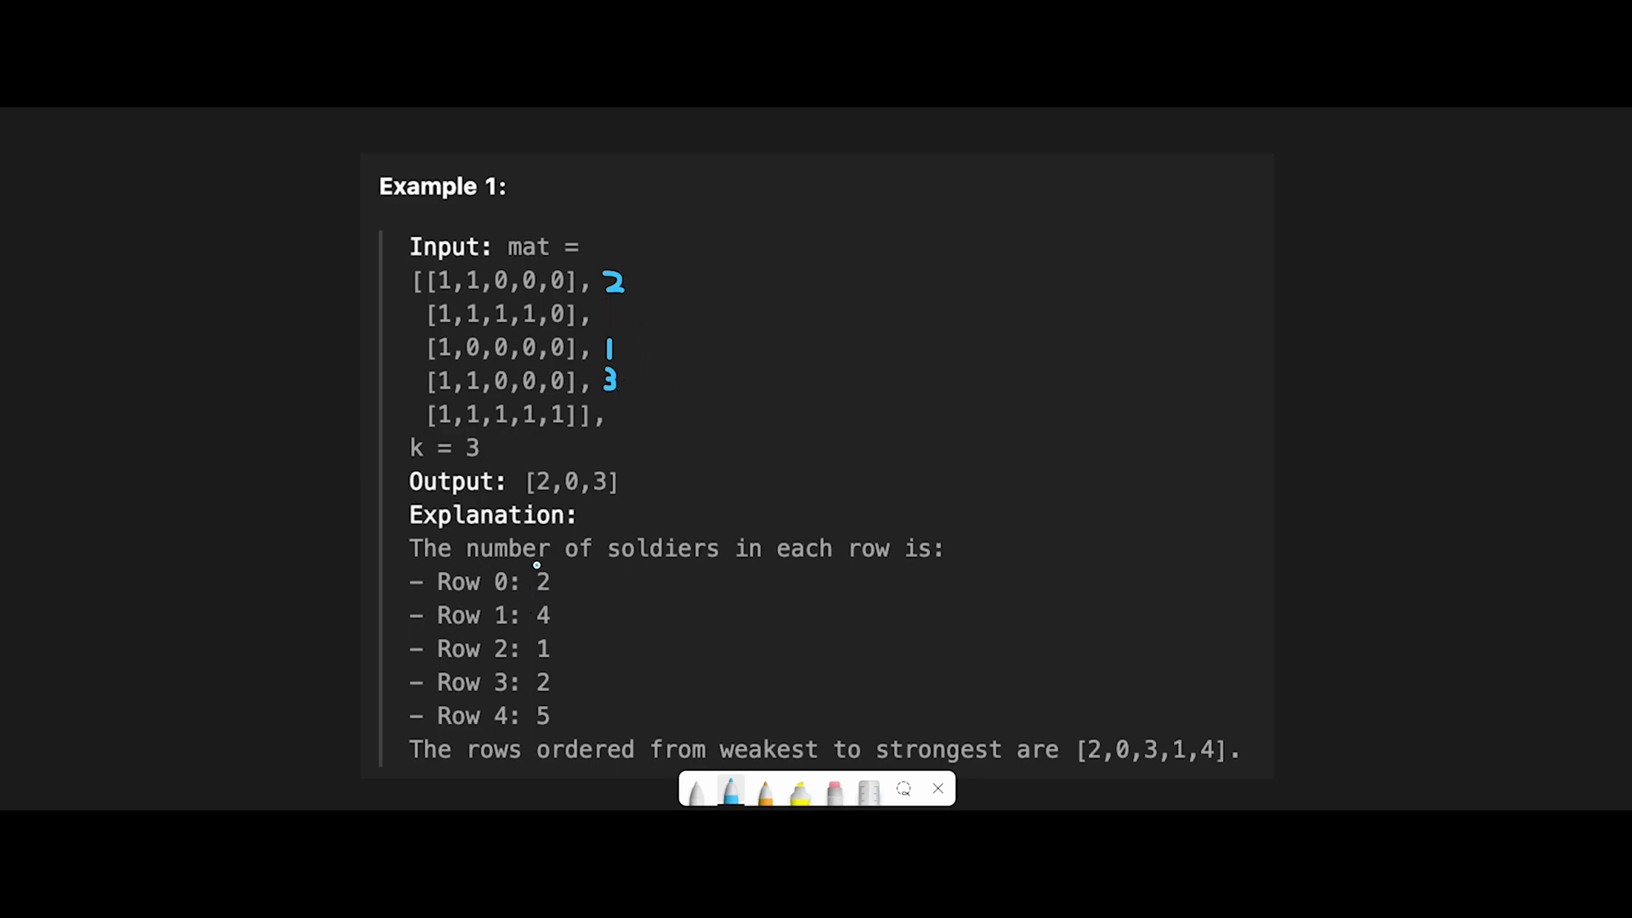
mouse_move(598, 622)
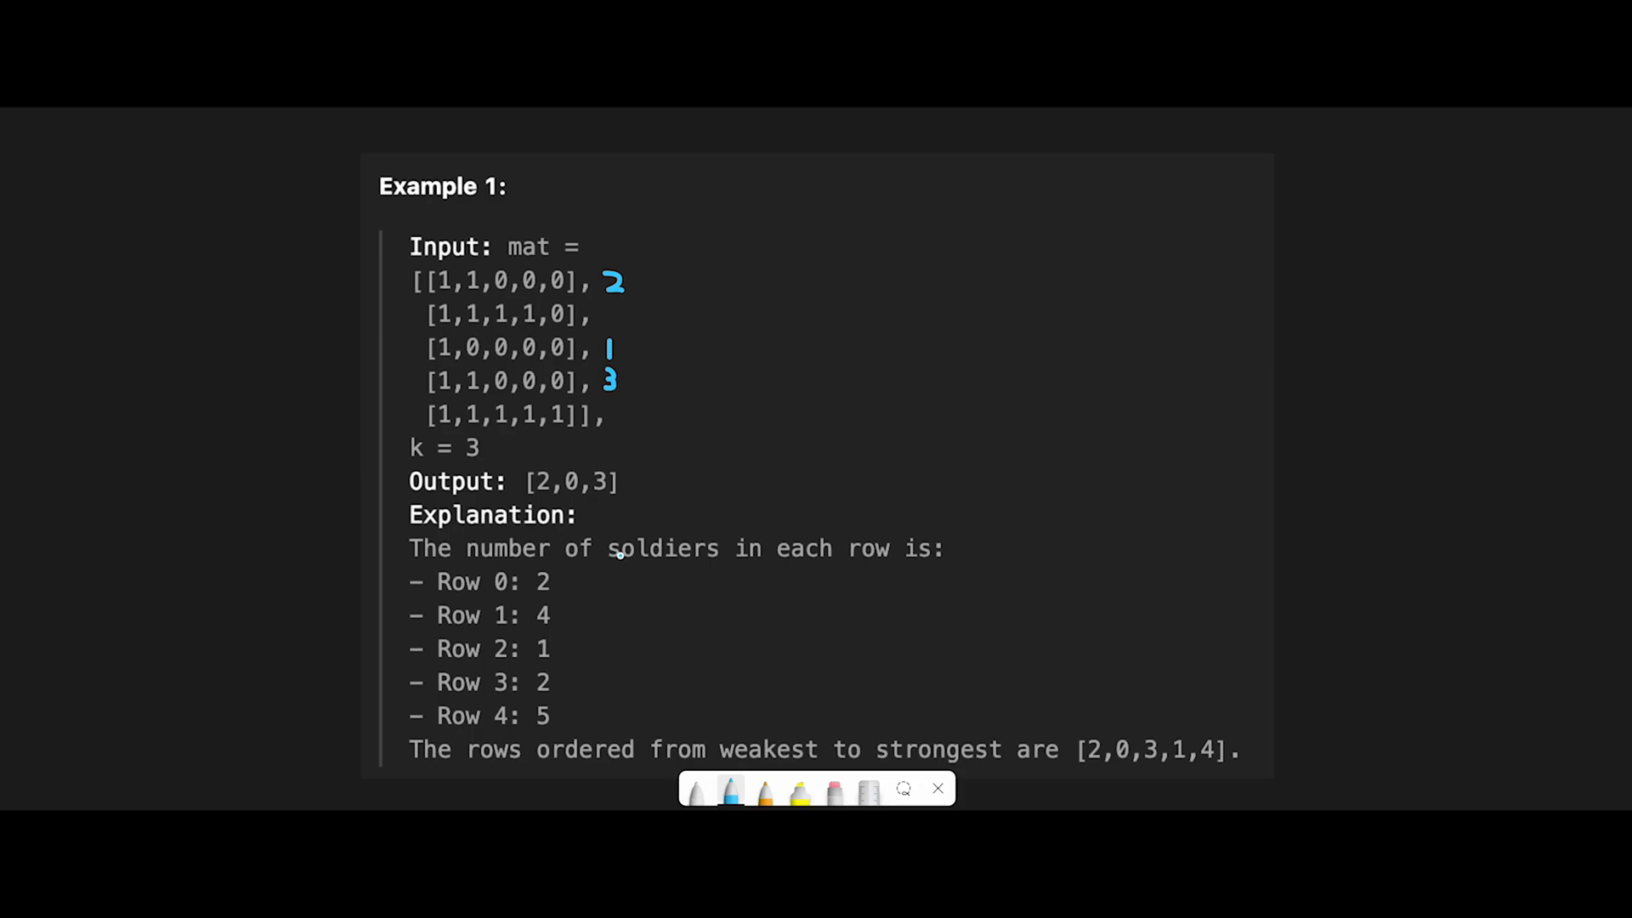
mouse_move(476, 587)
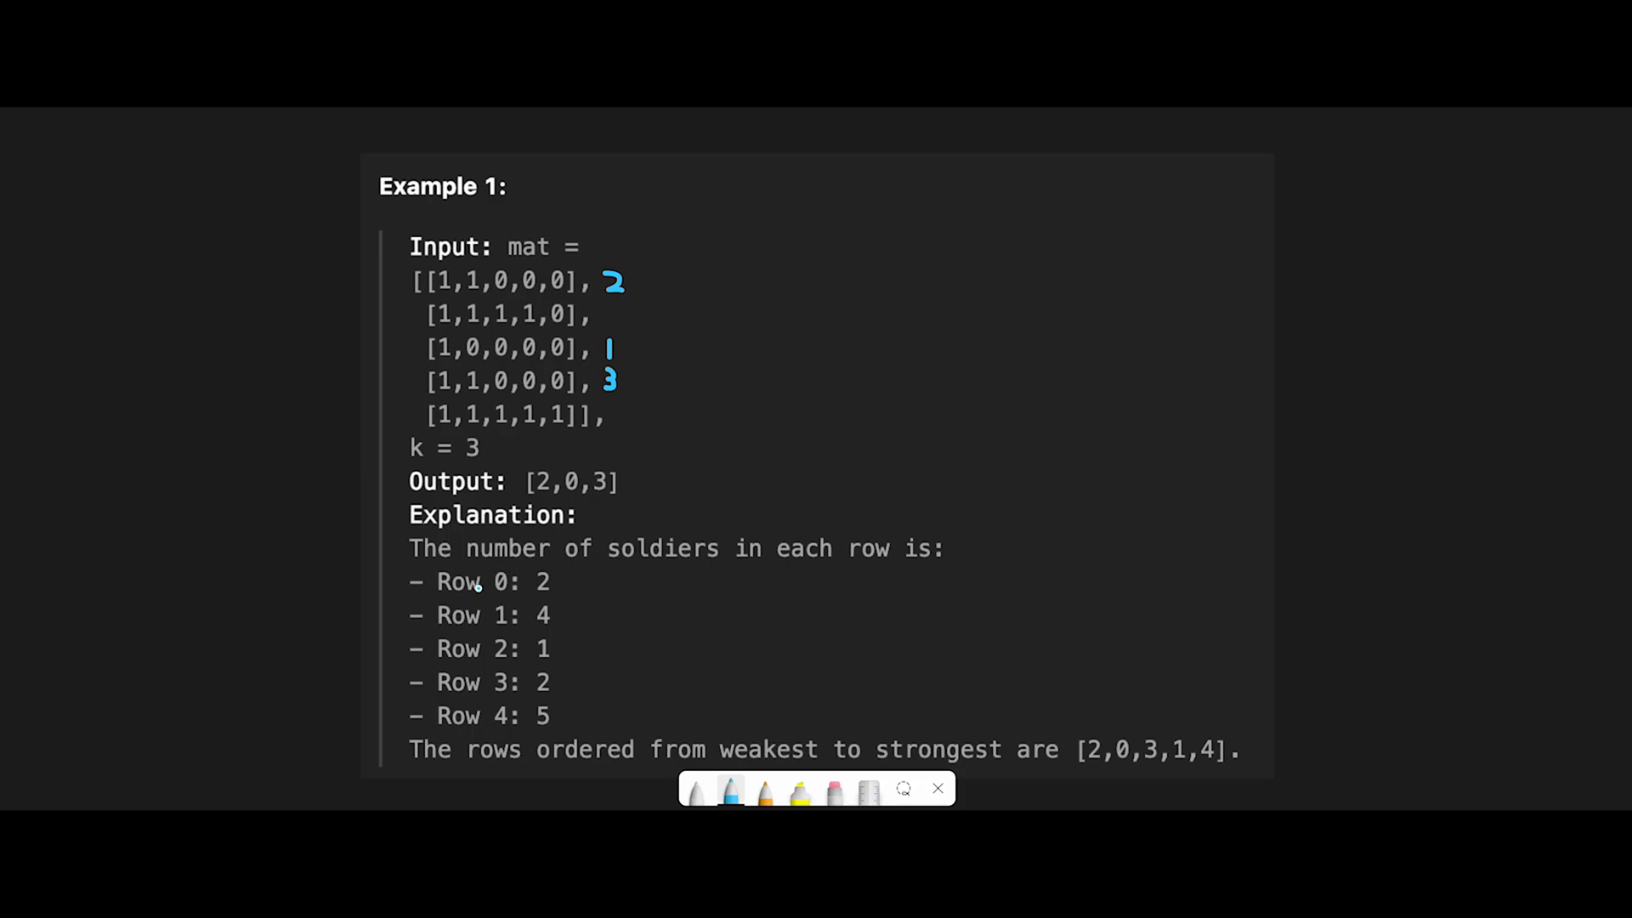
mouse_move(491, 680)
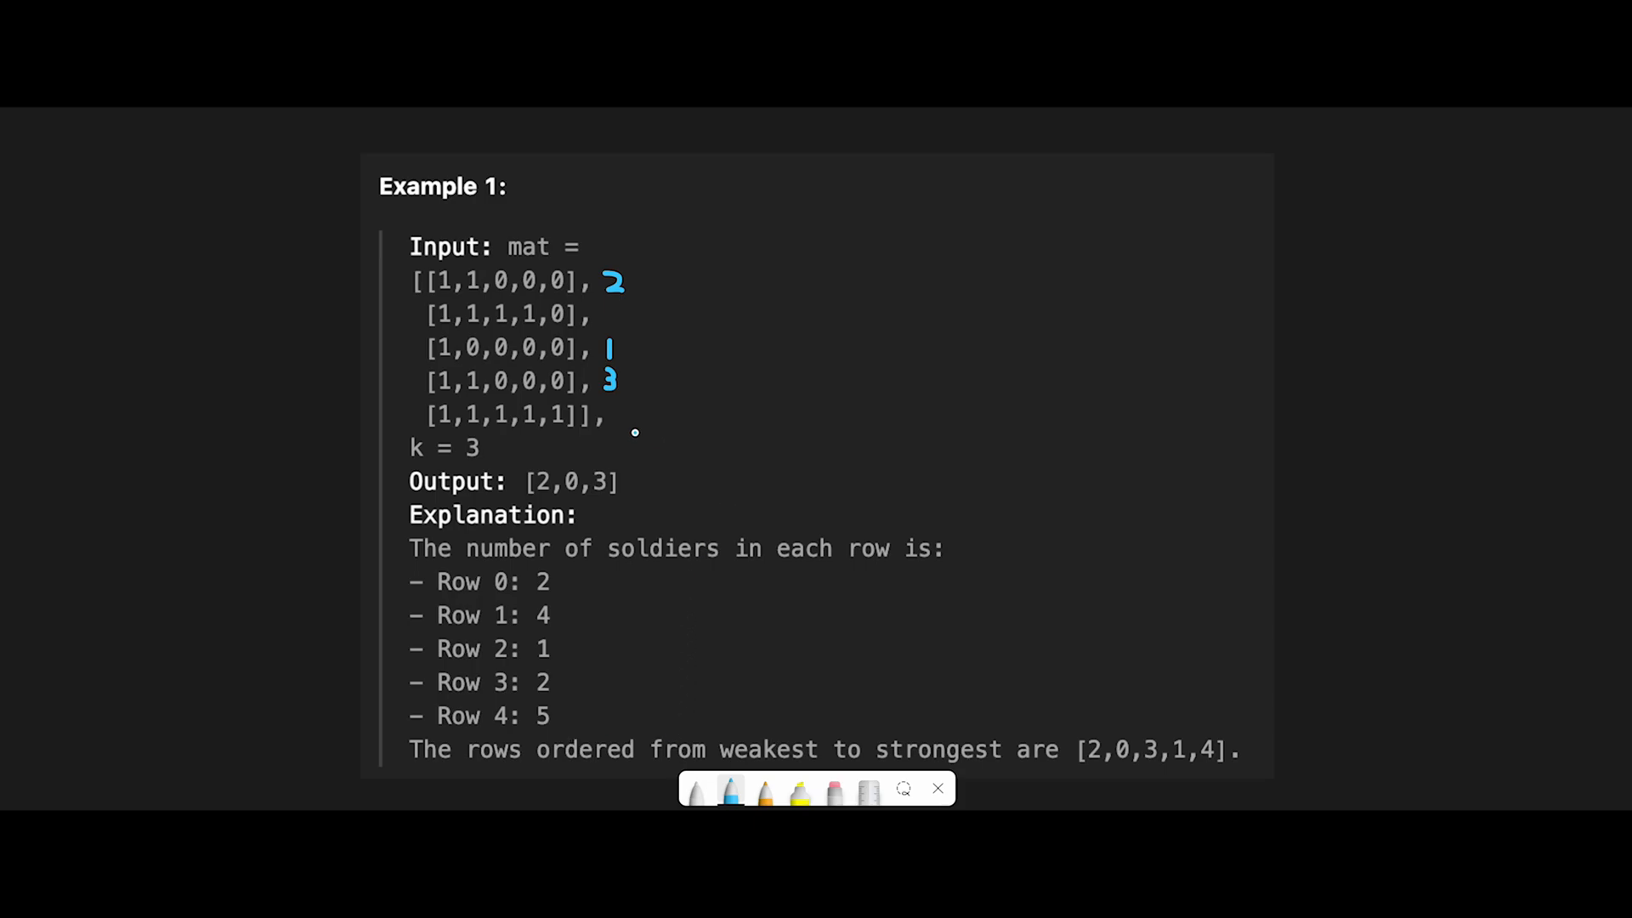
mouse_move(779, 263)
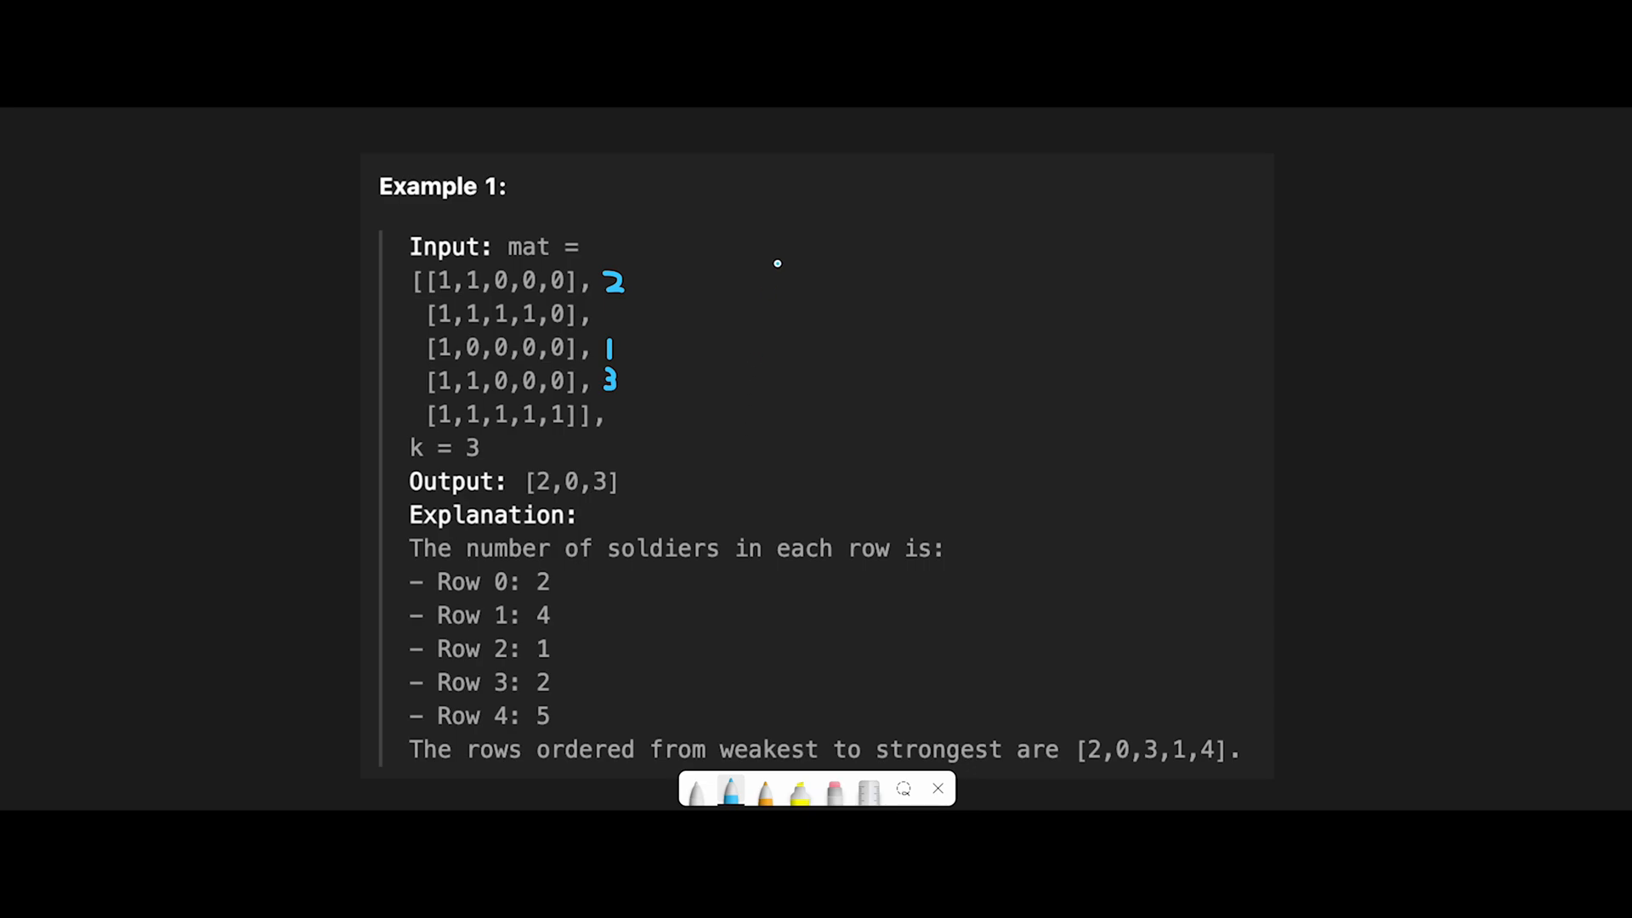
- Handwrite the pairs (2,0), (4,1) and (1,2) beside the Example 1 matrix rows
drag(796, 249, 780, 333)
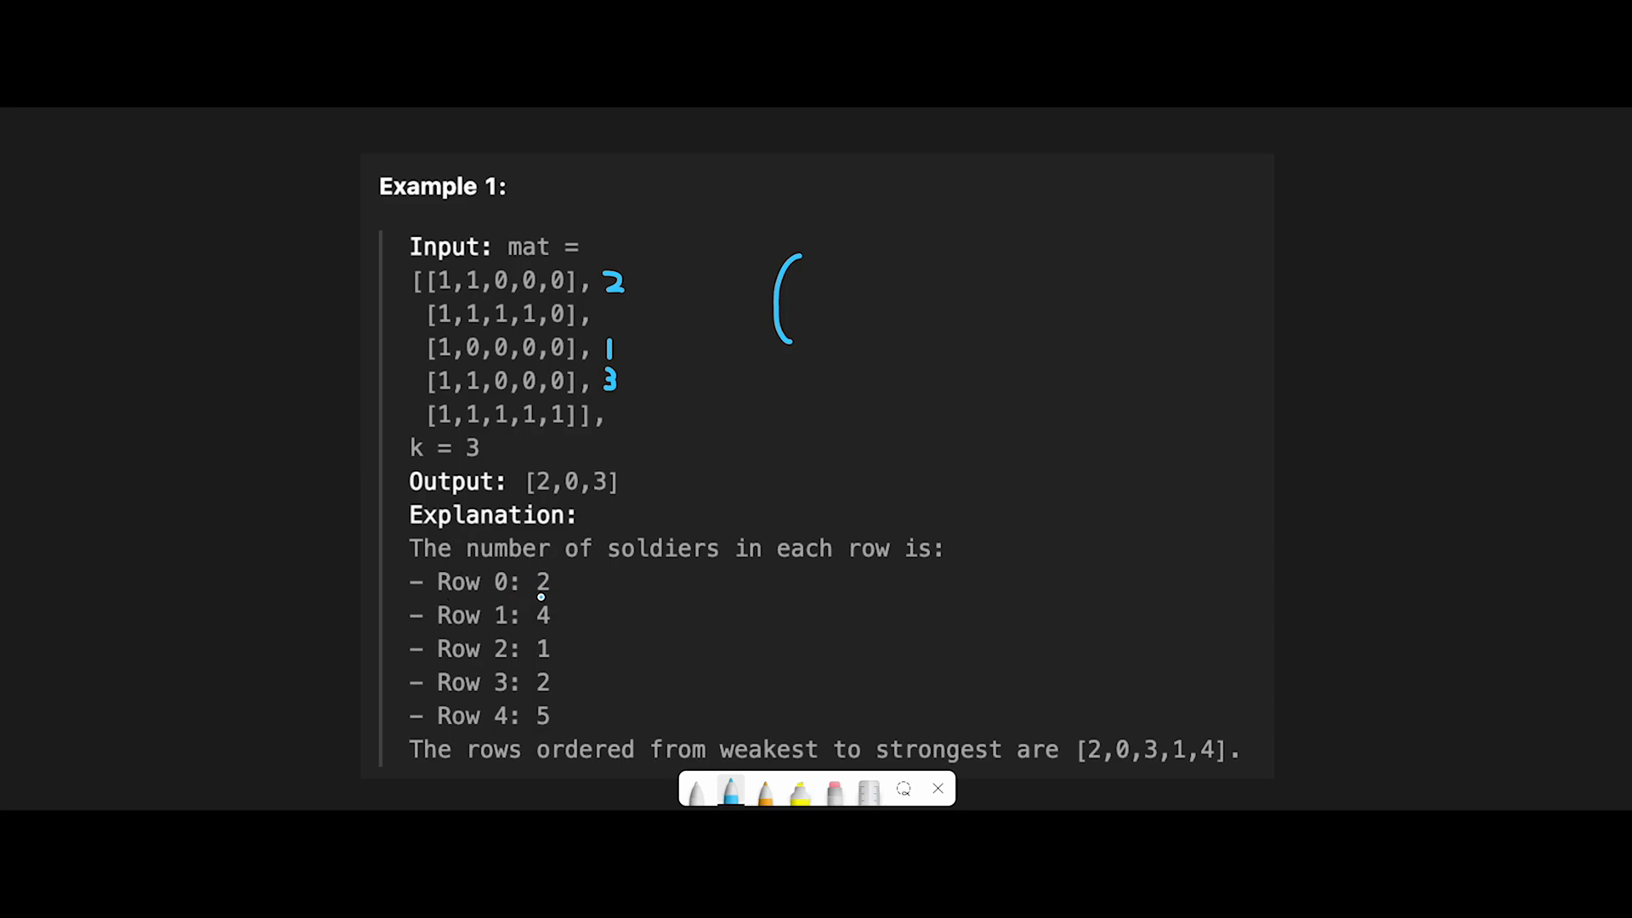
mouse_move(845, 285)
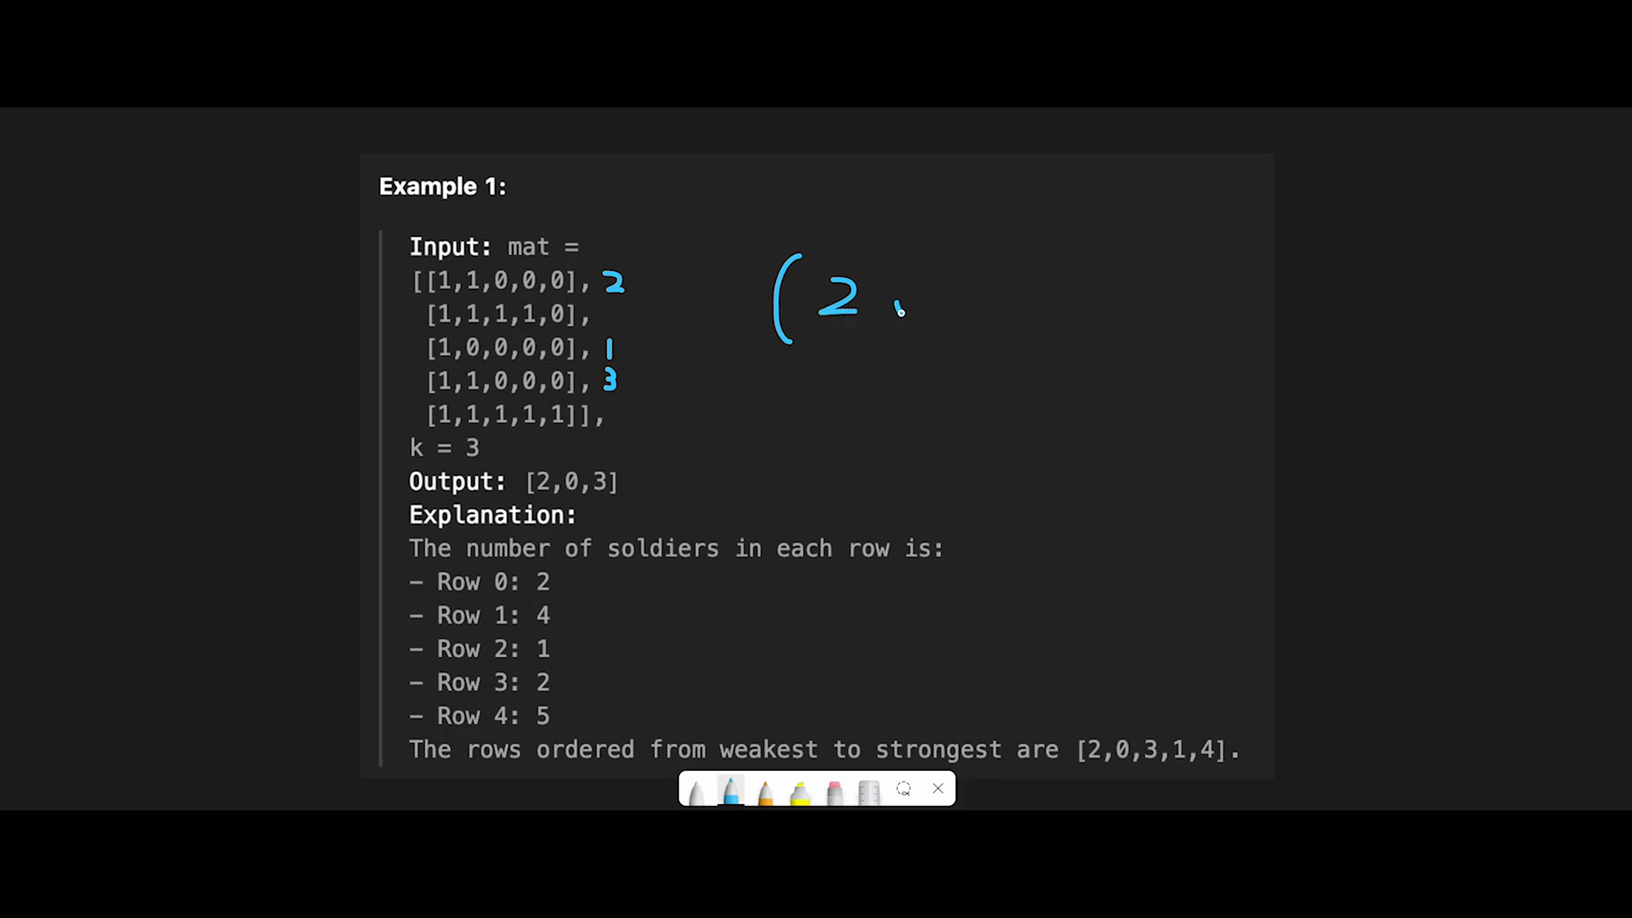
drag(942, 265, 941, 323)
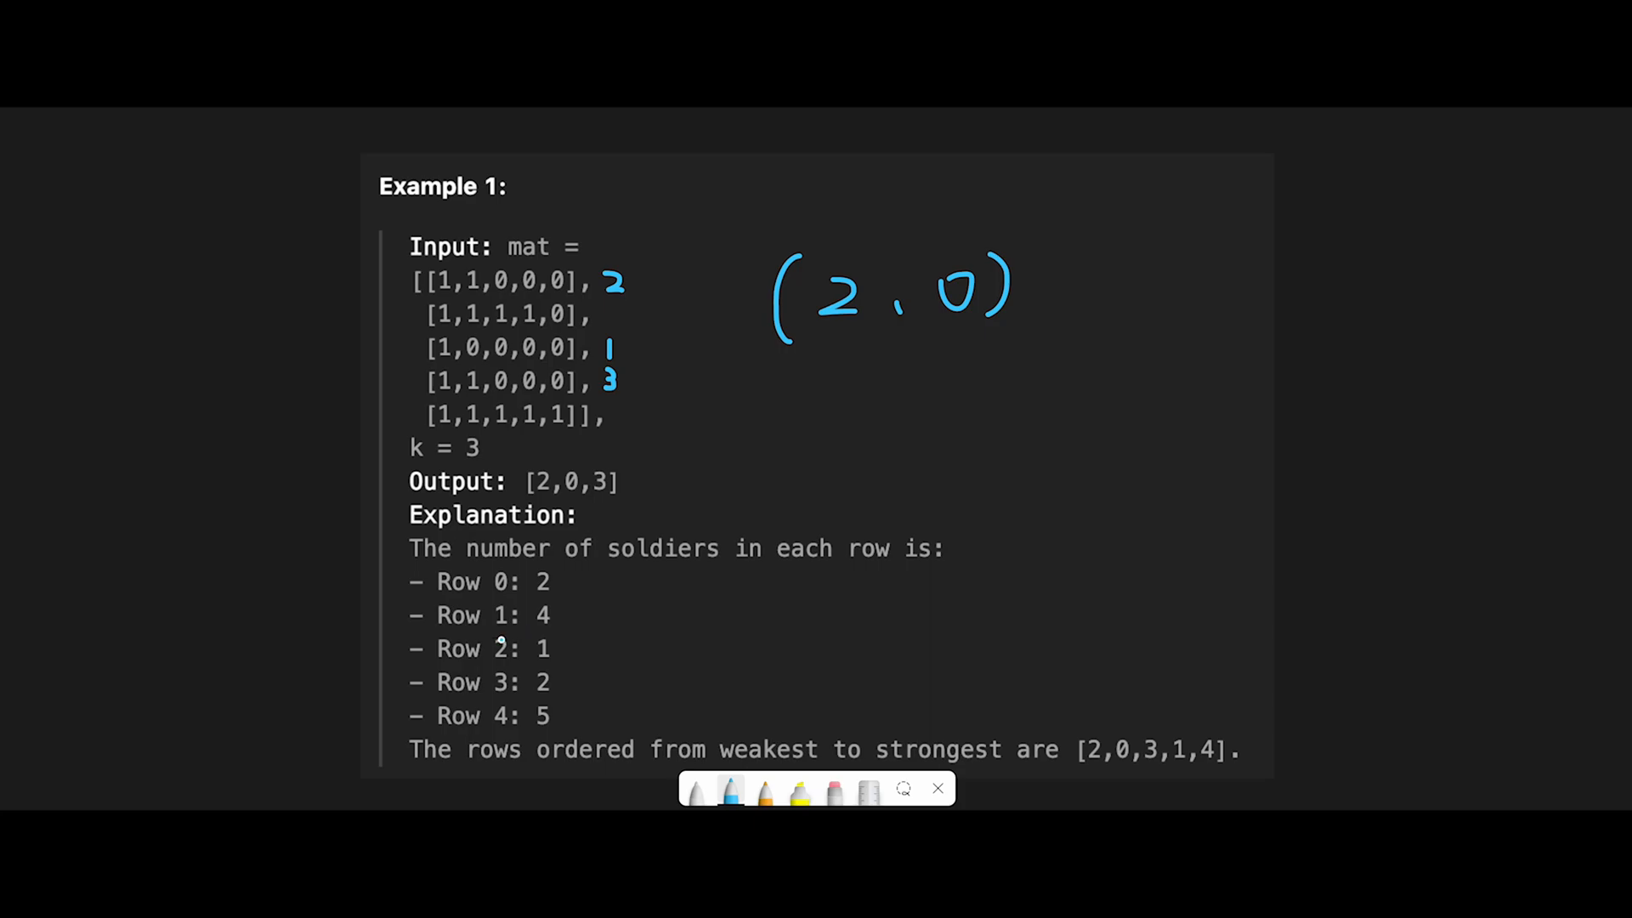
drag(791, 364, 822, 391)
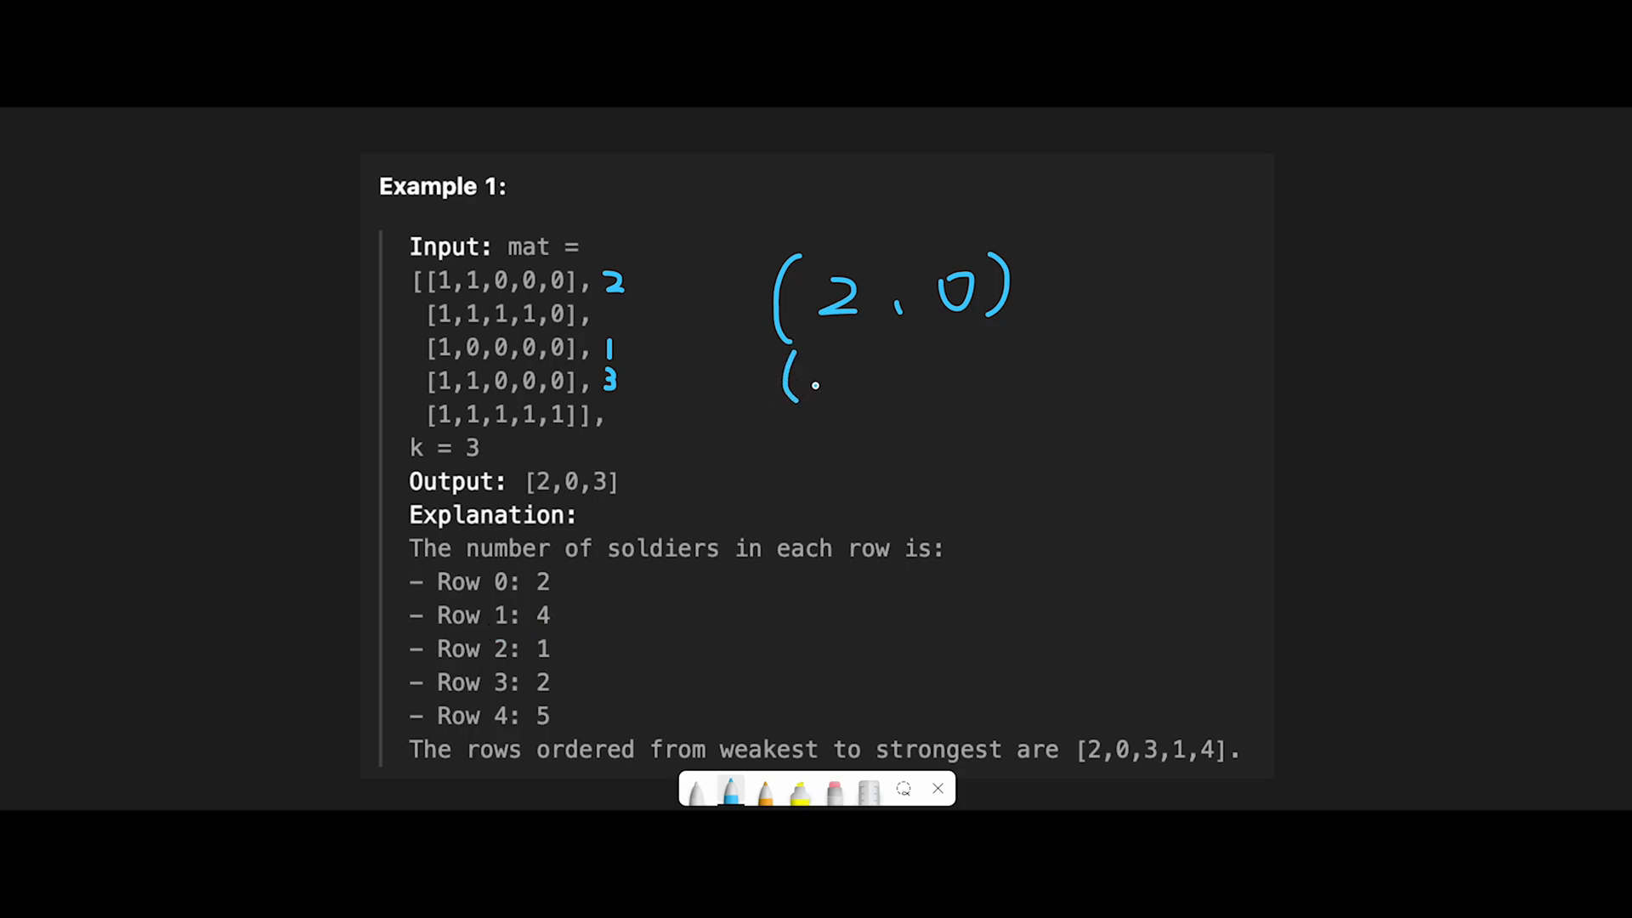
drag(812, 374, 853, 379)
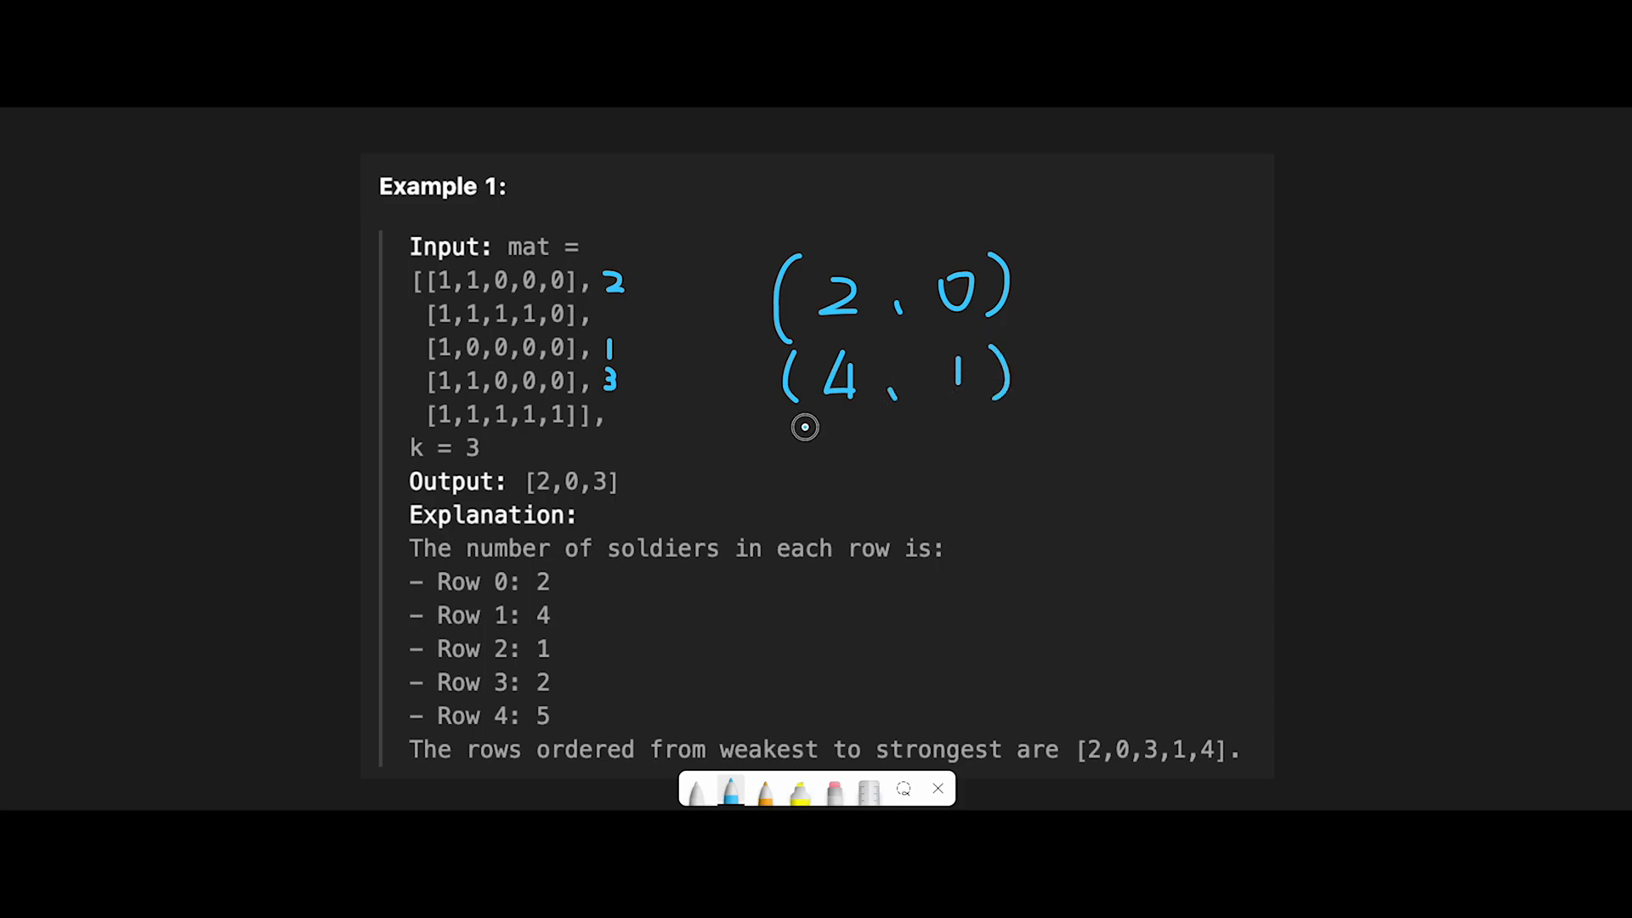
drag(801, 437, 853, 485)
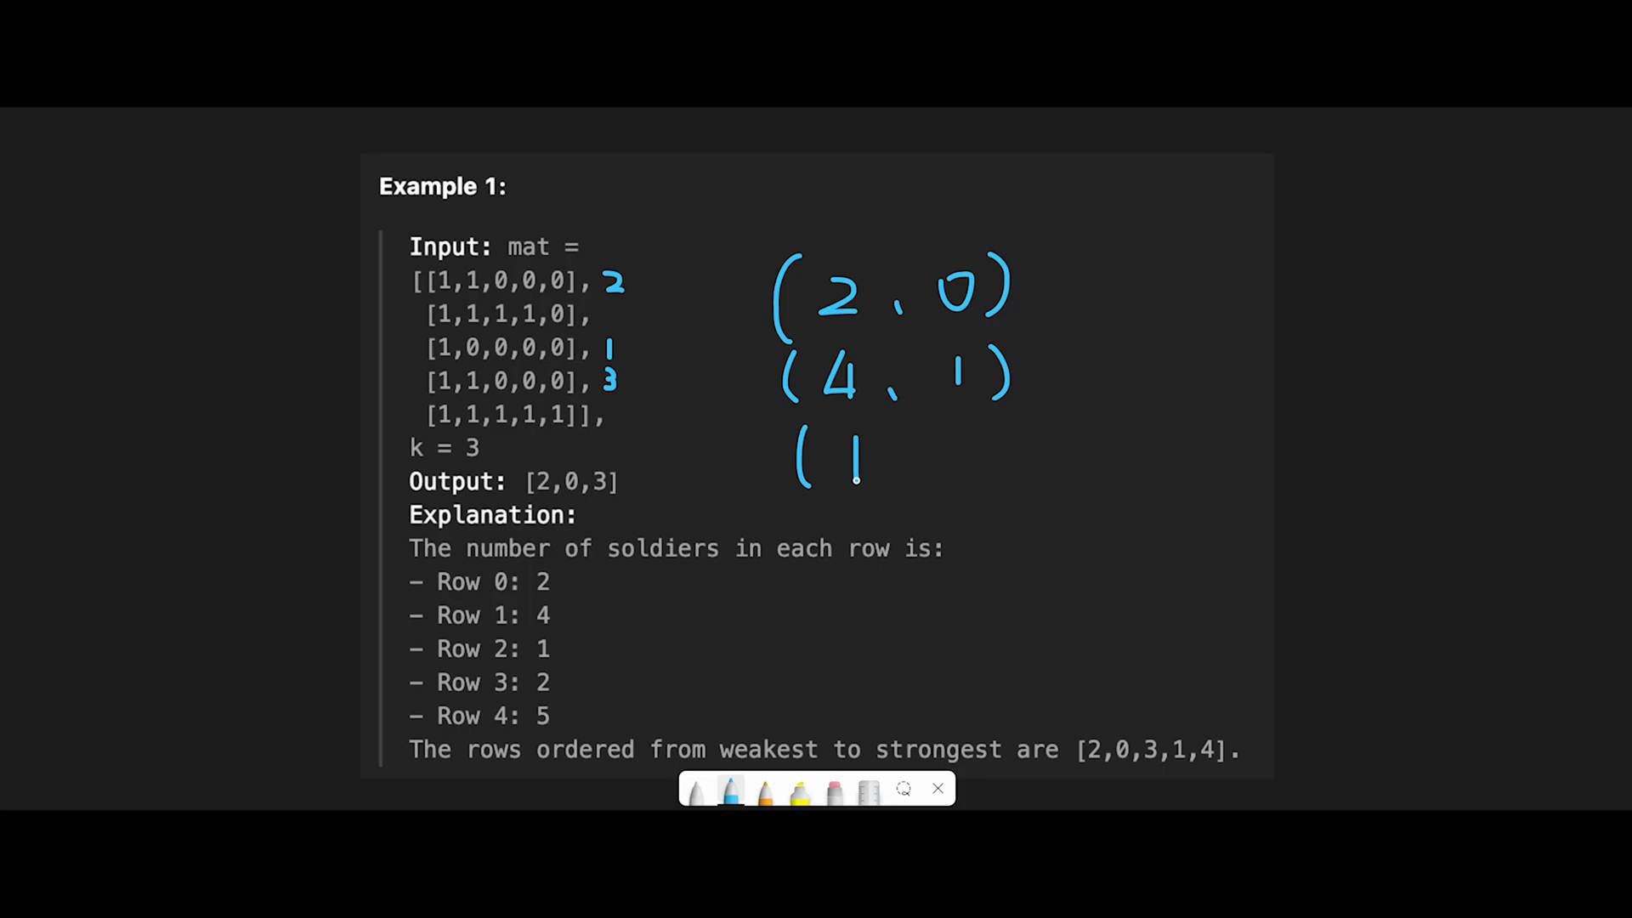
drag(901, 461, 957, 458)
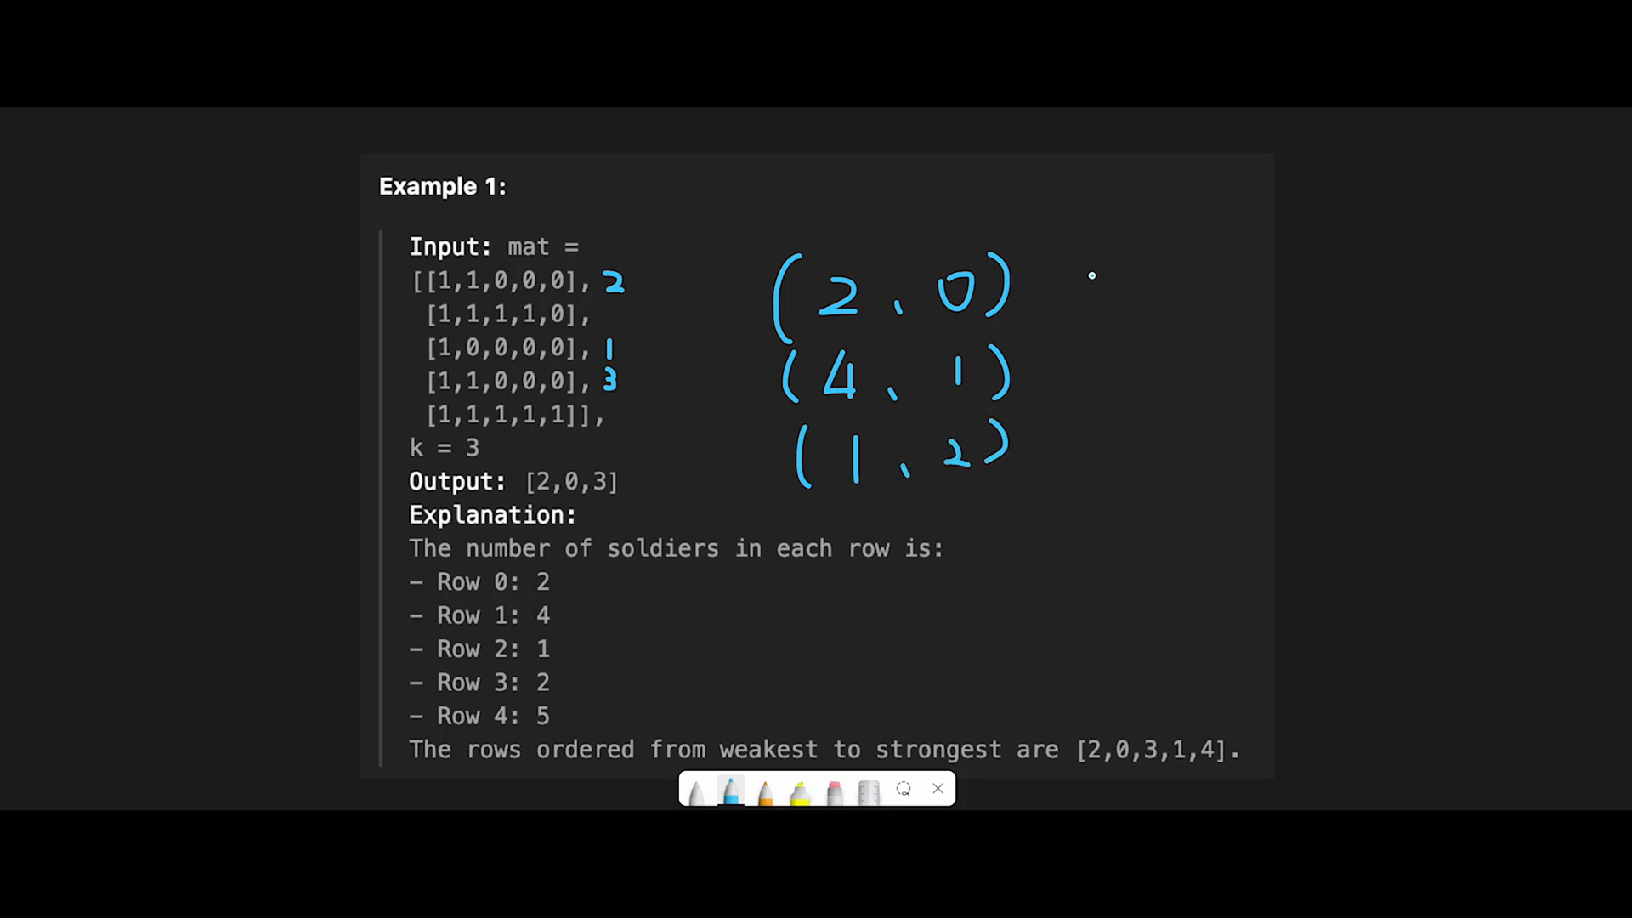
- Start a second column with the pairs (2,3) and (5,4)
drag(1098, 276, 1098, 313)
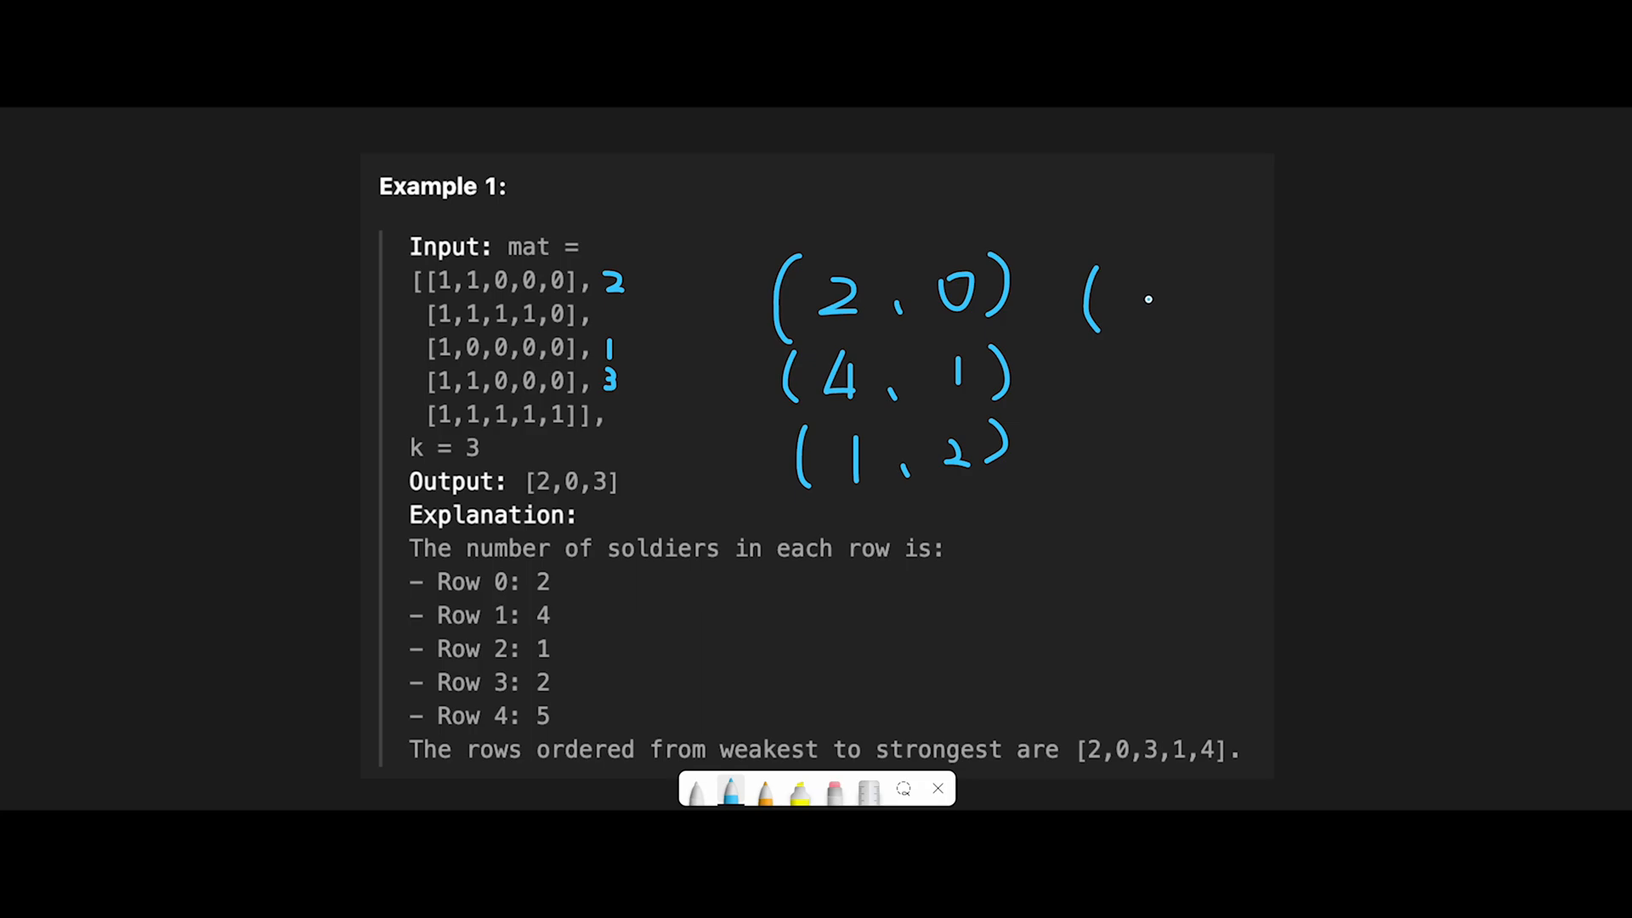
drag(1118, 270, 1143, 333)
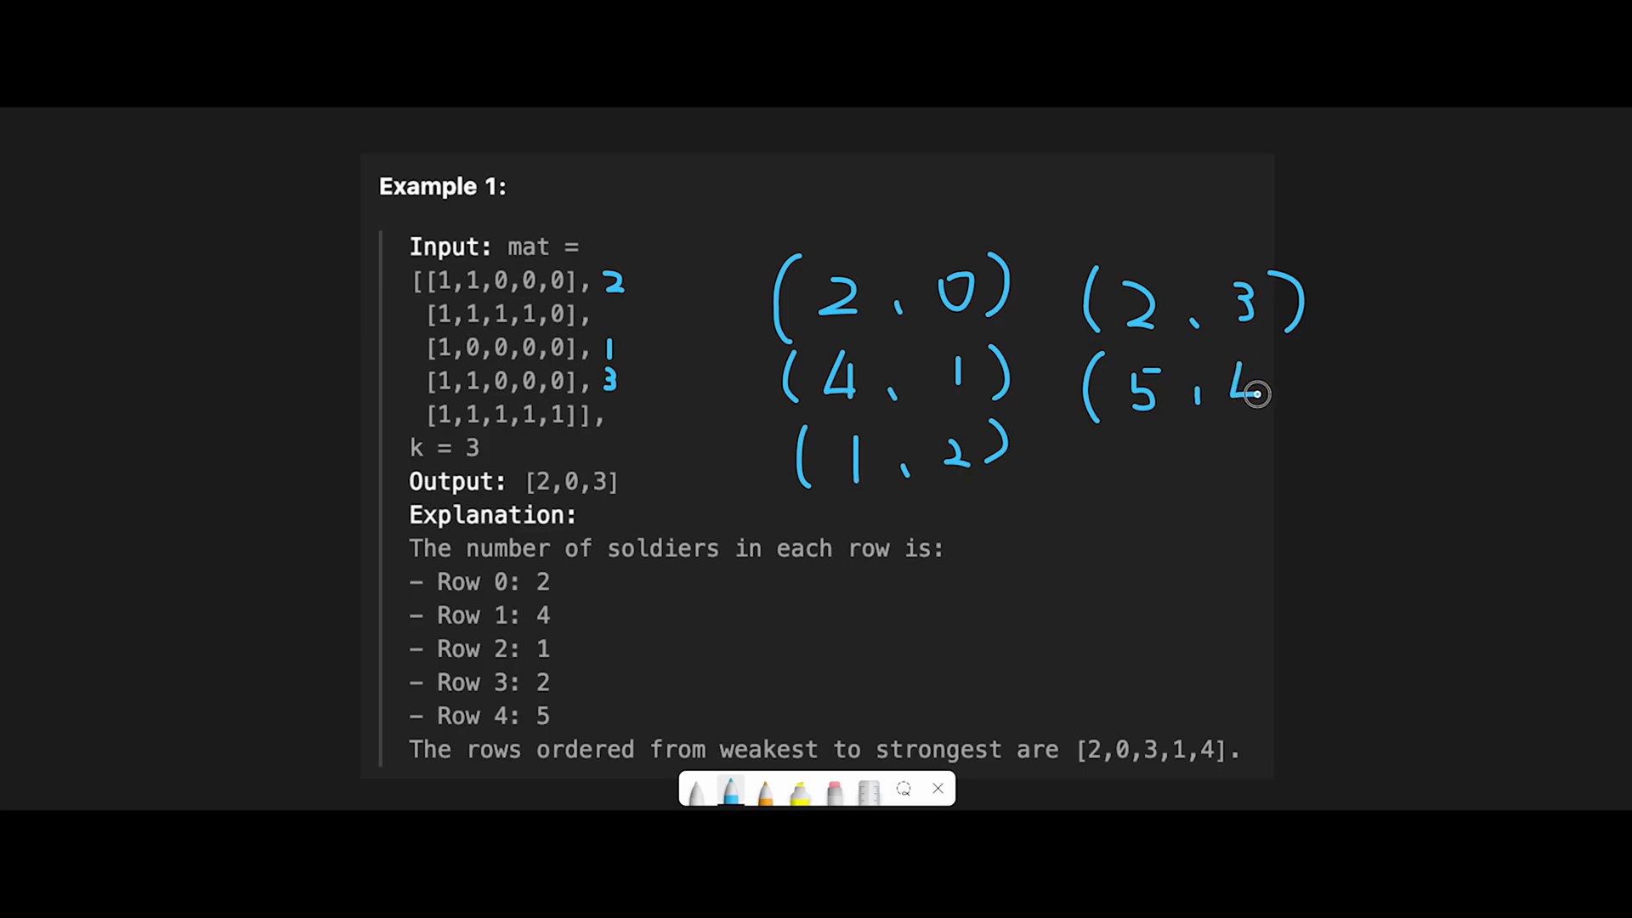
- Finish (5,4), circle the weakest pairs (1,2) and (2,0), and underline Output [2,0,3]
drag(1254, 393, 1295, 398)
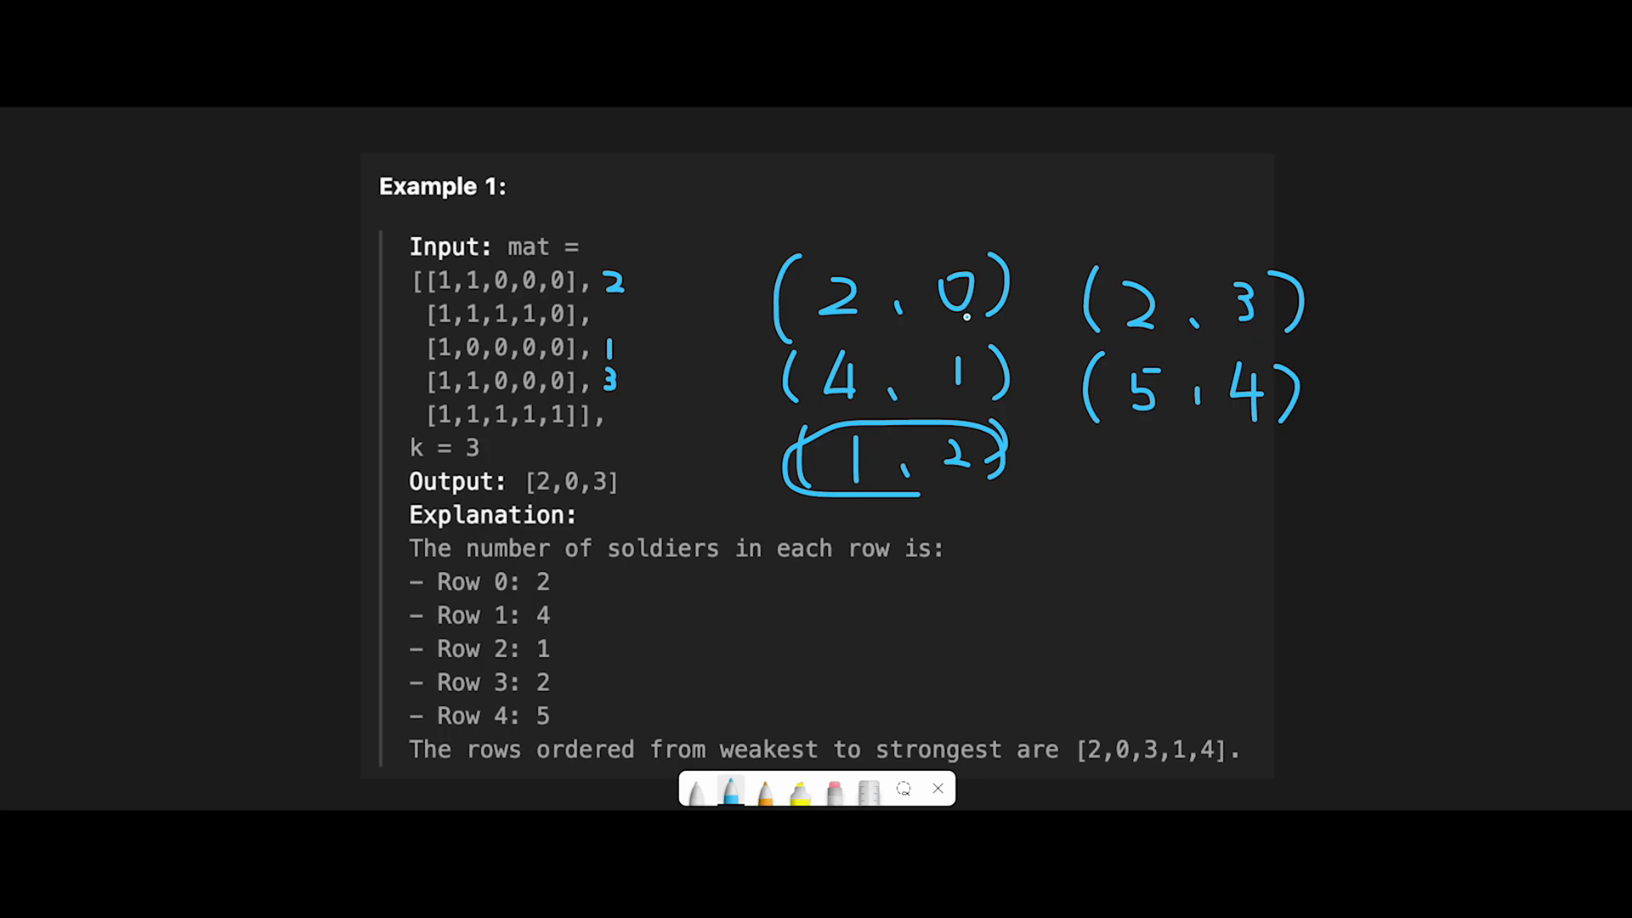
drag(790, 240, 999, 312)
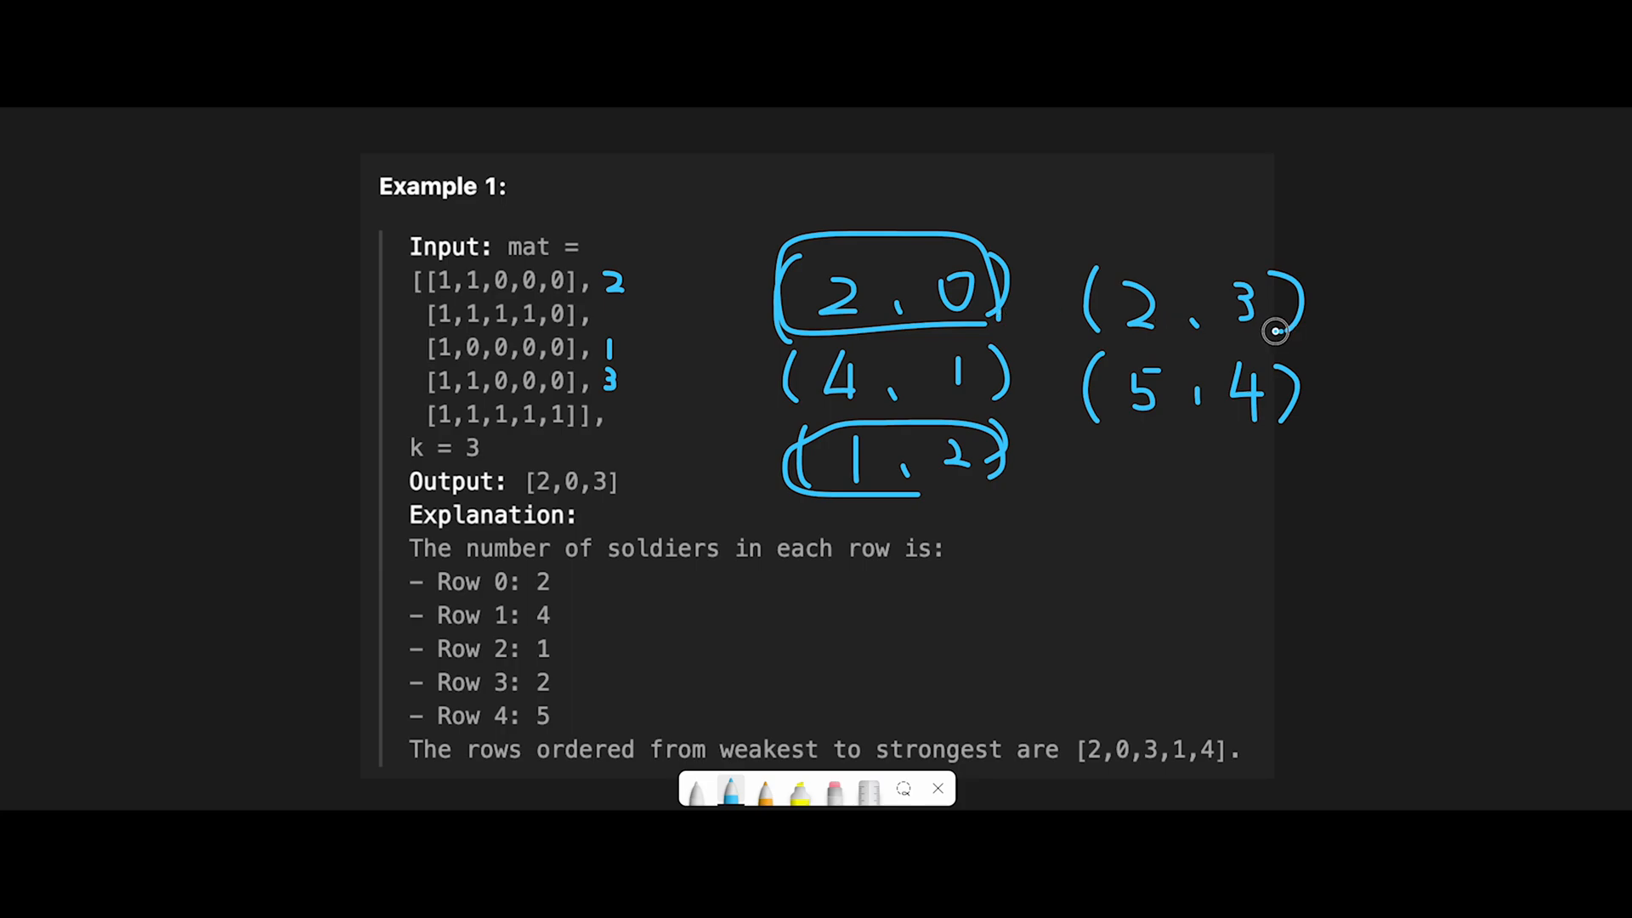
drag(1078, 250, 1300, 333)
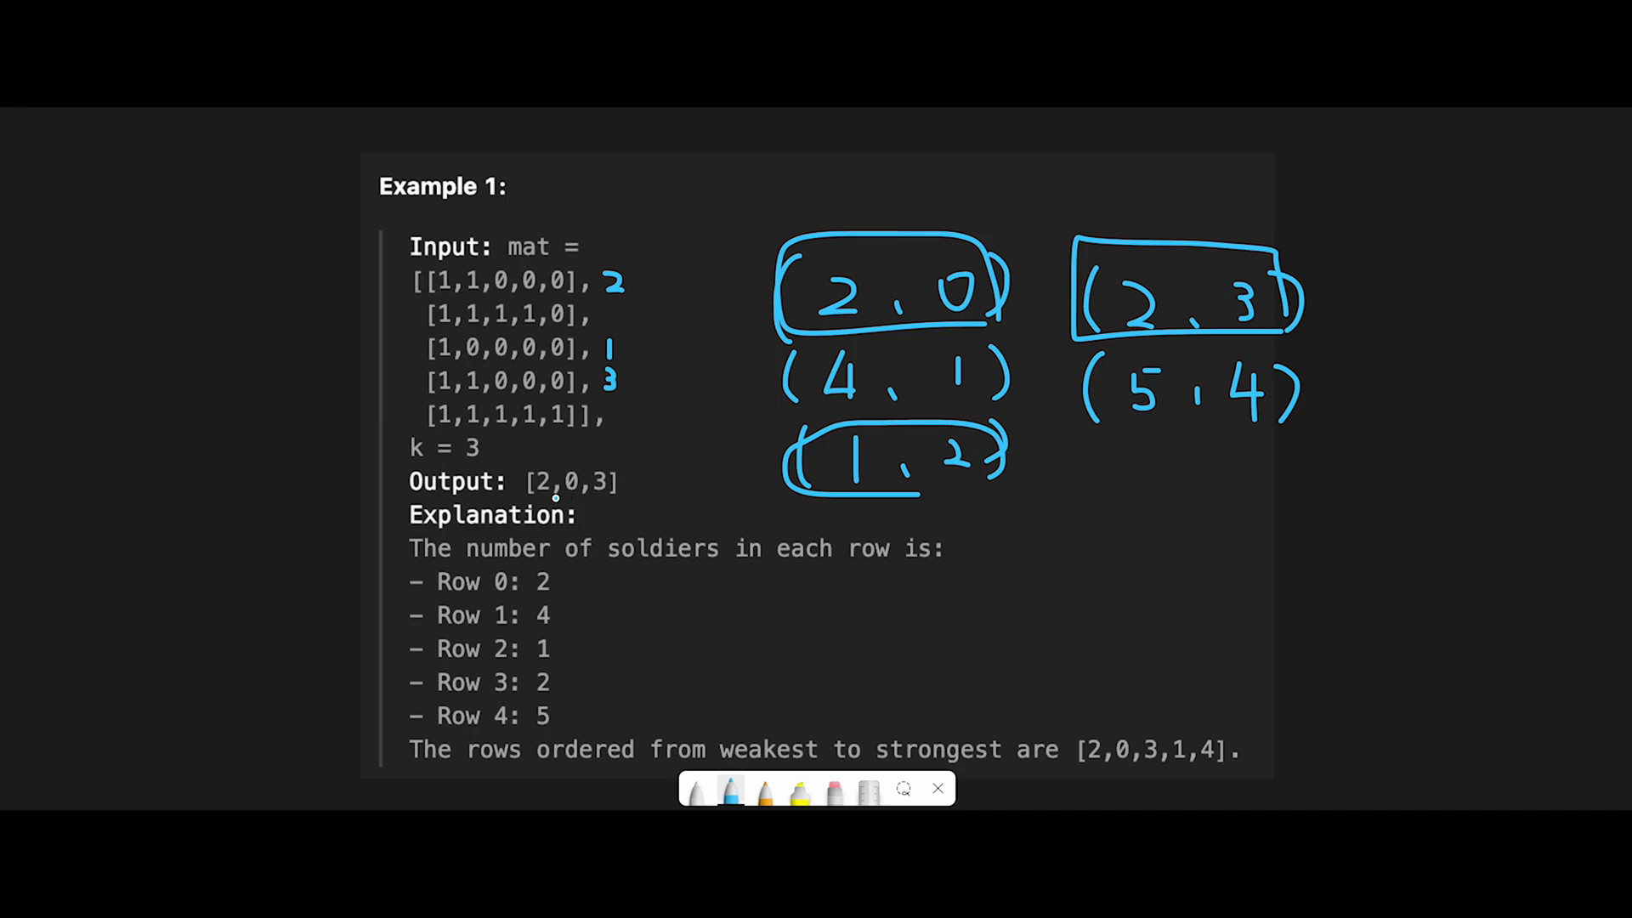
drag(510, 503, 609, 503)
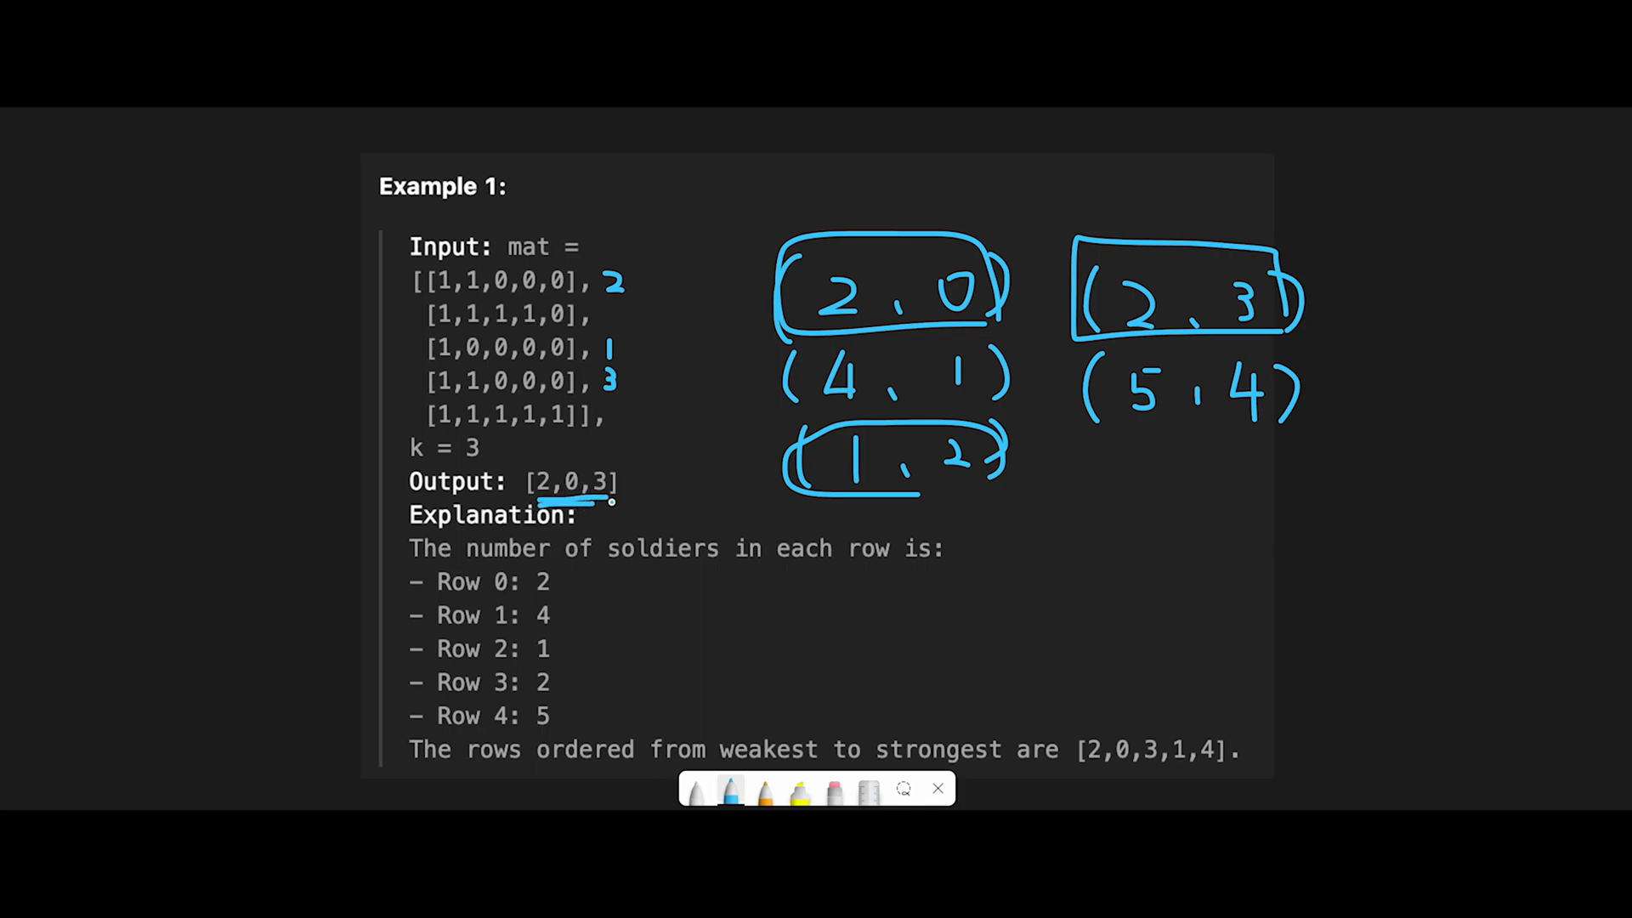
mouse_move(684, 502)
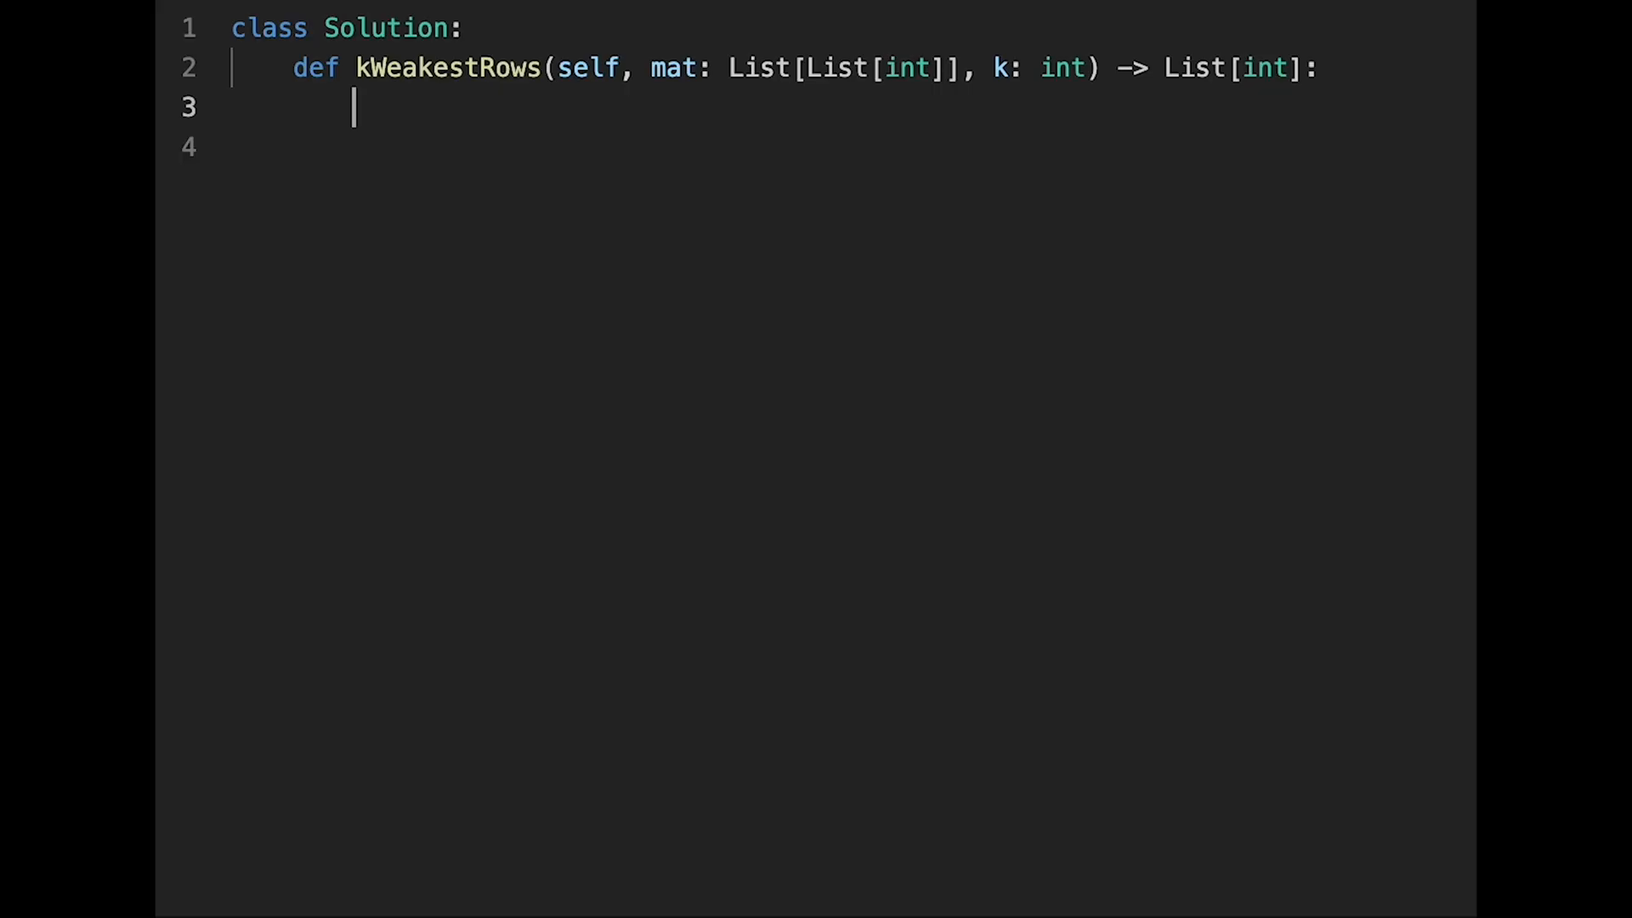
- Write min_heap = [] and the loop header for i, row in enumerate(mat):
text(mi)
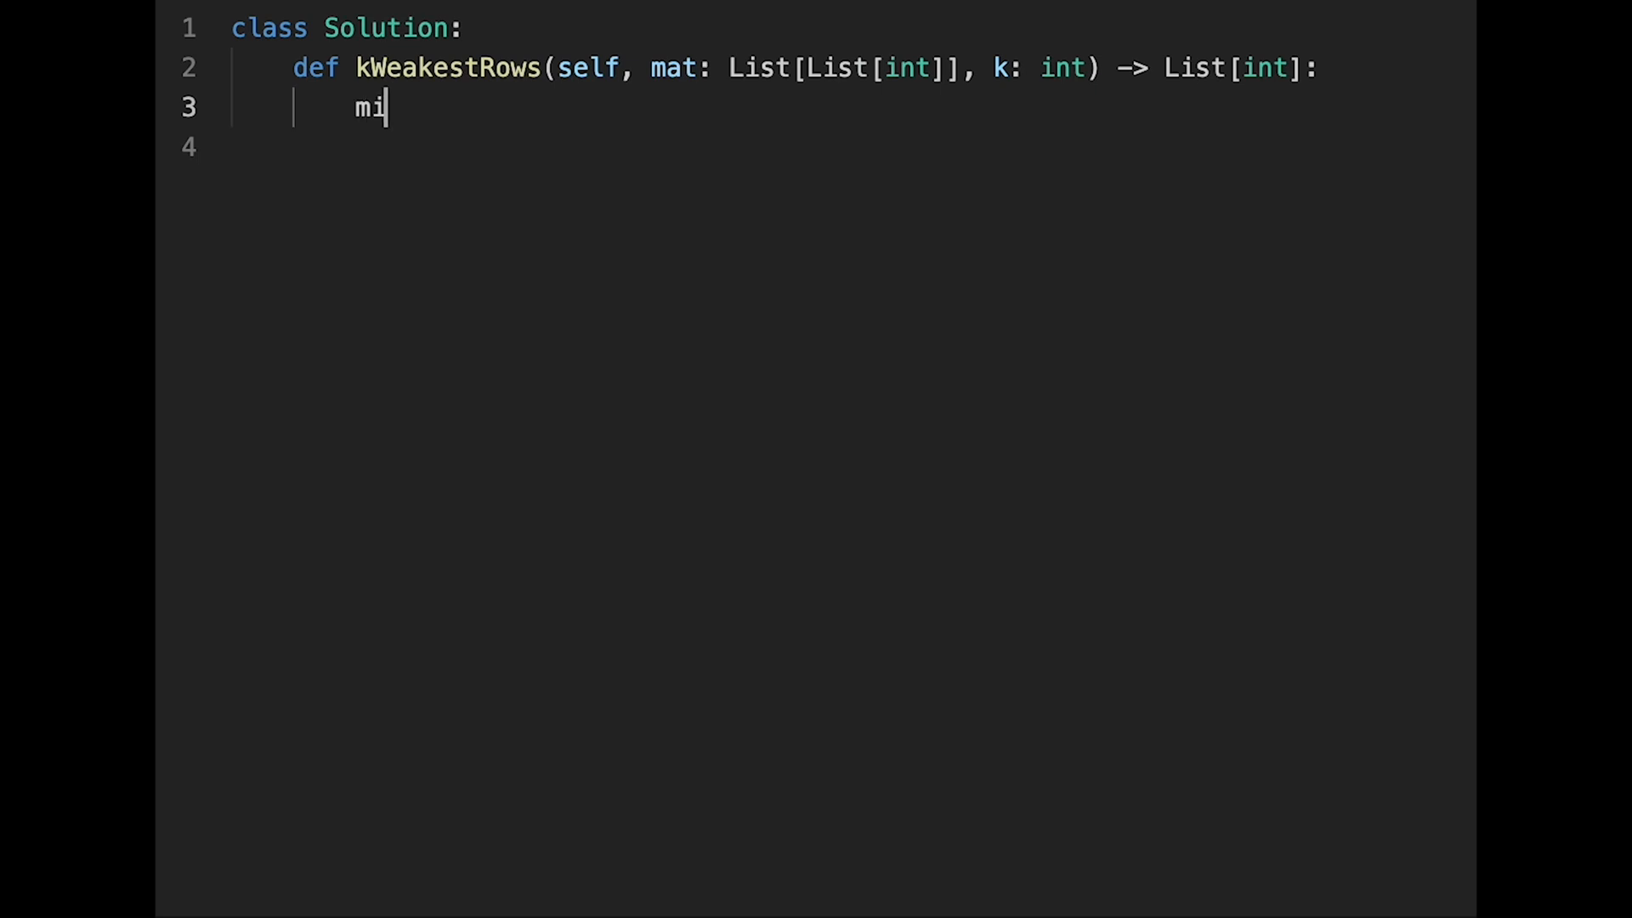
text(n_hea)
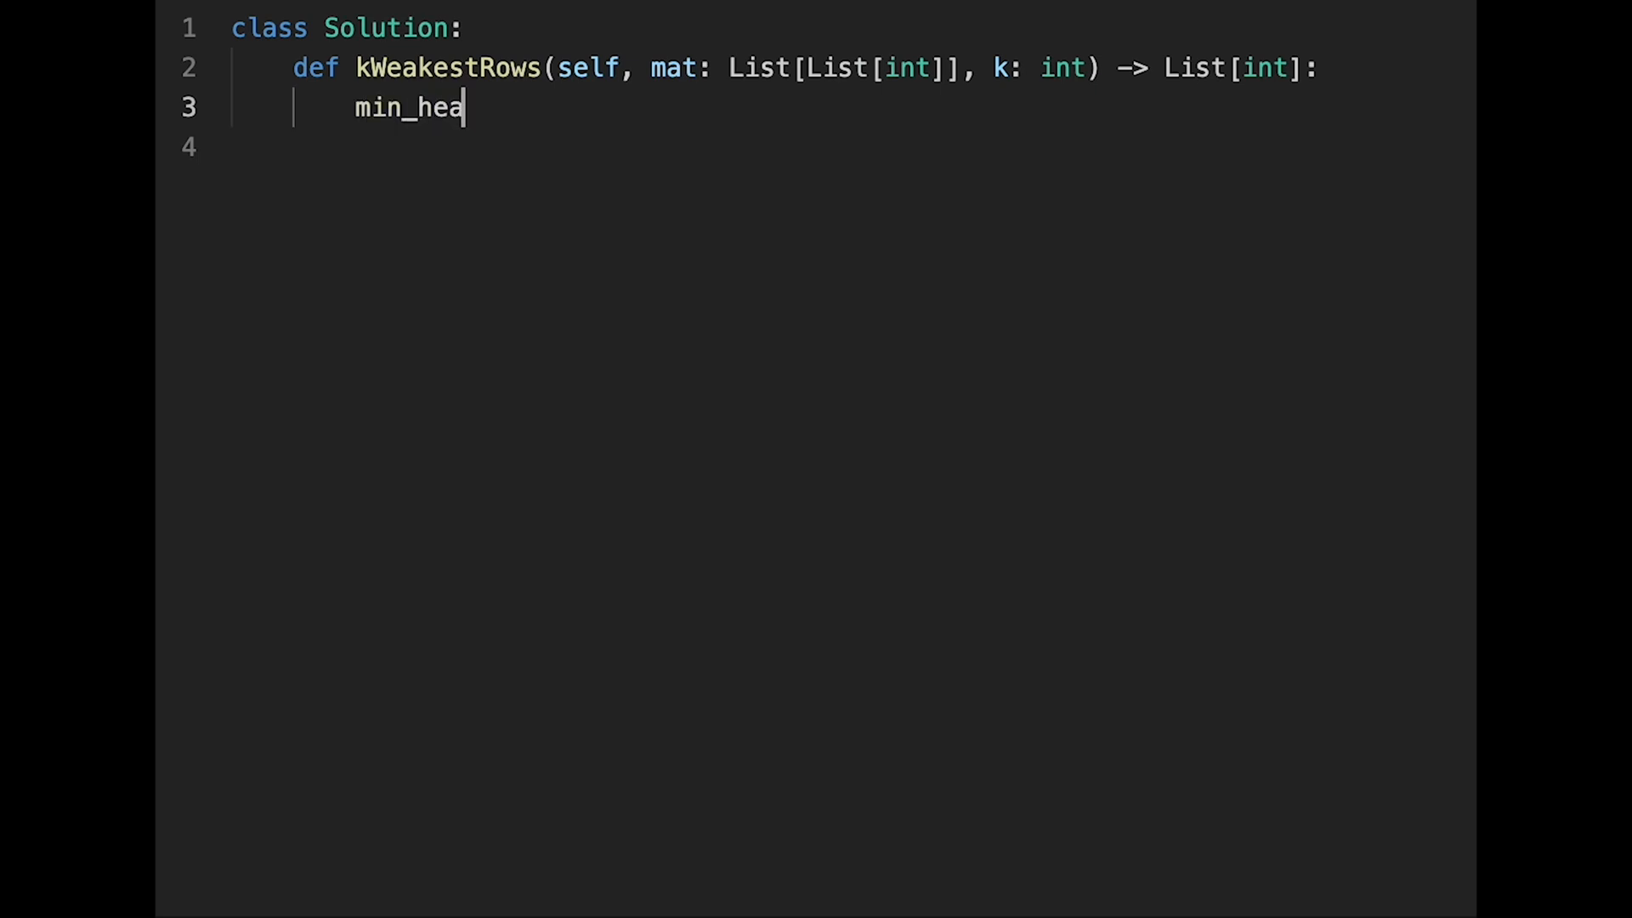
text(p = [])
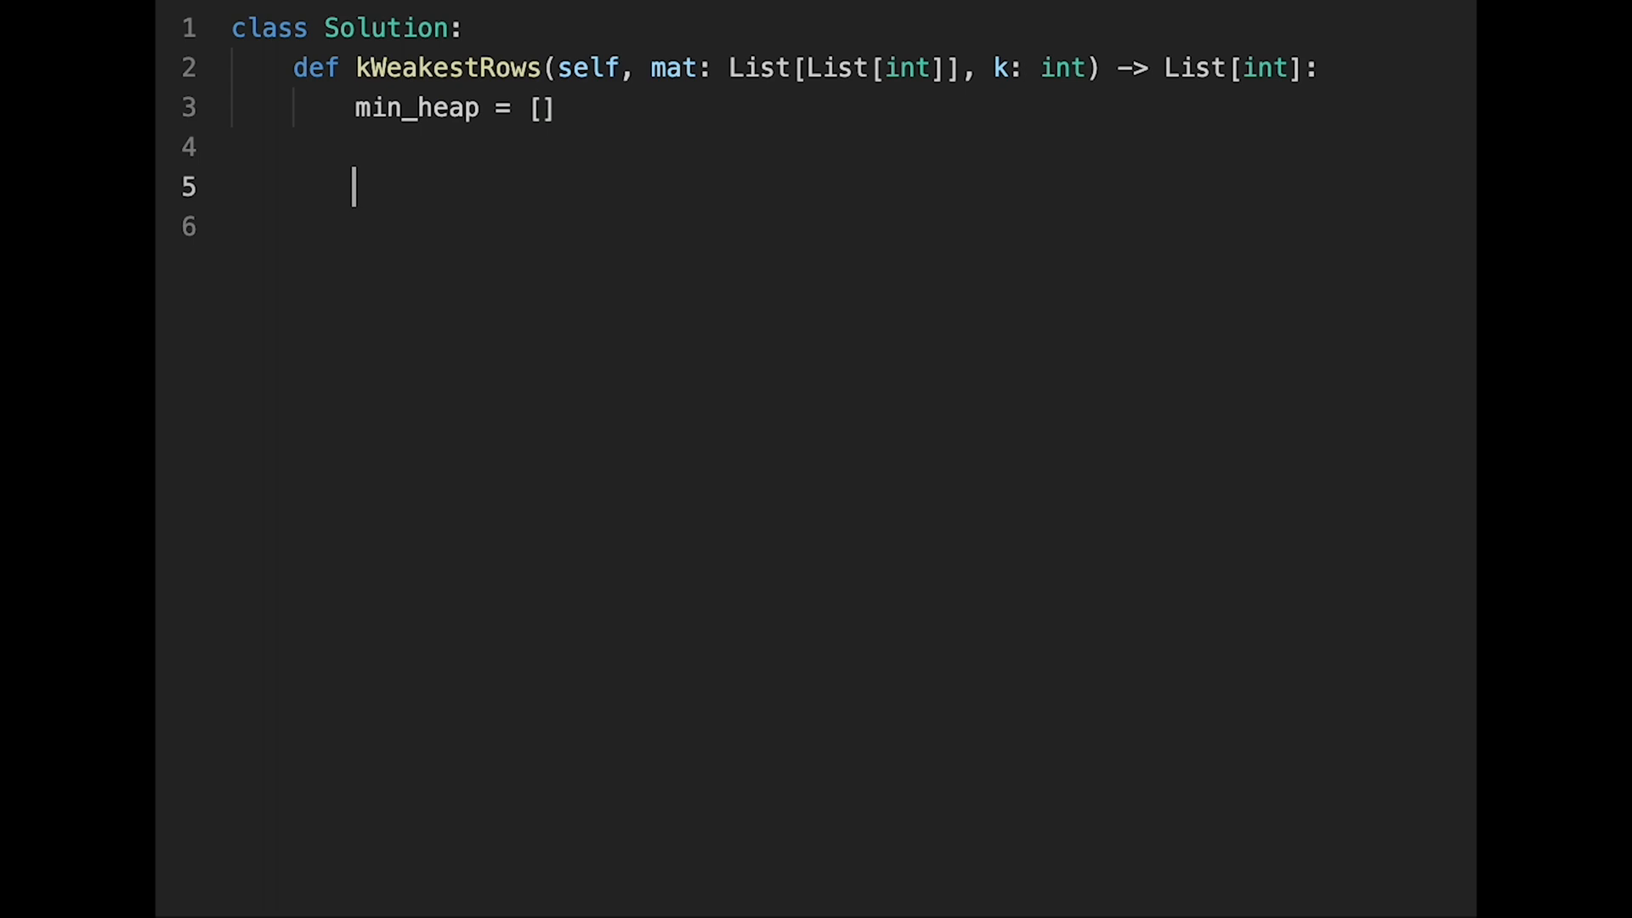
text(for i,)
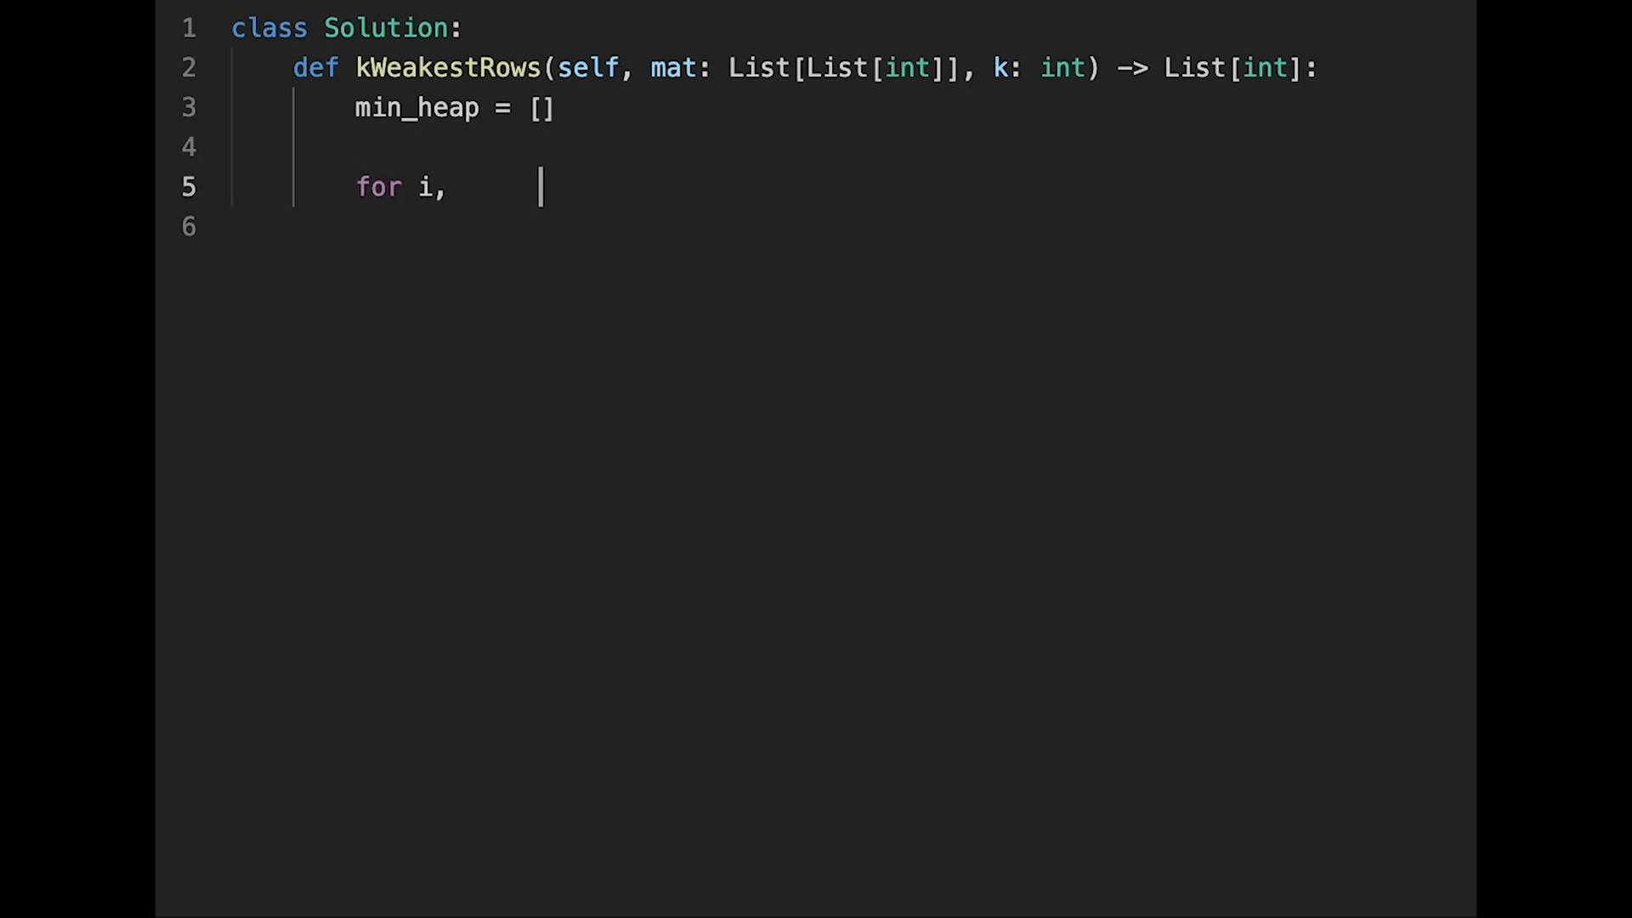
text(row in rang)
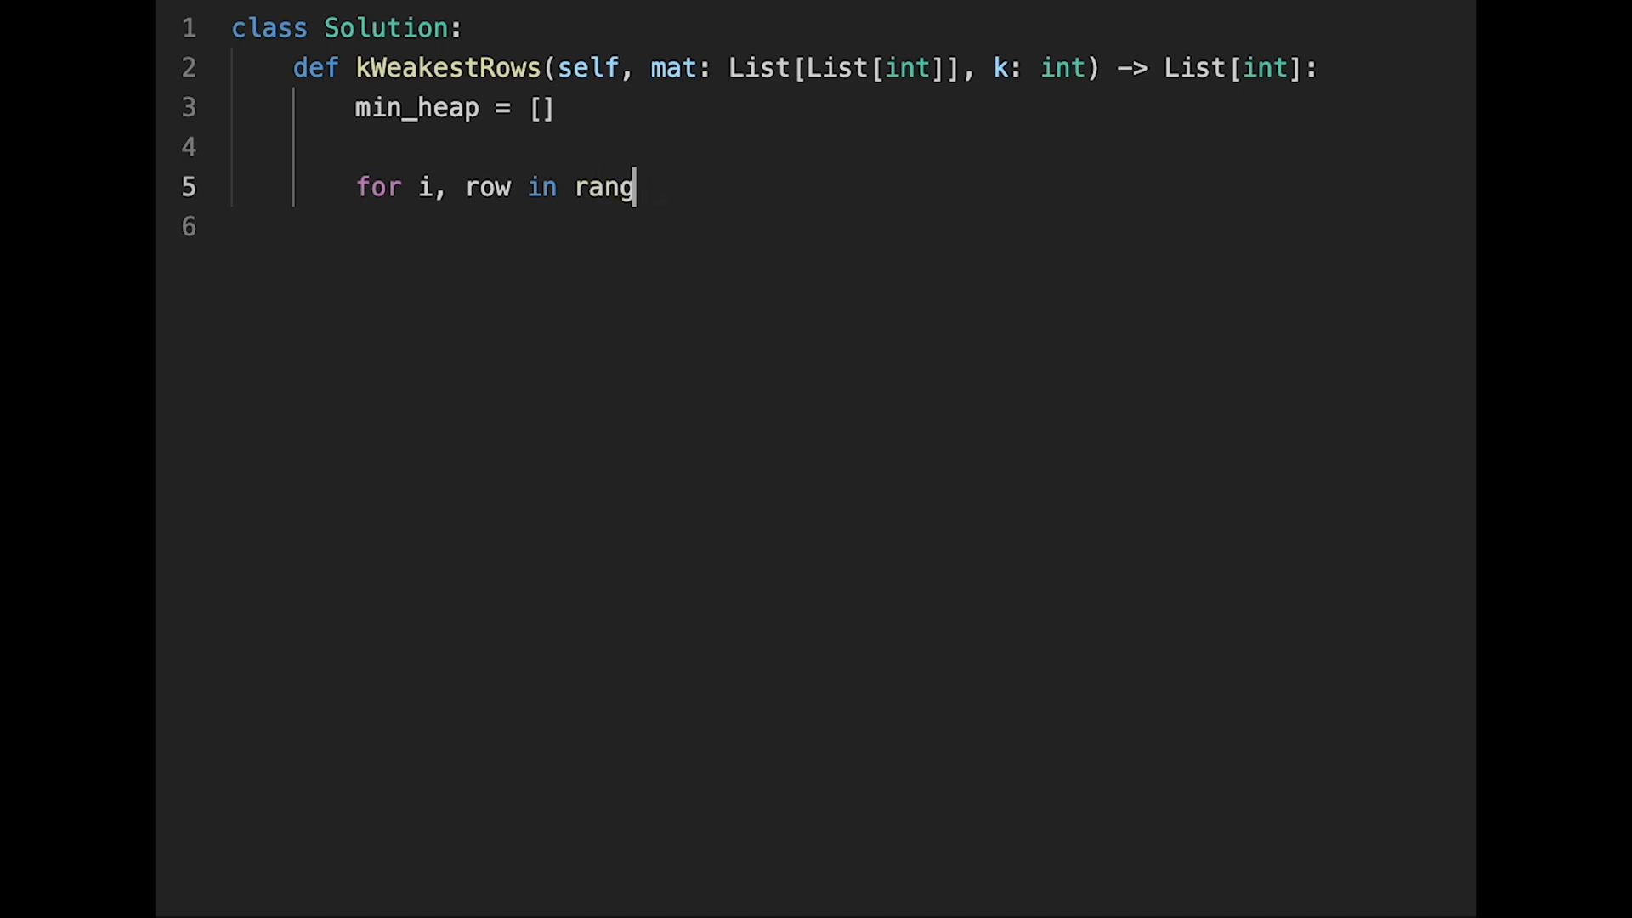
text(enum)
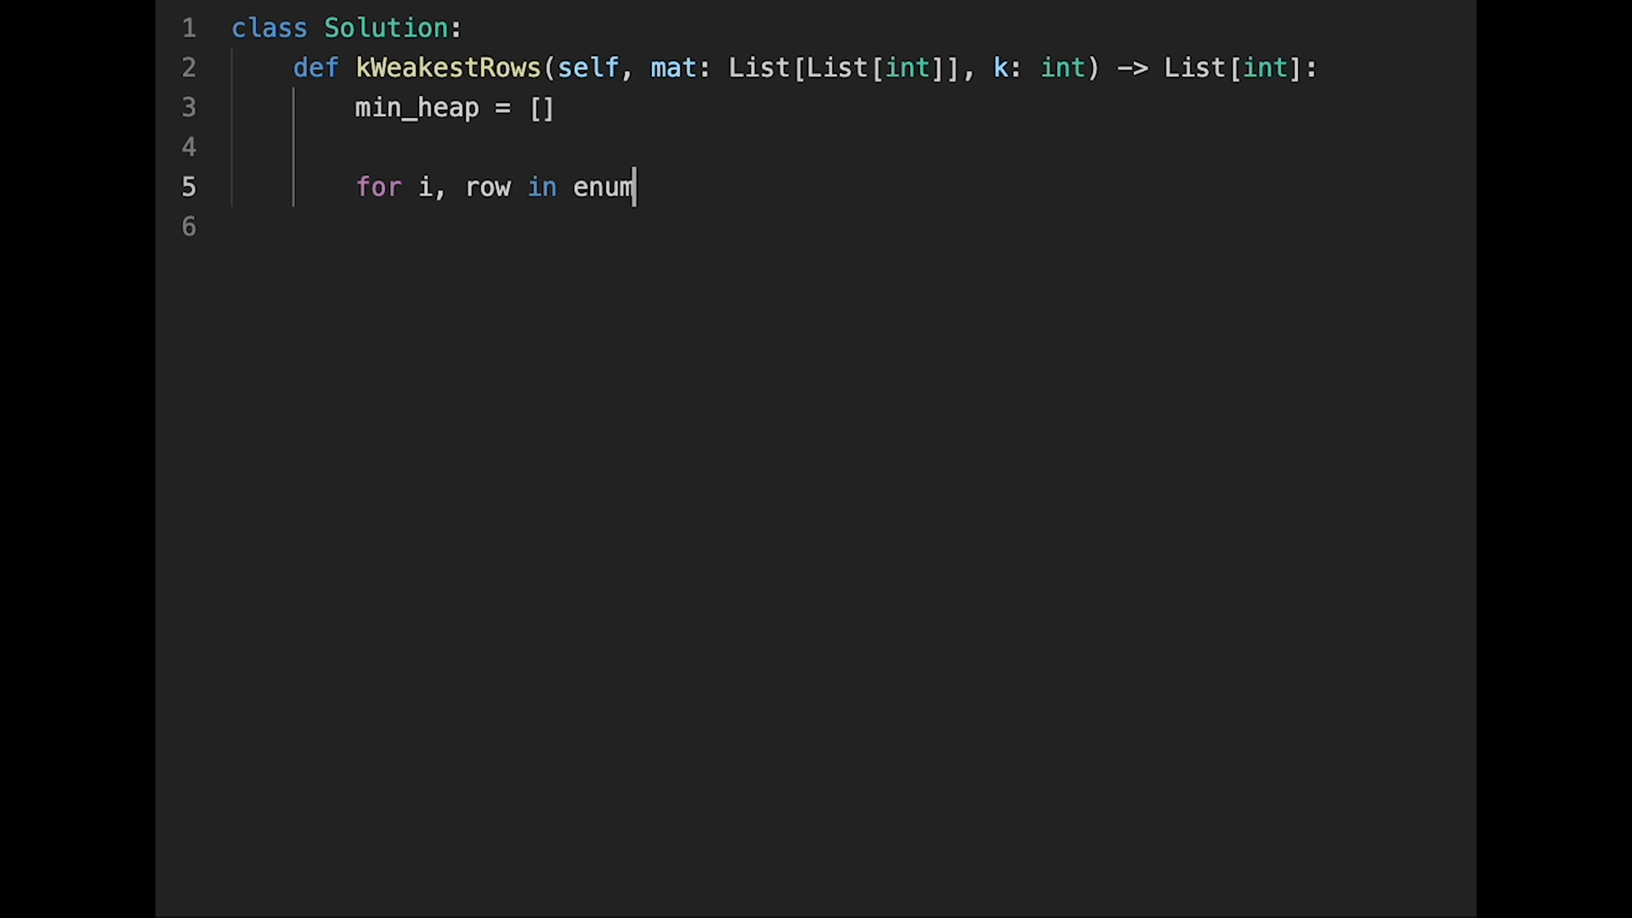
text(erate(mat):)
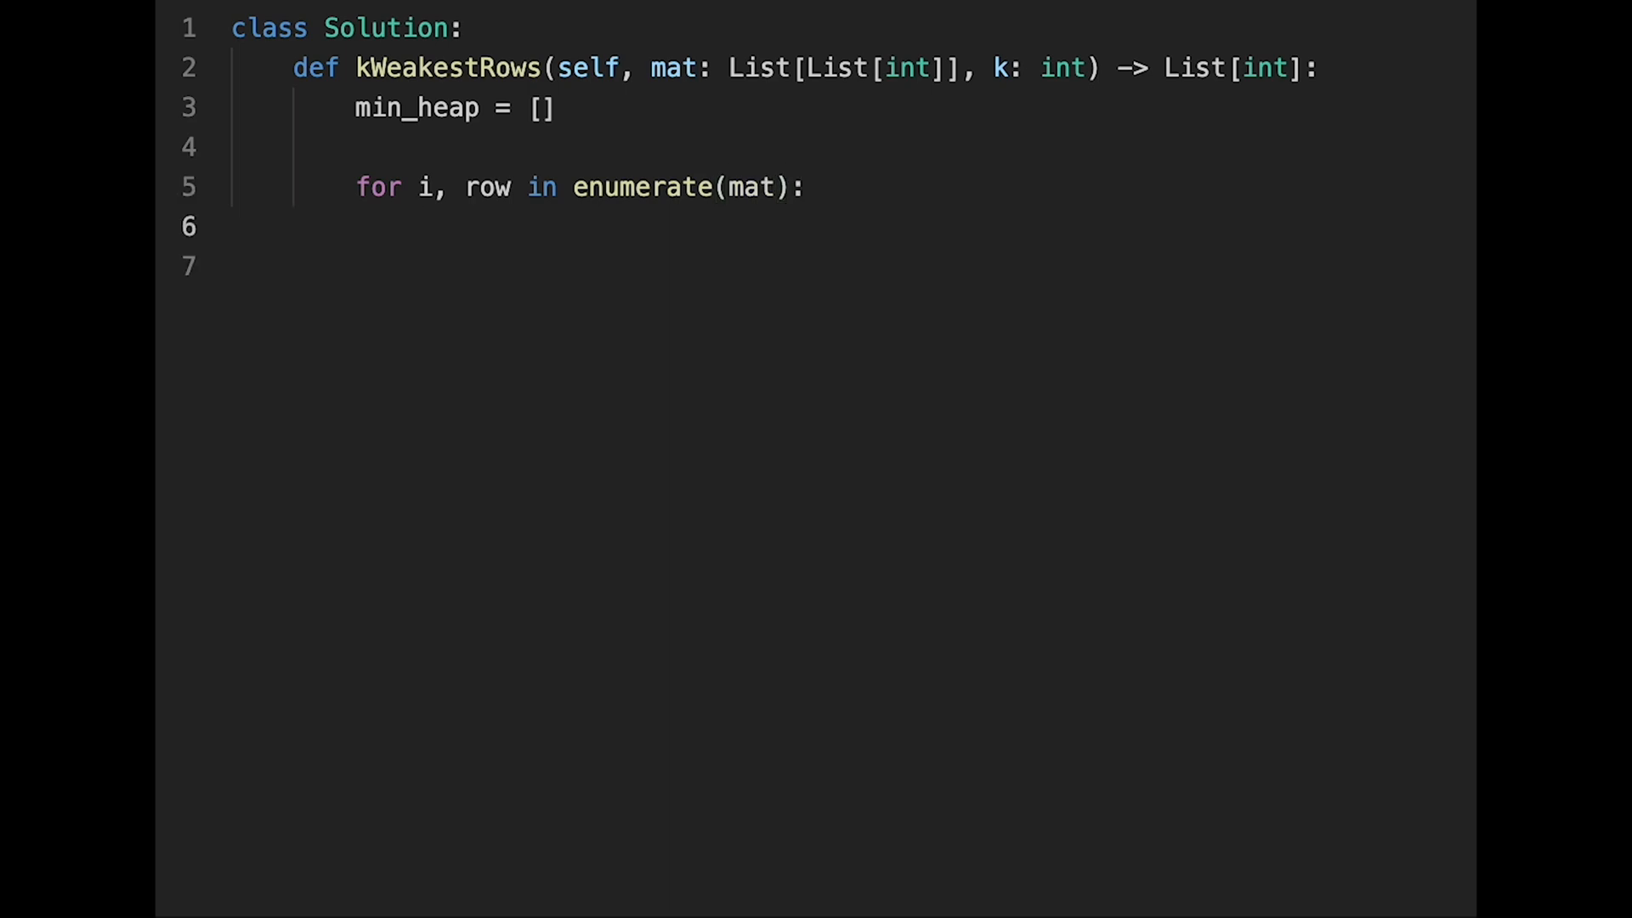
- Initialise soldiers_count = 0 inside the row loop
text(soldi)
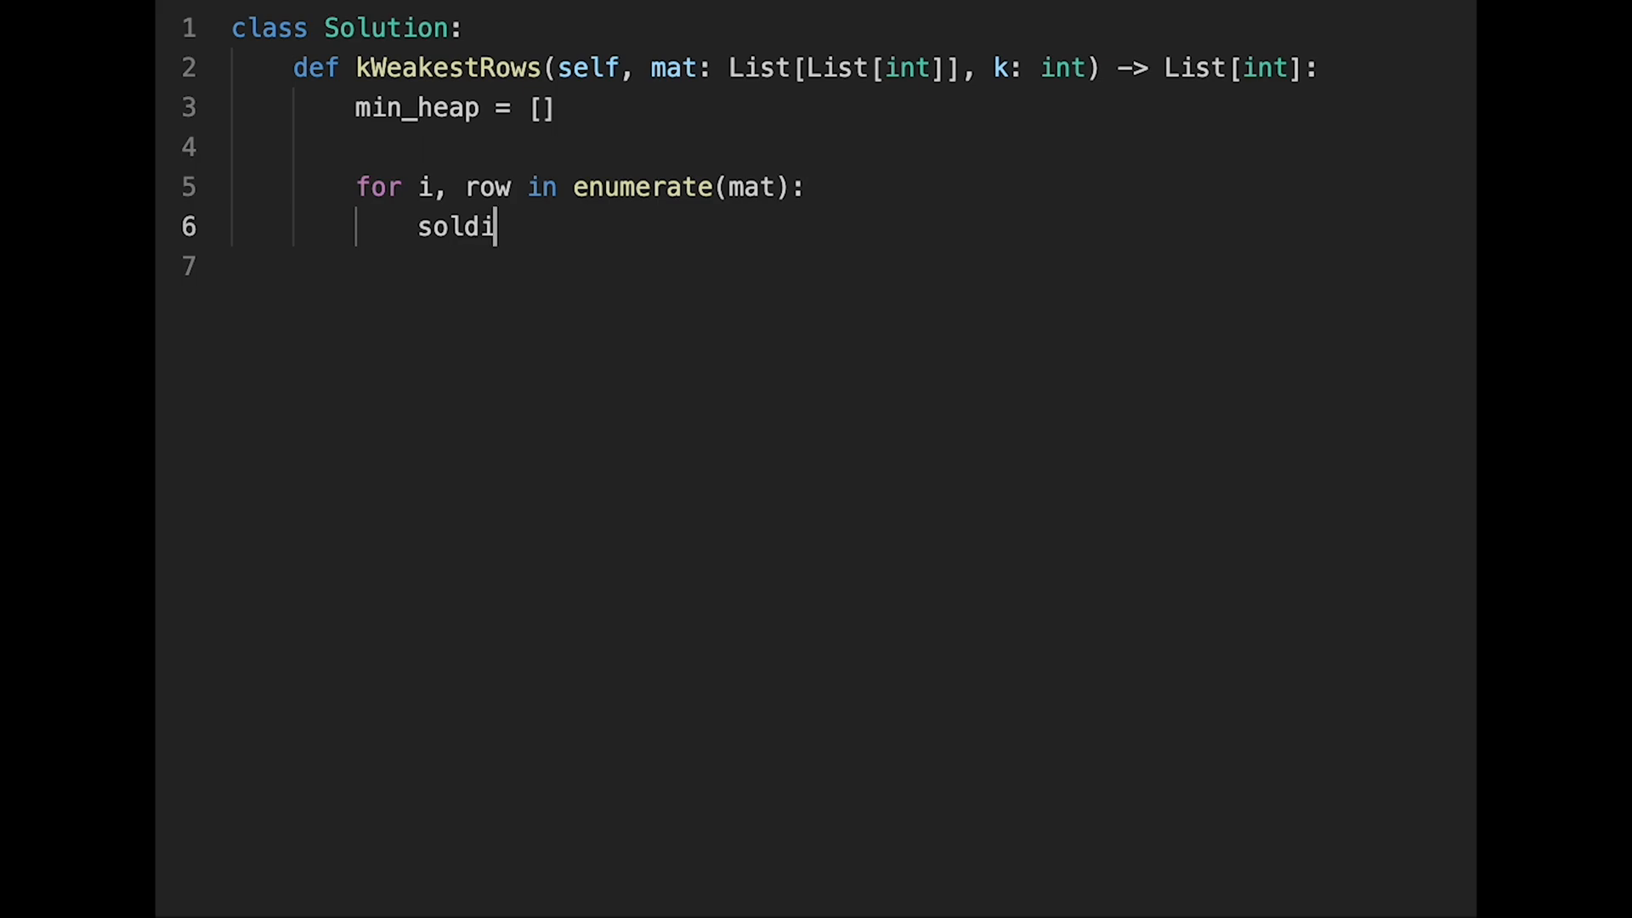
text(ers_co)
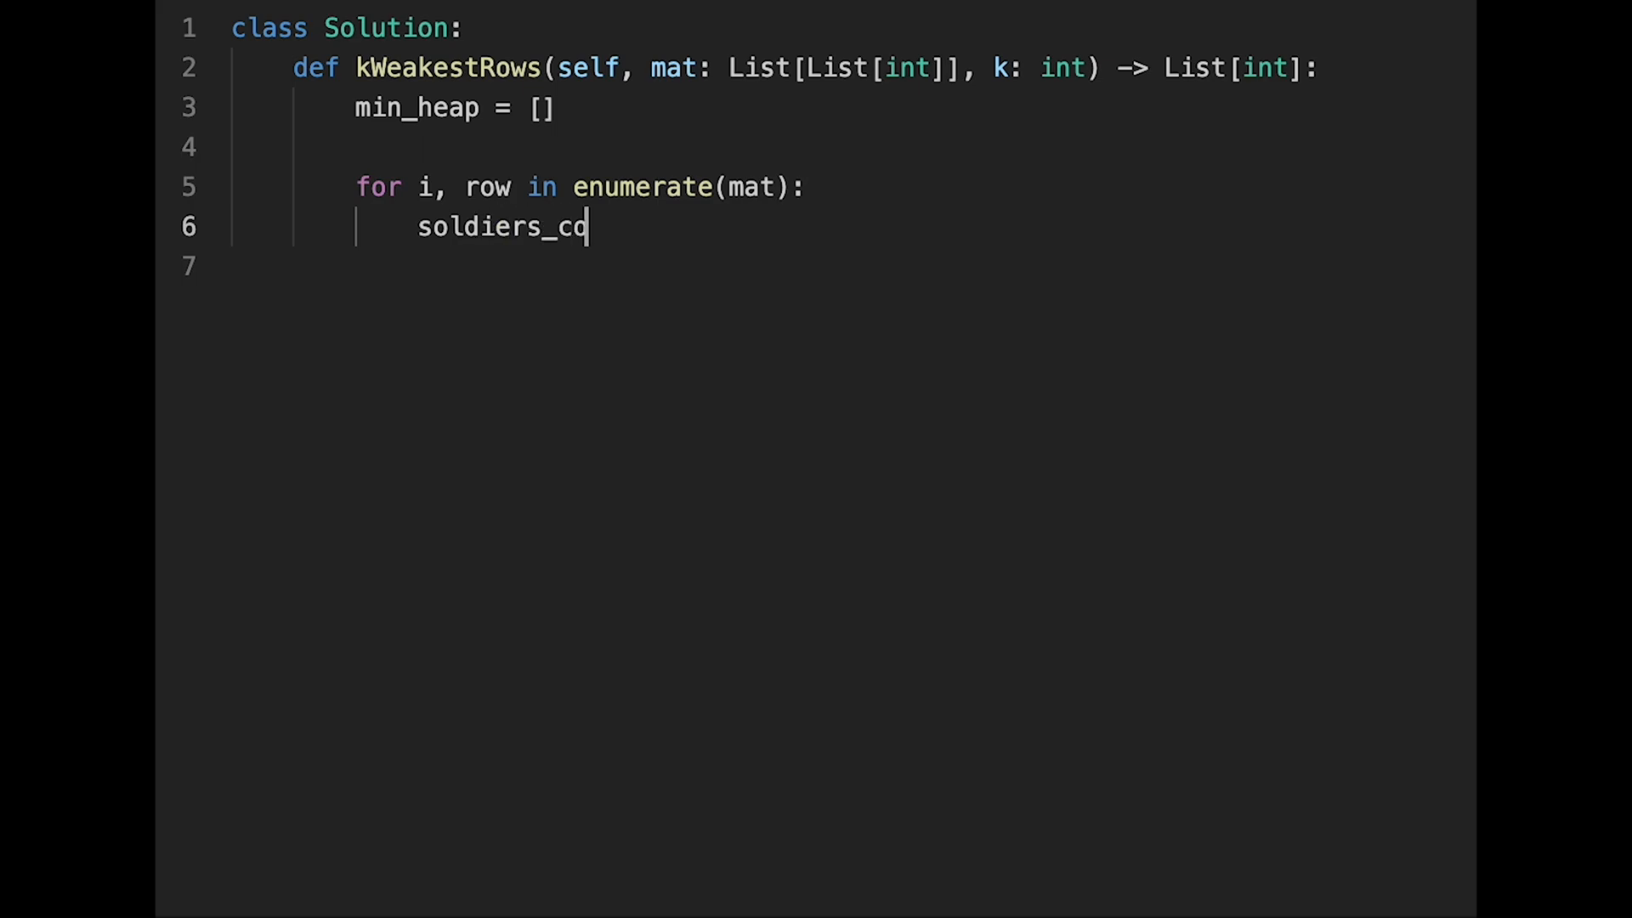
text(unt = 0)
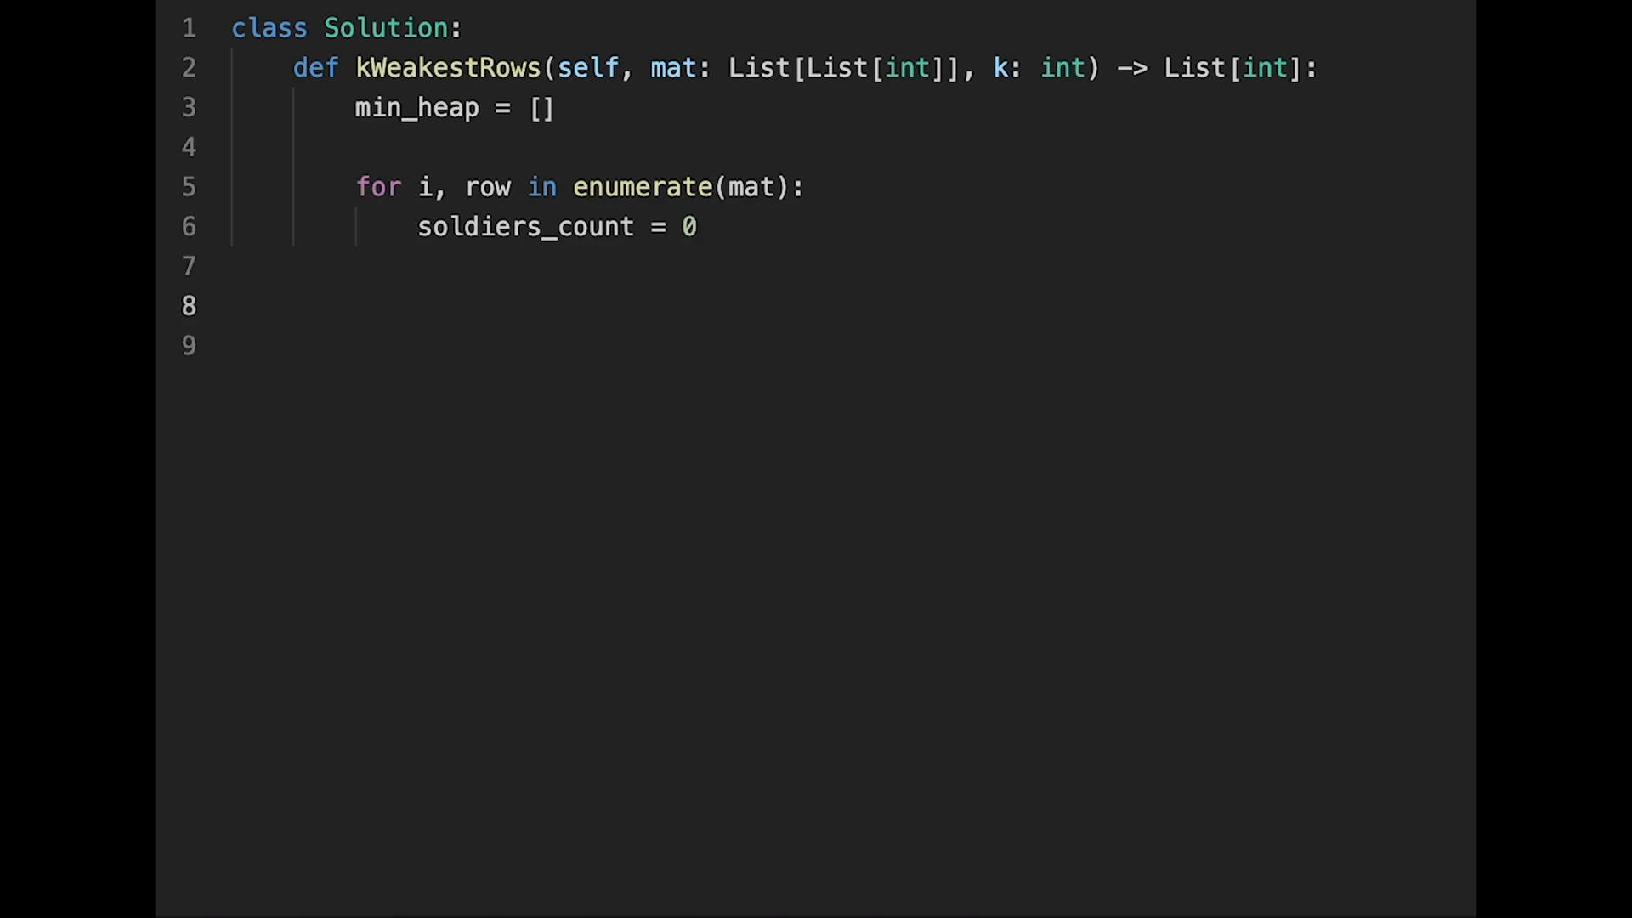
- Write the inner loop for j in range(len(row)):
text(for)
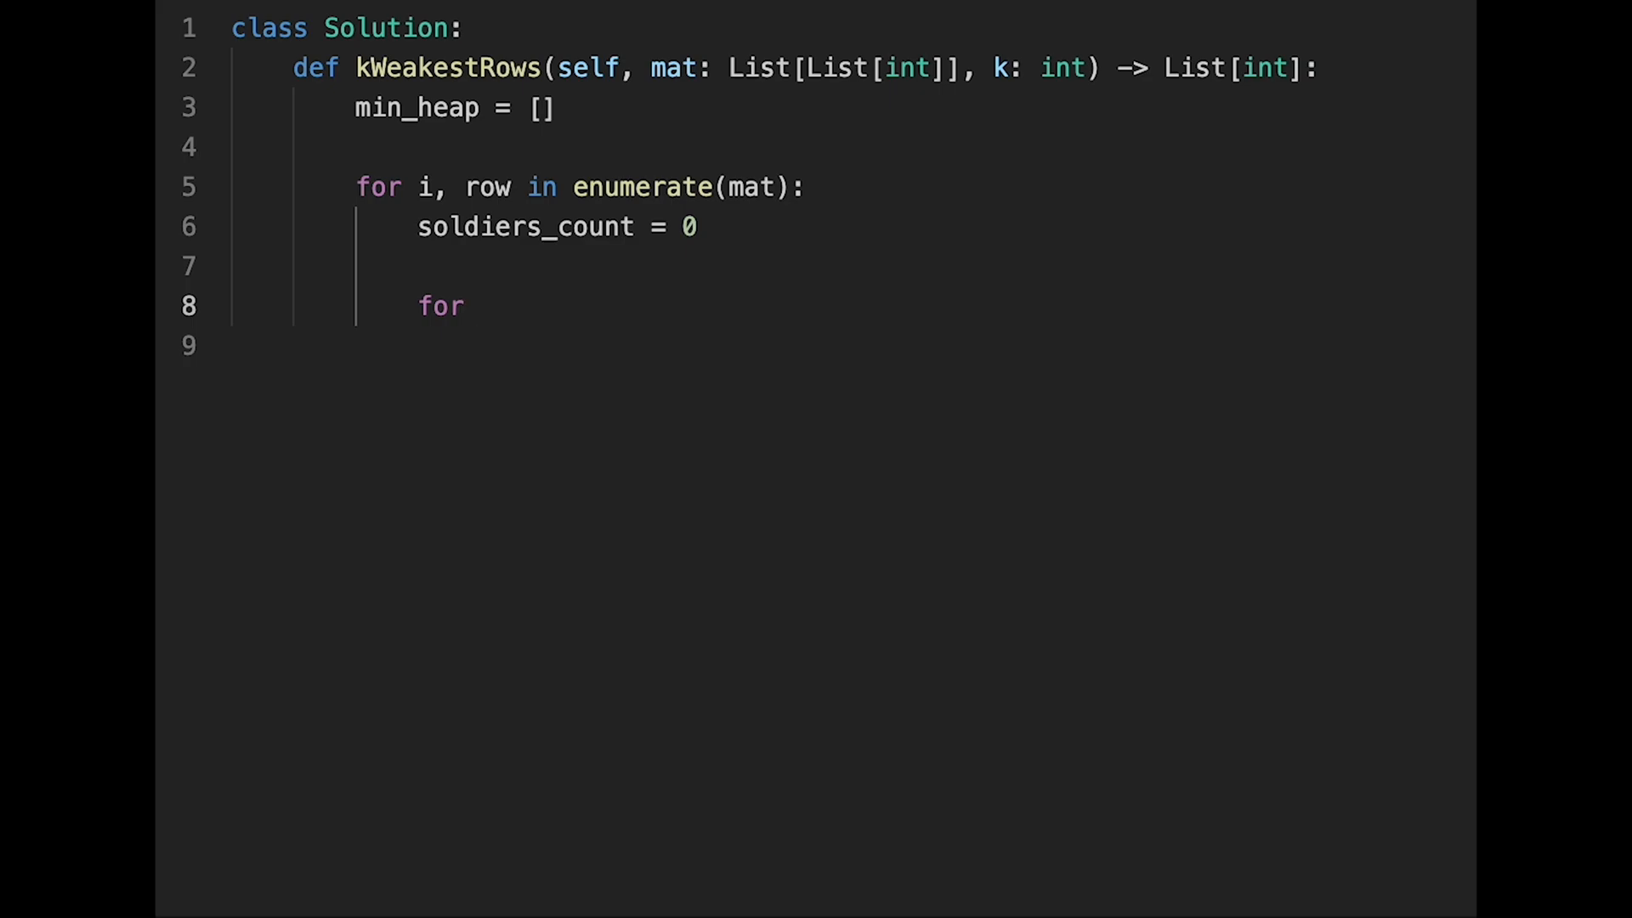
text(j in)
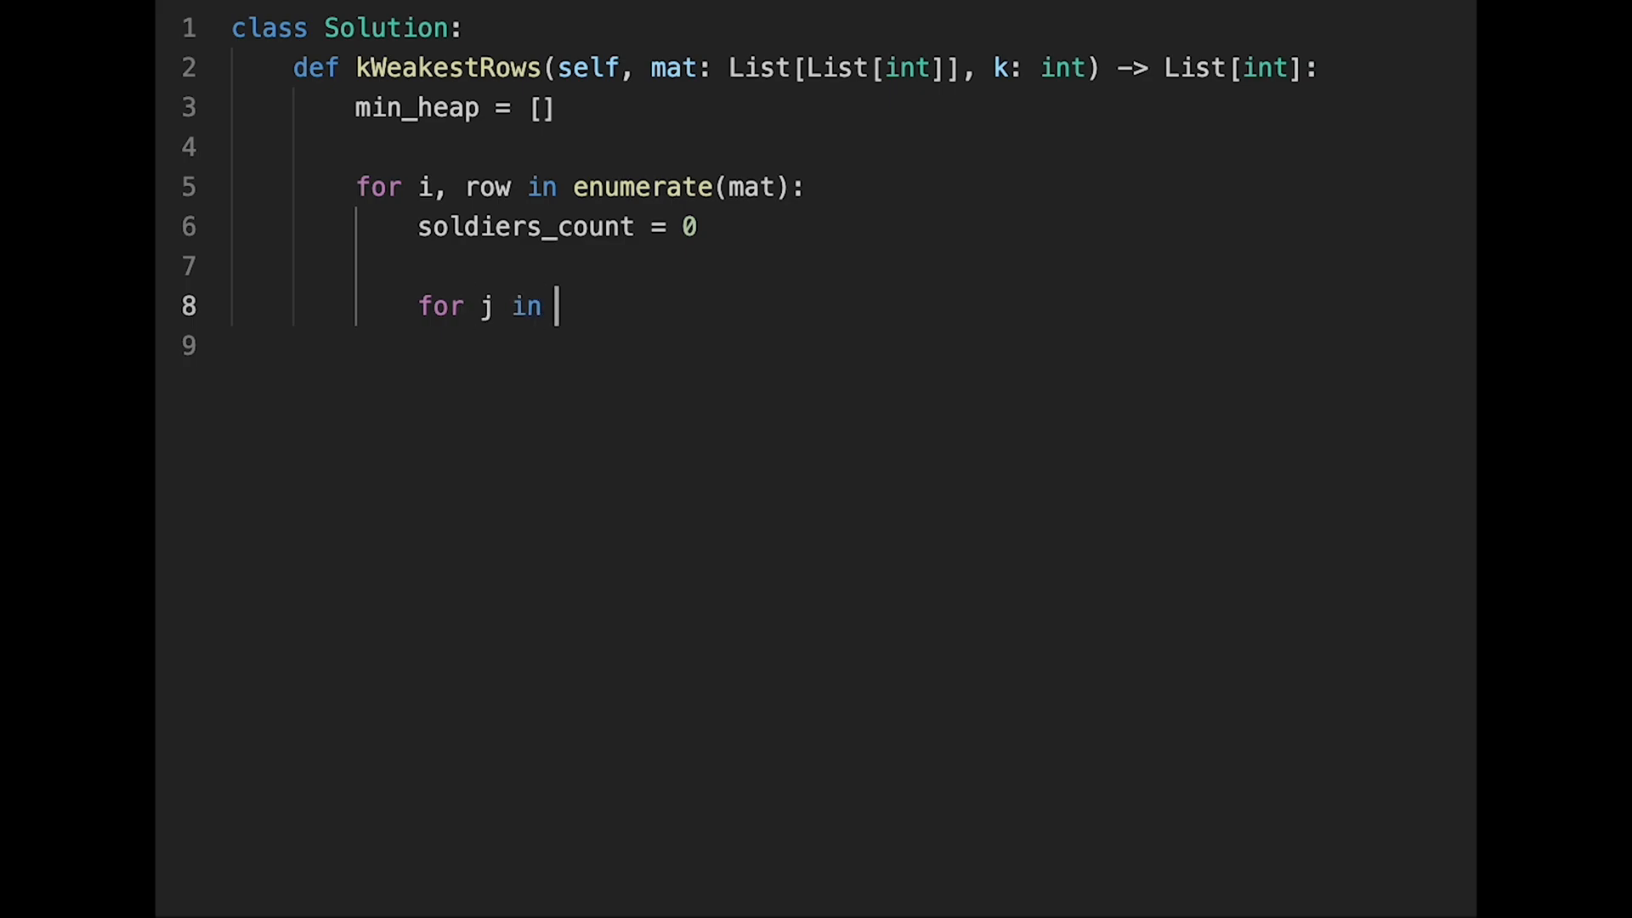
text(range()
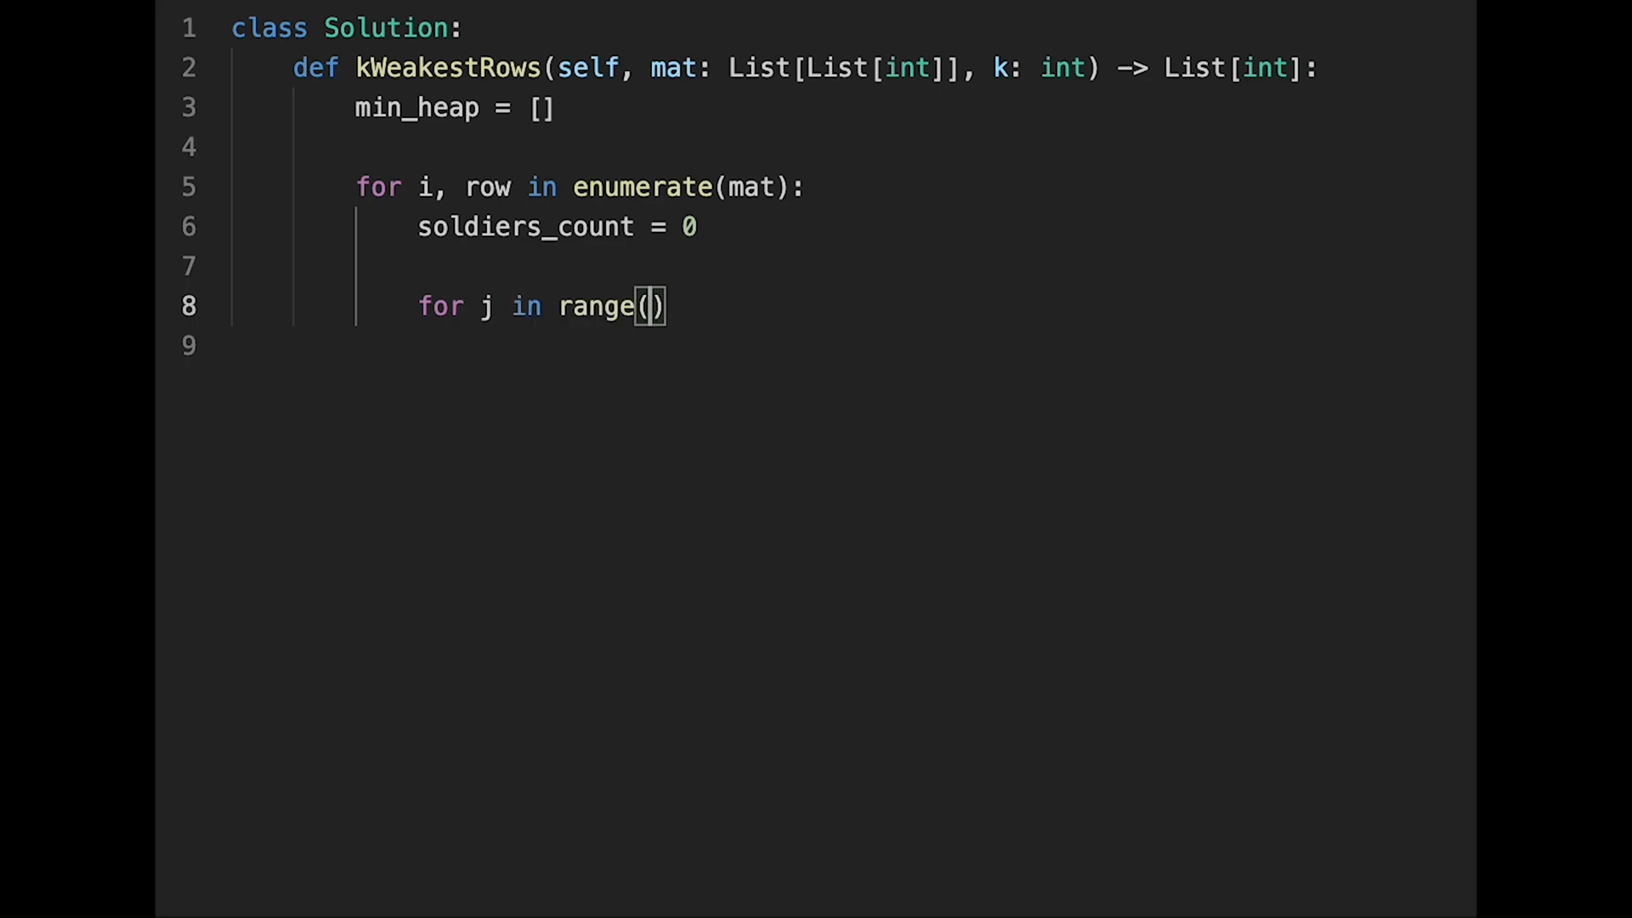
text(len(row)
click(841, 345)
text(if row[)
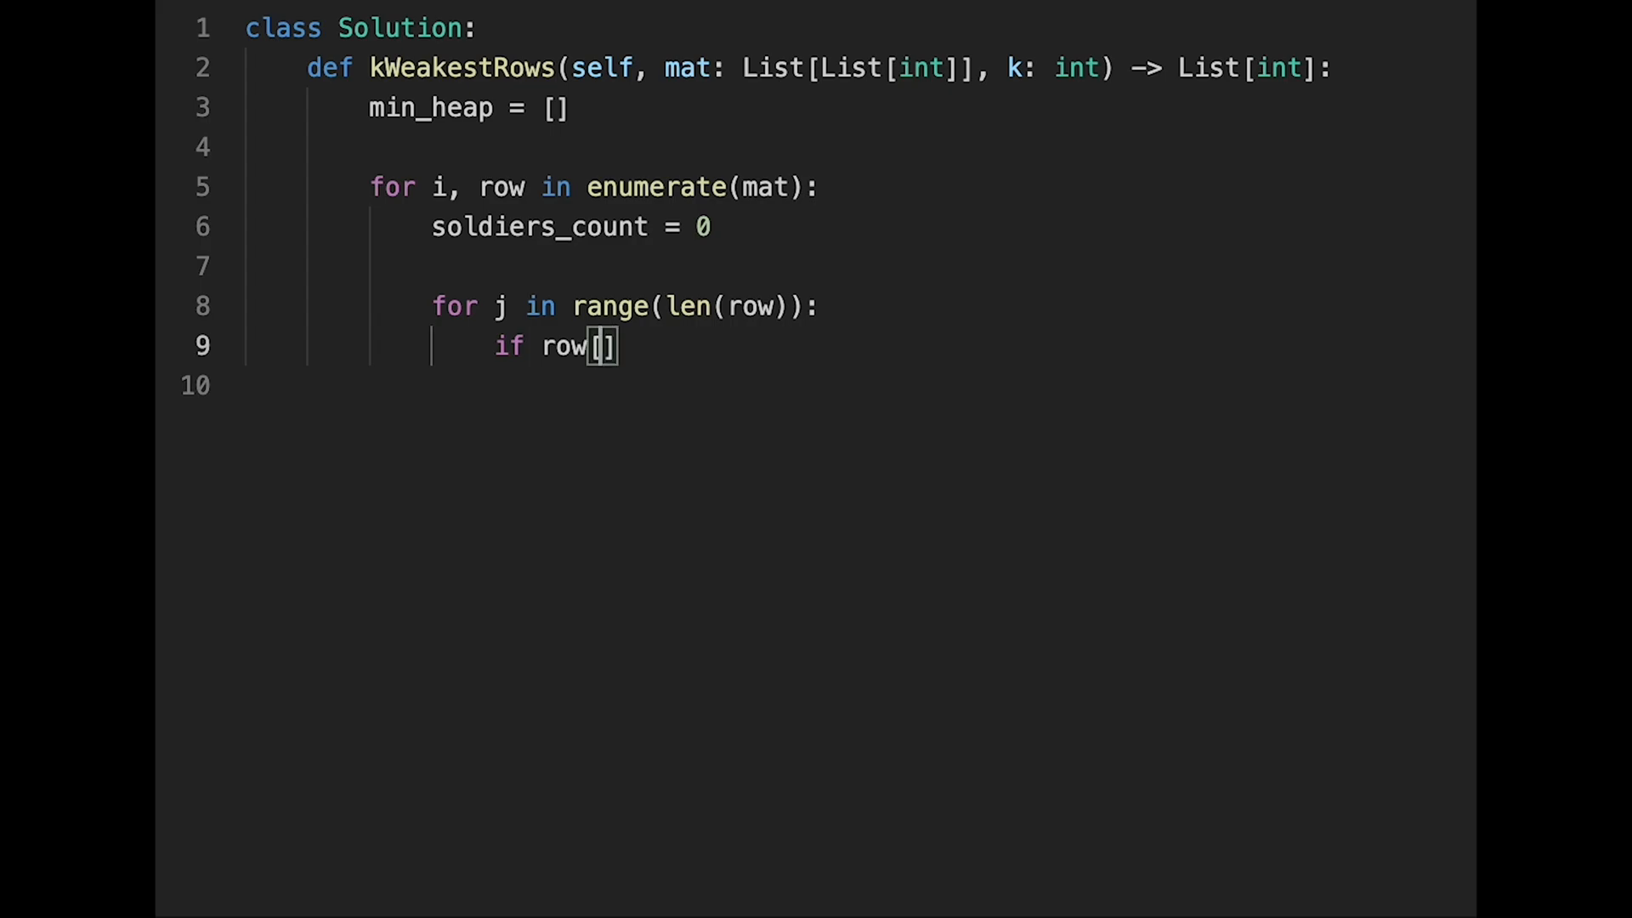
- Add if row[j] == 1: soldiers_count += 1, else: break inside the inner loop
text(j] ==)
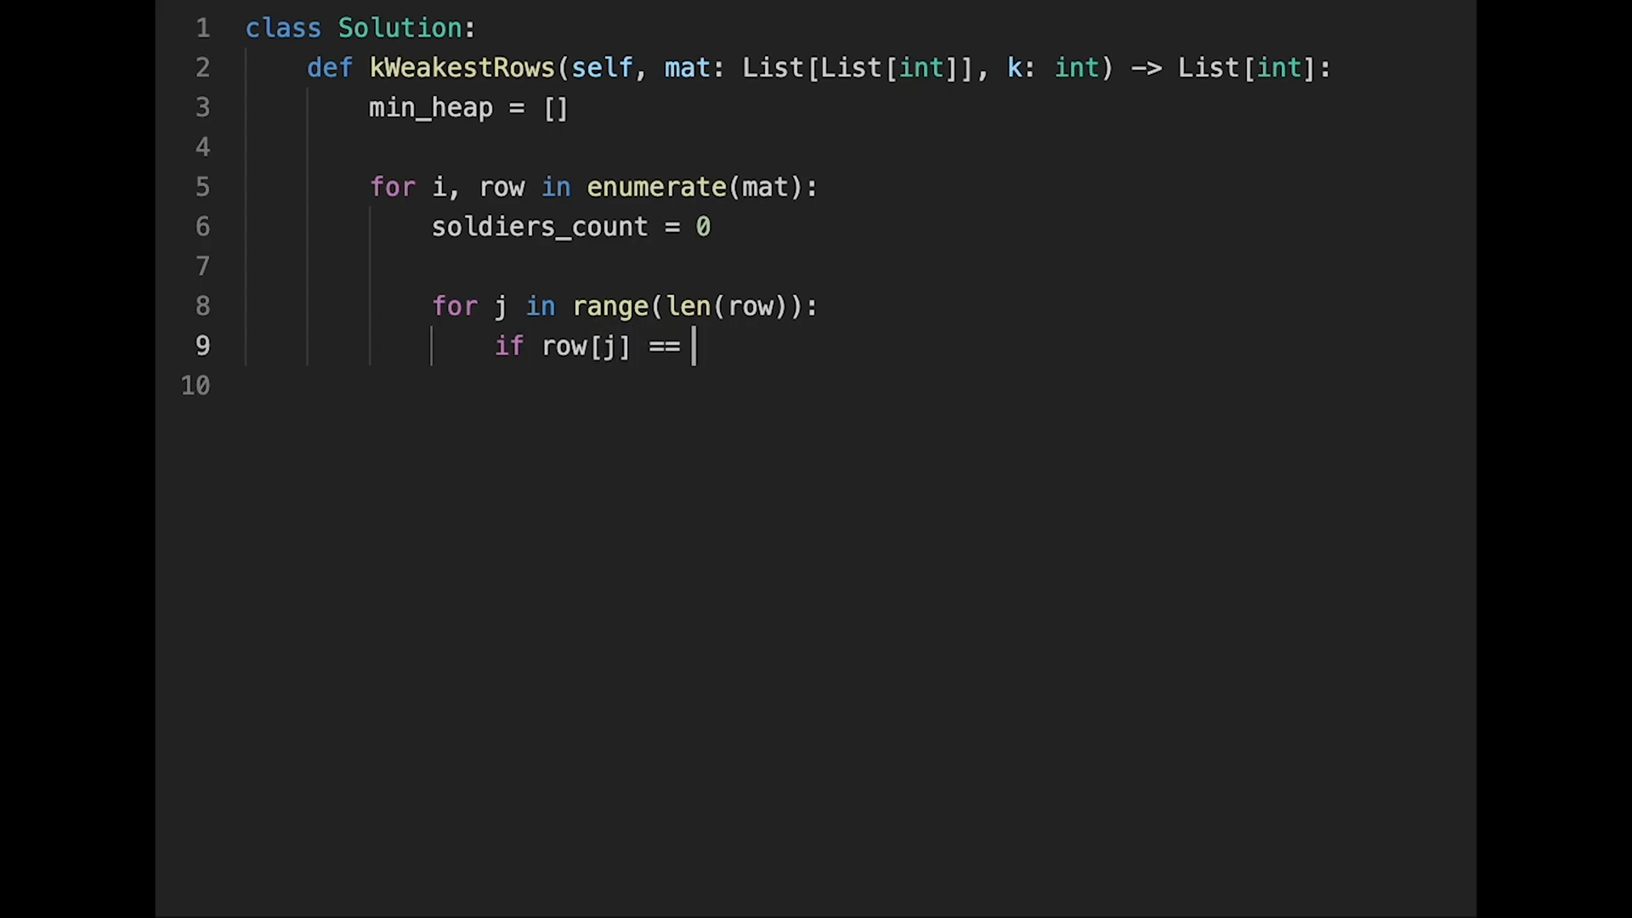
text(1:)
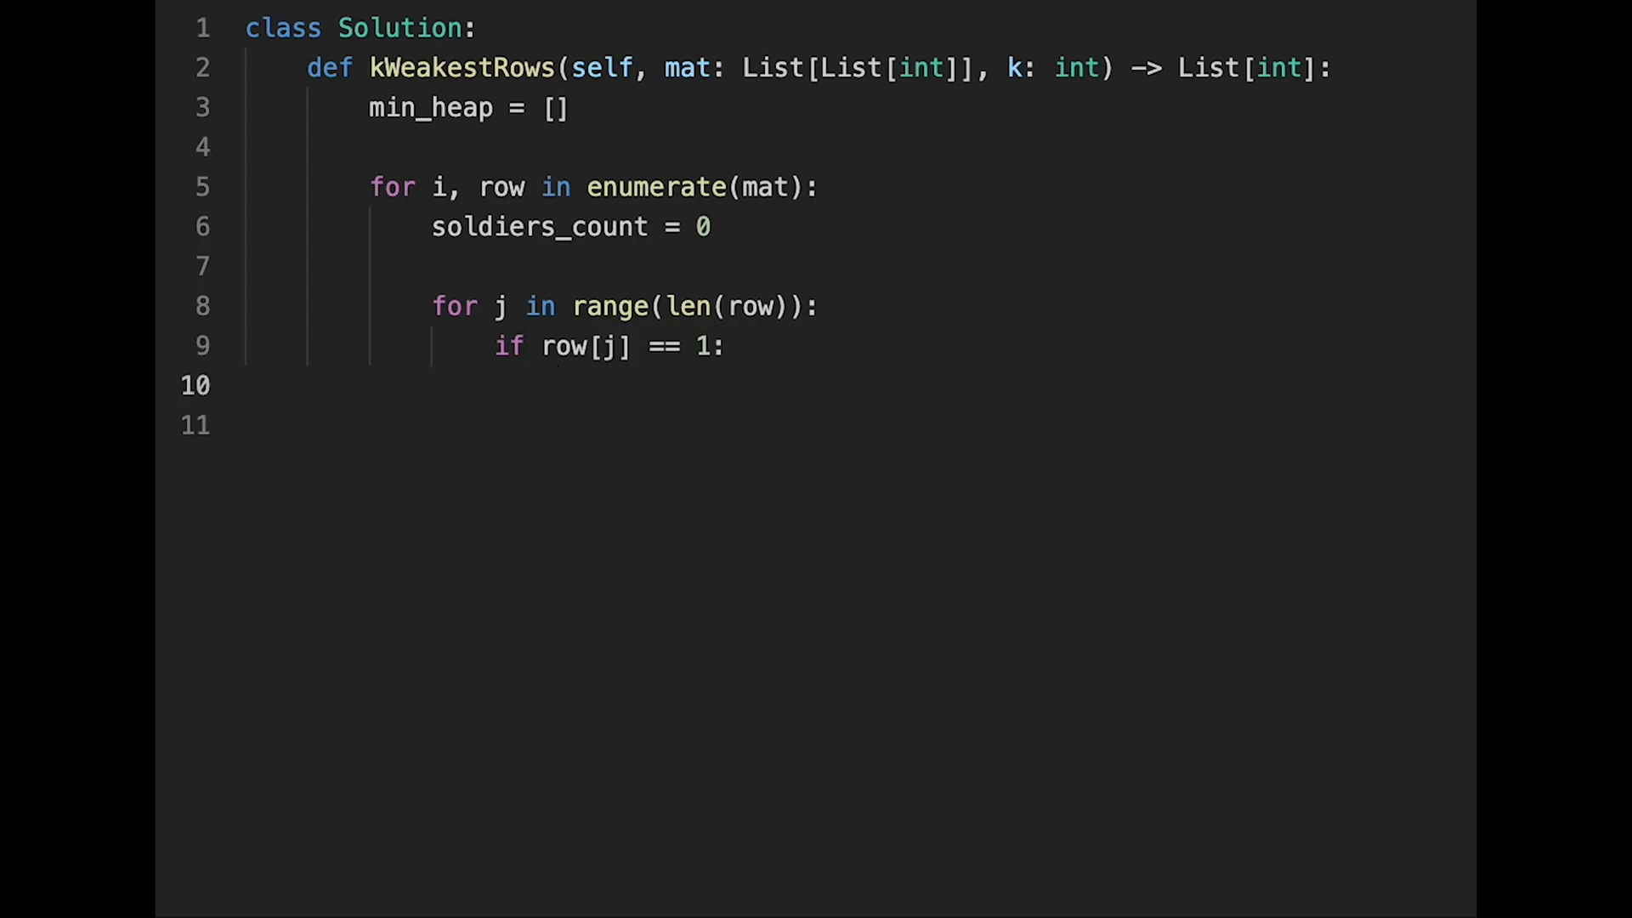
text(soldiers_cou)
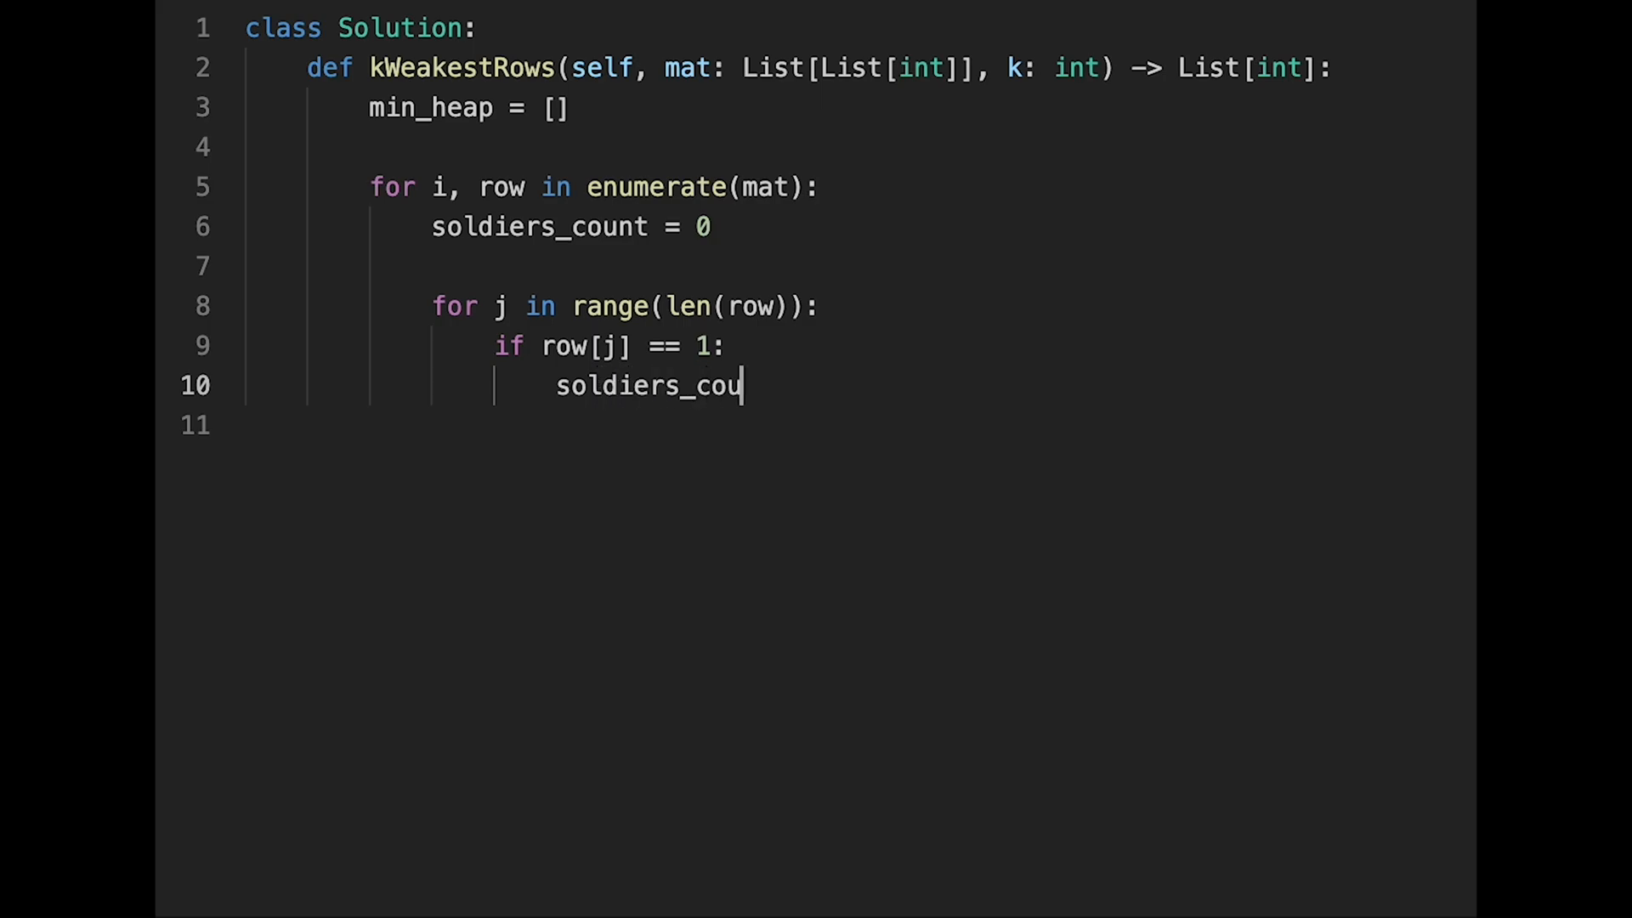
text(nt += 1)
click(846, 425)
text(else)
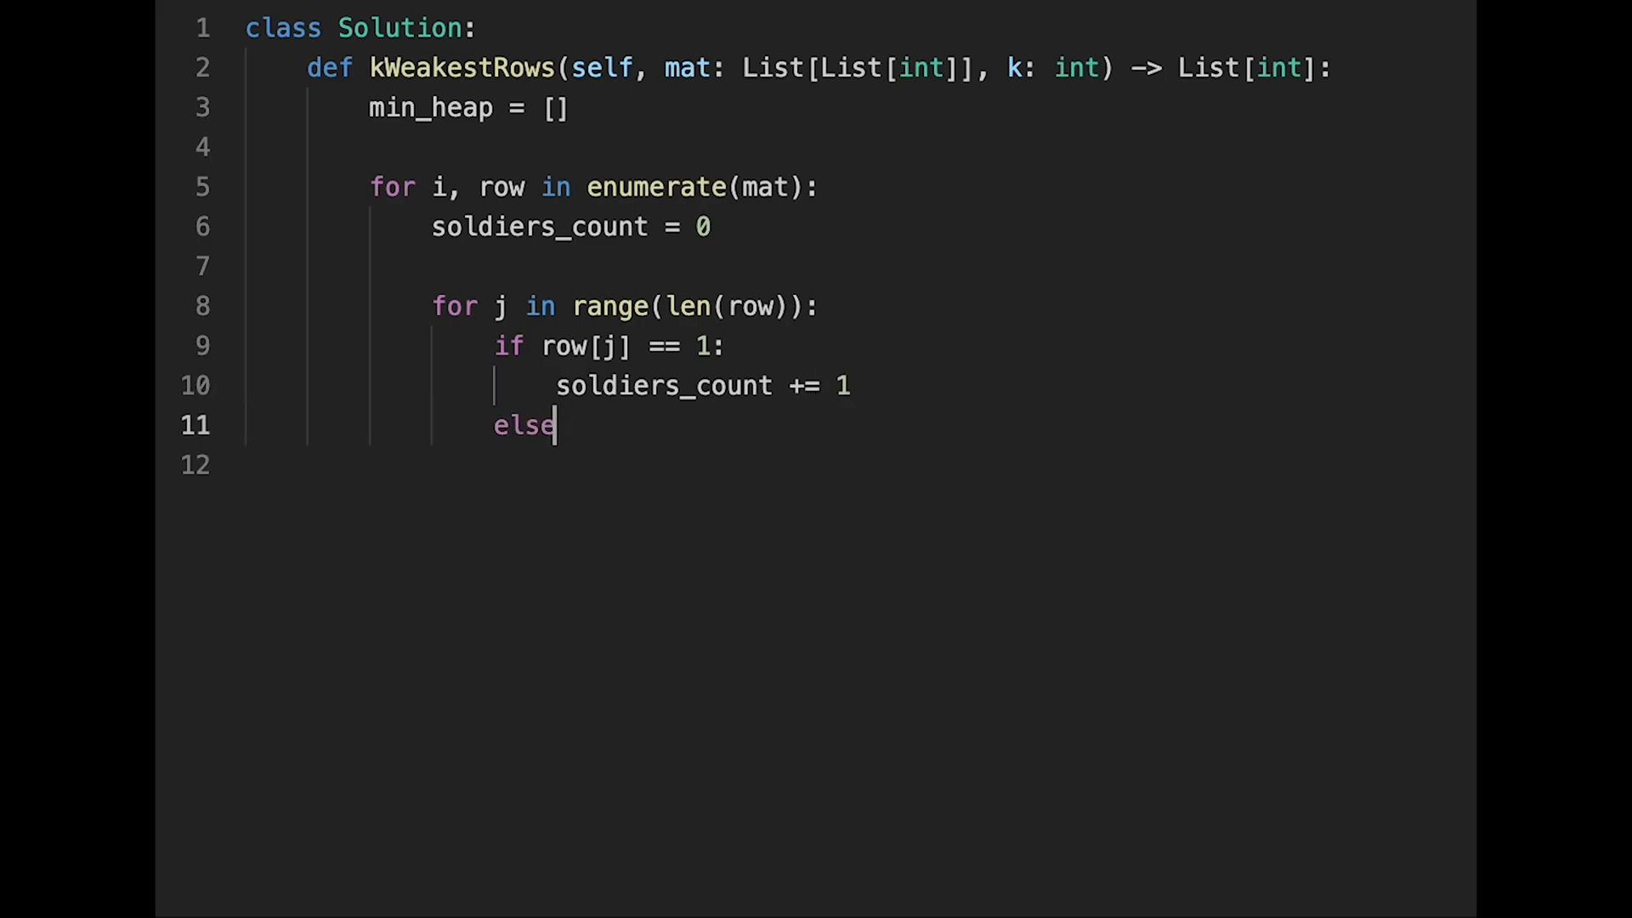
text(:)
click(847, 464)
text(break)
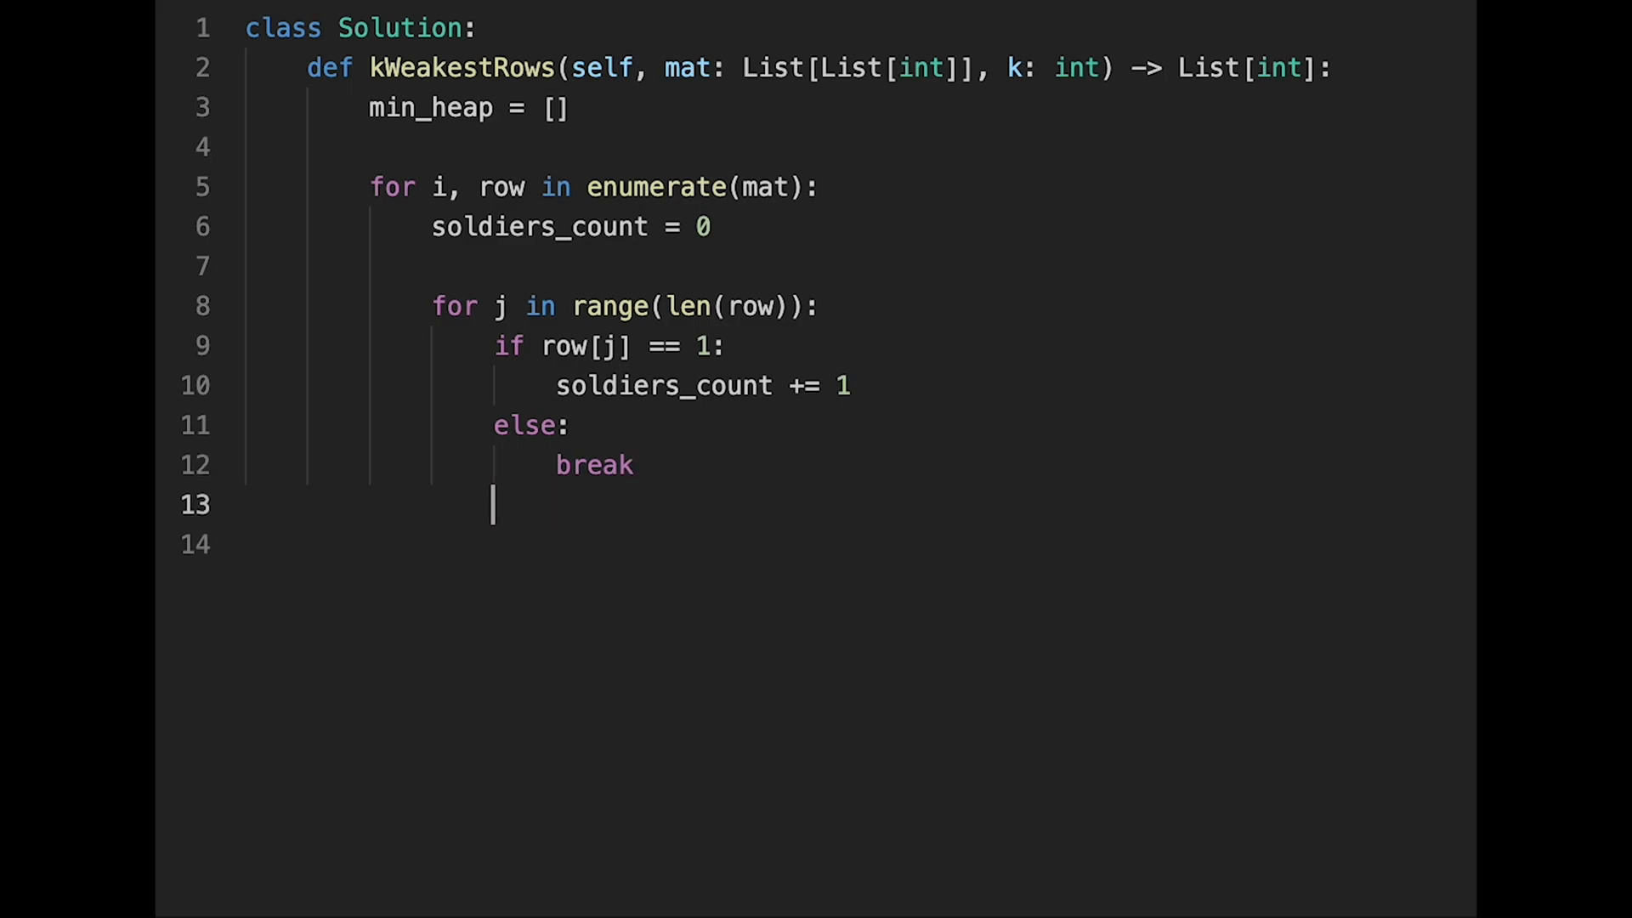
- Push (soldiers_count, i) onto min_heap with heapq.heappush
text(heapq.he)
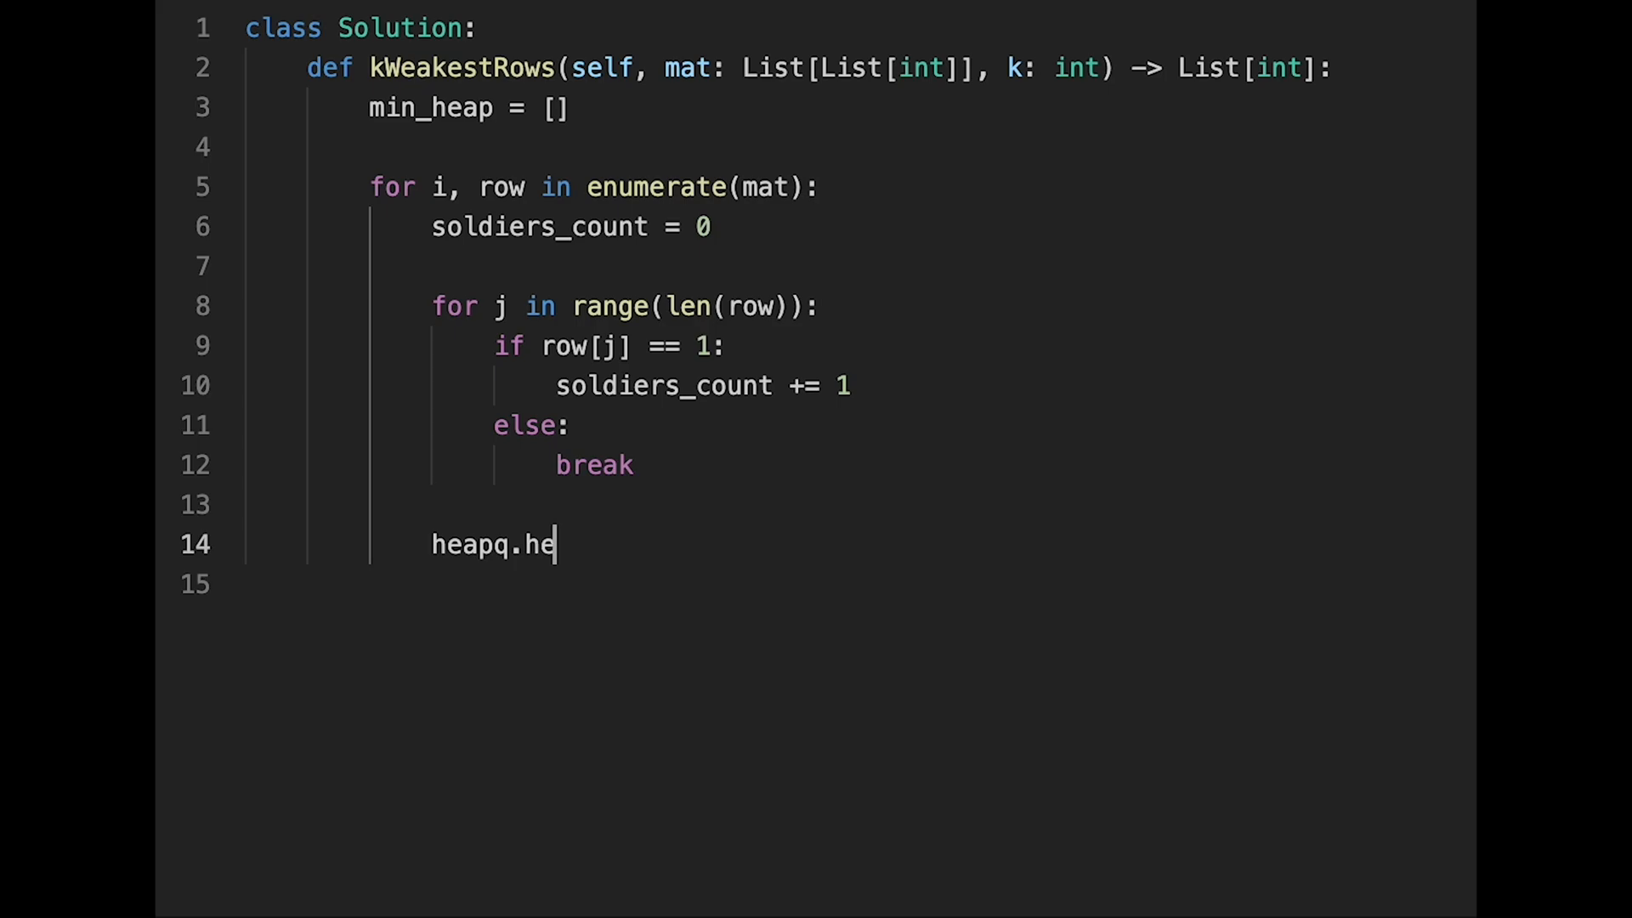
text(appush)
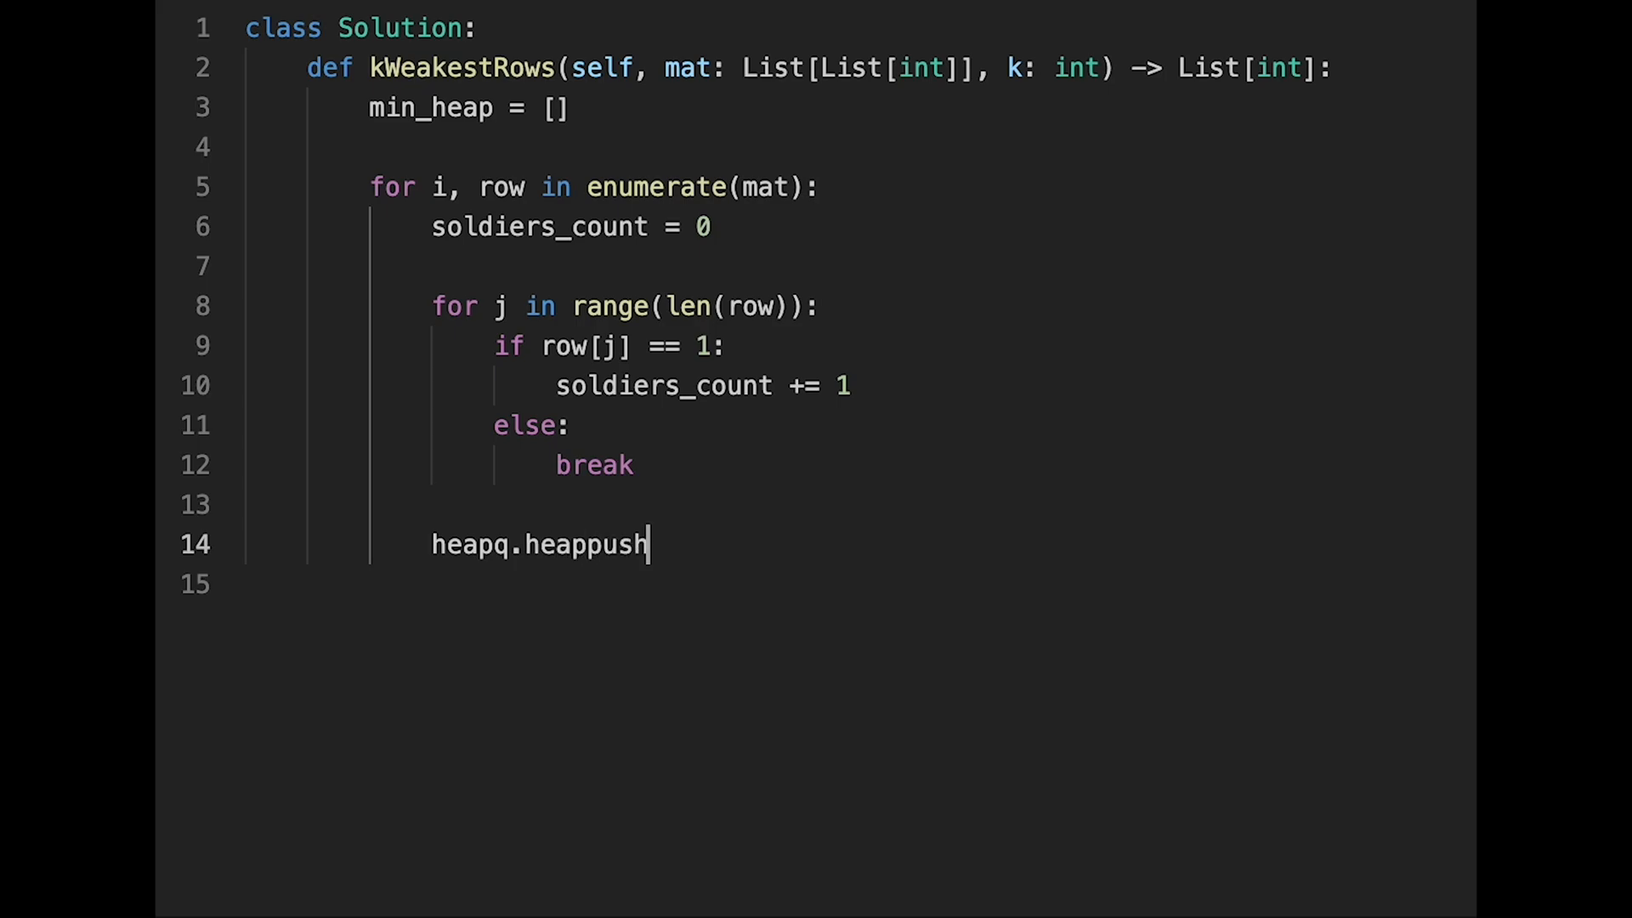
text((min_)
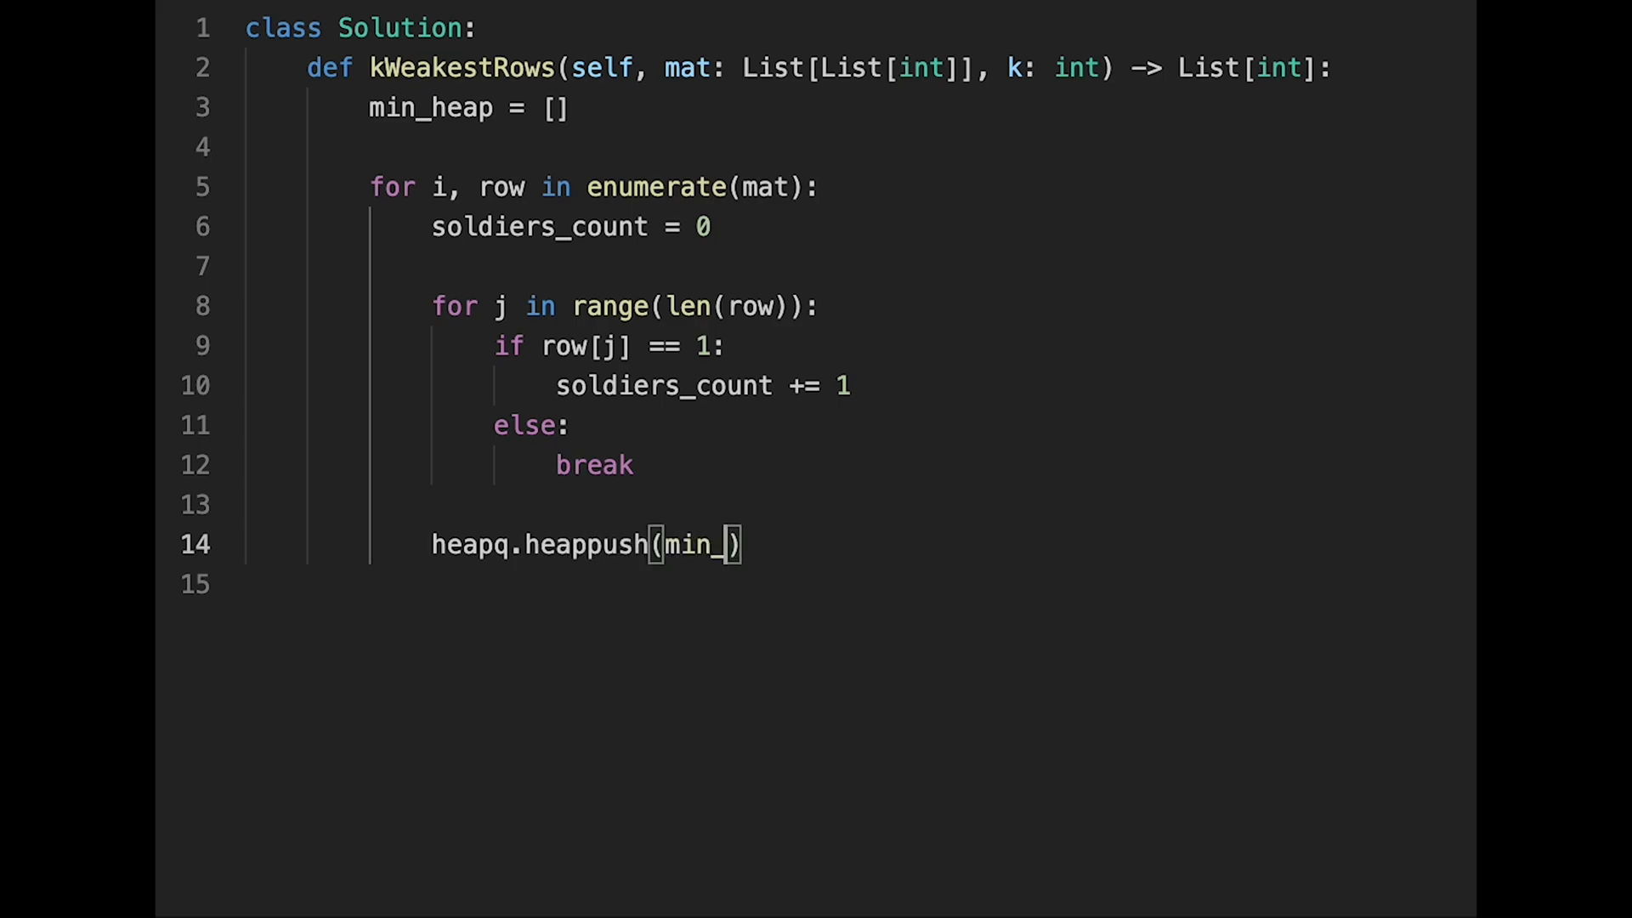
text(heap,)
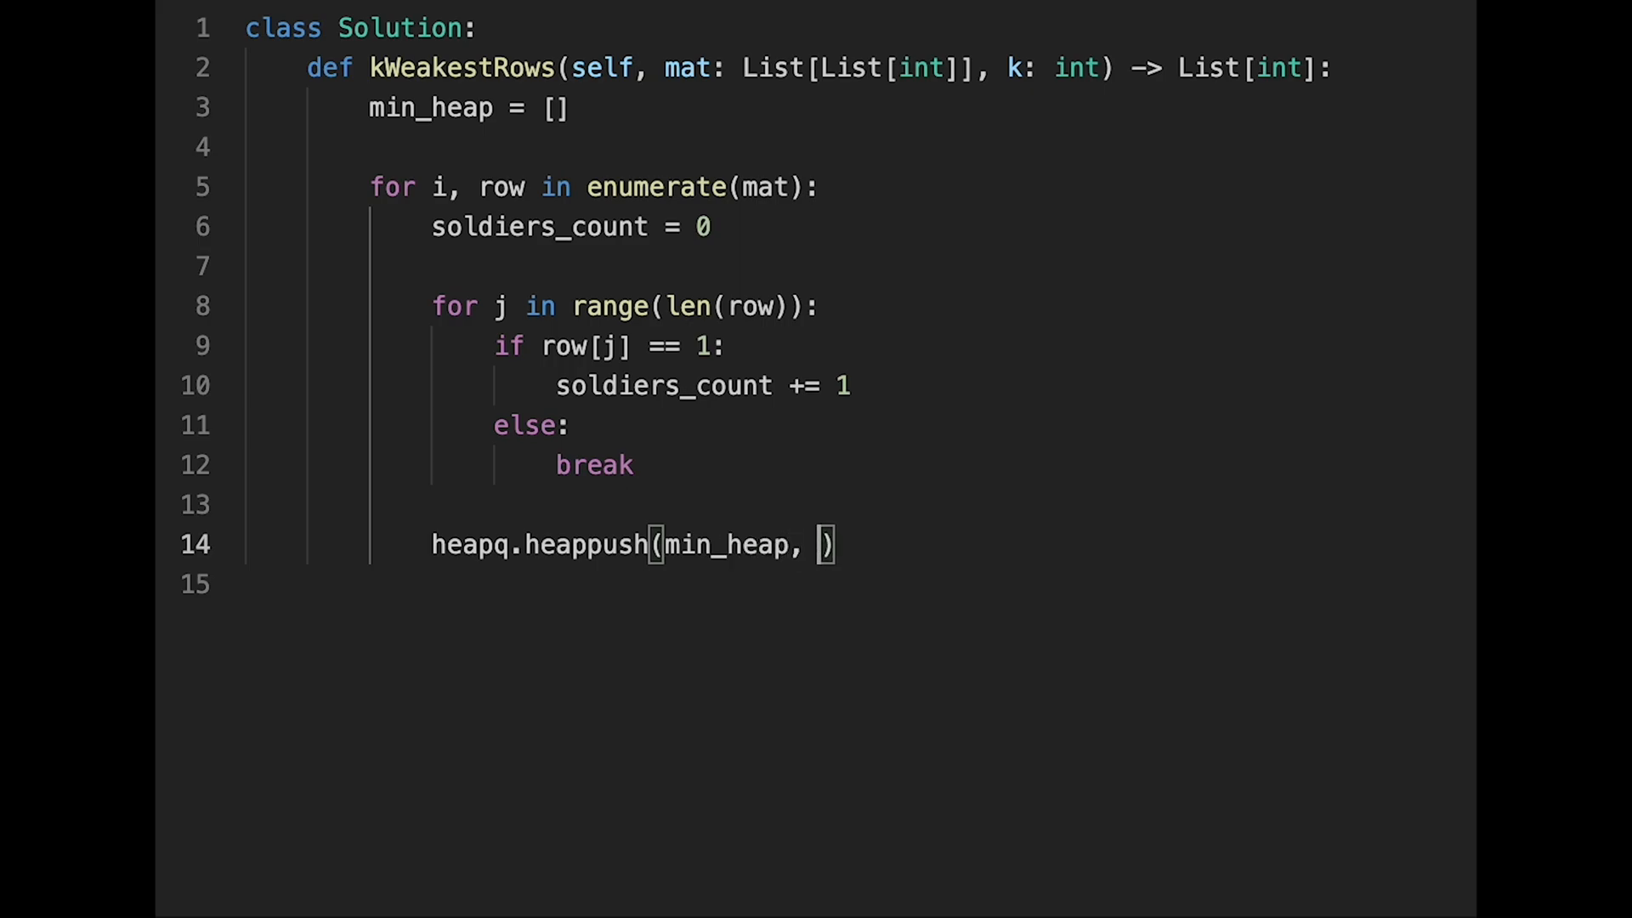
text((sol)
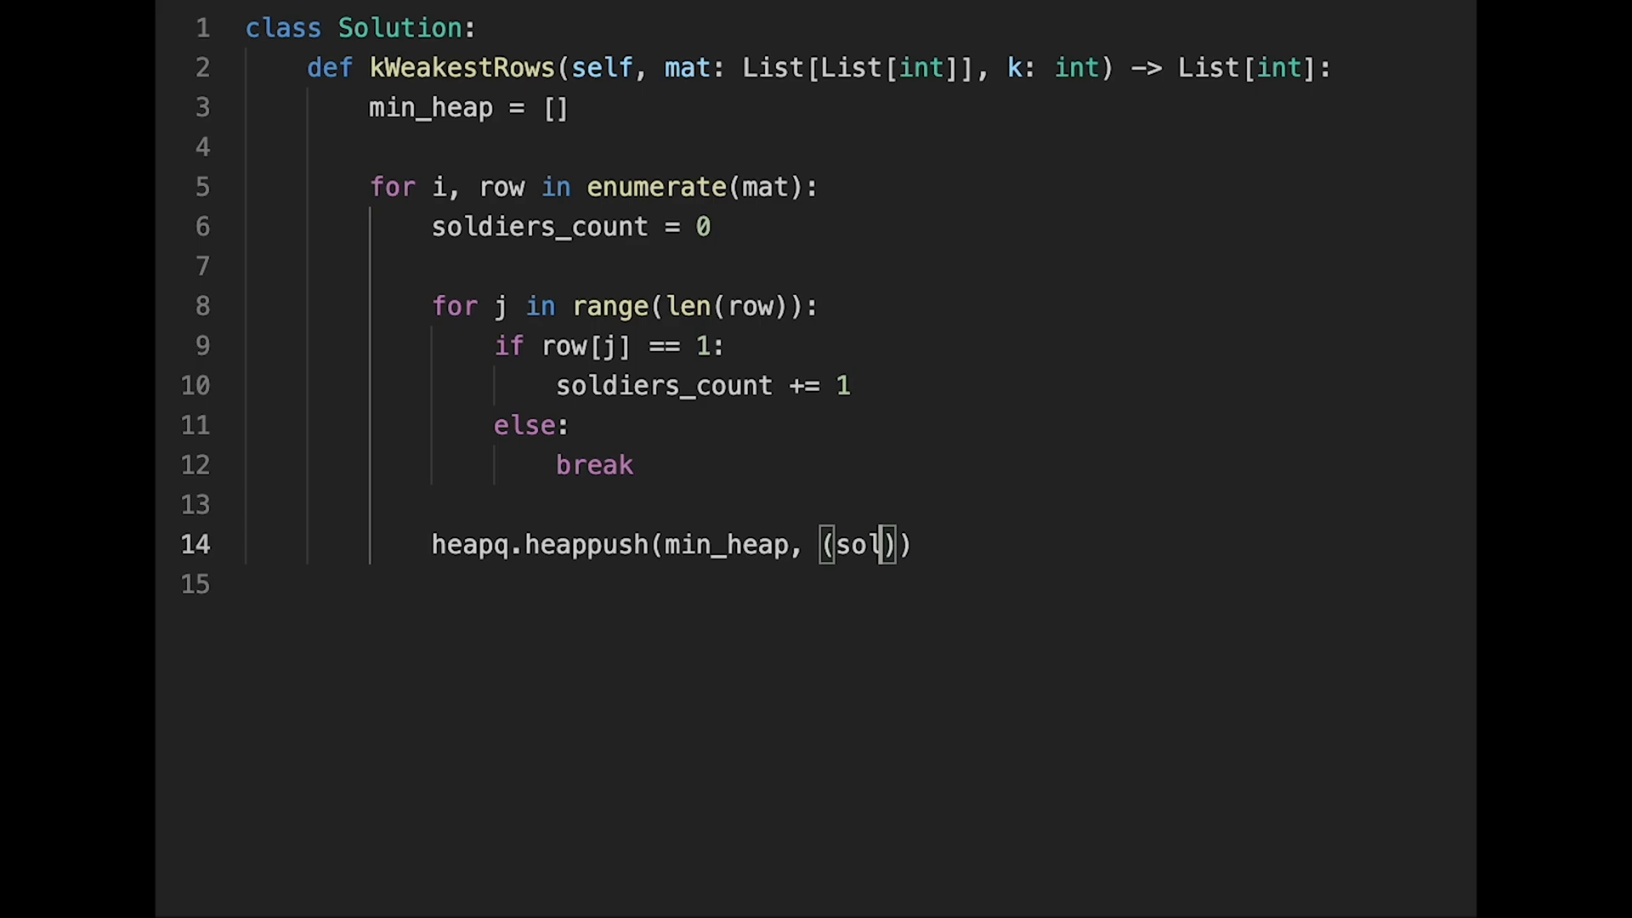
key(Backspace)
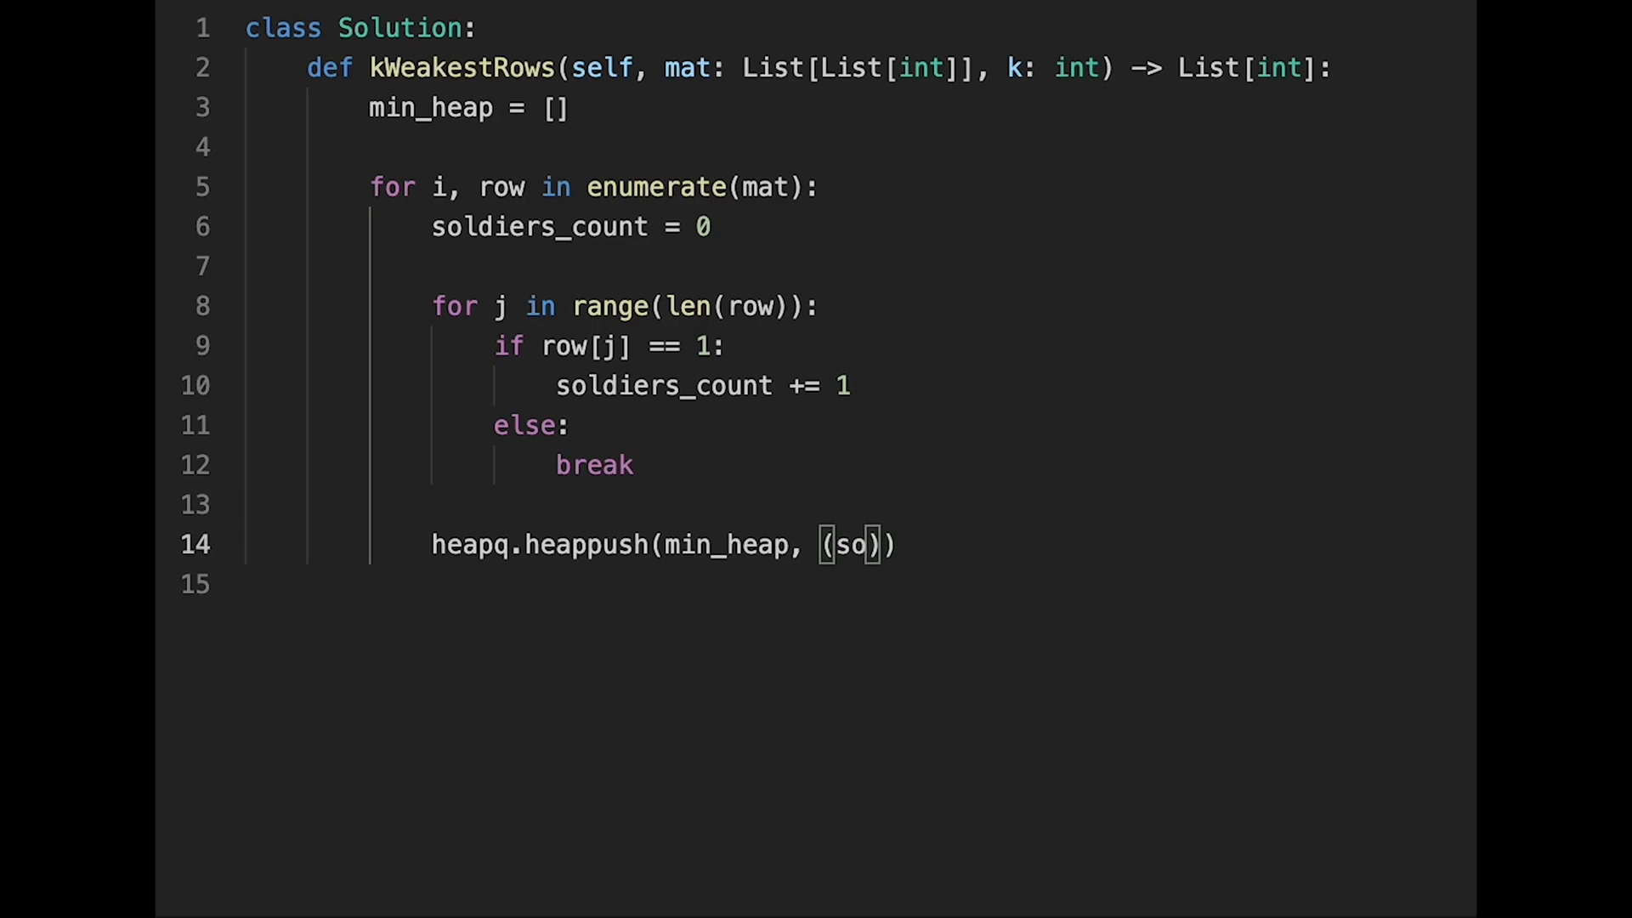
text(ld)
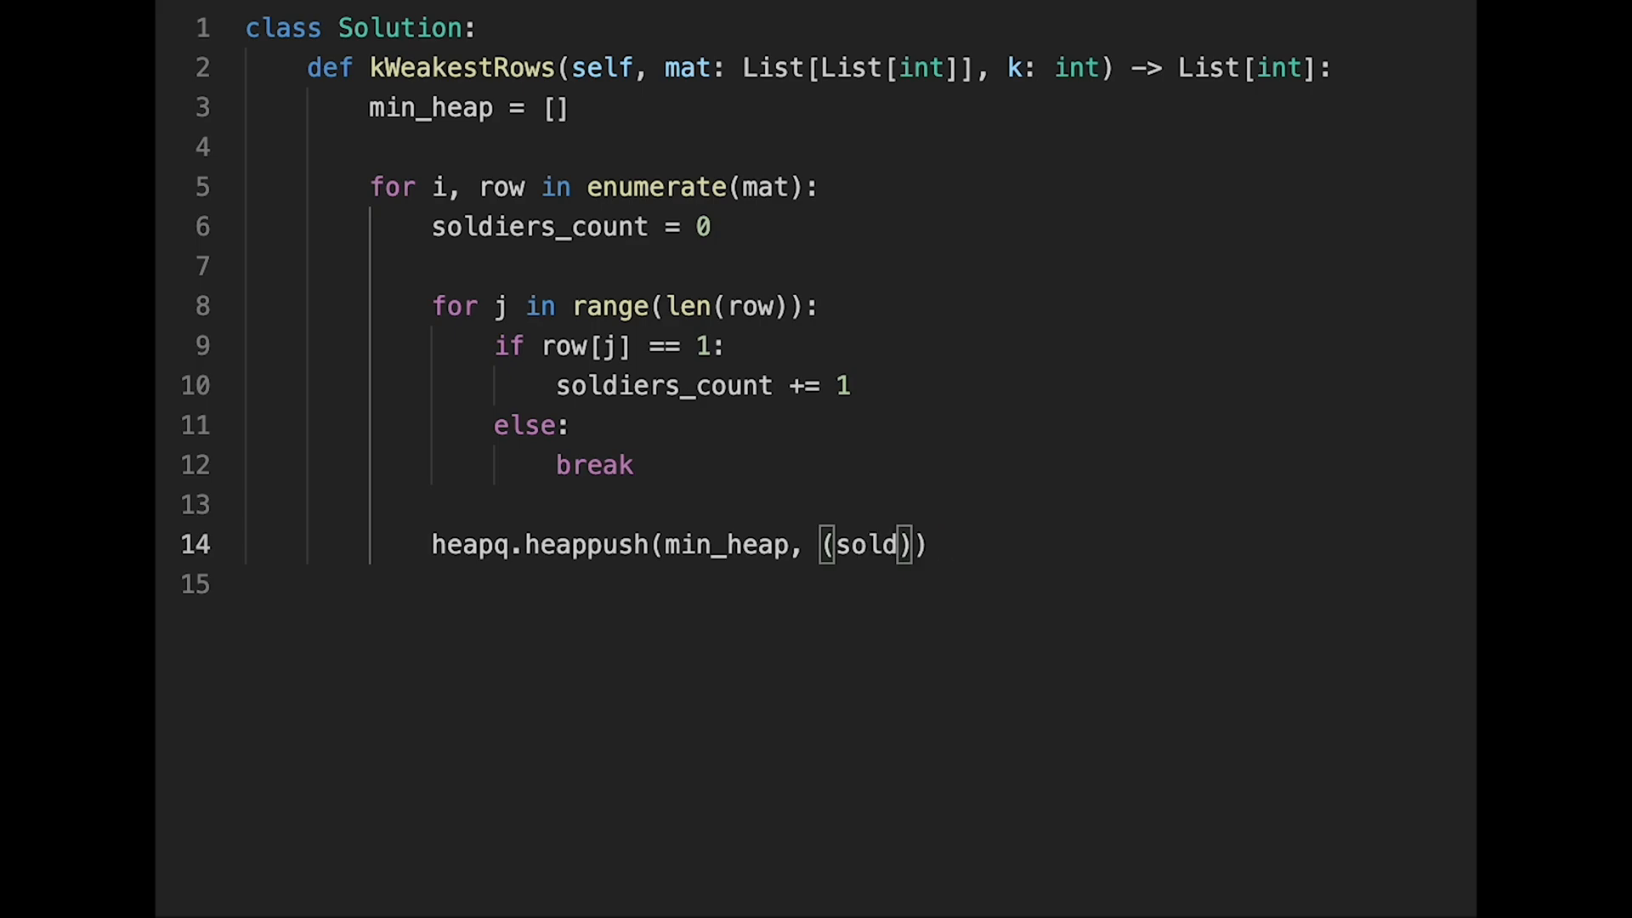
text(iers_cou)
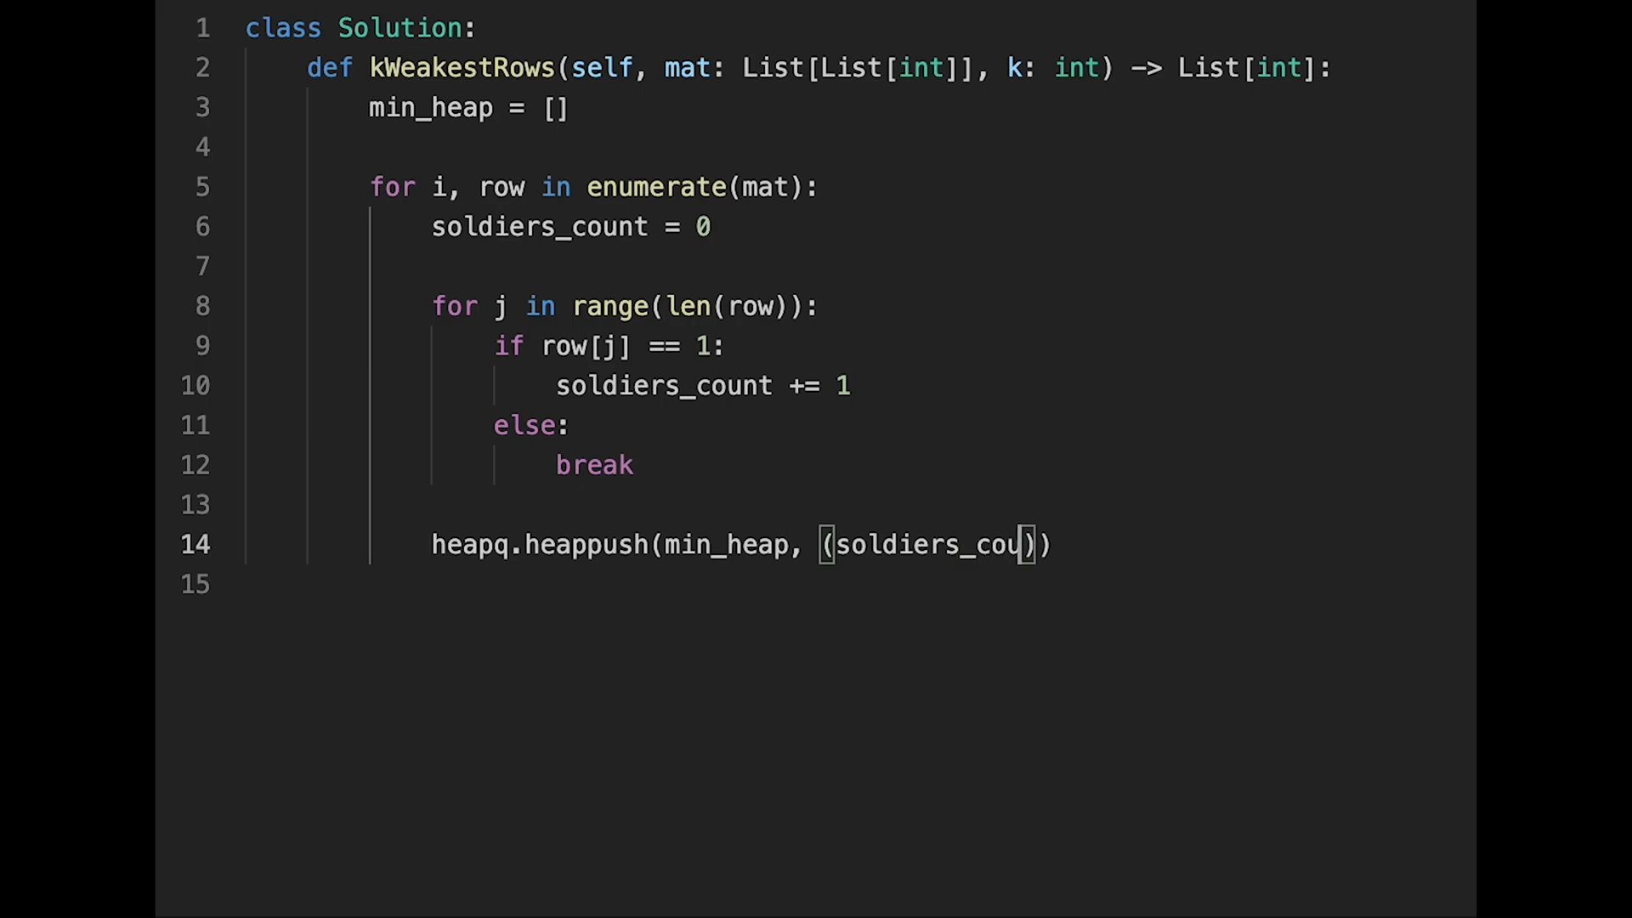
text(nt, i)
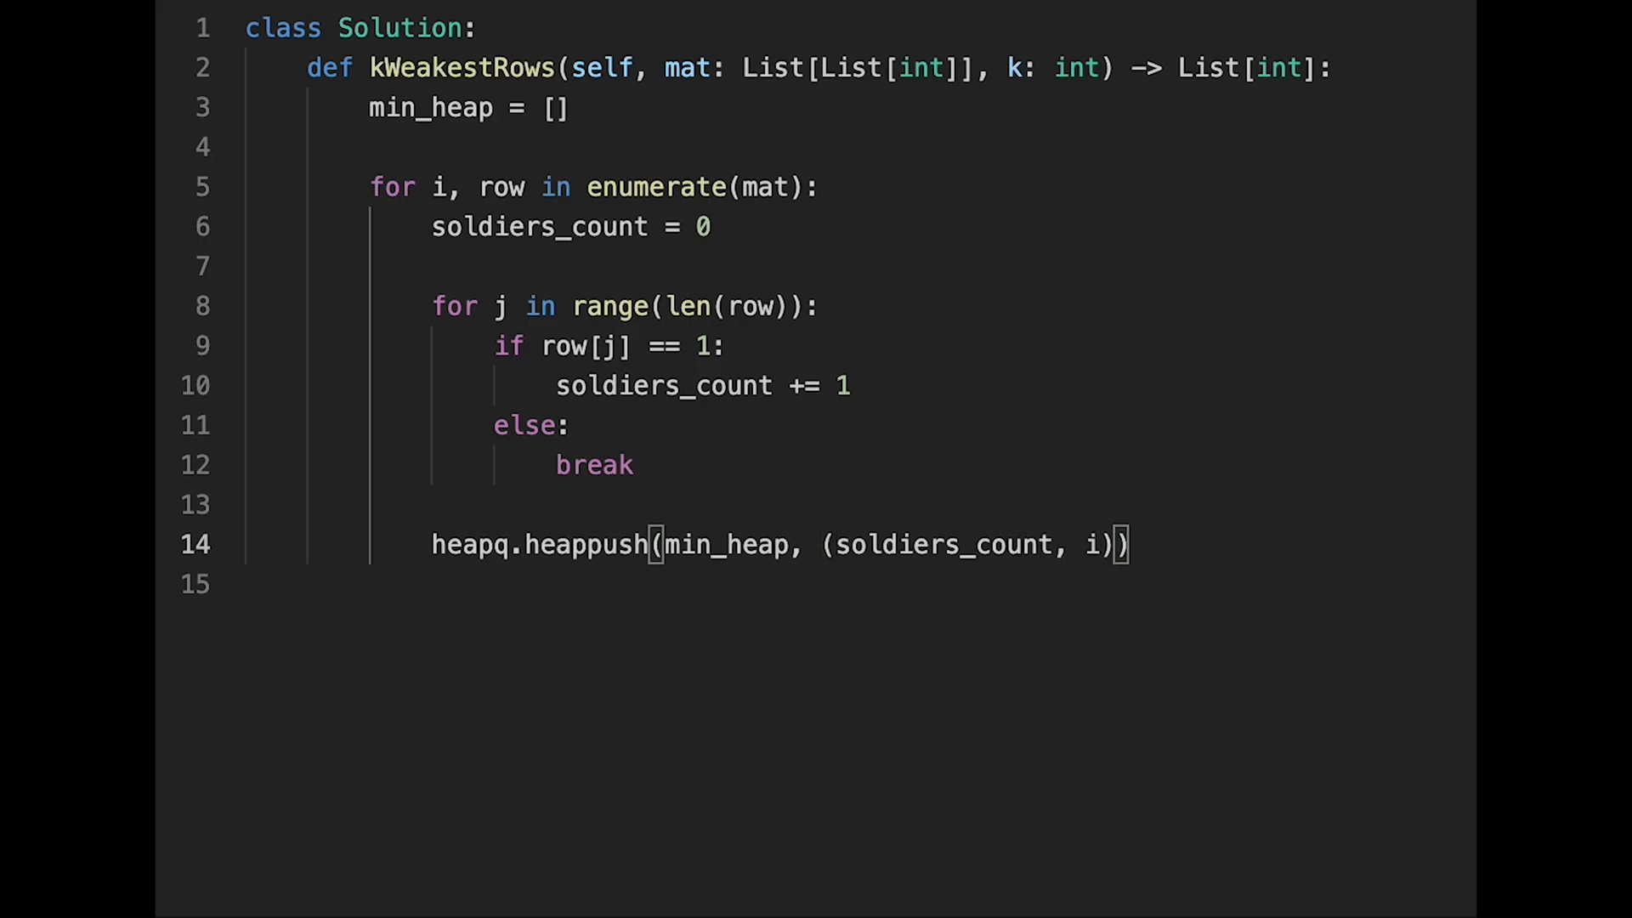
key(Enter)
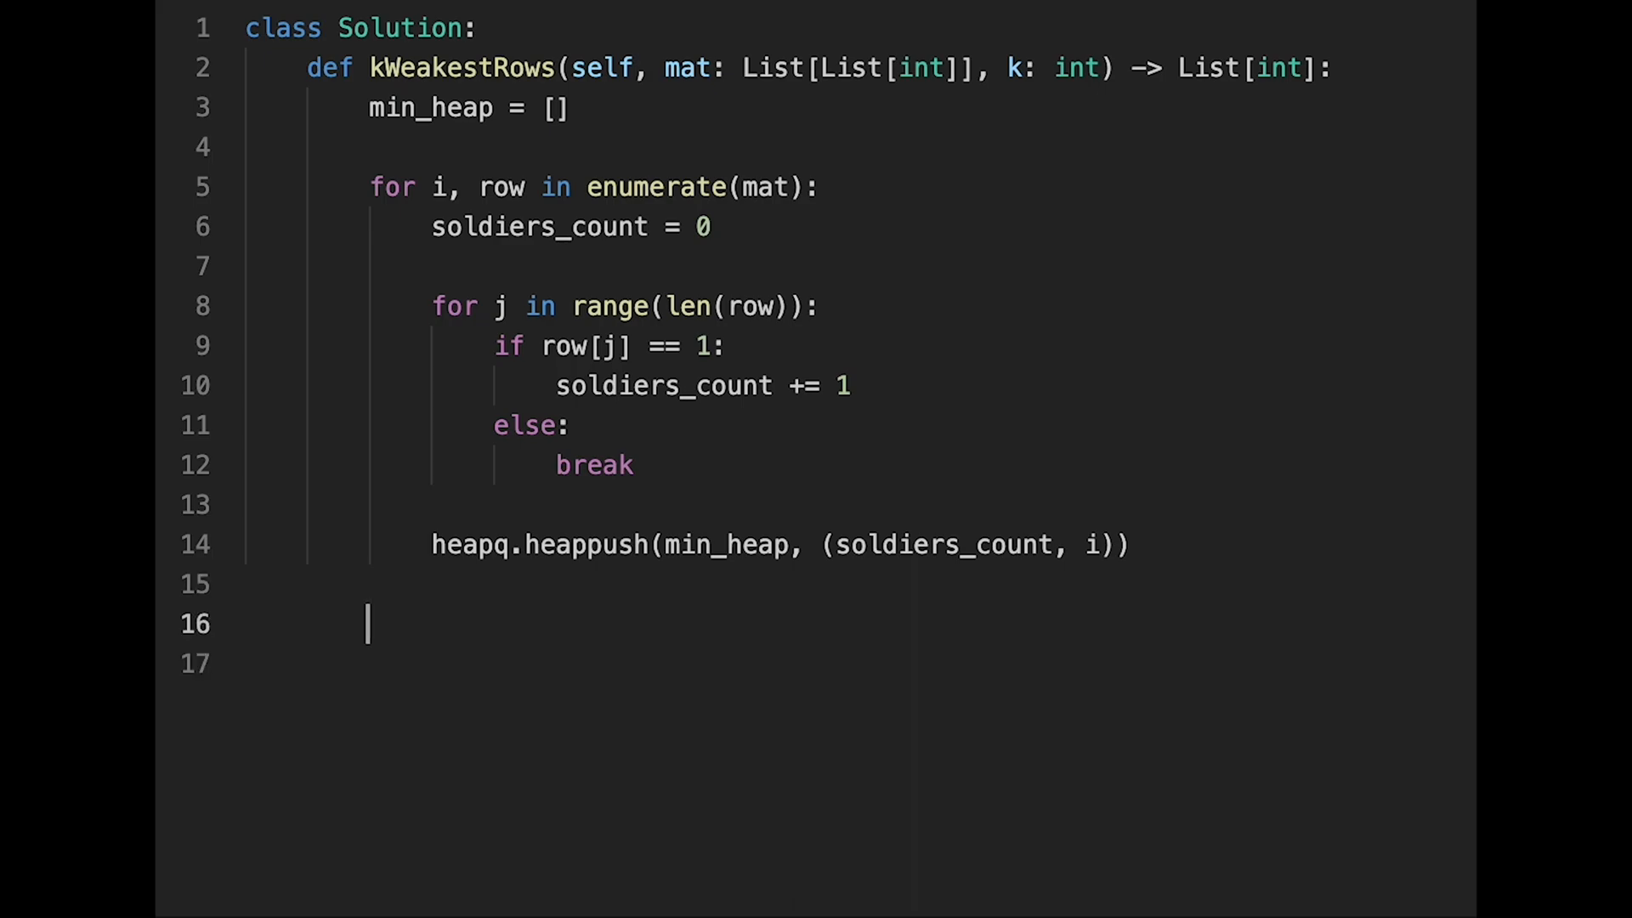
- Build weakest_rows = [heapq.heappop(min_heap)[1] for _ in range(k)]
text(wea)
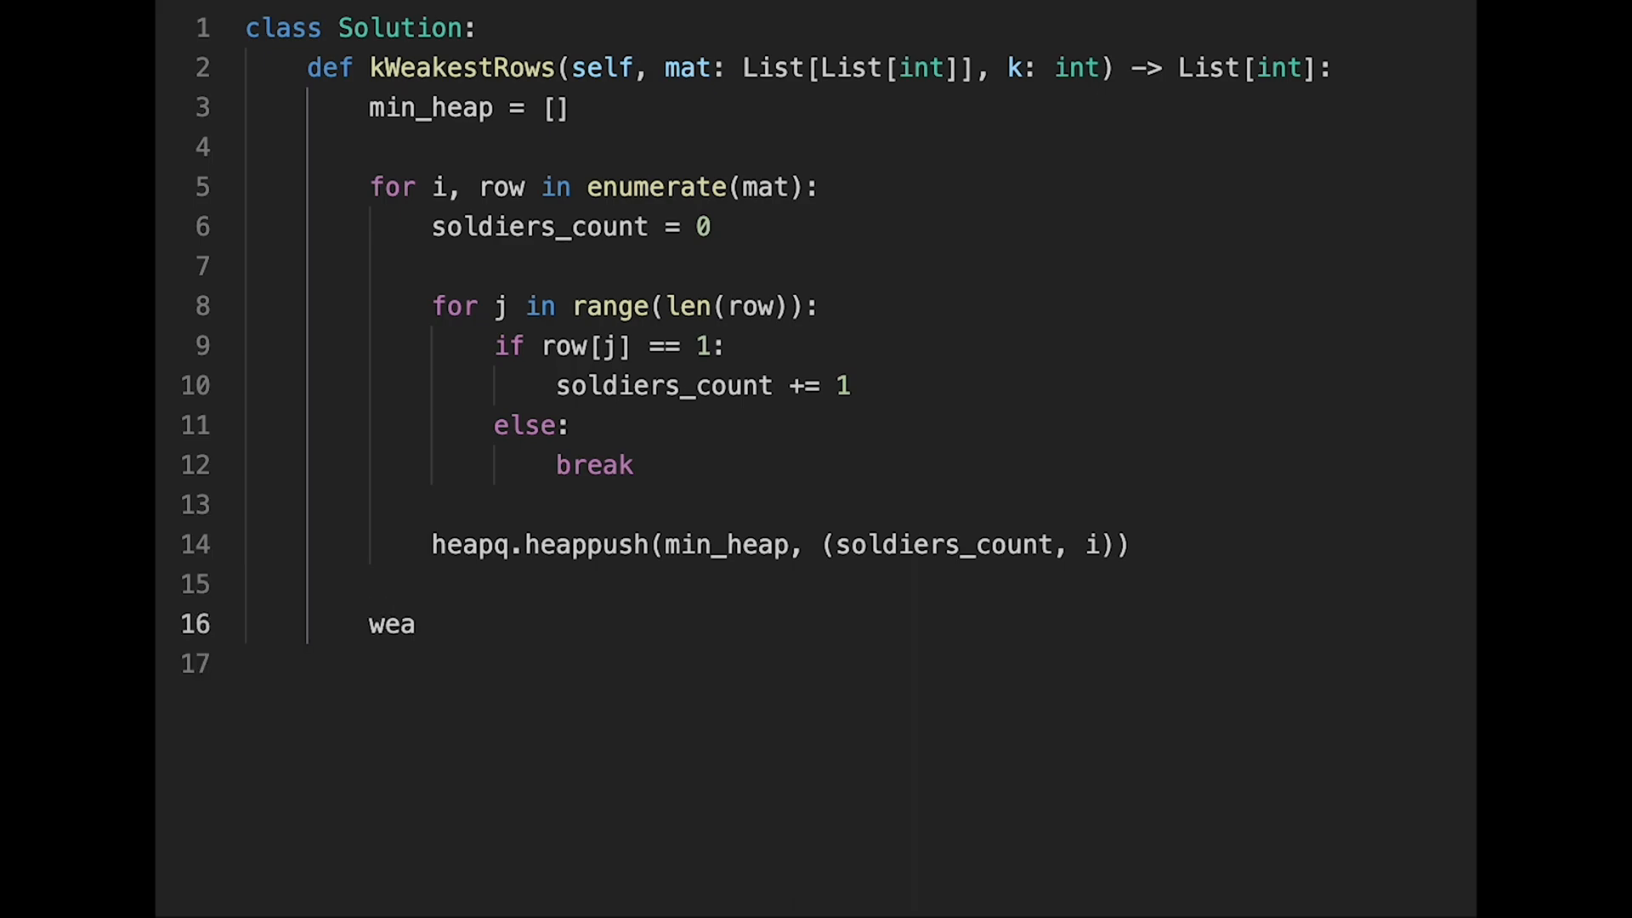
text(kest_row)
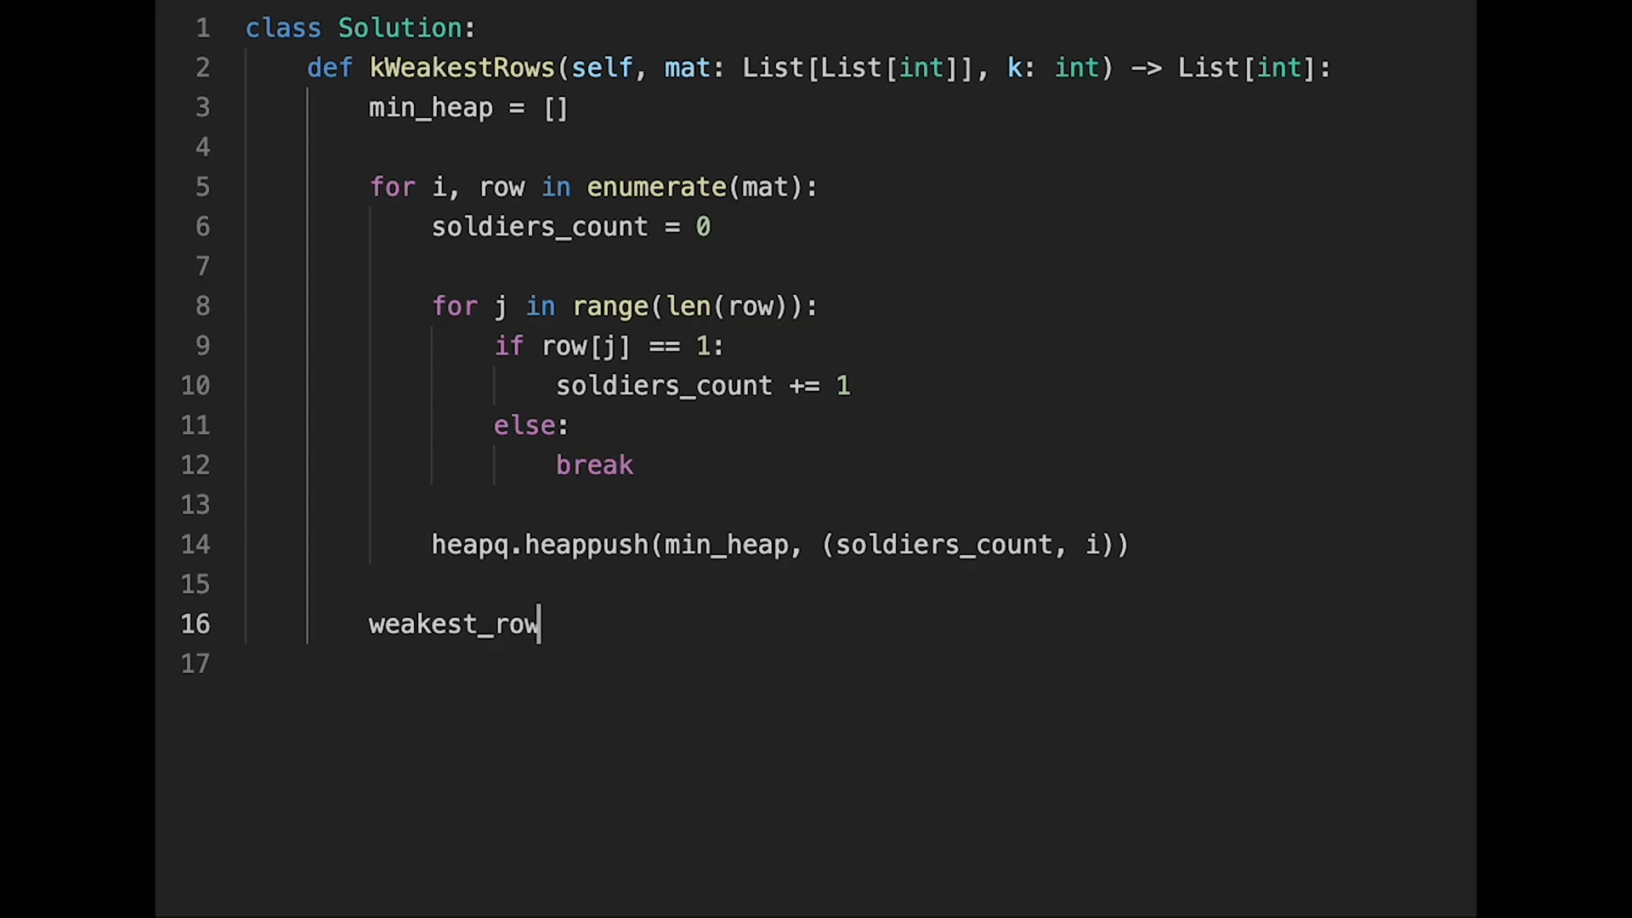
text(s)
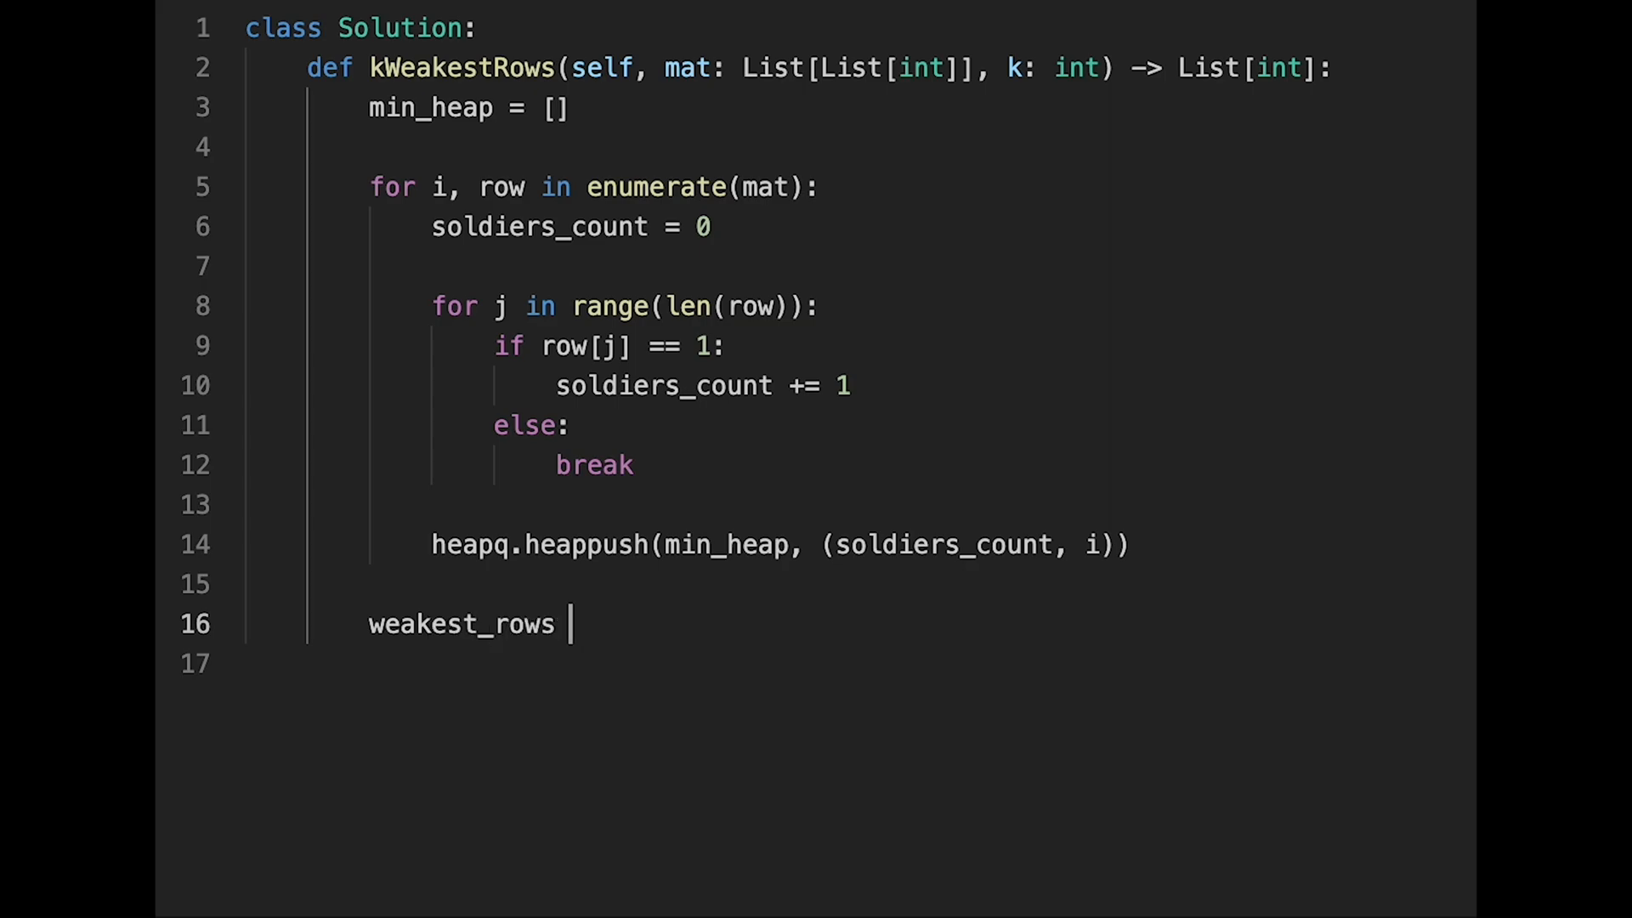
text(=)
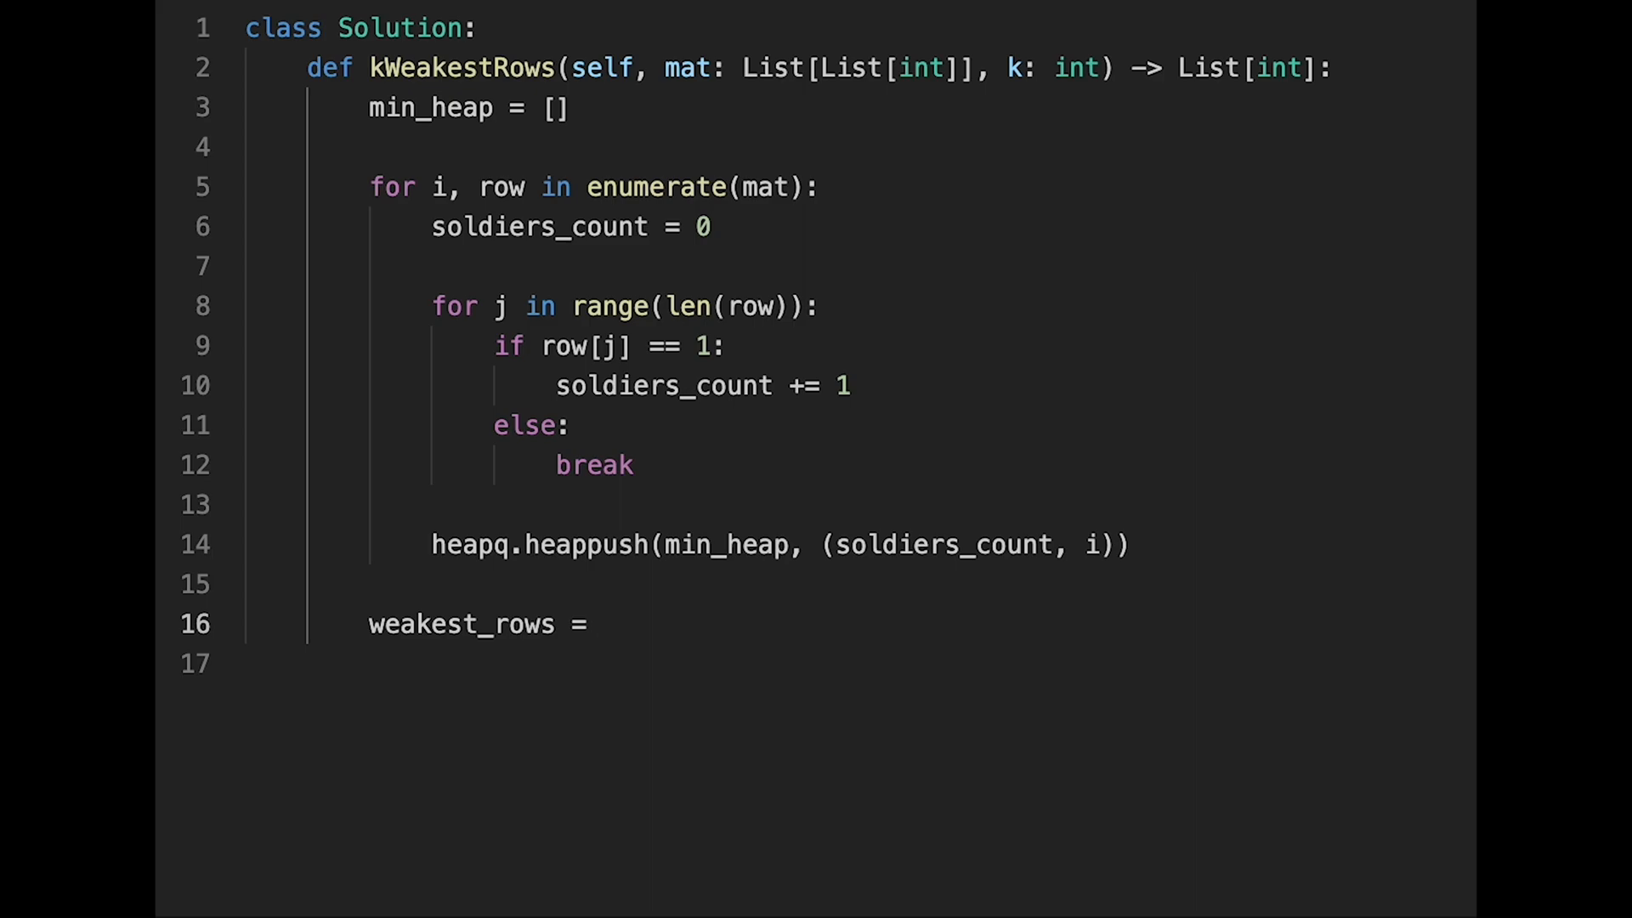
text([])
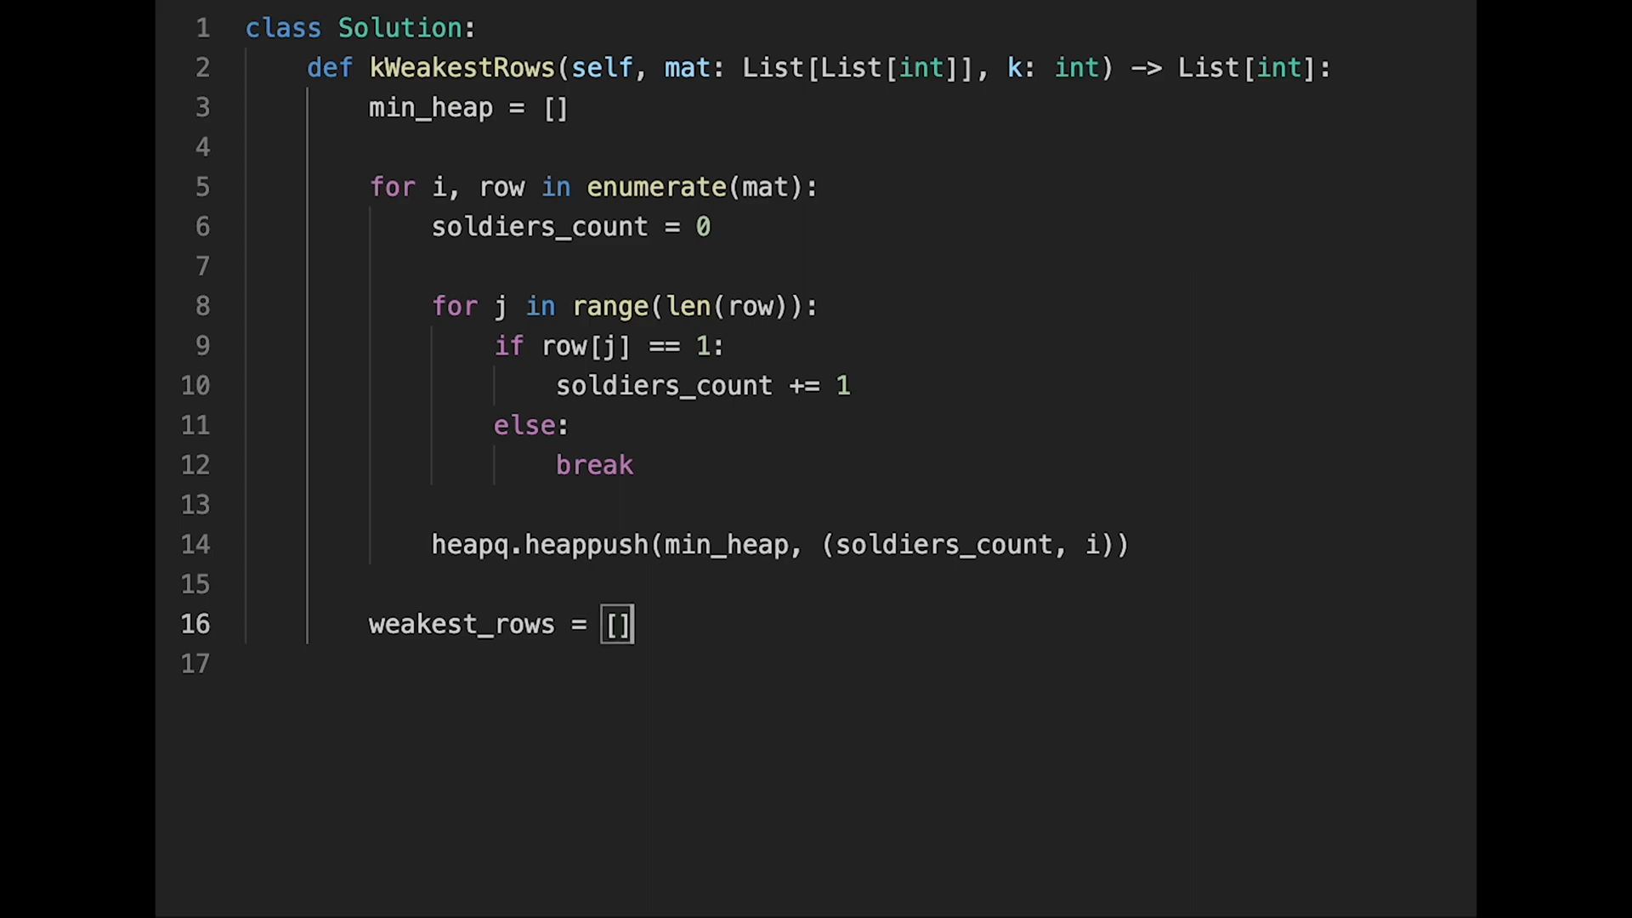
text(h)
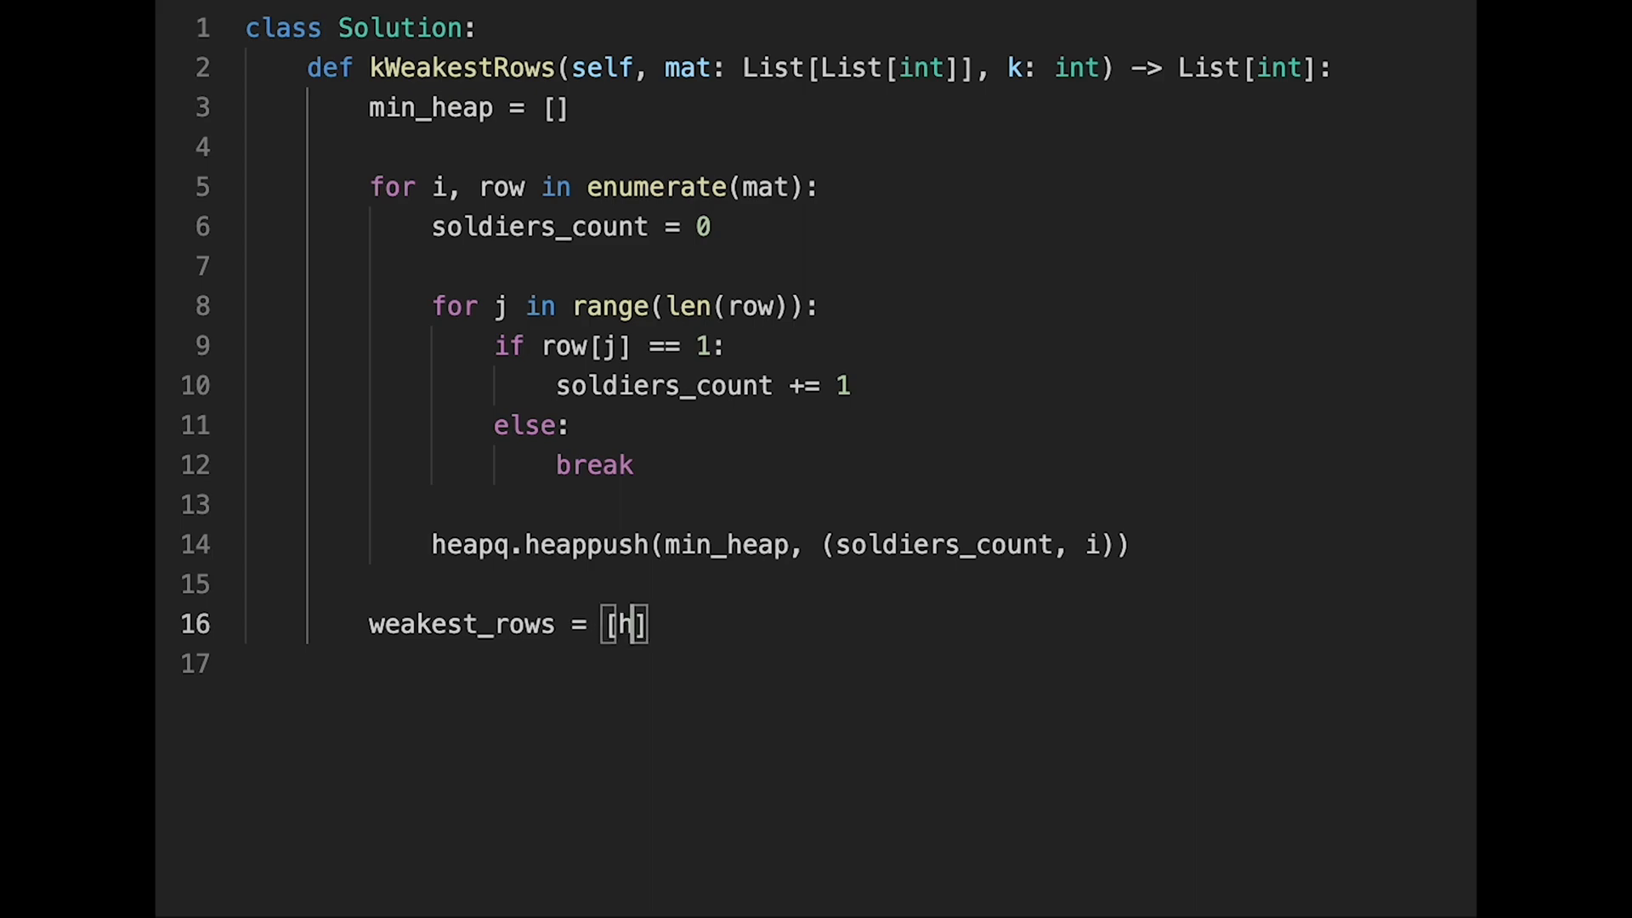
text(eap)
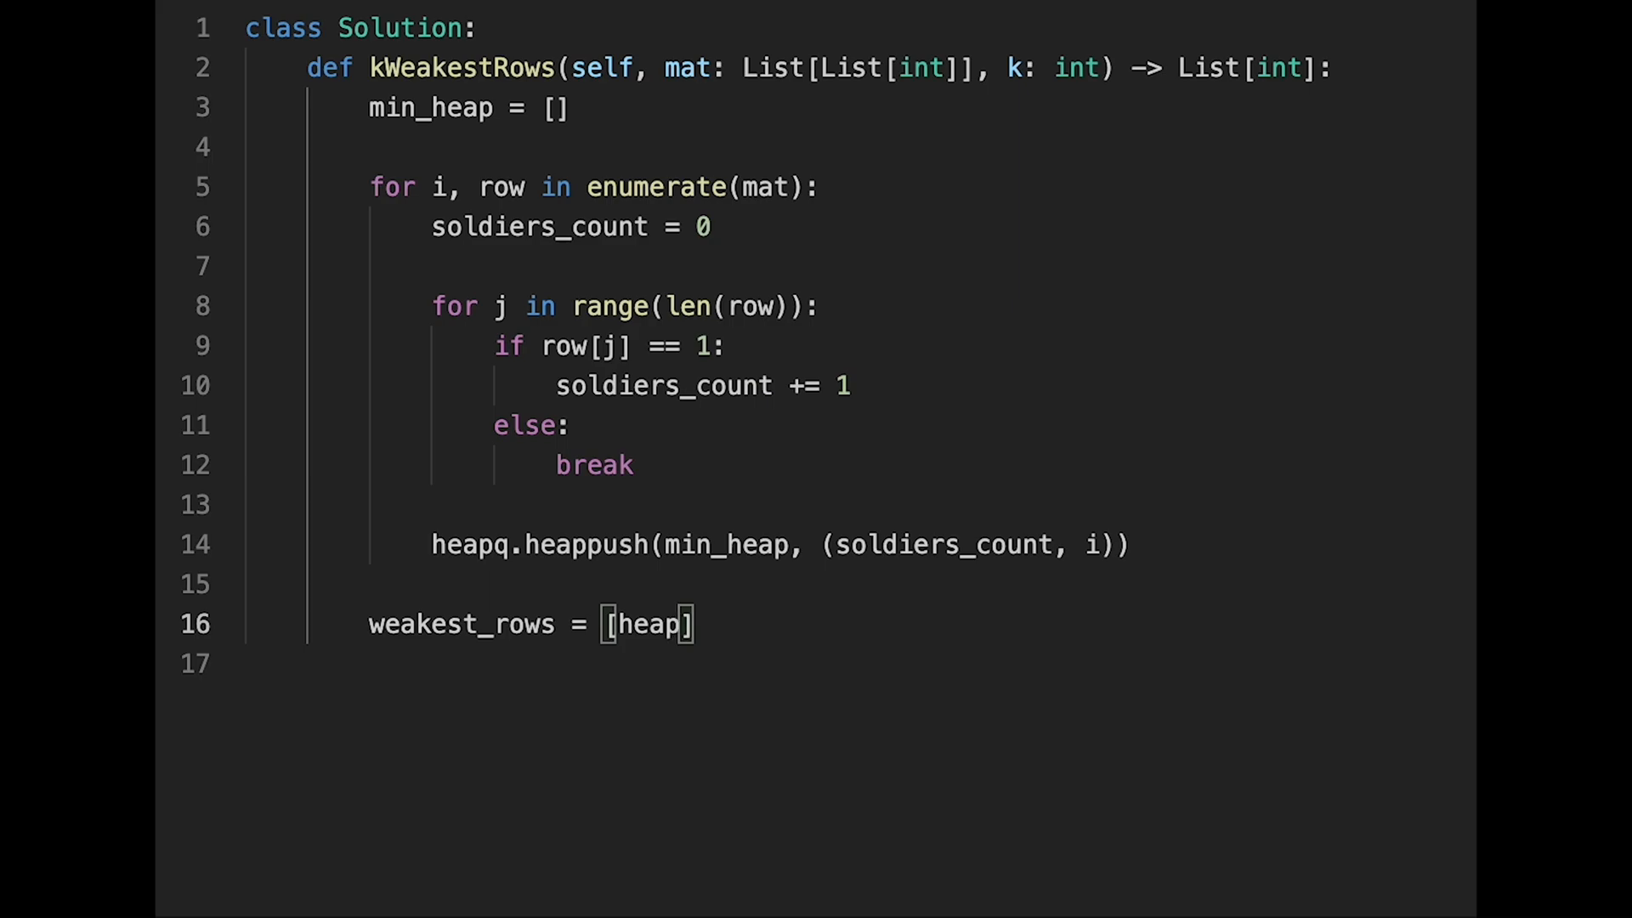
text(for)
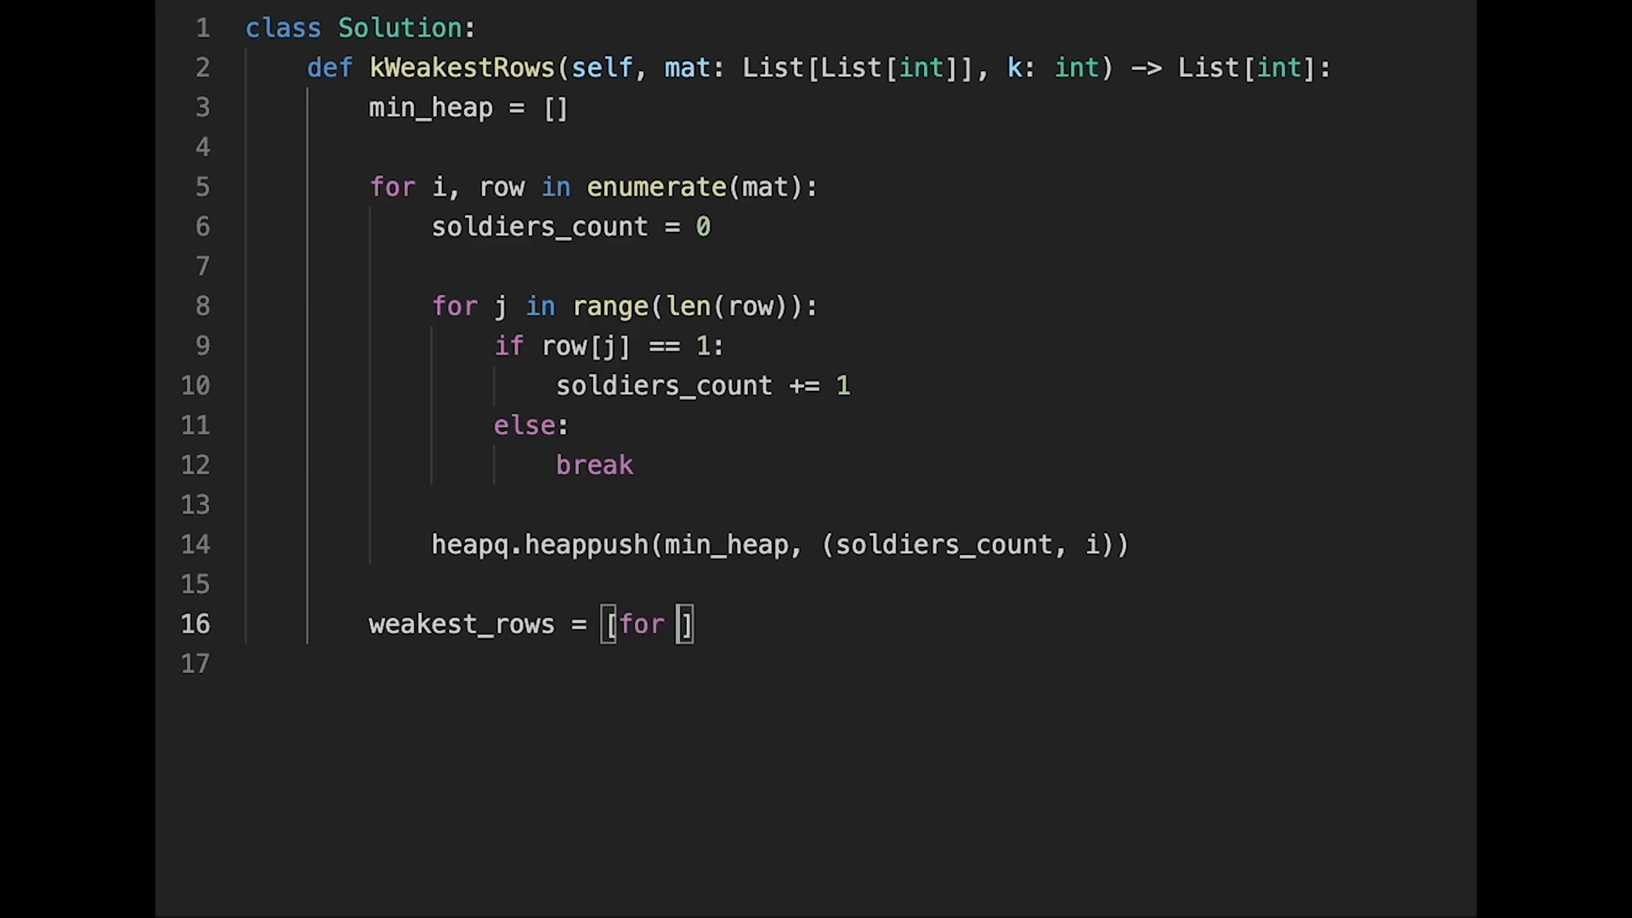
text(_ in range(k)
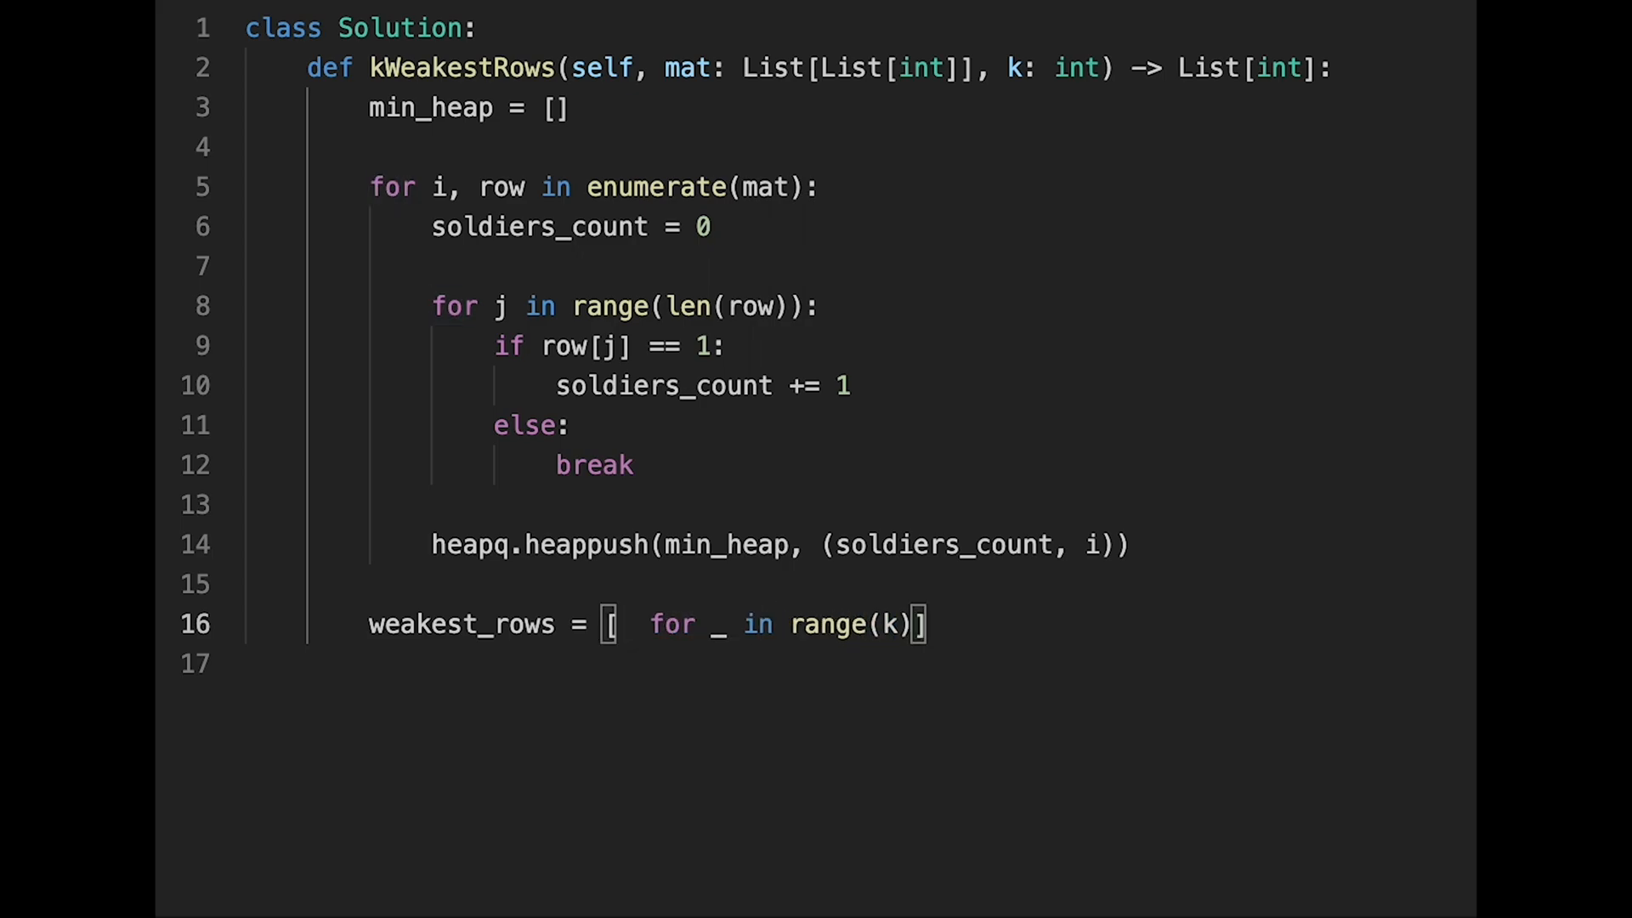
text(heapq)
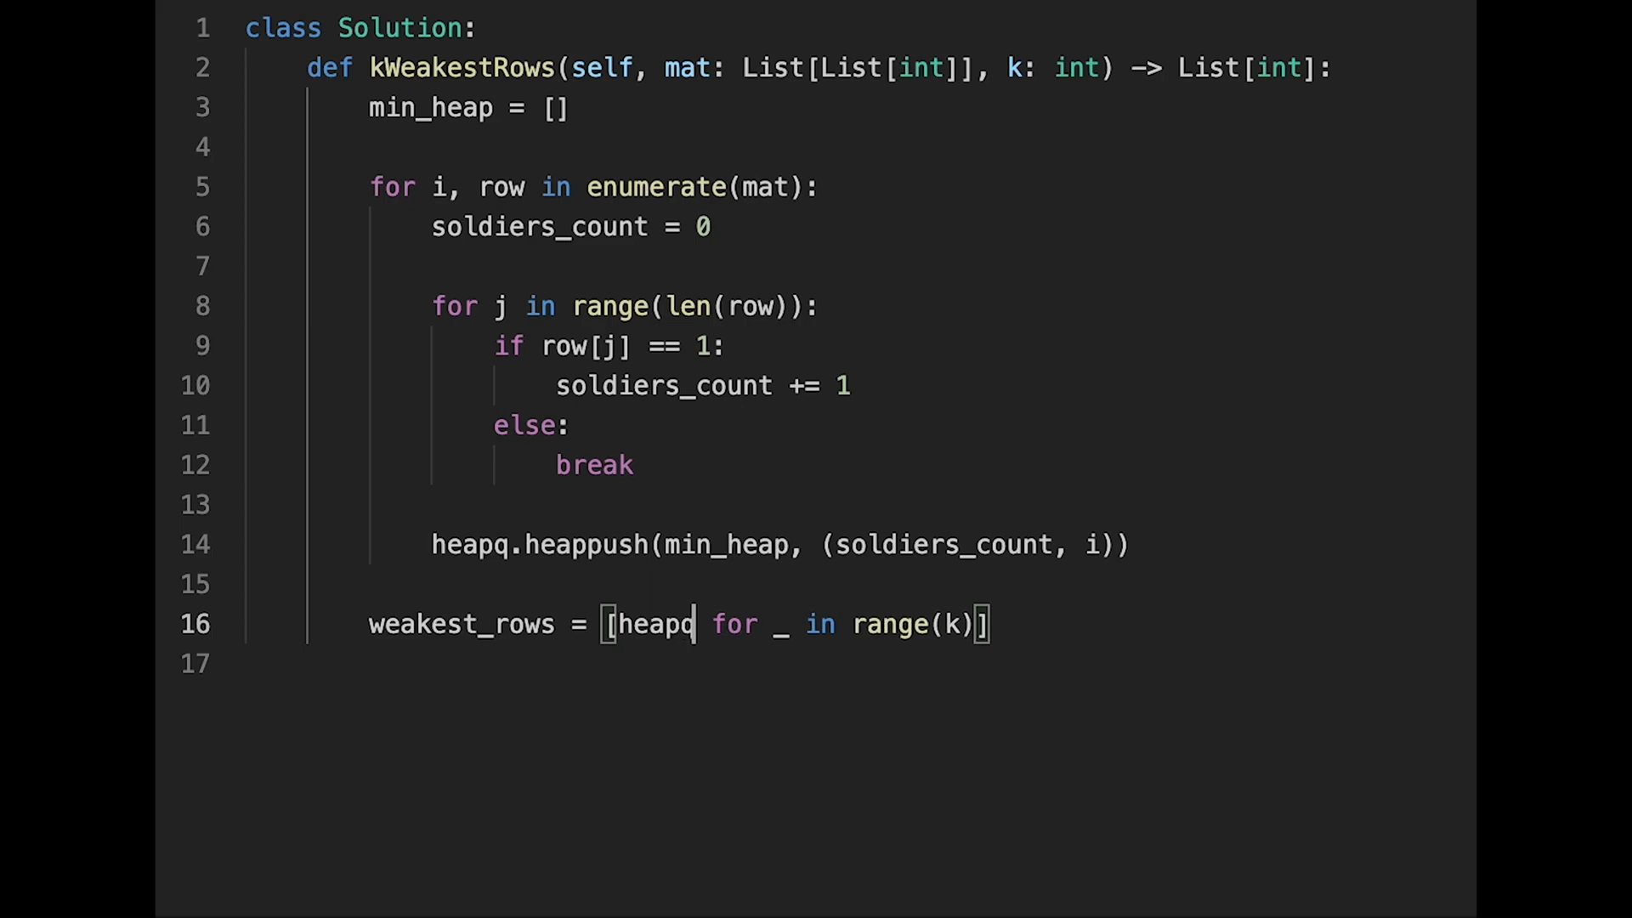
text(.heap)
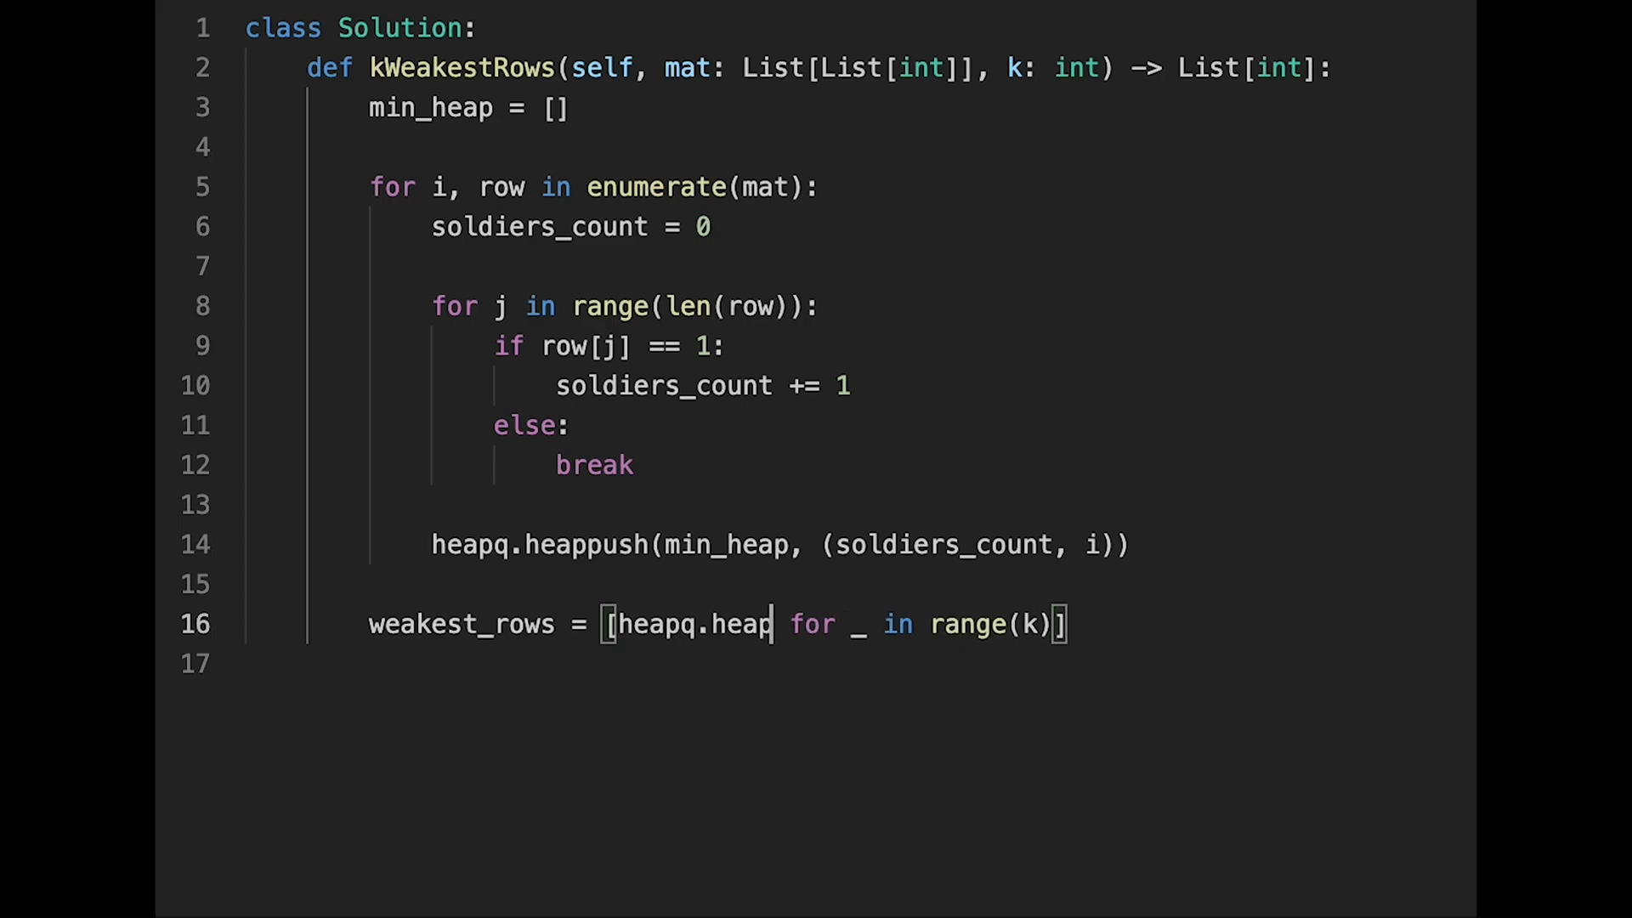
text(pop)
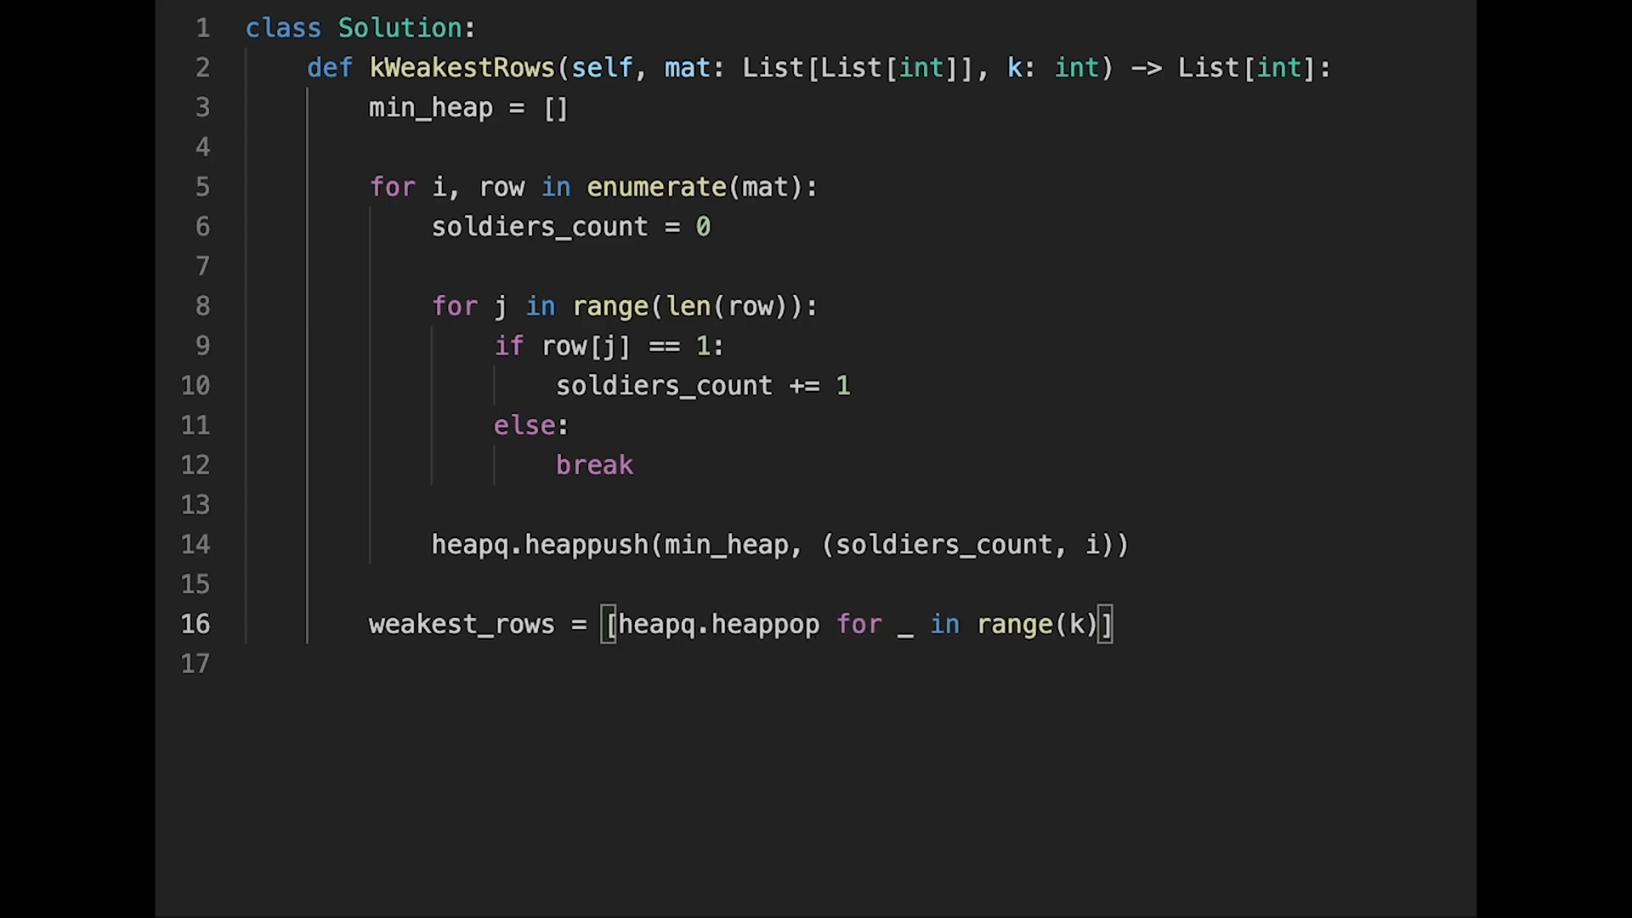
text(())
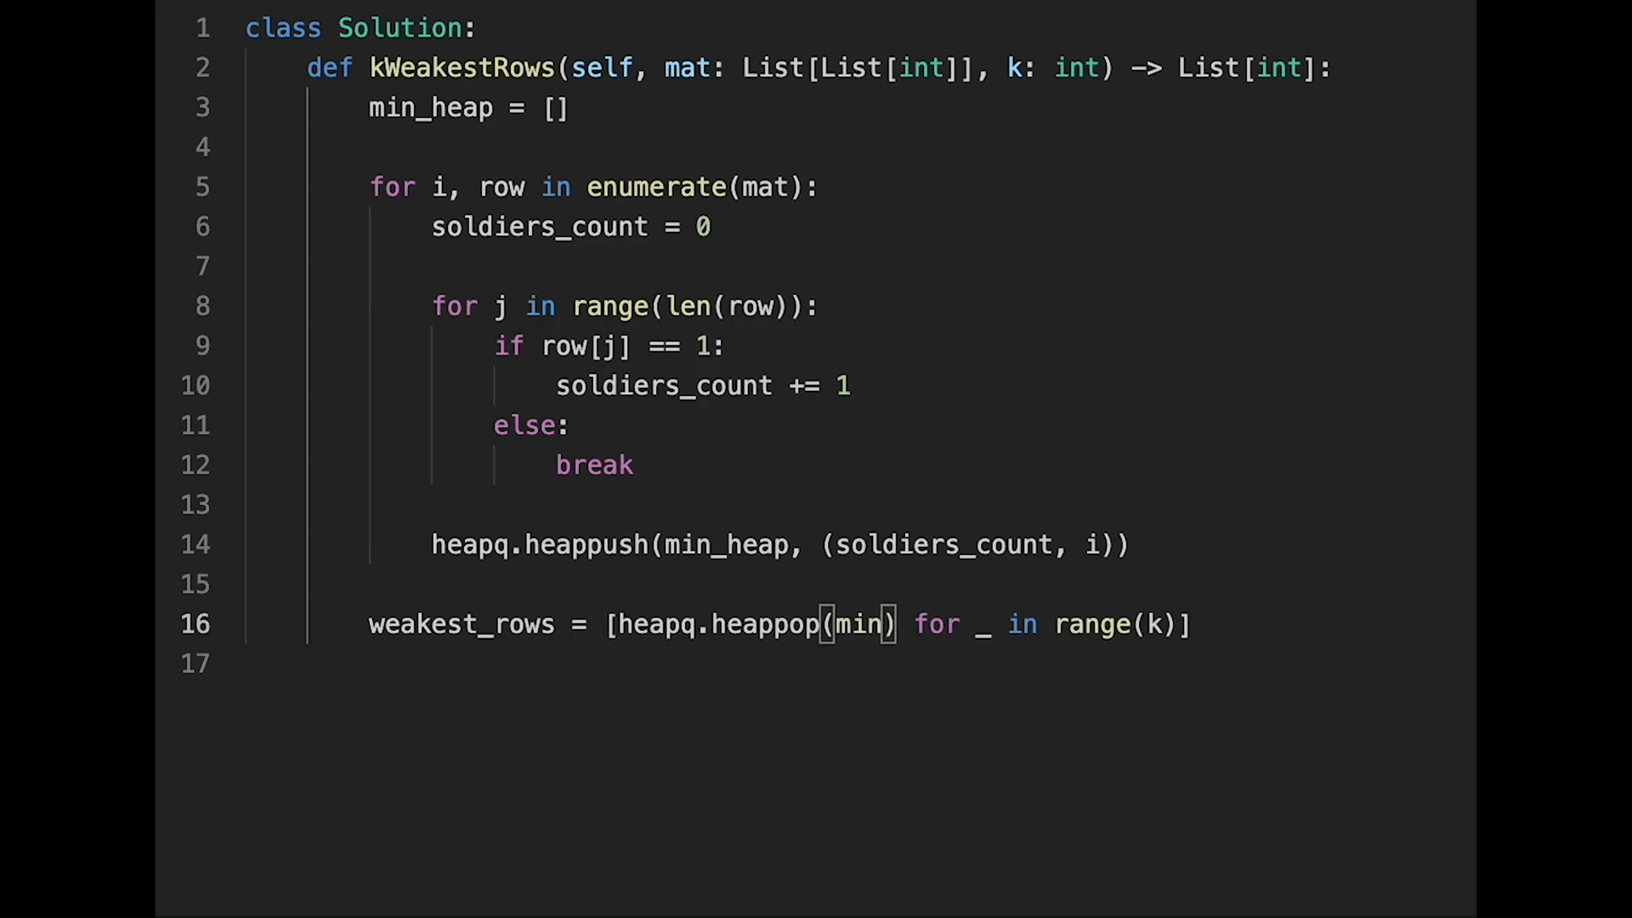
text(_heap)
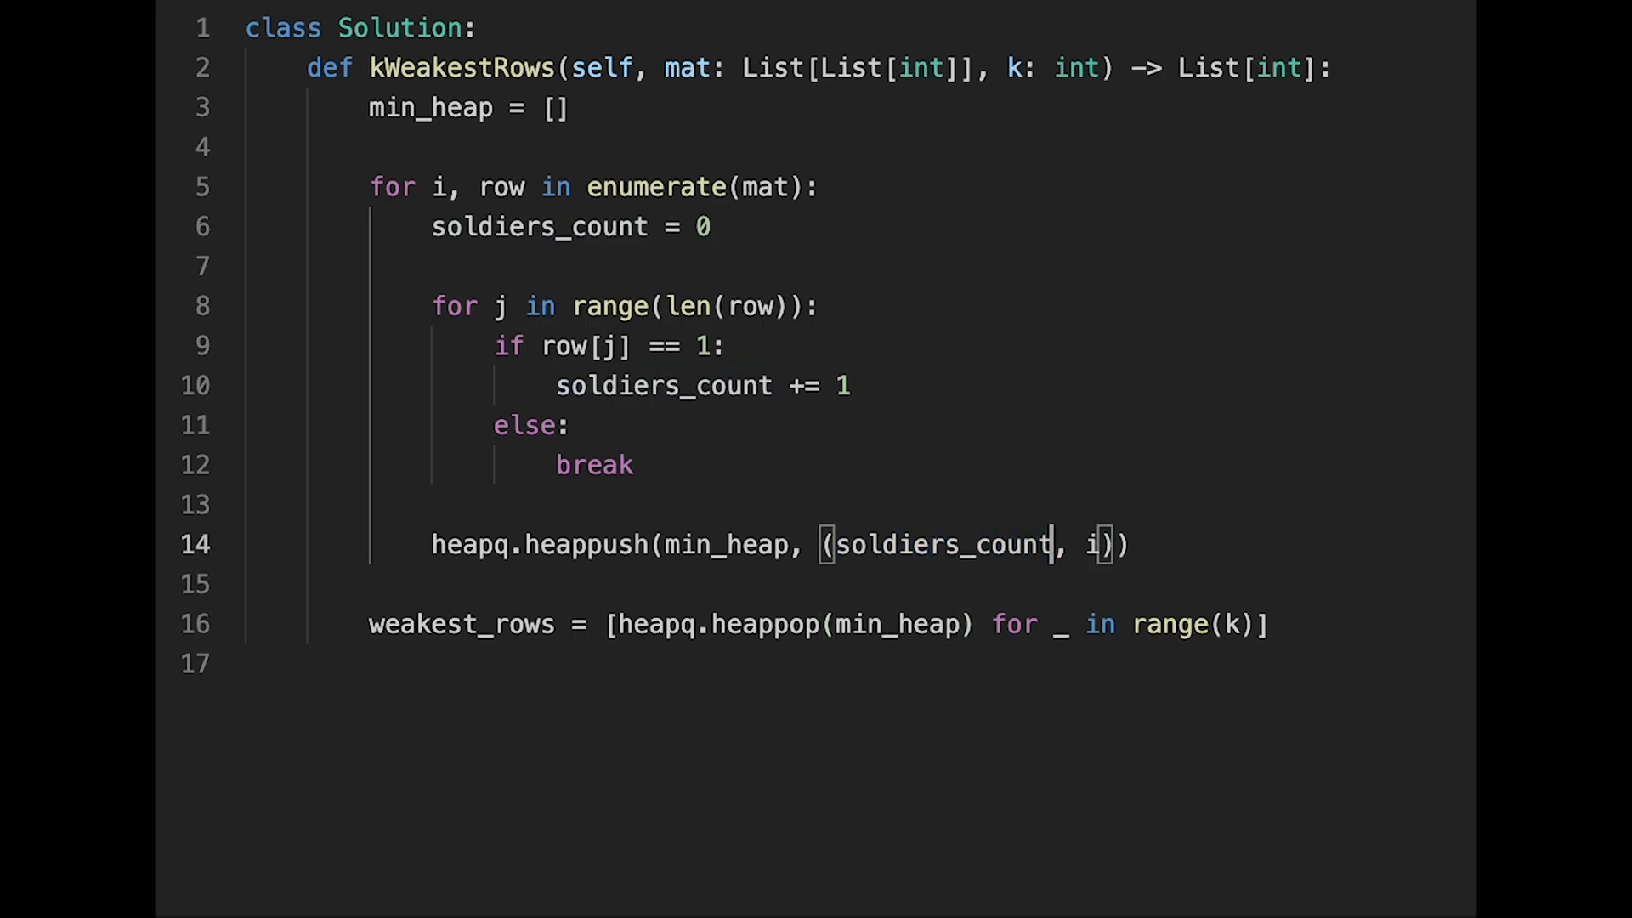
double_click(1093, 544)
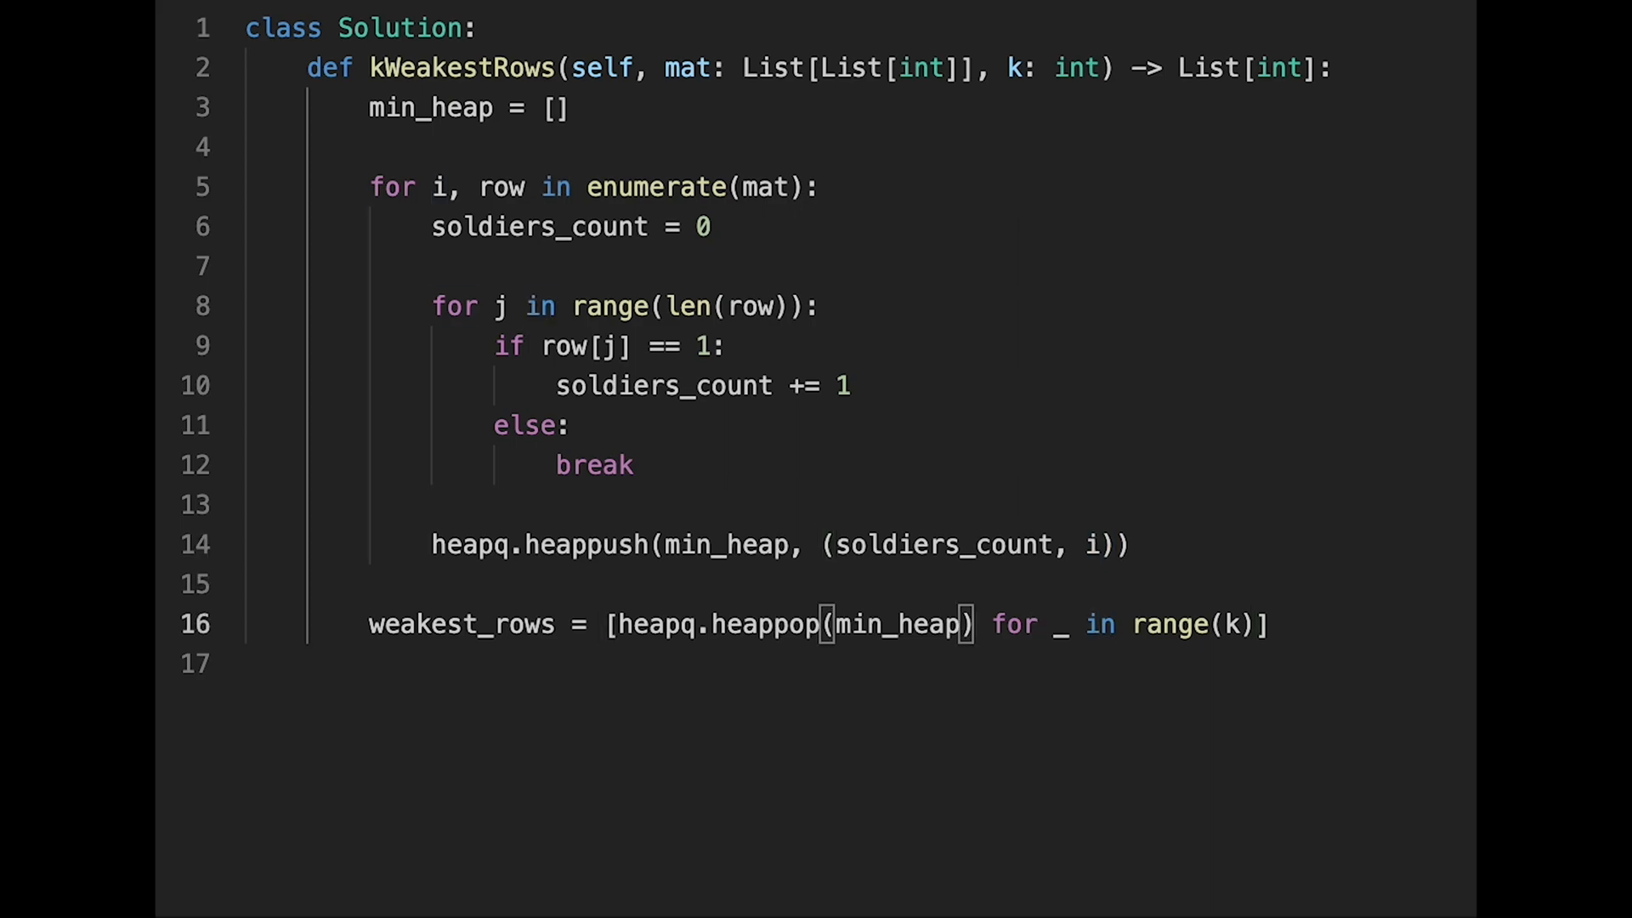
text([])
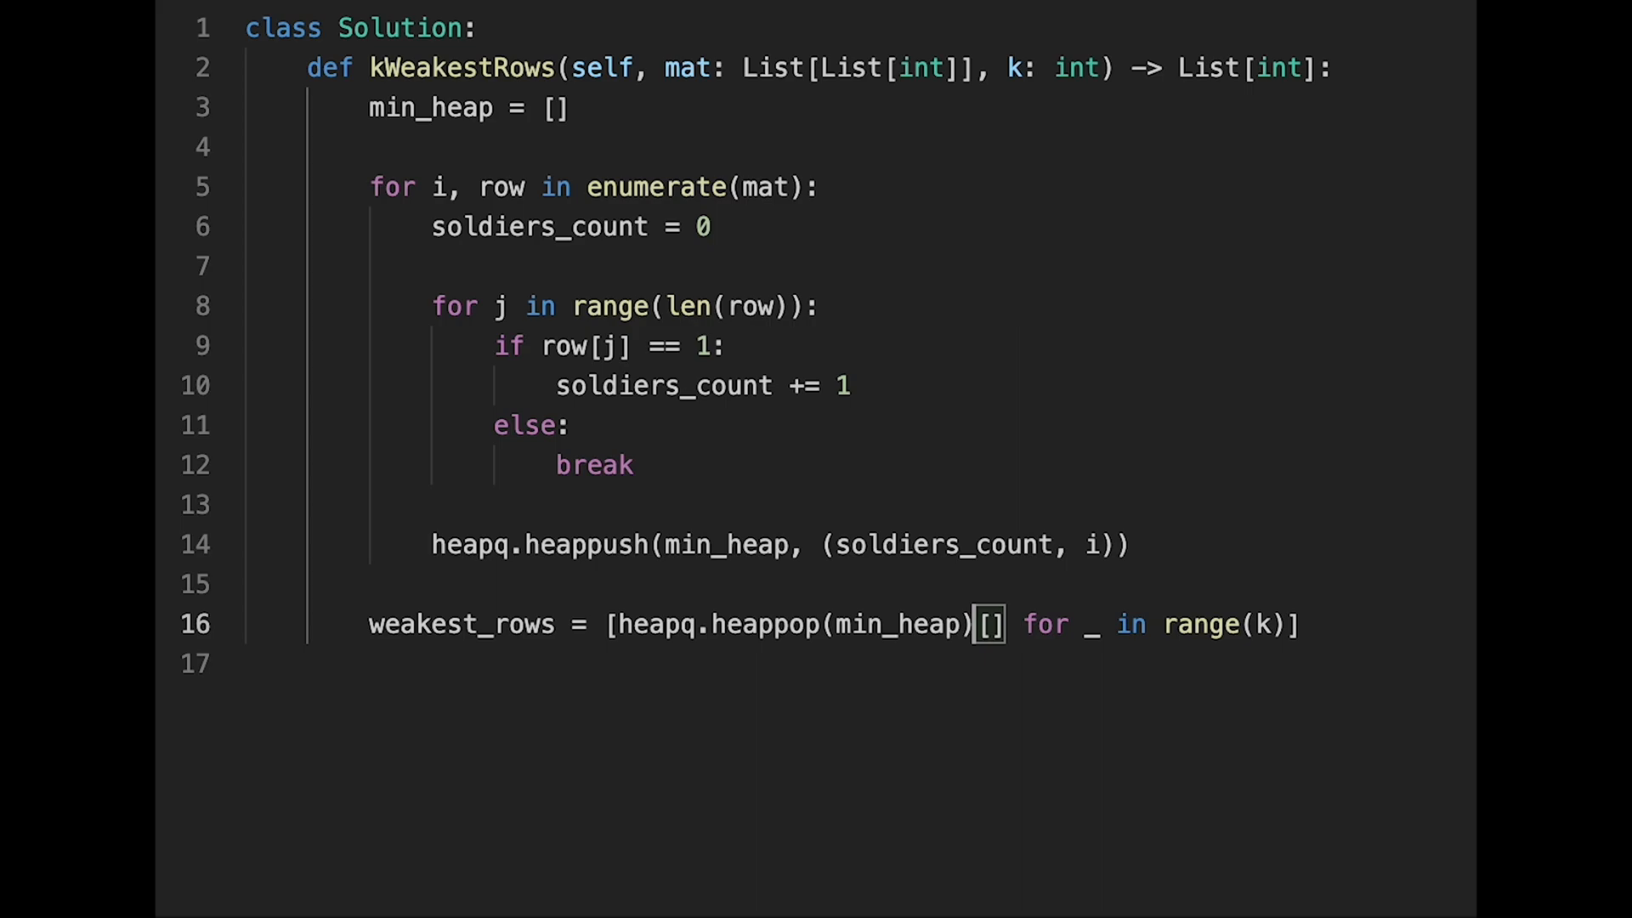
text(1)
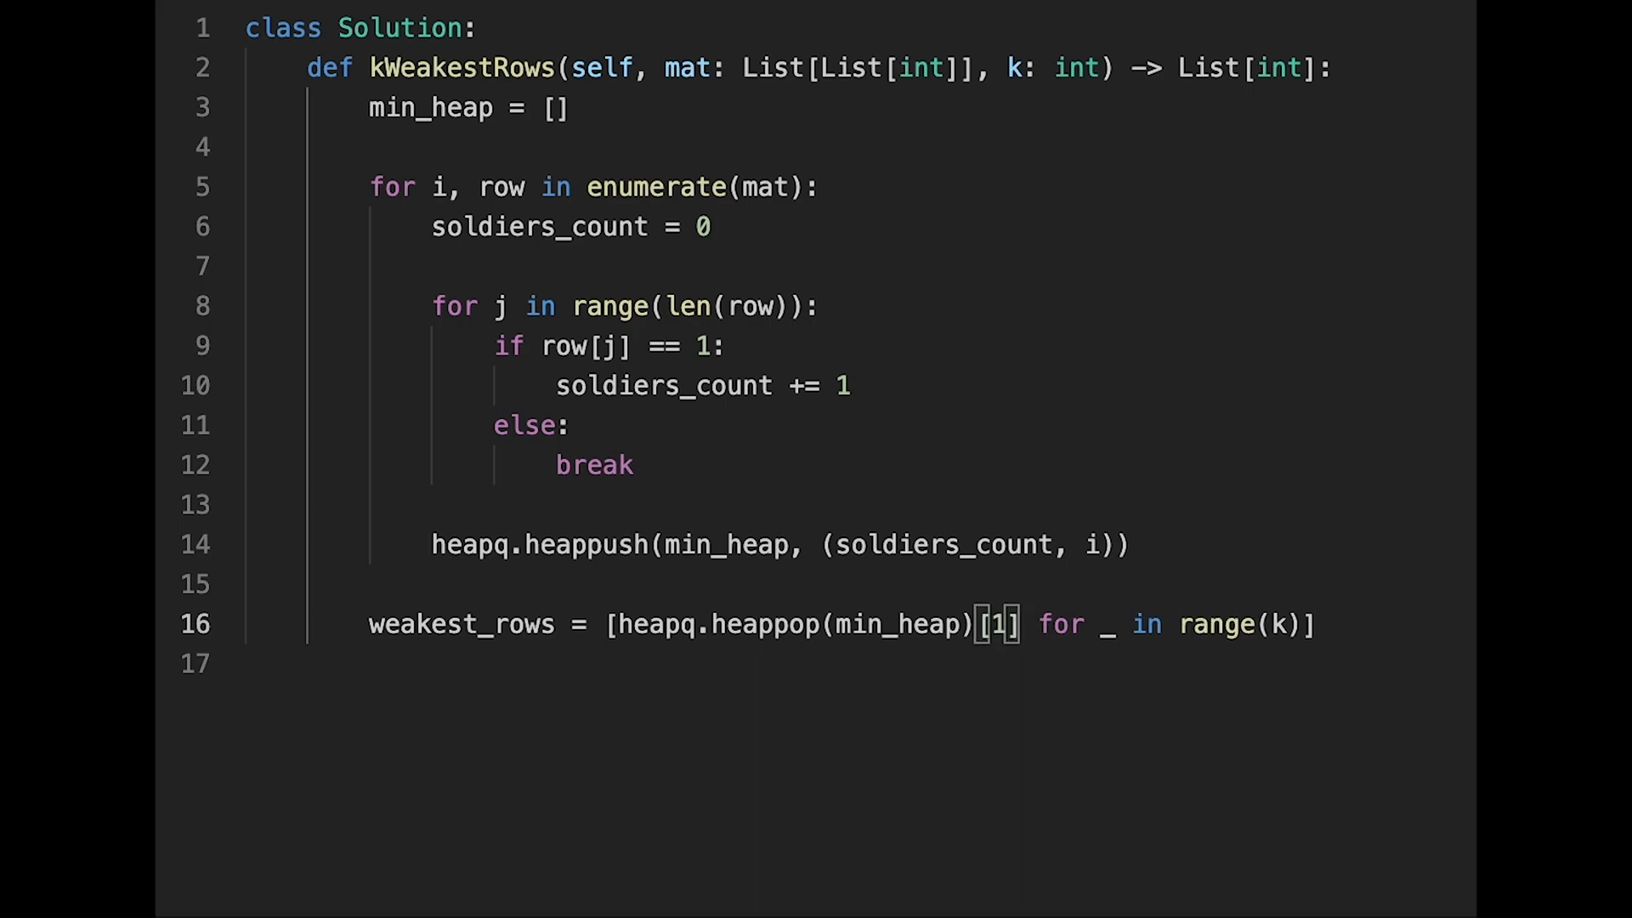
- Return weakest_rows to complete the solution
key(Enter)
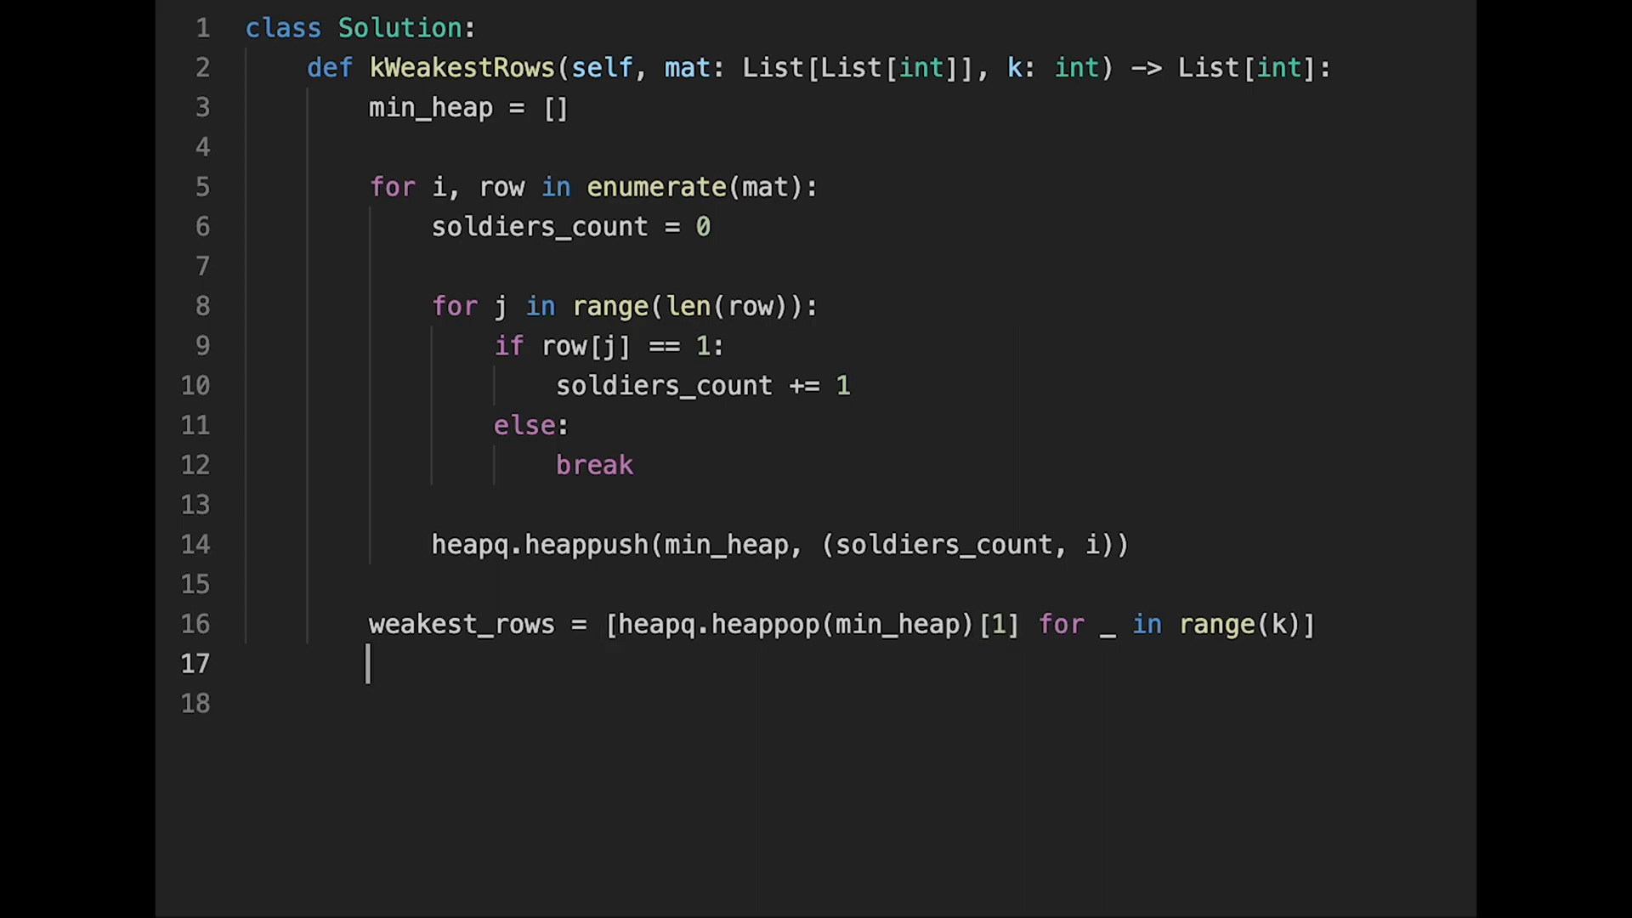
text(return)
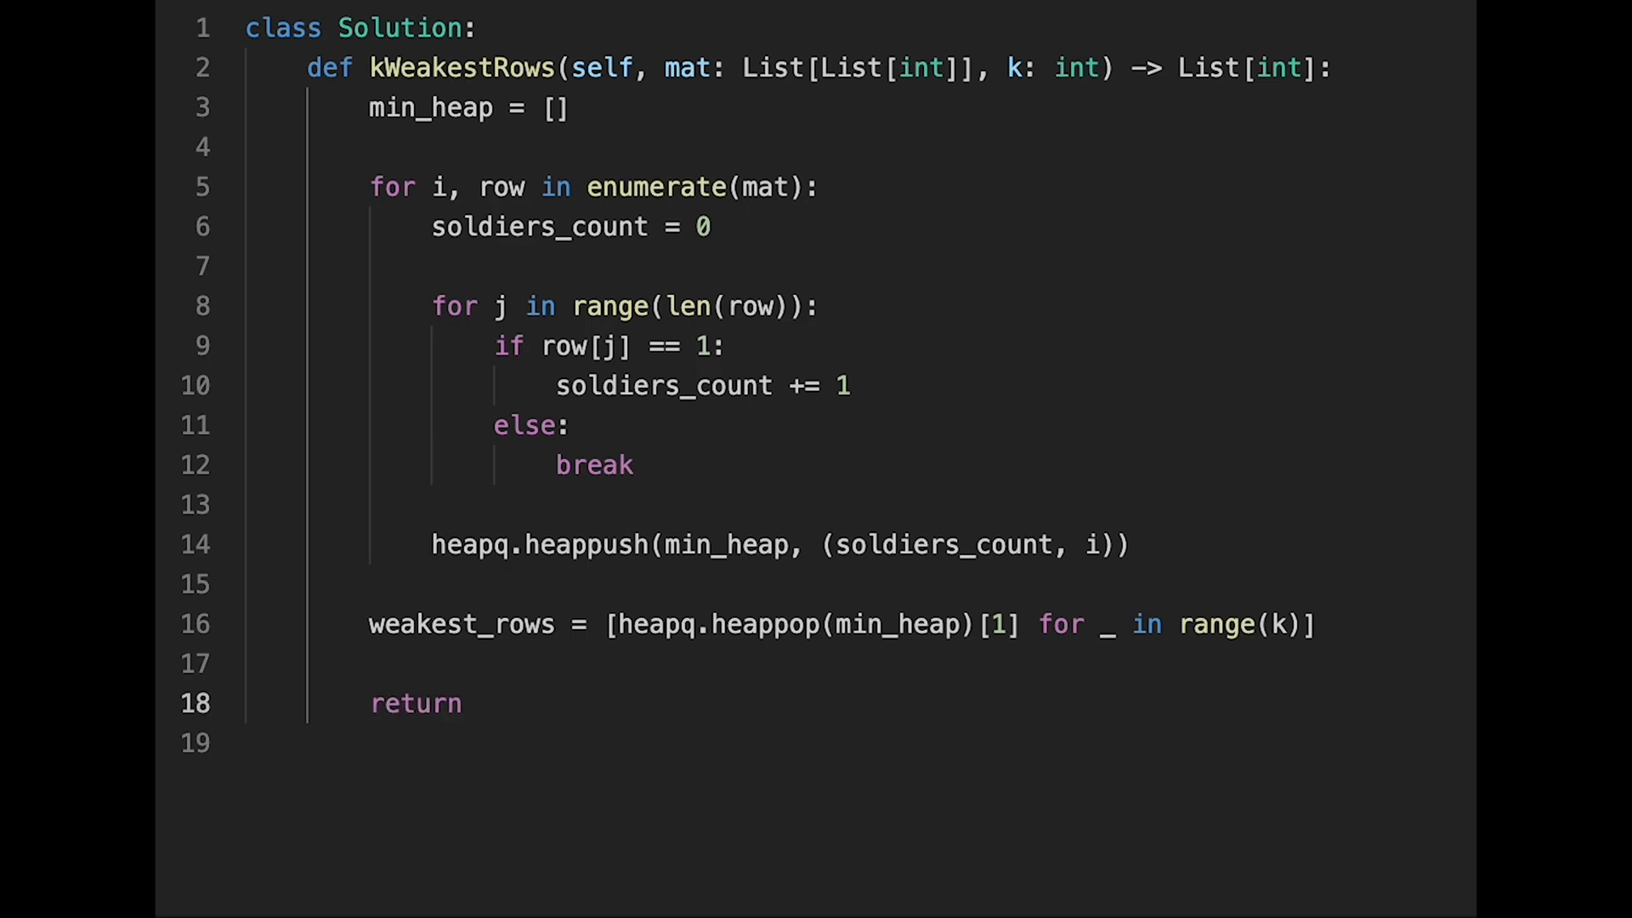
text(weakest)
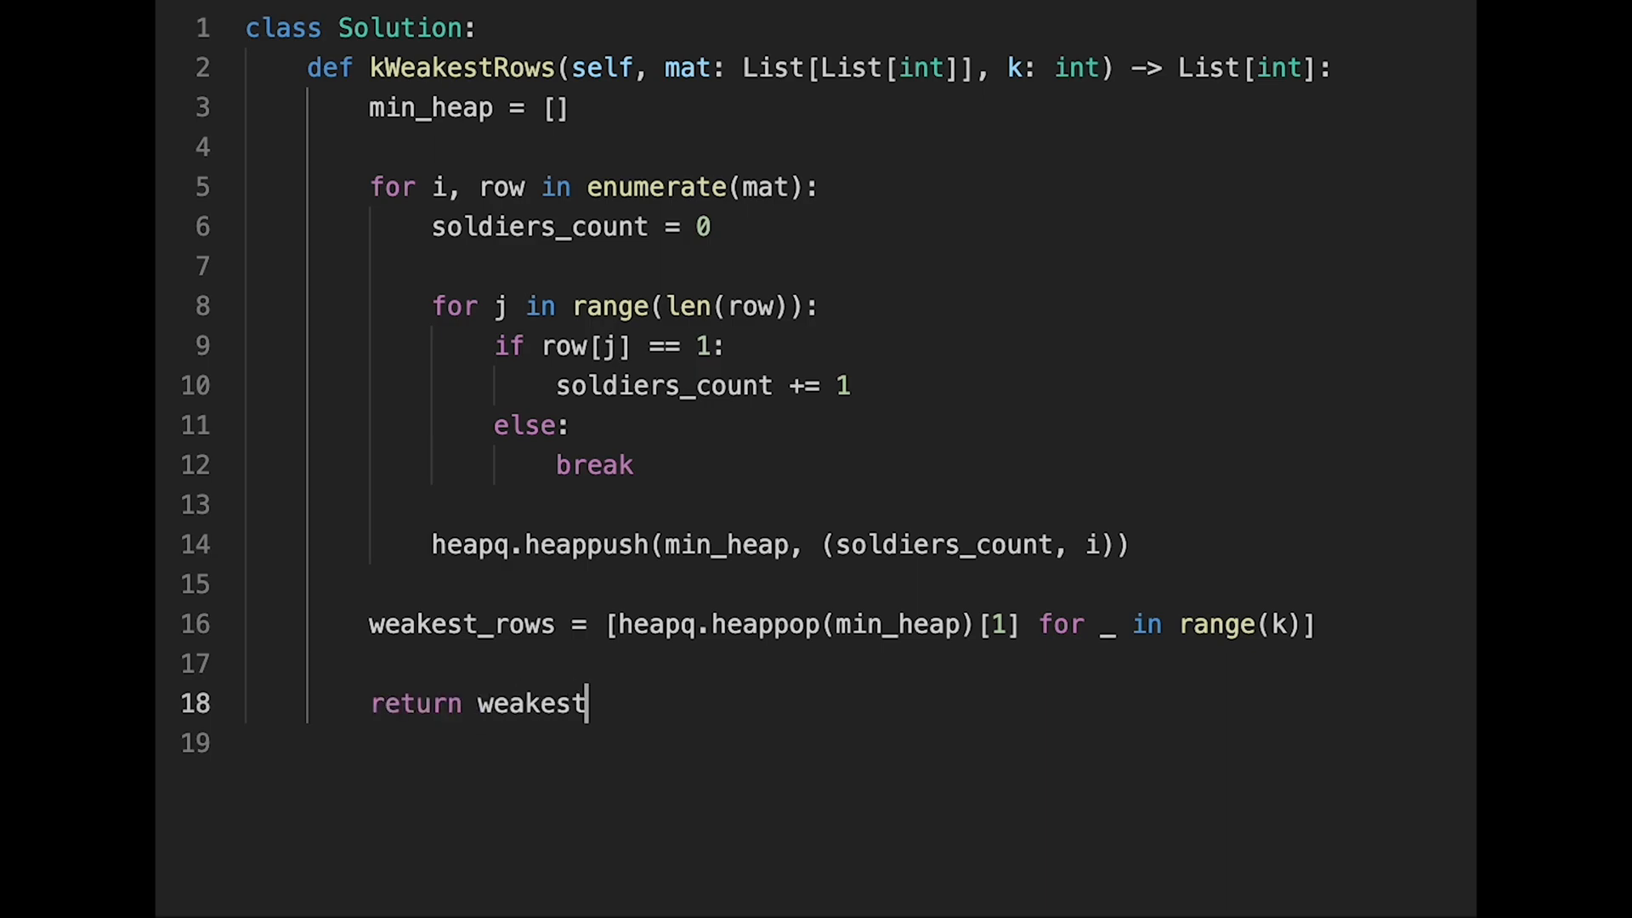
text(_rows)
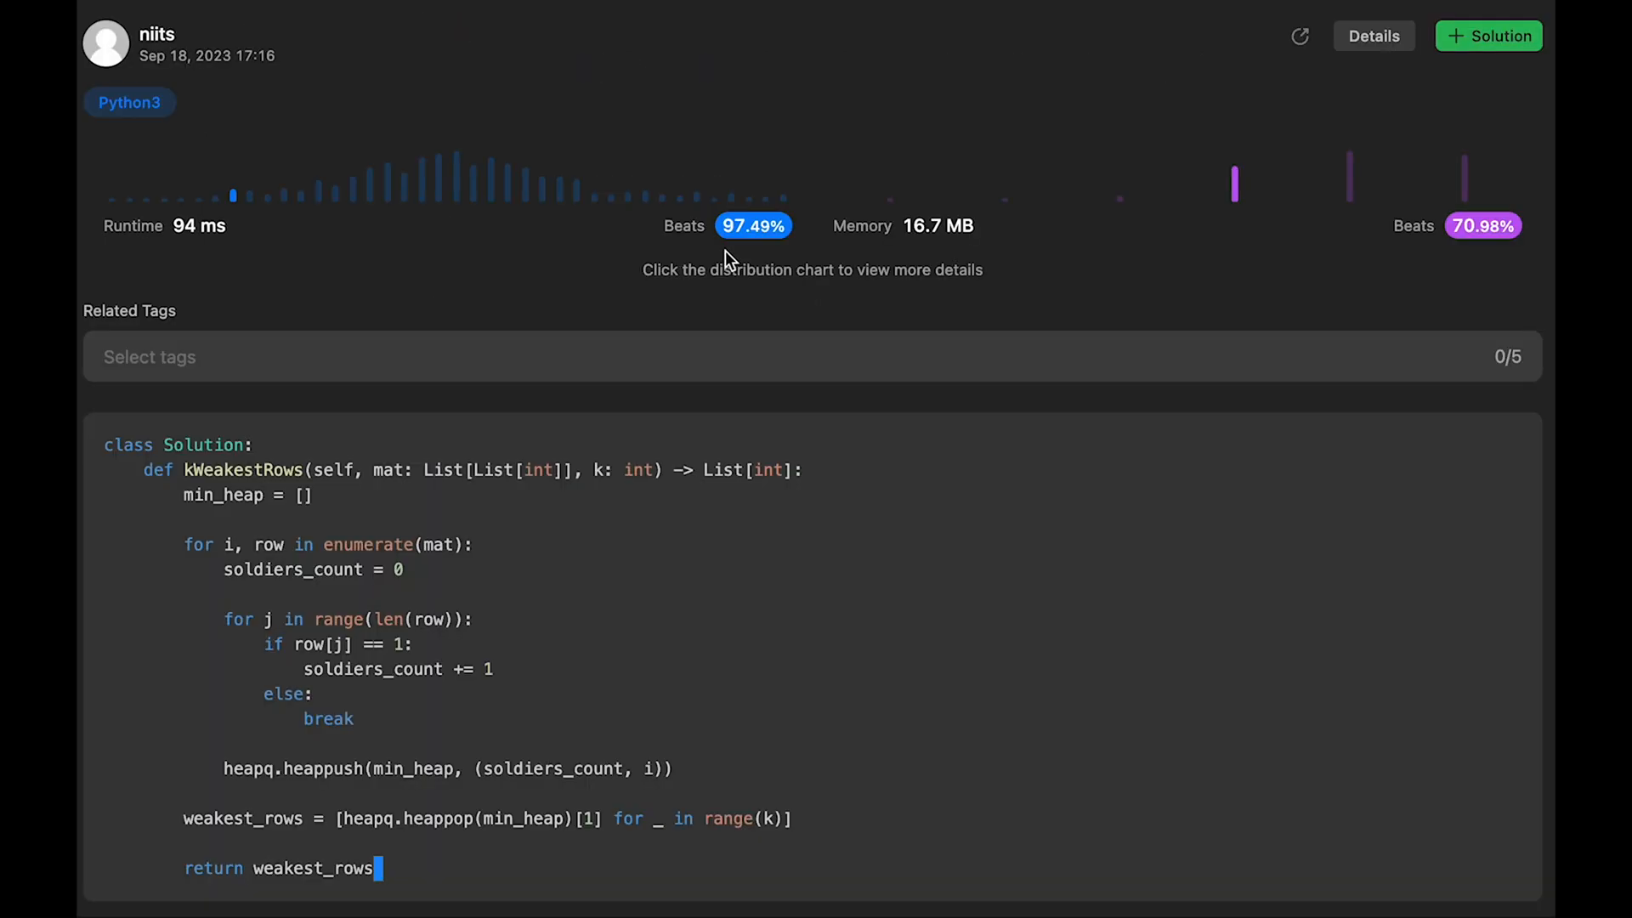
mouse_move(462, 568)
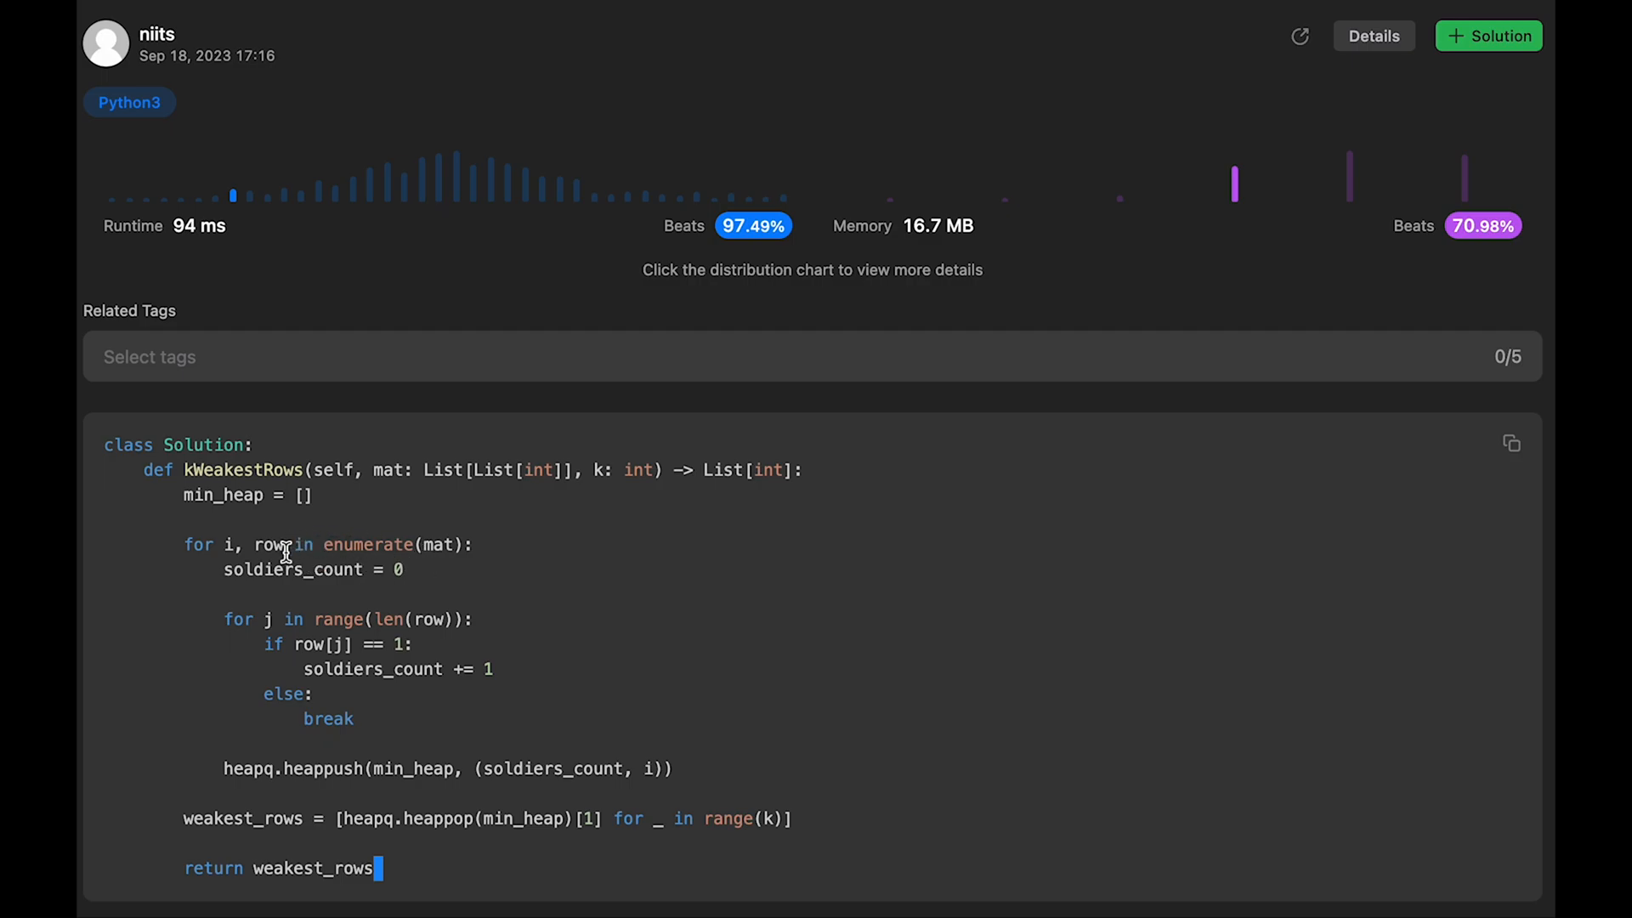
mouse_move(391, 610)
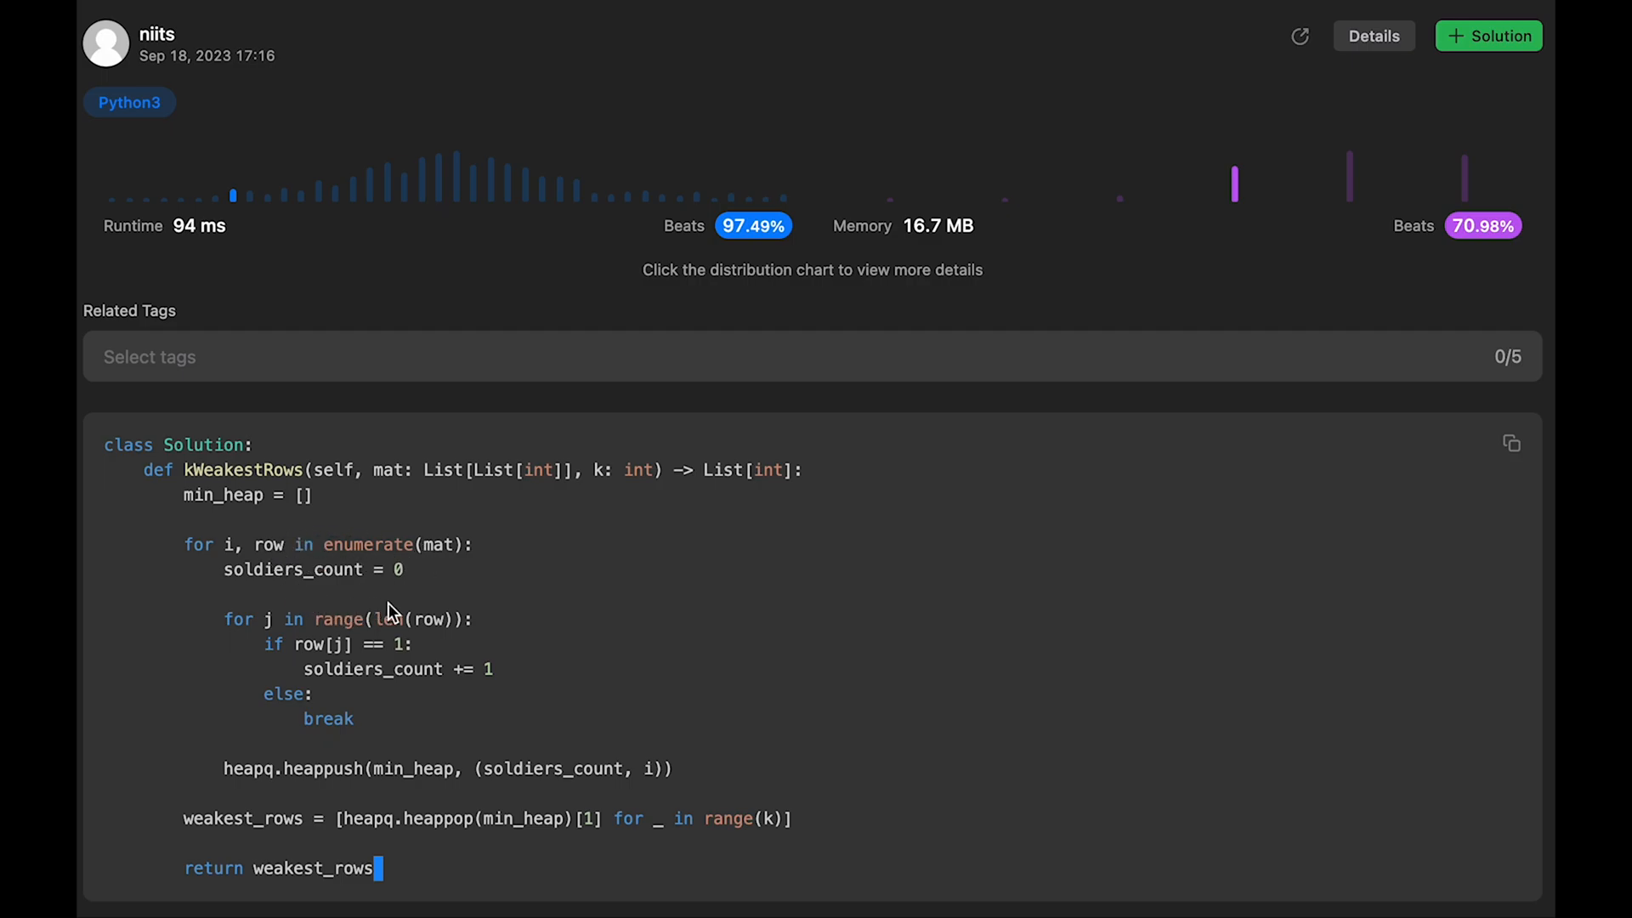
mouse_move(425, 619)
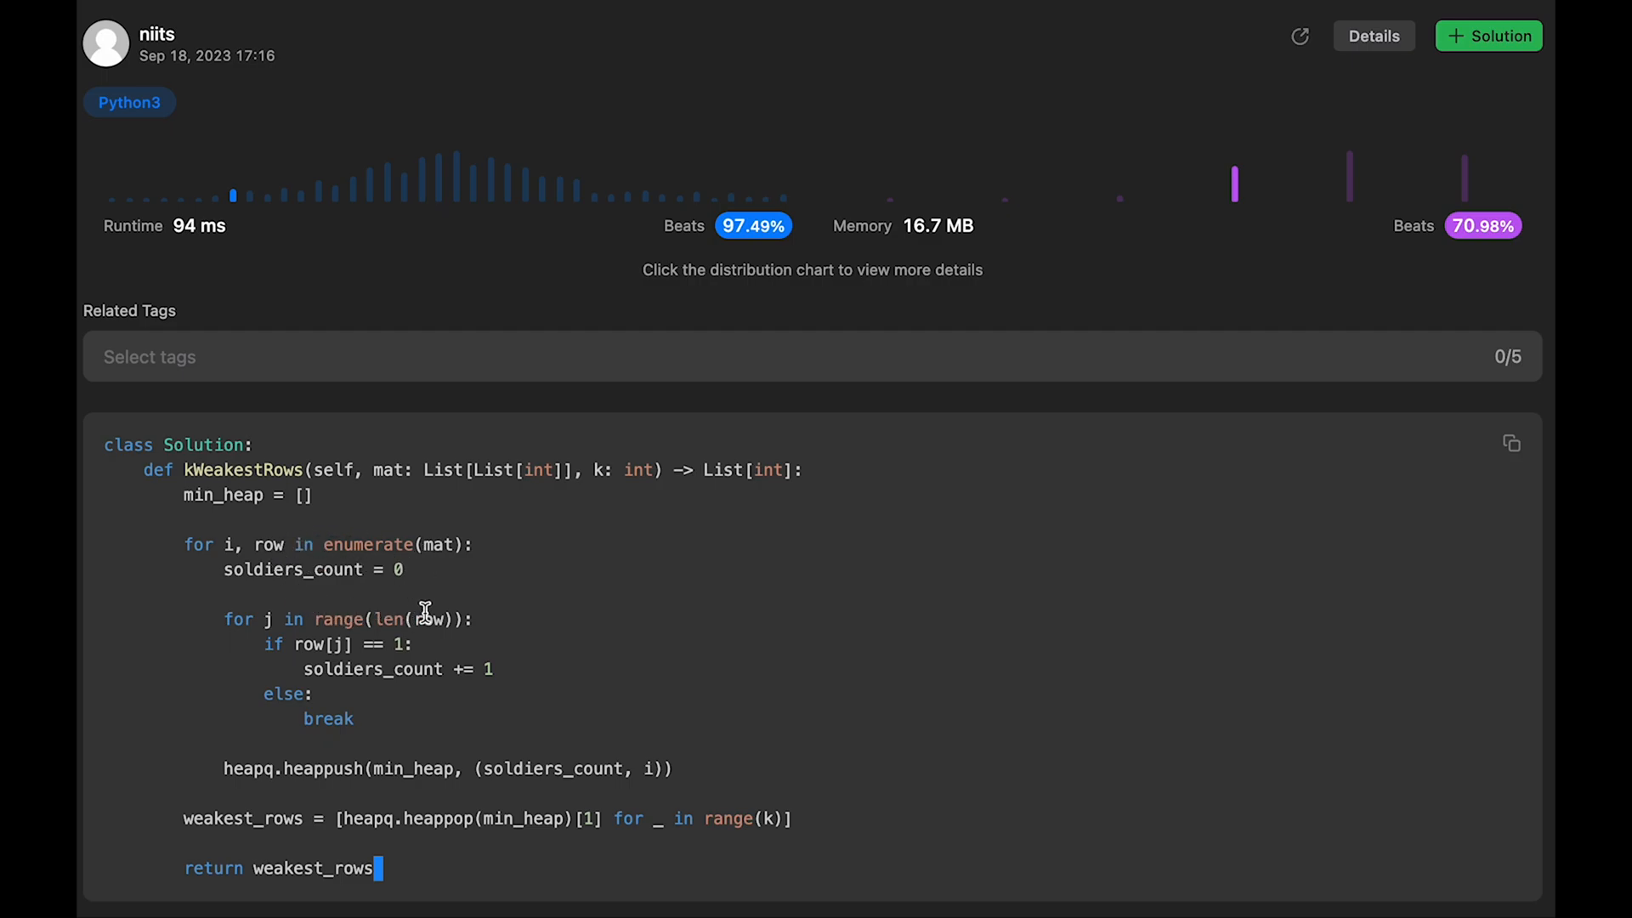
mouse_move(409, 617)
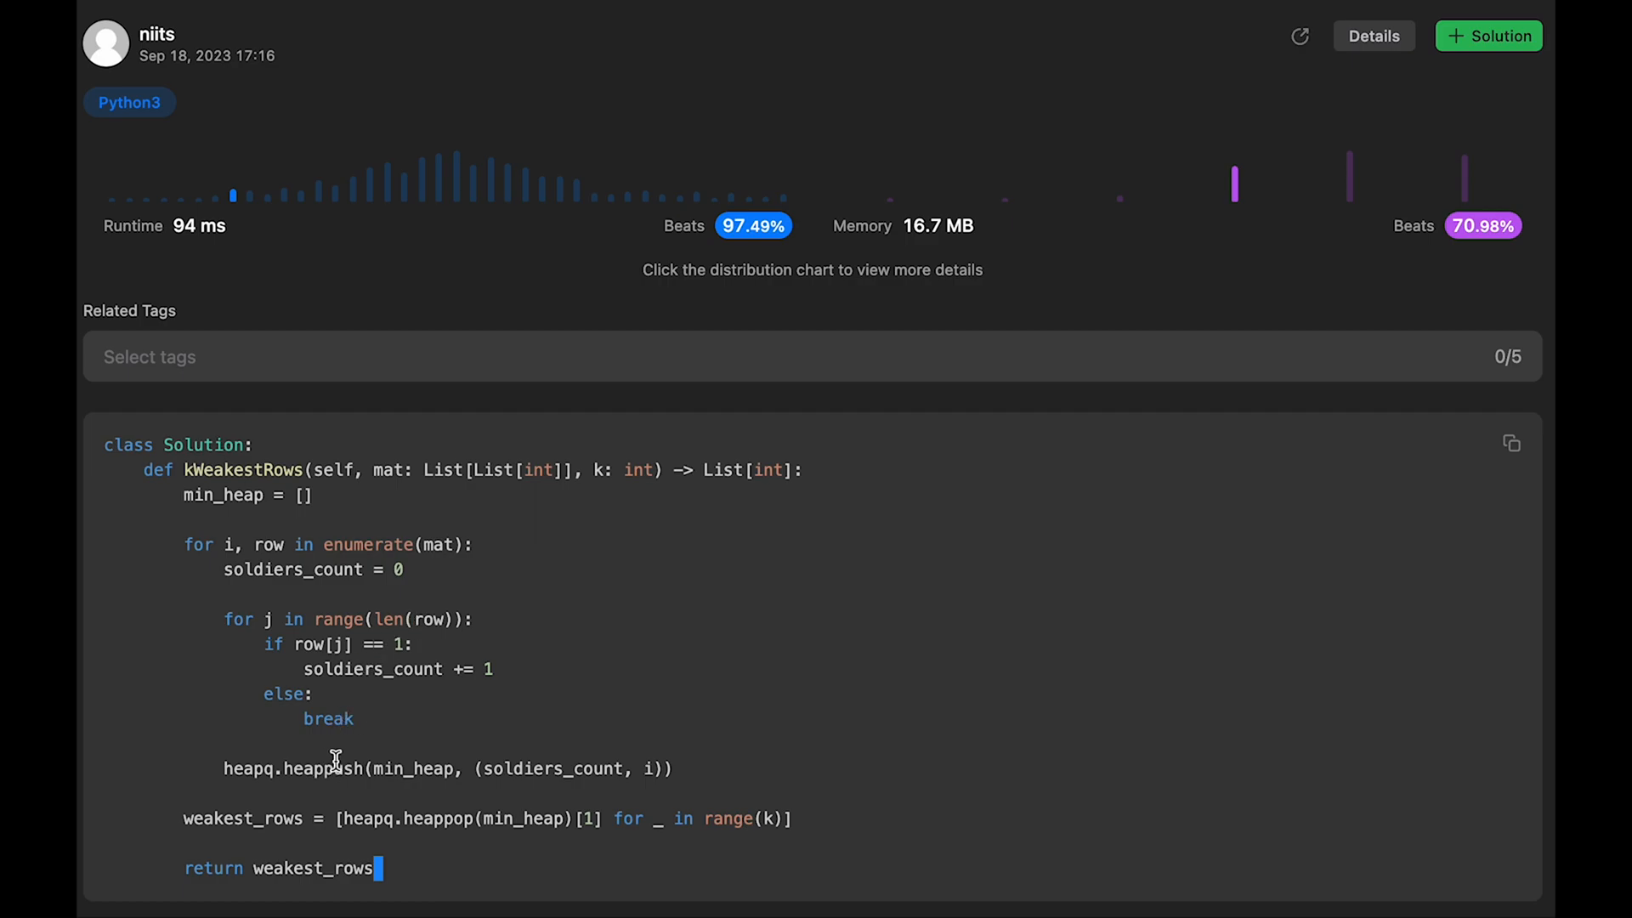
mouse_move(421, 806)
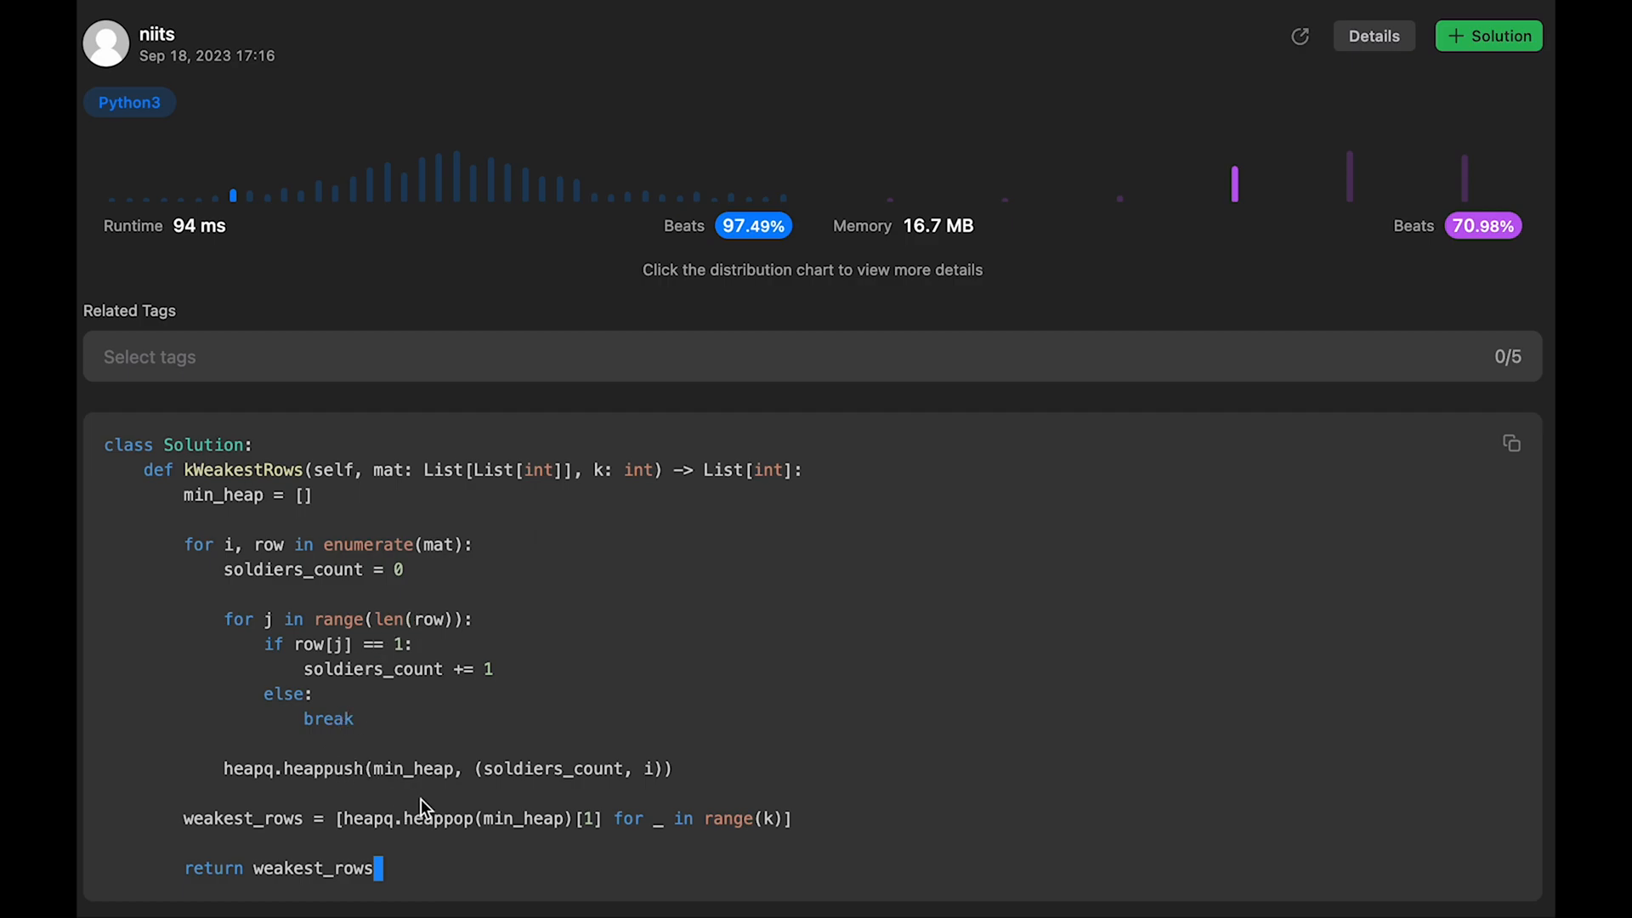
mouse_move(320, 755)
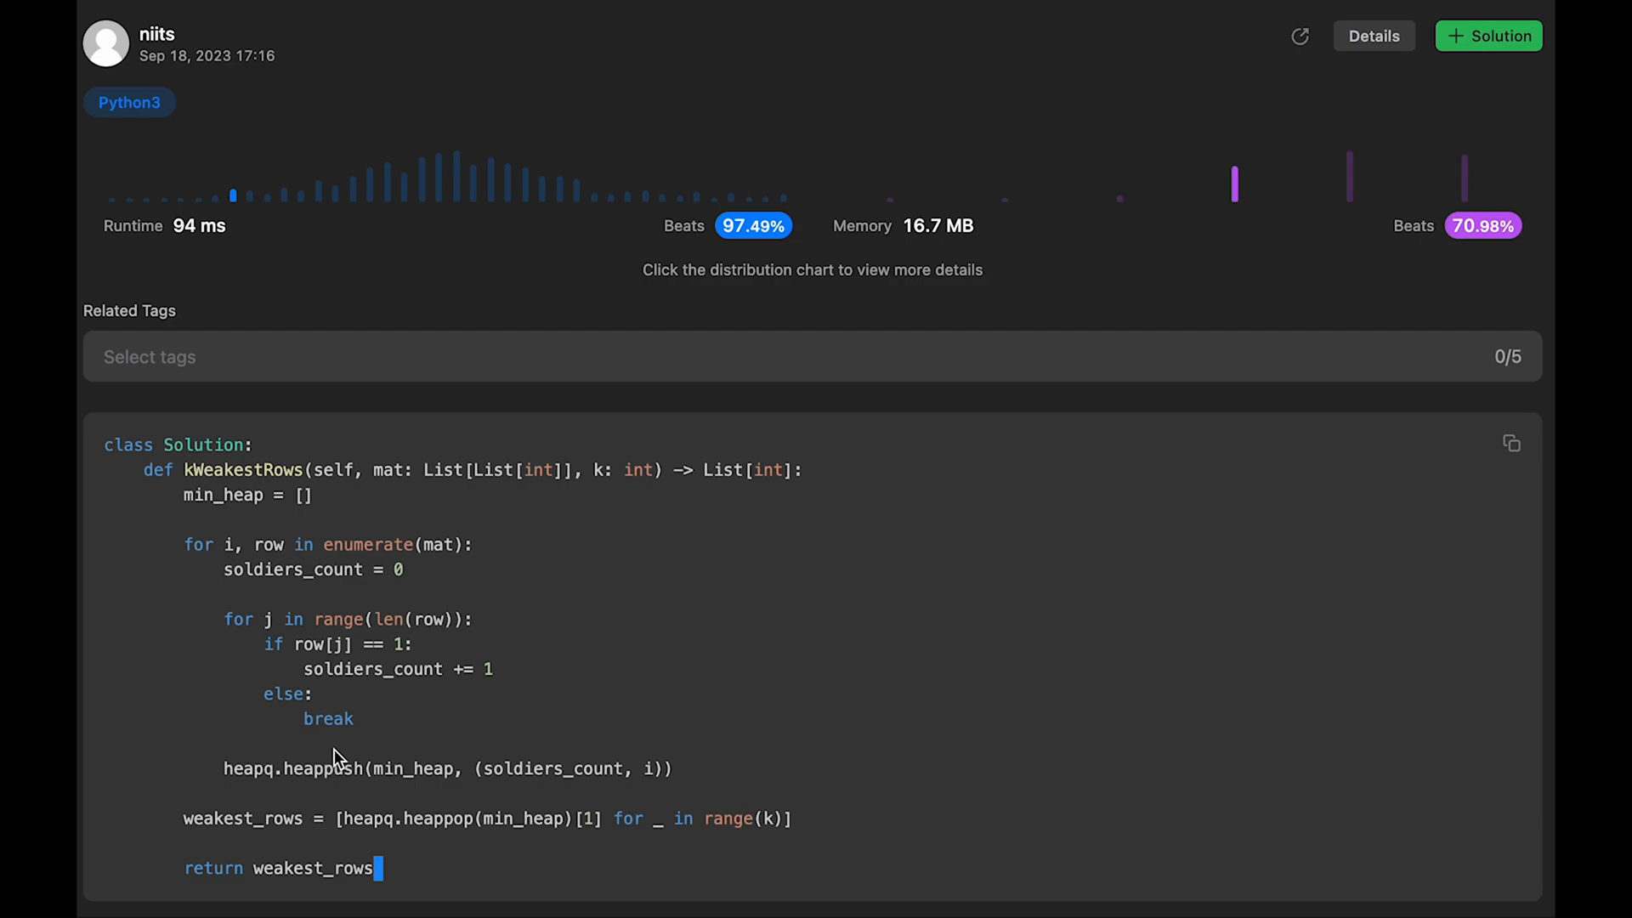
mouse_move(730, 789)
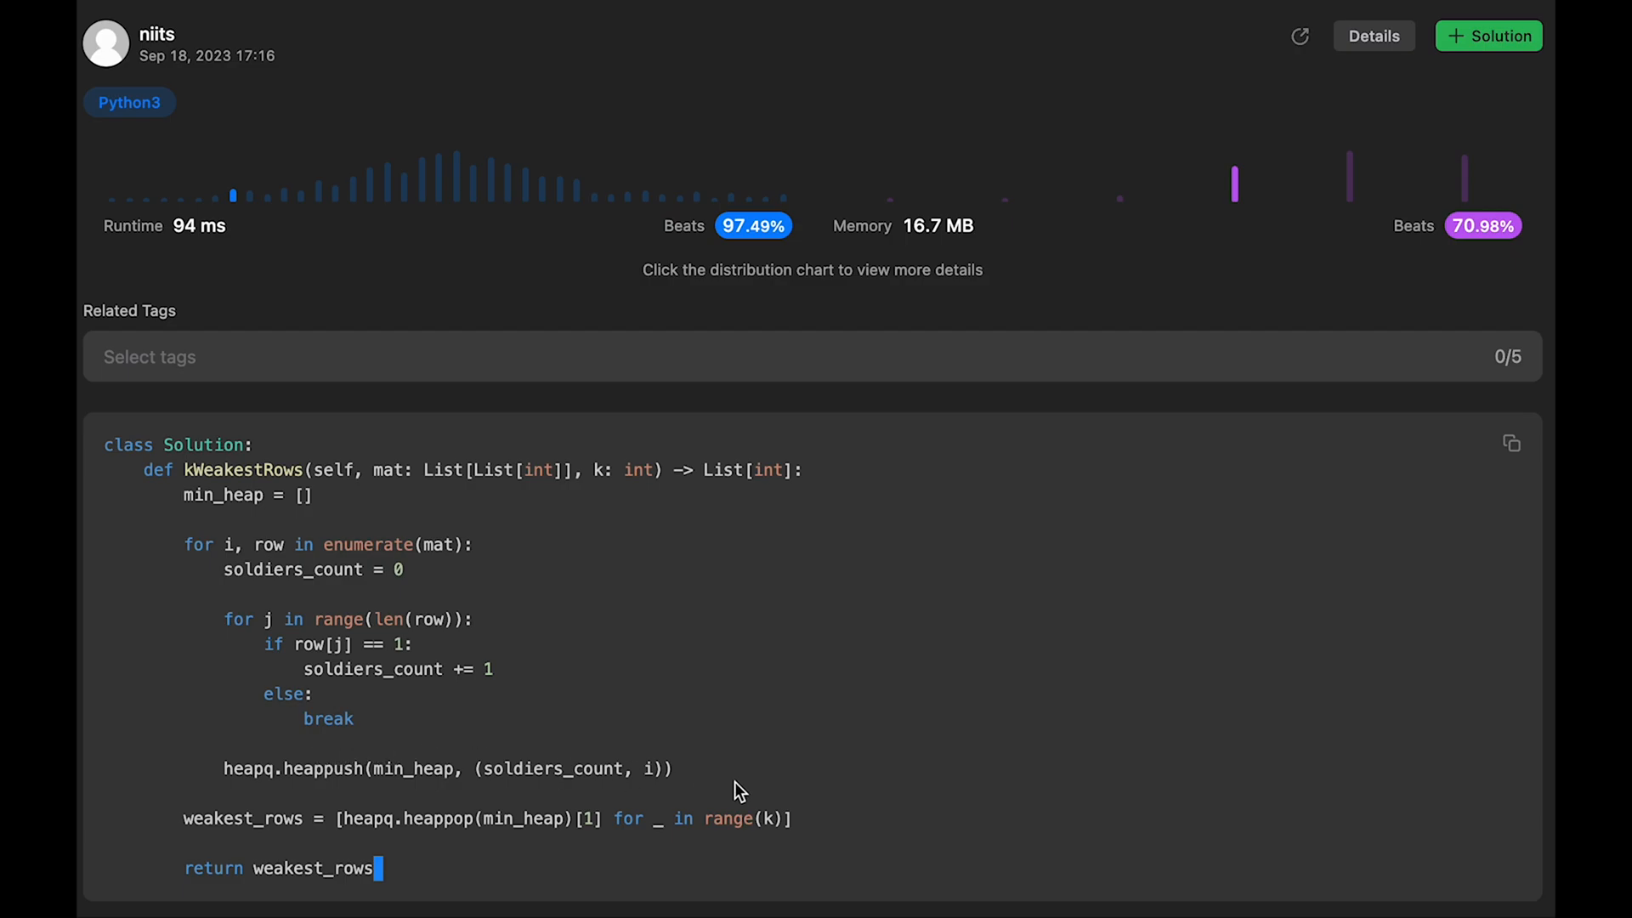
mouse_move(598, 770)
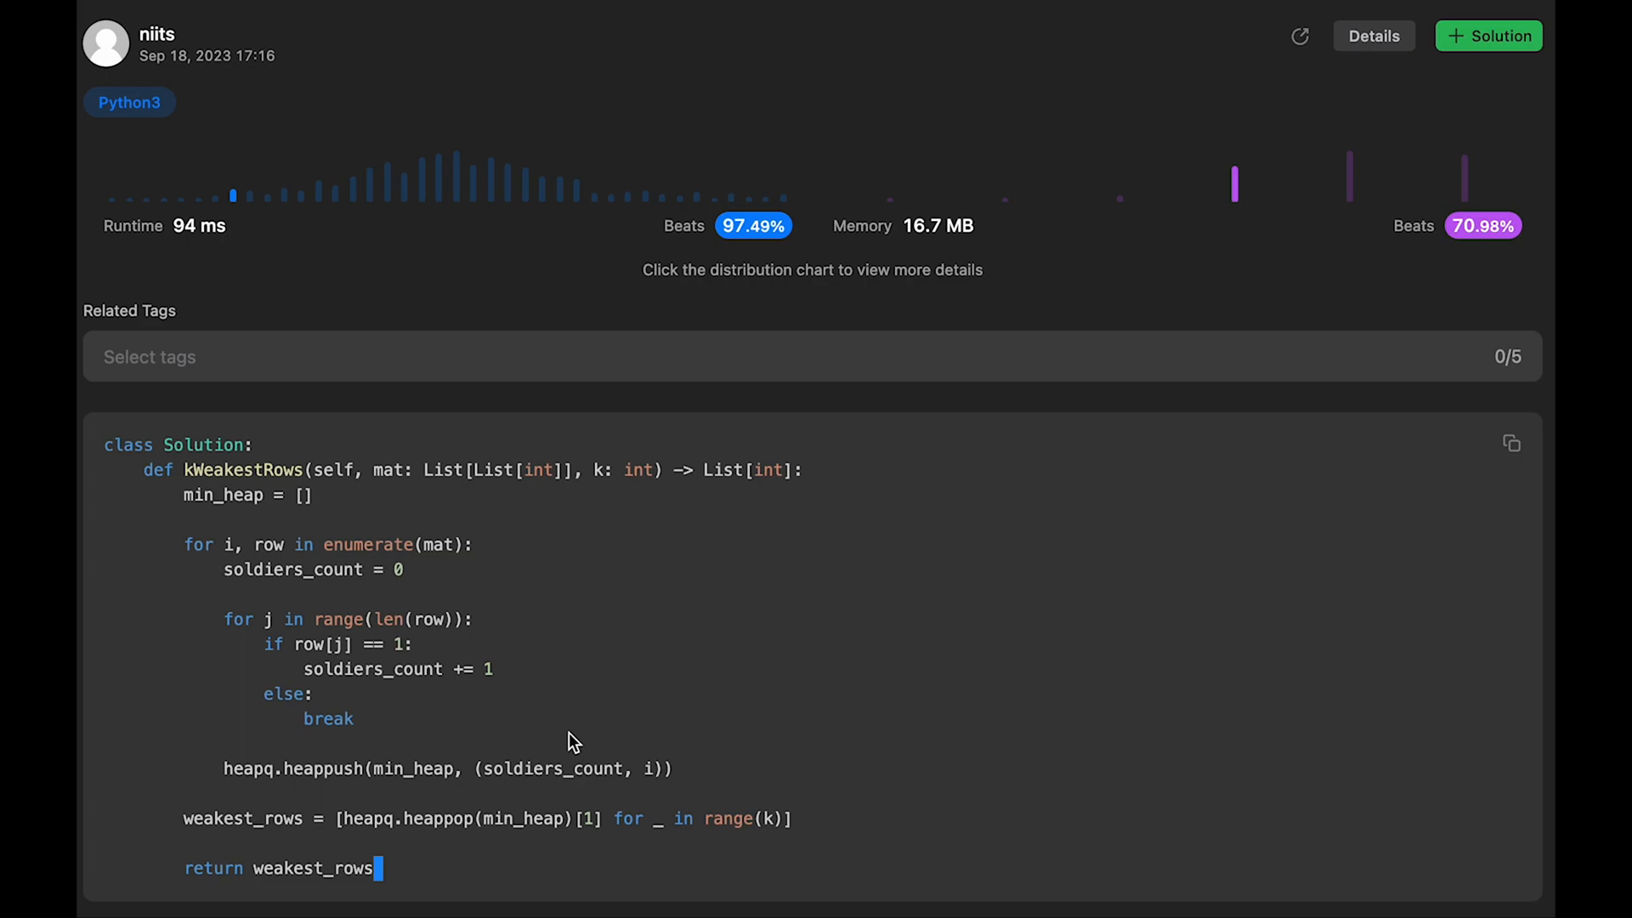
mouse_move(415, 762)
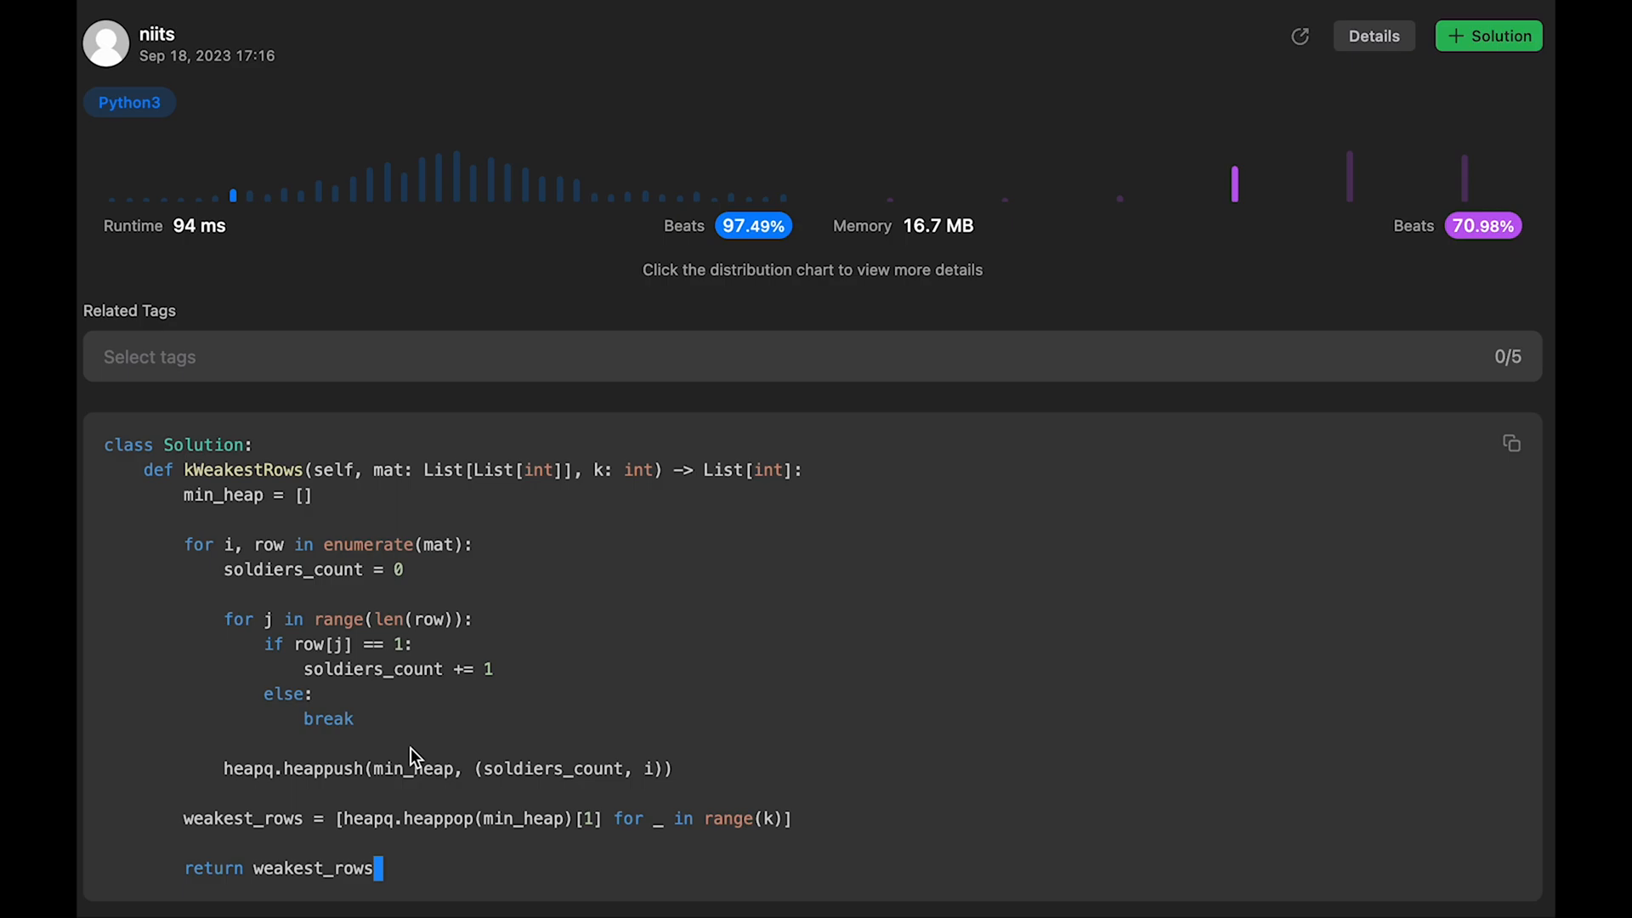
mouse_move(351, 709)
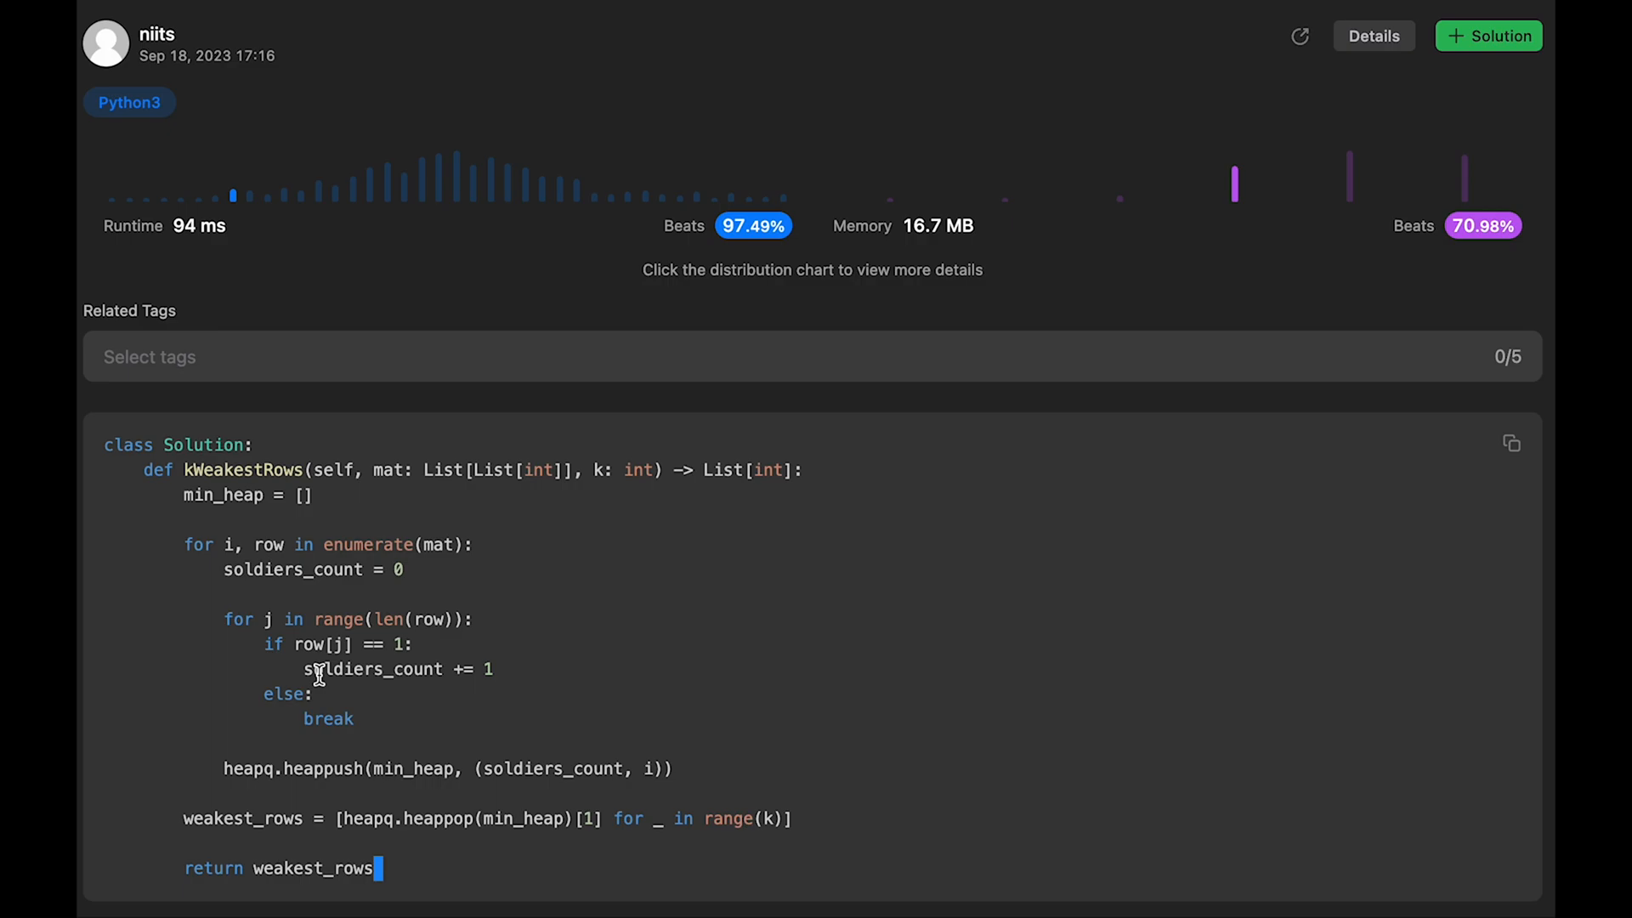
mouse_move(270, 515)
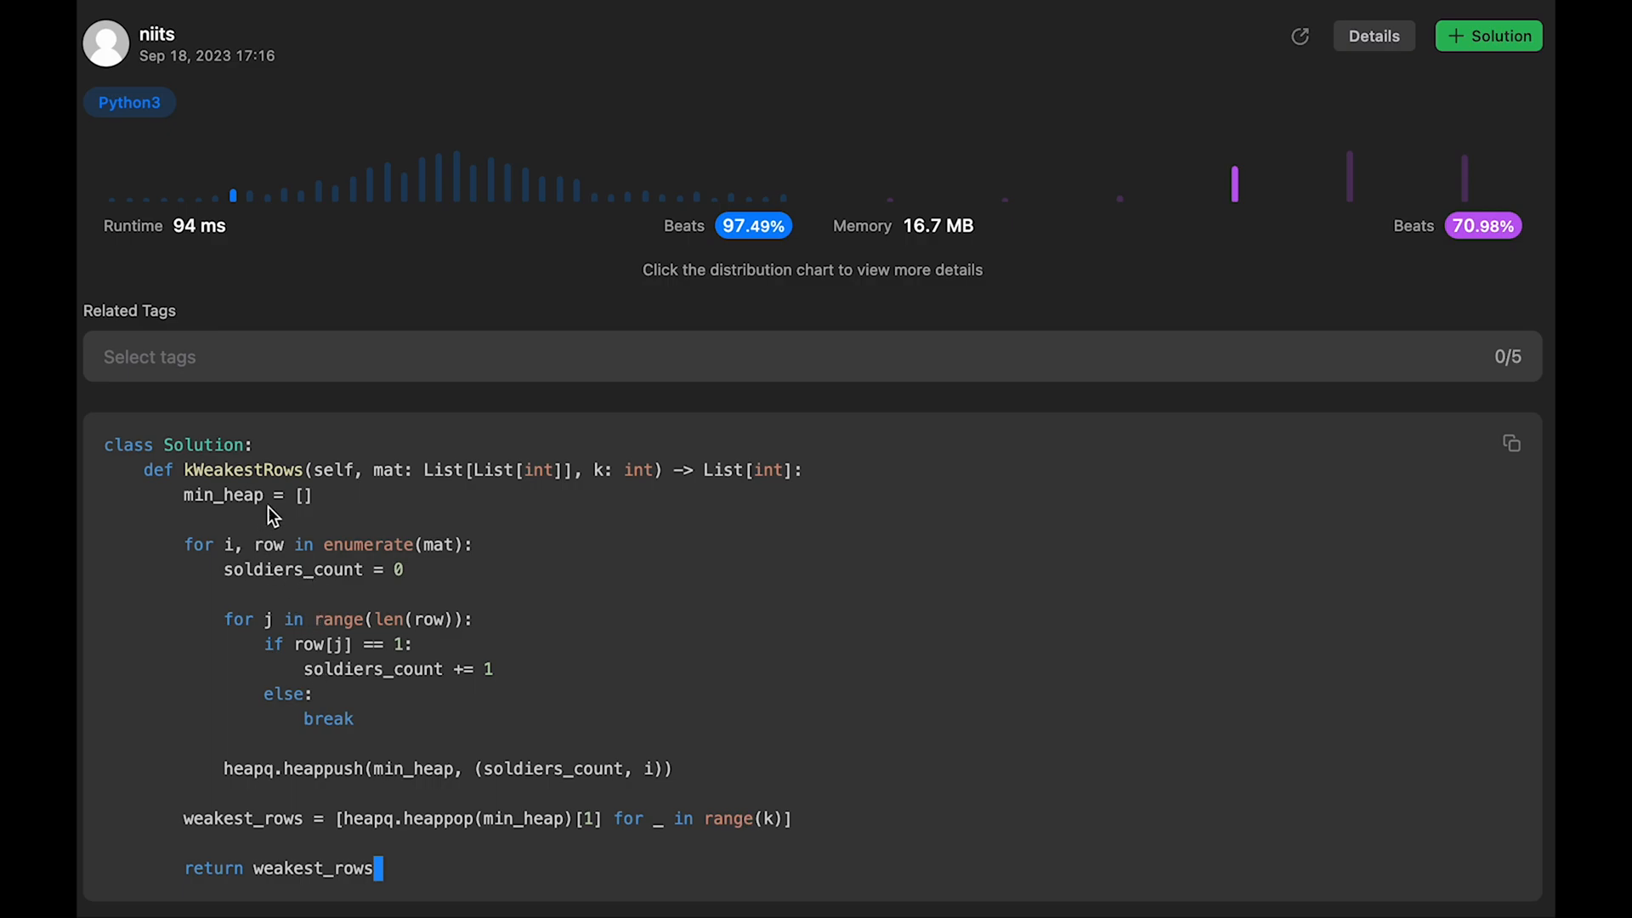
mouse_move(370, 600)
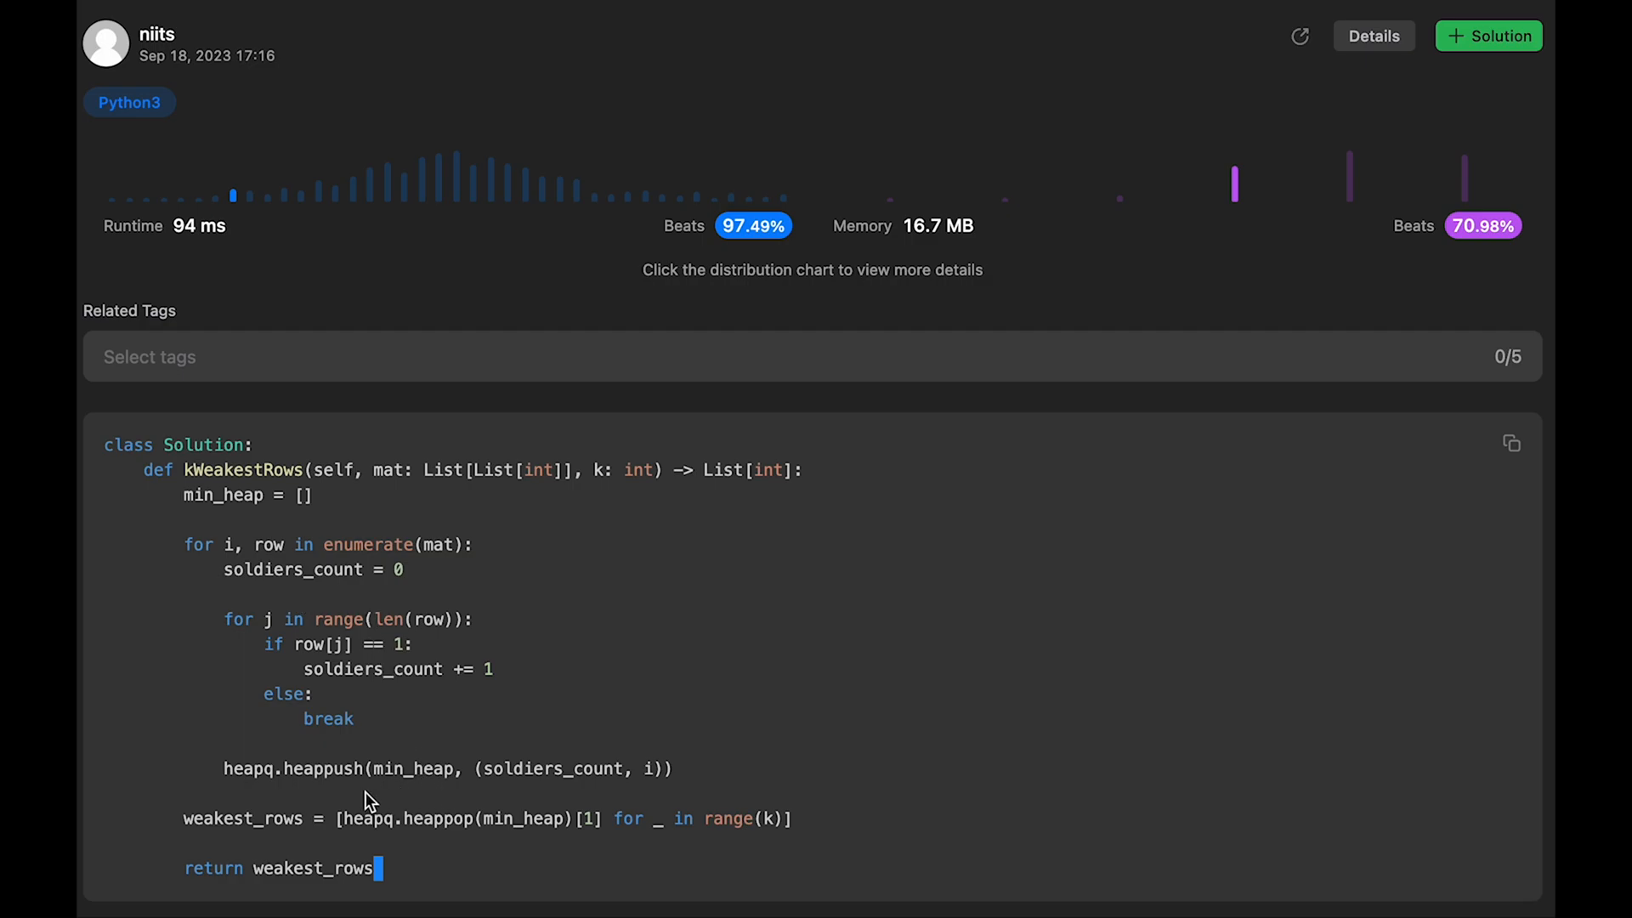
mouse_move(292, 826)
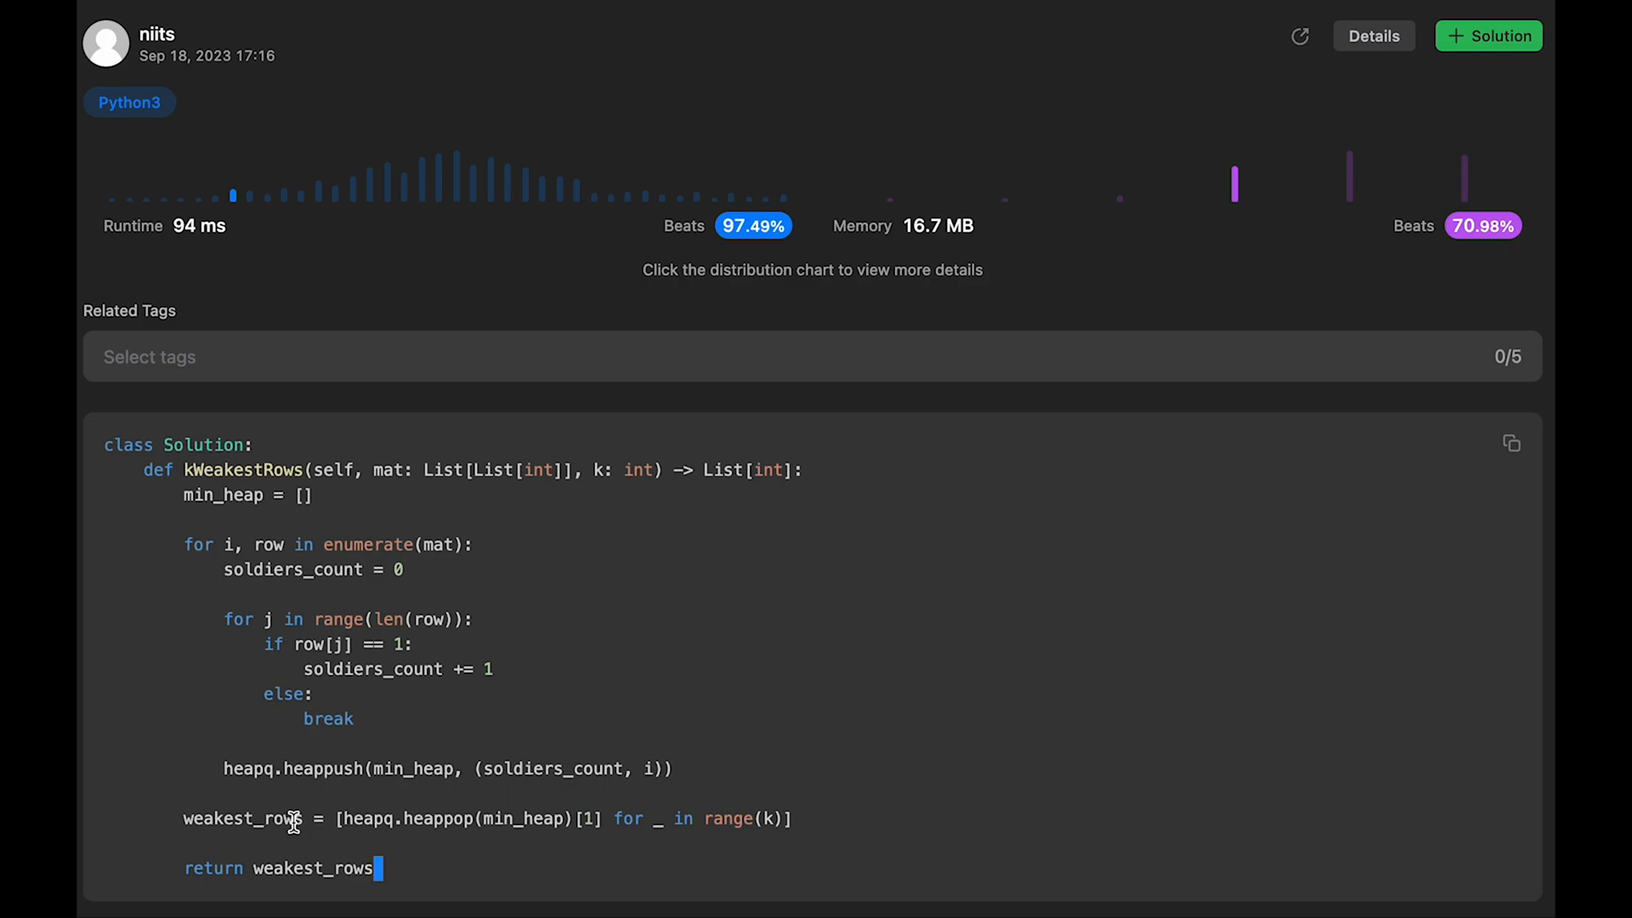
mouse_move(772, 811)
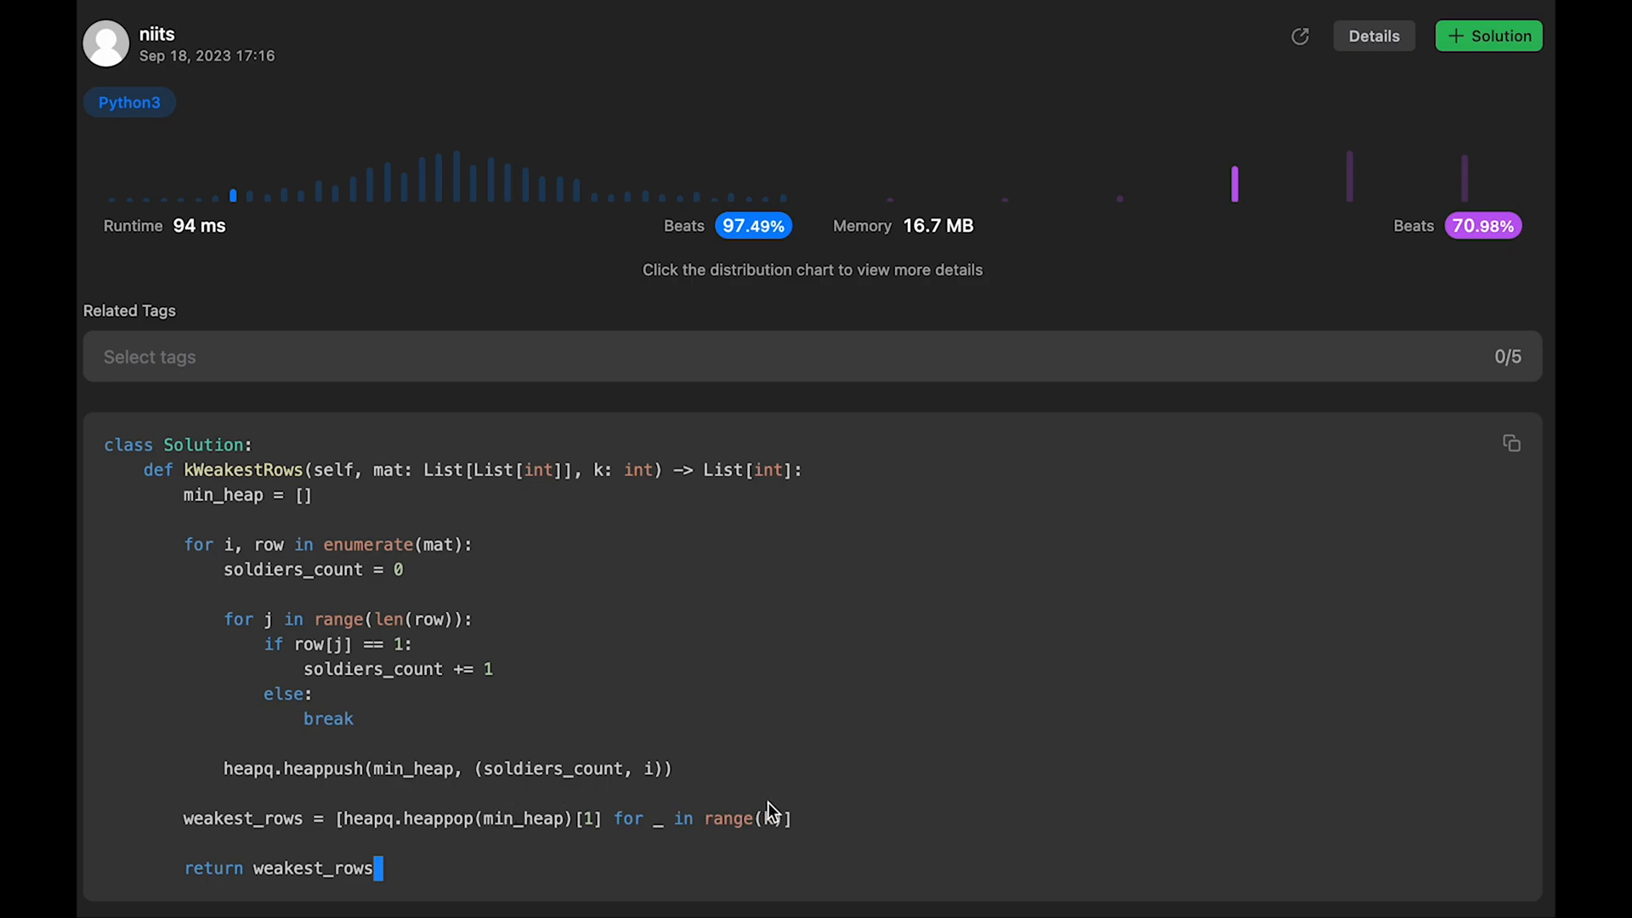
mouse_move(680, 799)
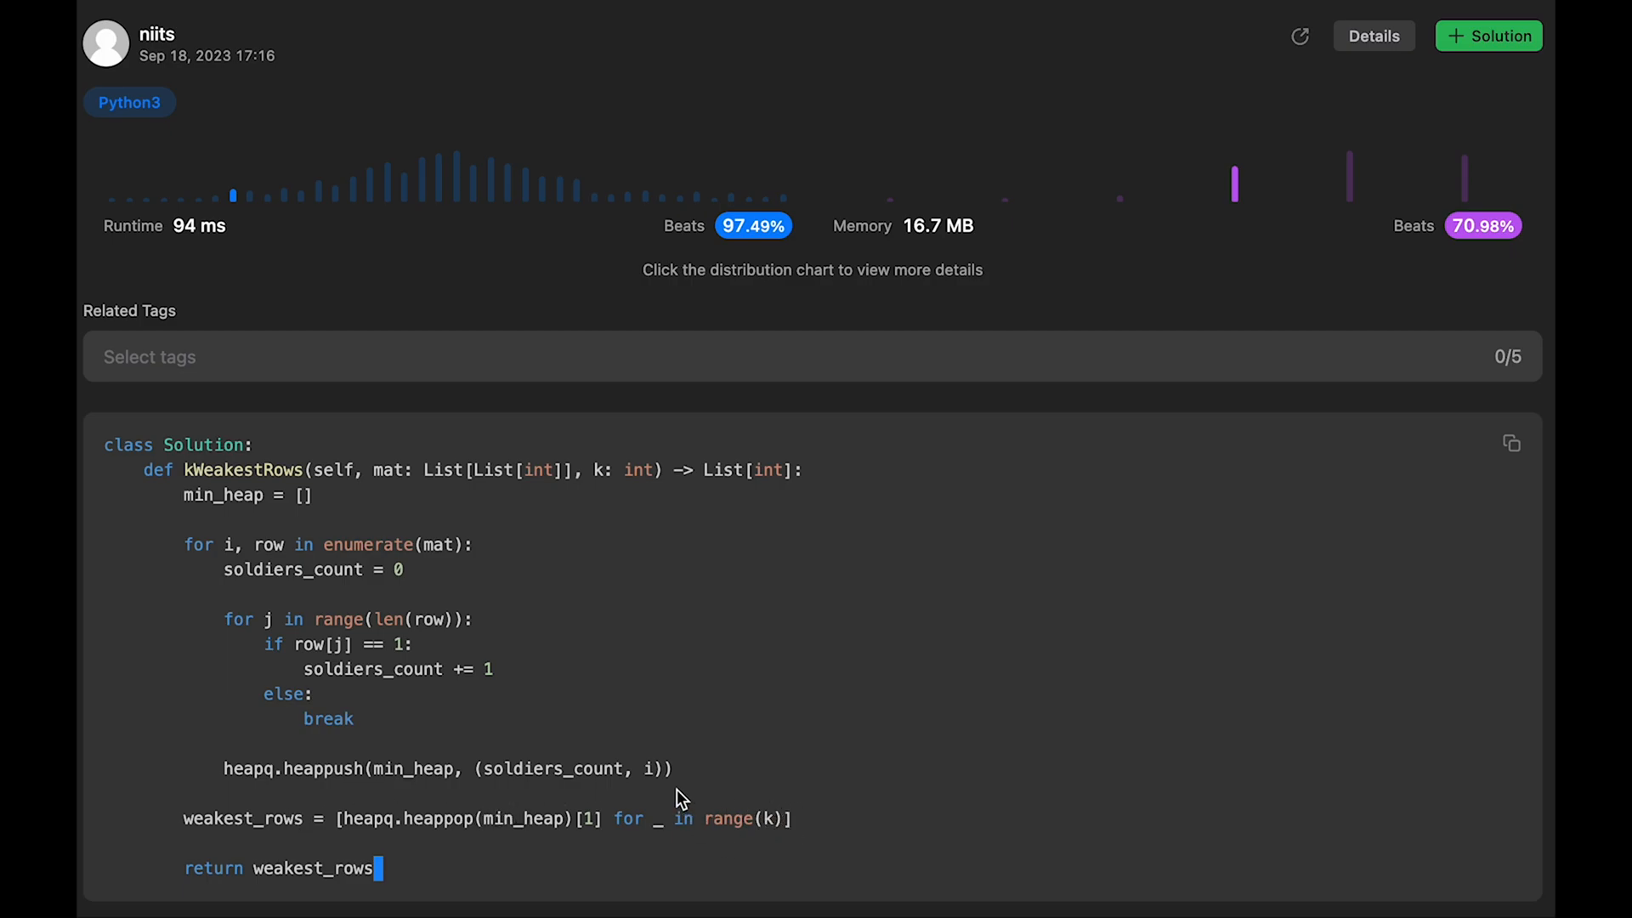